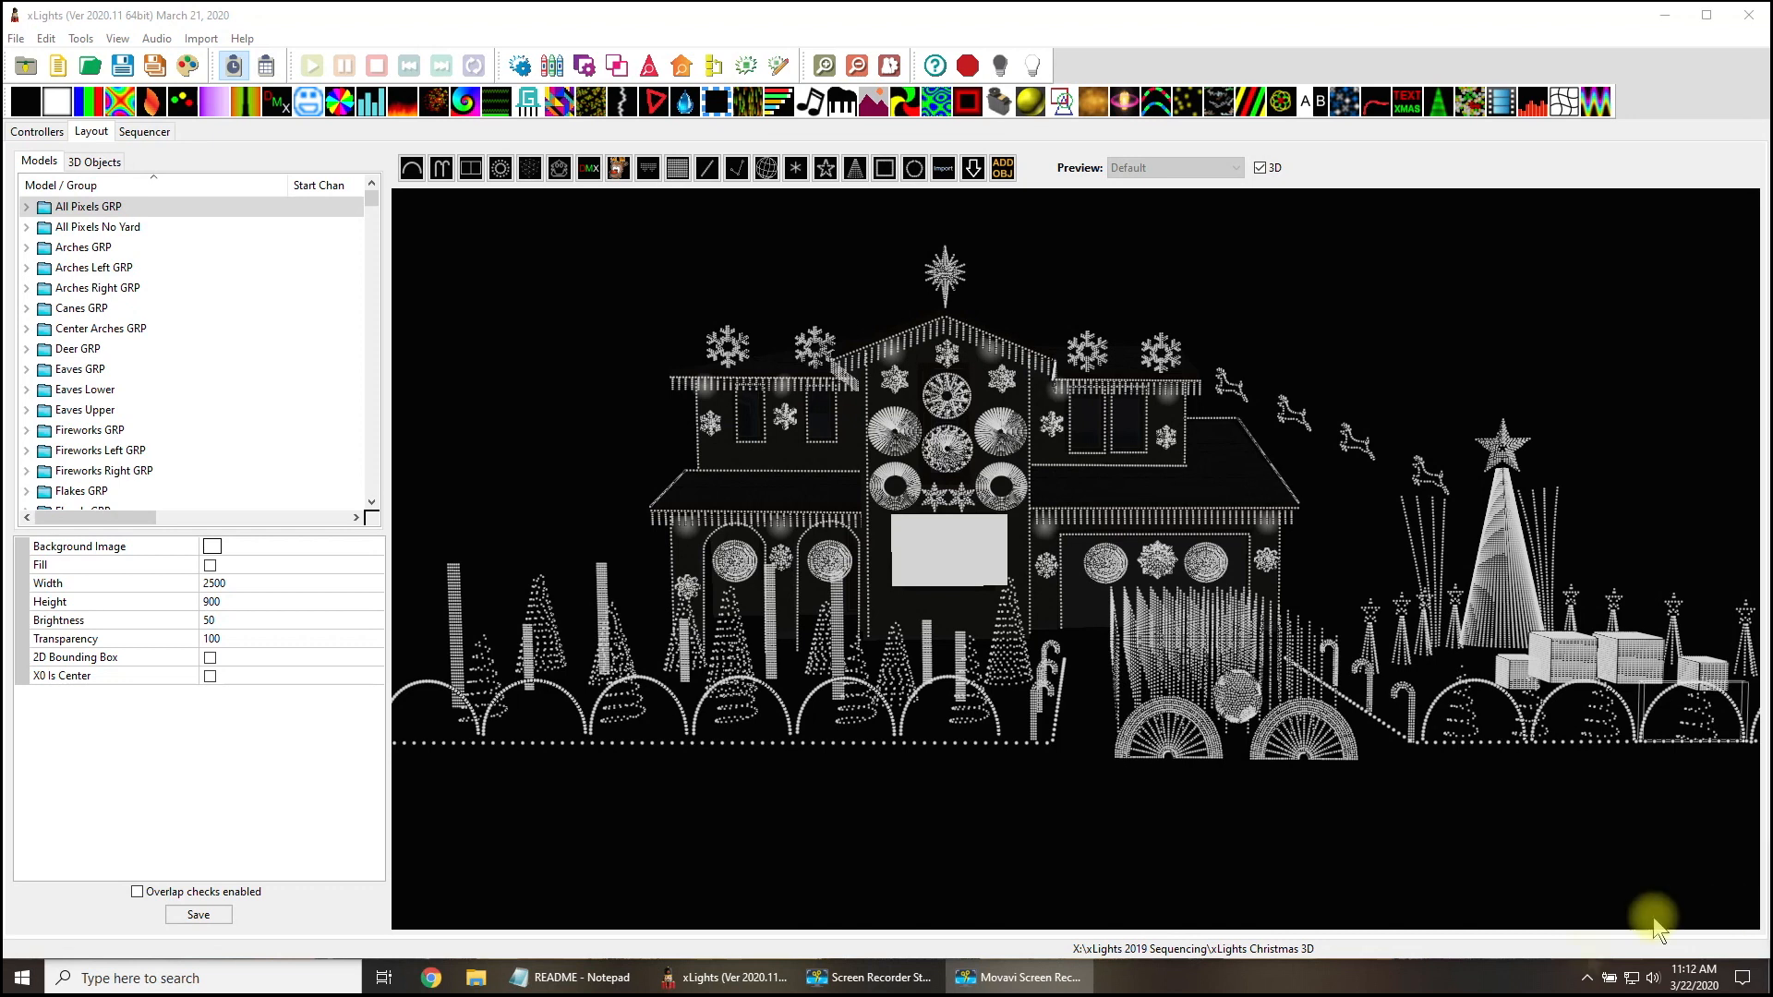
Select All Pixels GRP in the Layout models list and set its Y Center Offset to 45.
click(102, 226)
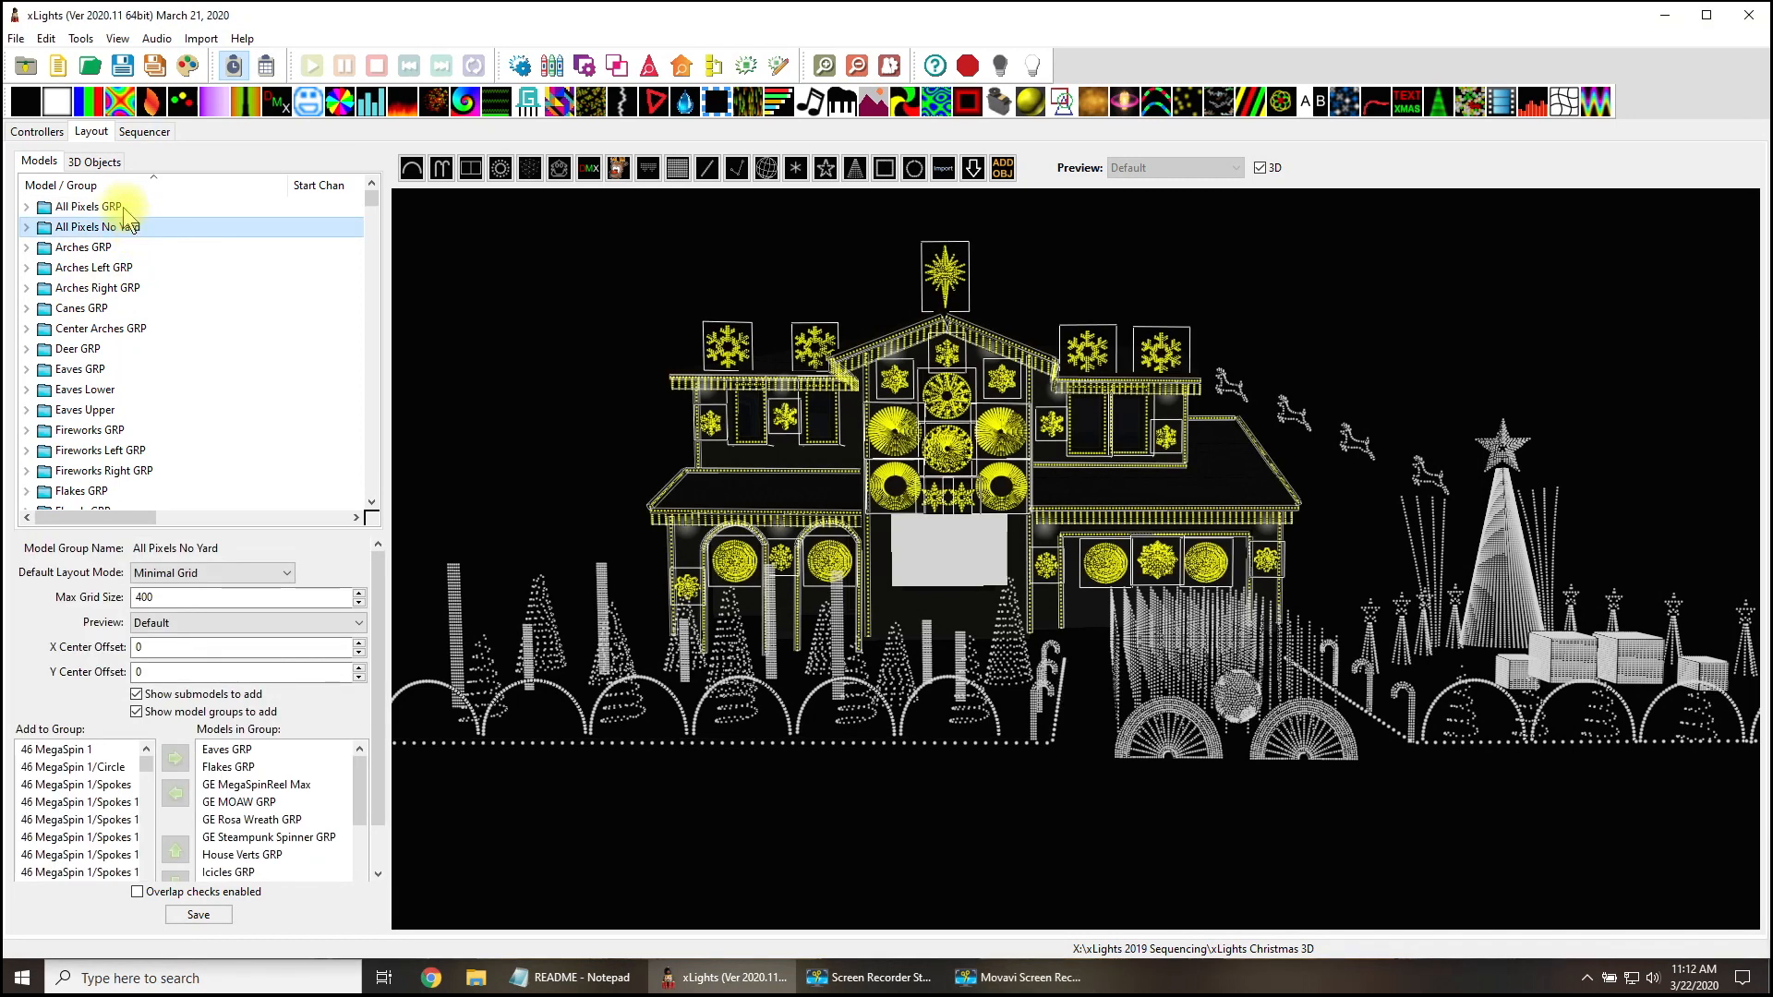
click(80, 206)
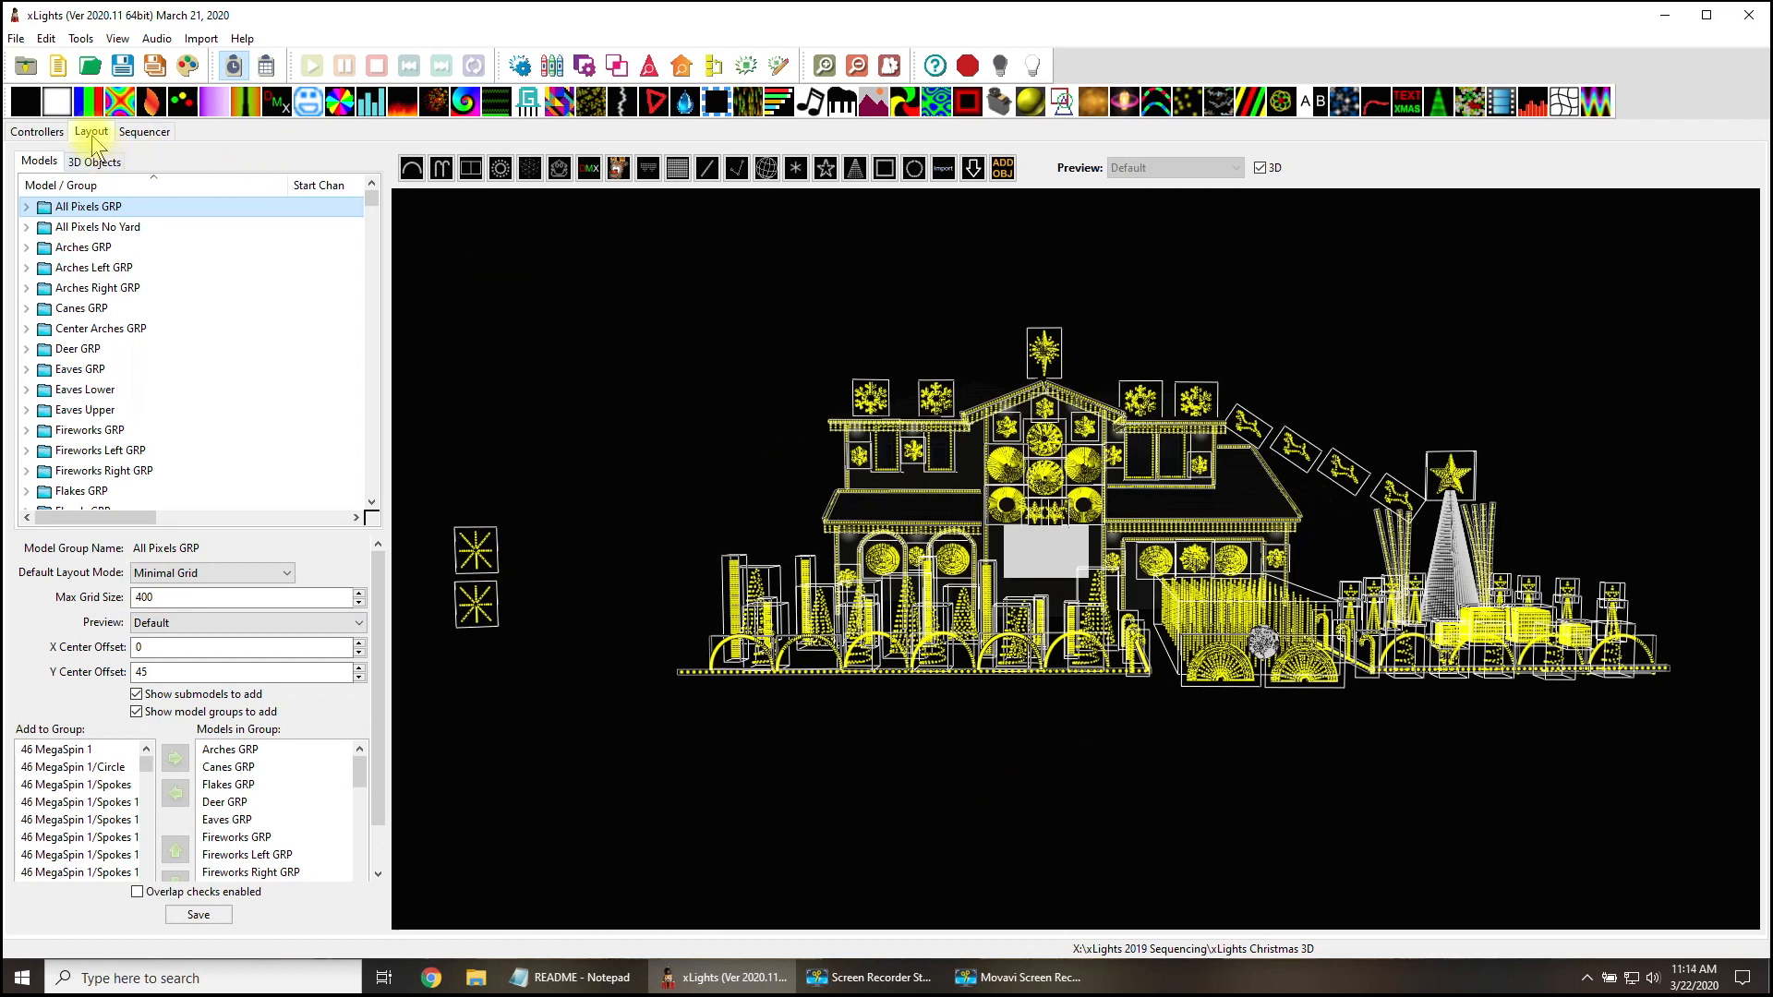
Check the sequencer view, then set the All Pixels GRP Y Center Offset to 0.
click(144, 131)
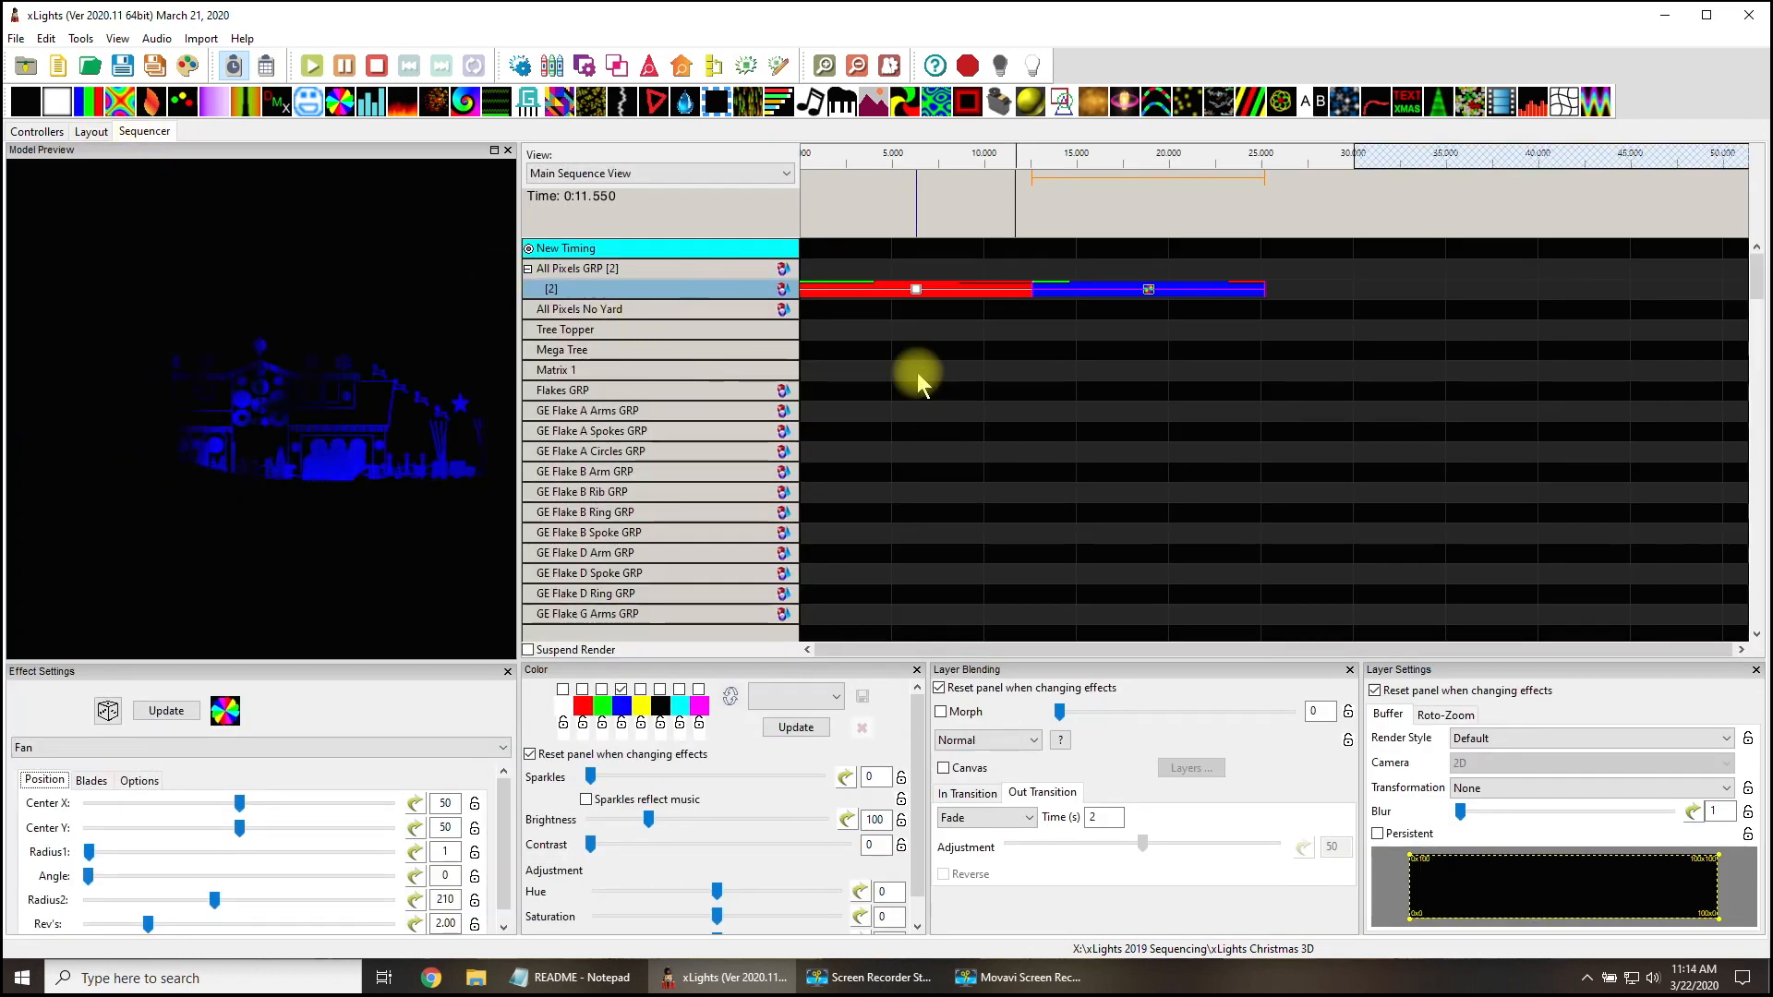
click(1148, 289)
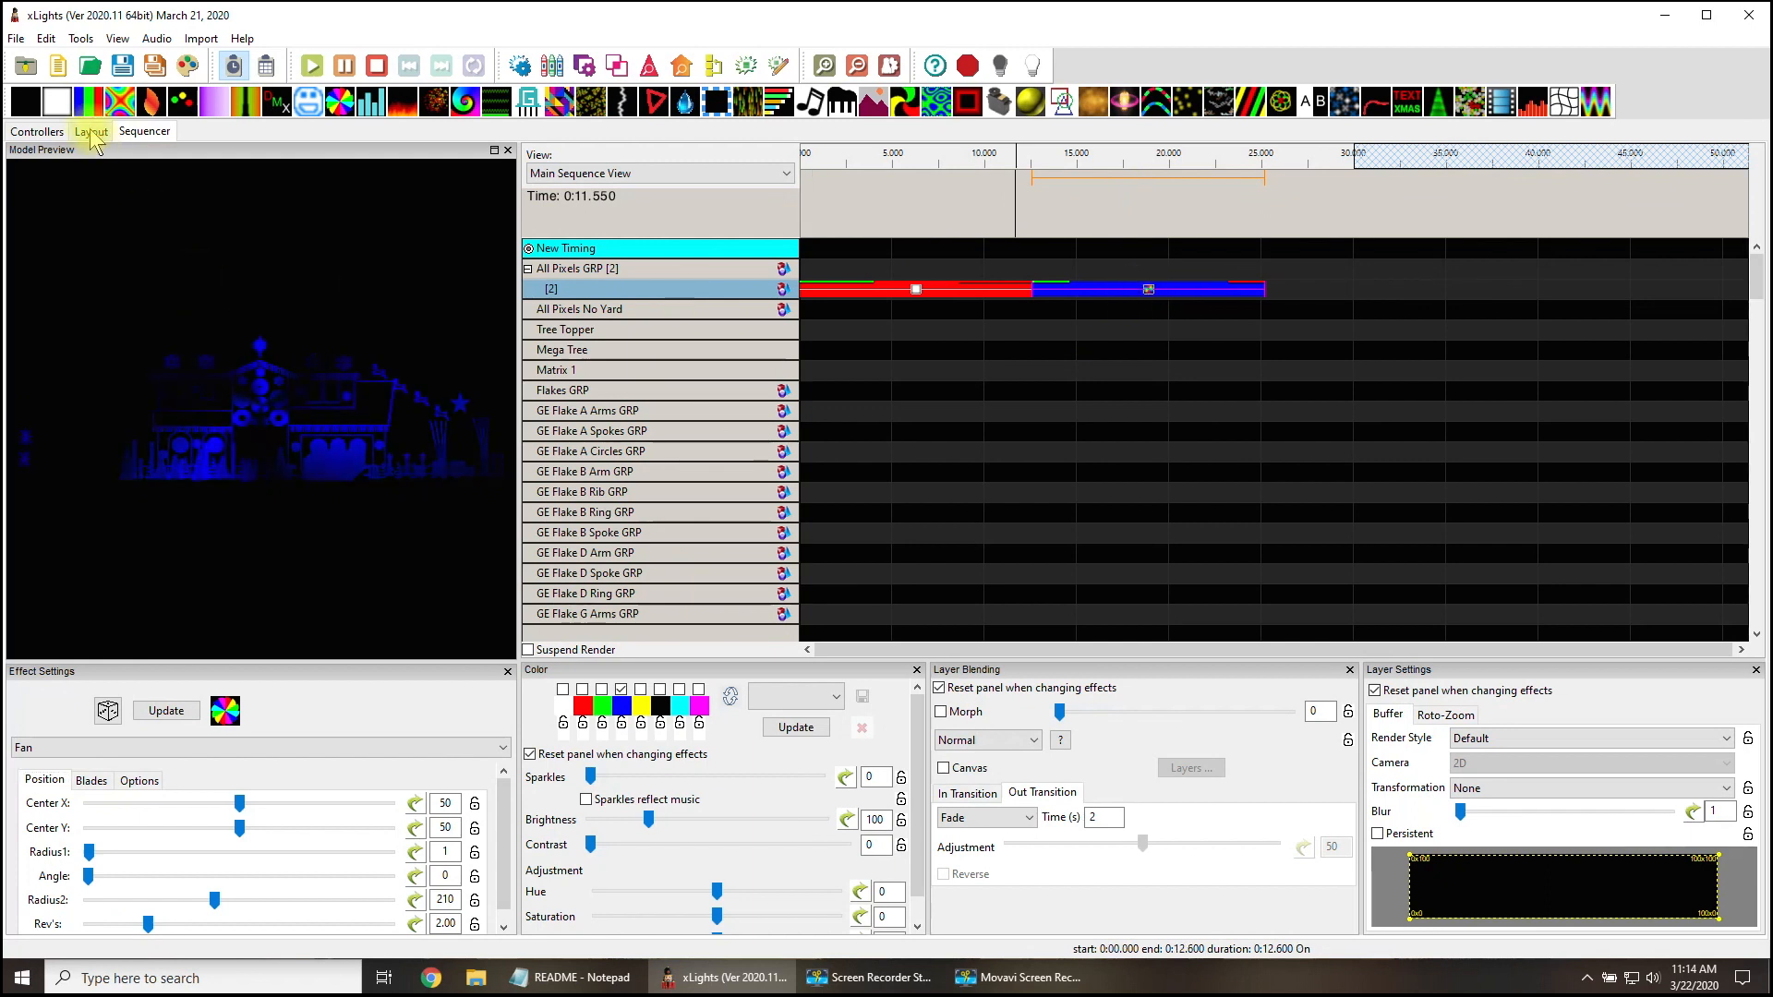
click(90, 131)
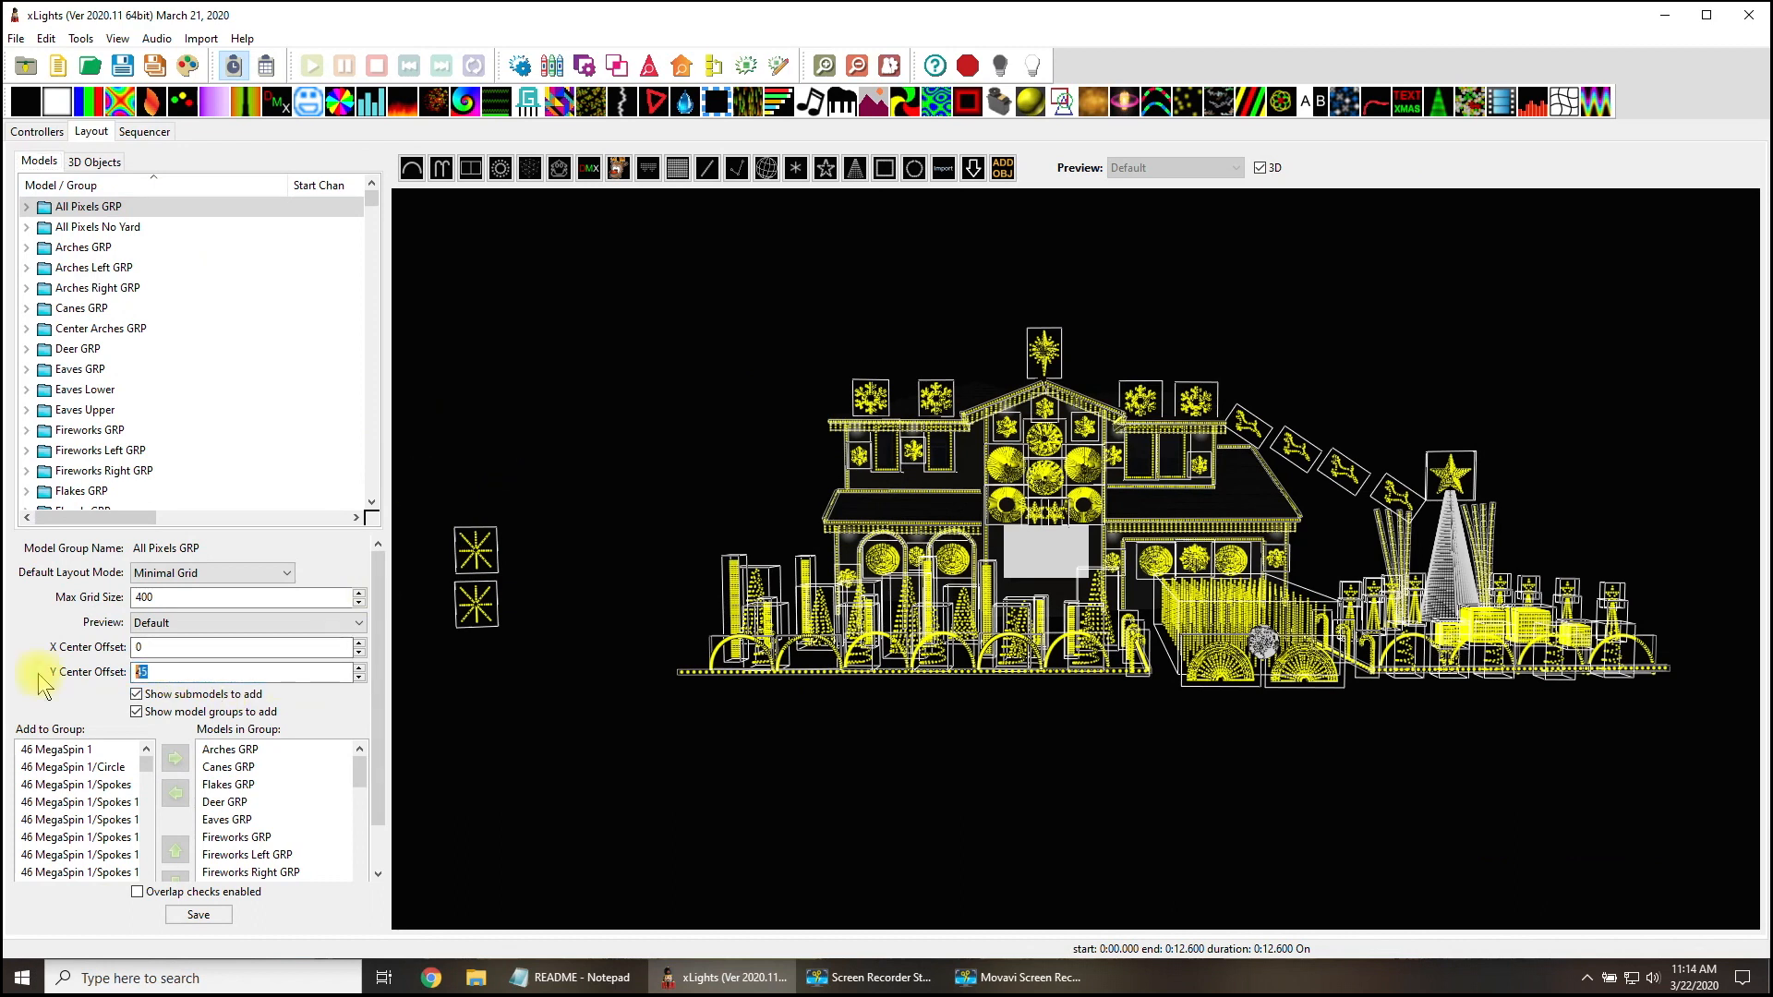
click(197, 915)
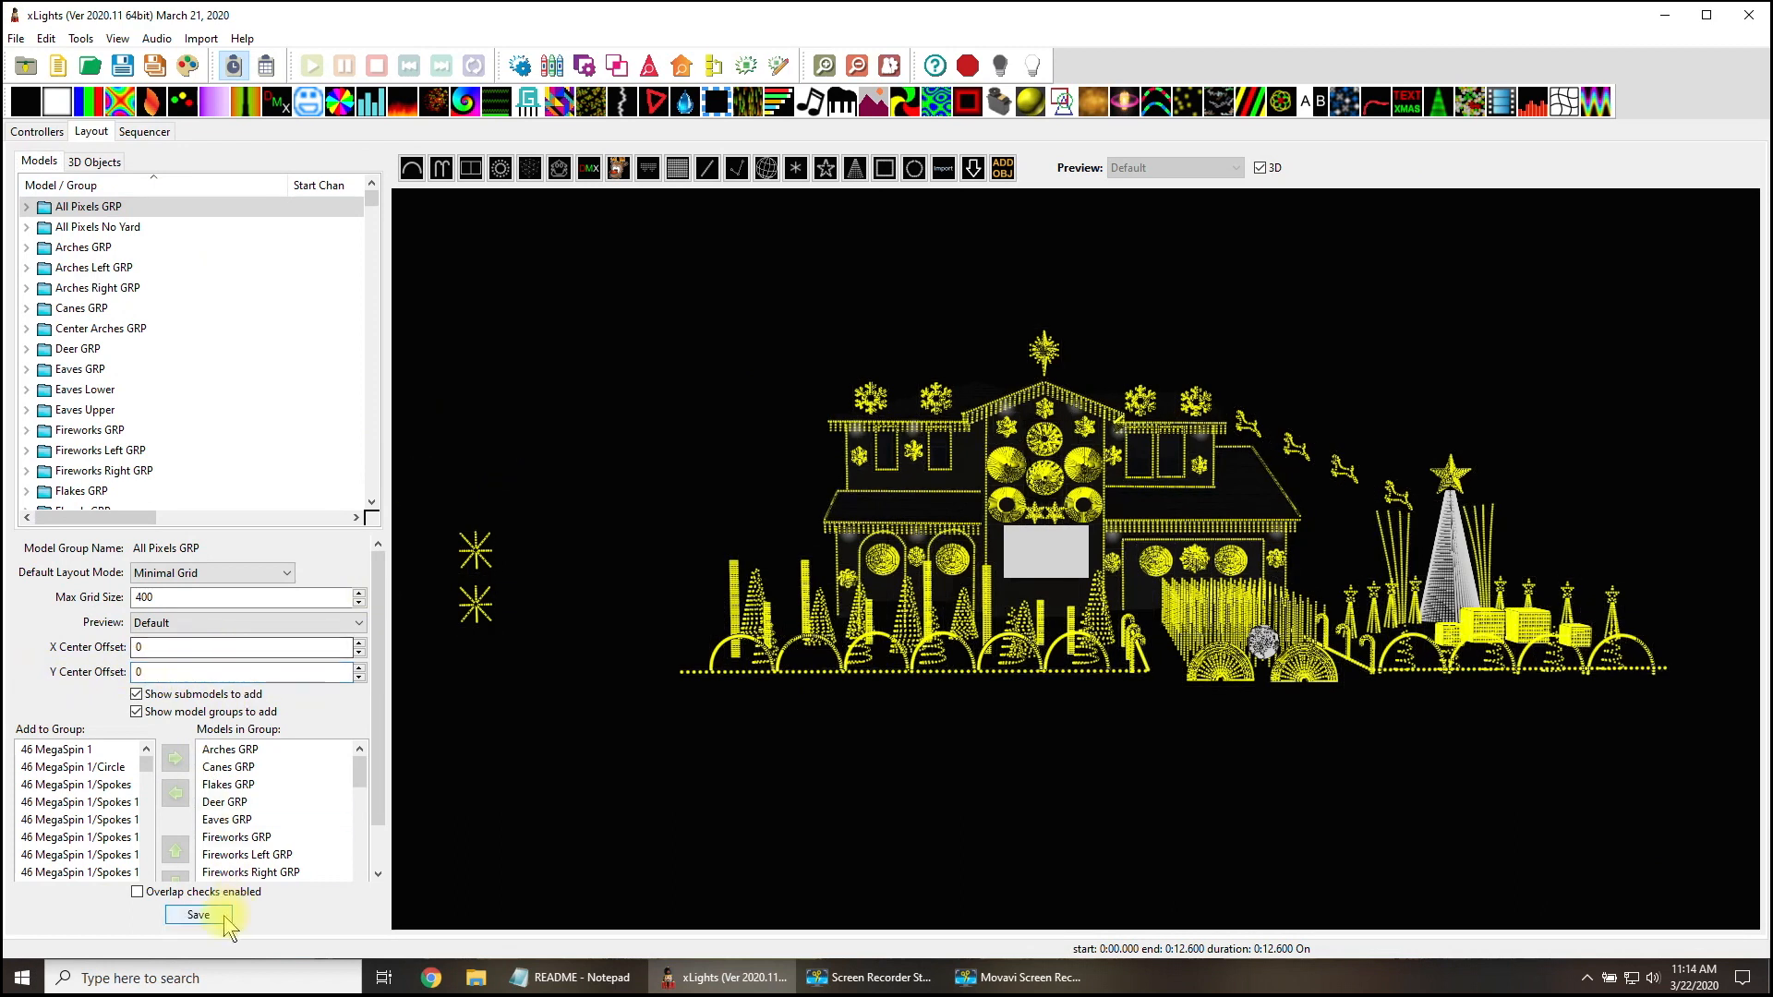
Save the layout, Render All in the sequencer, and return to Layout.
click(144, 131)
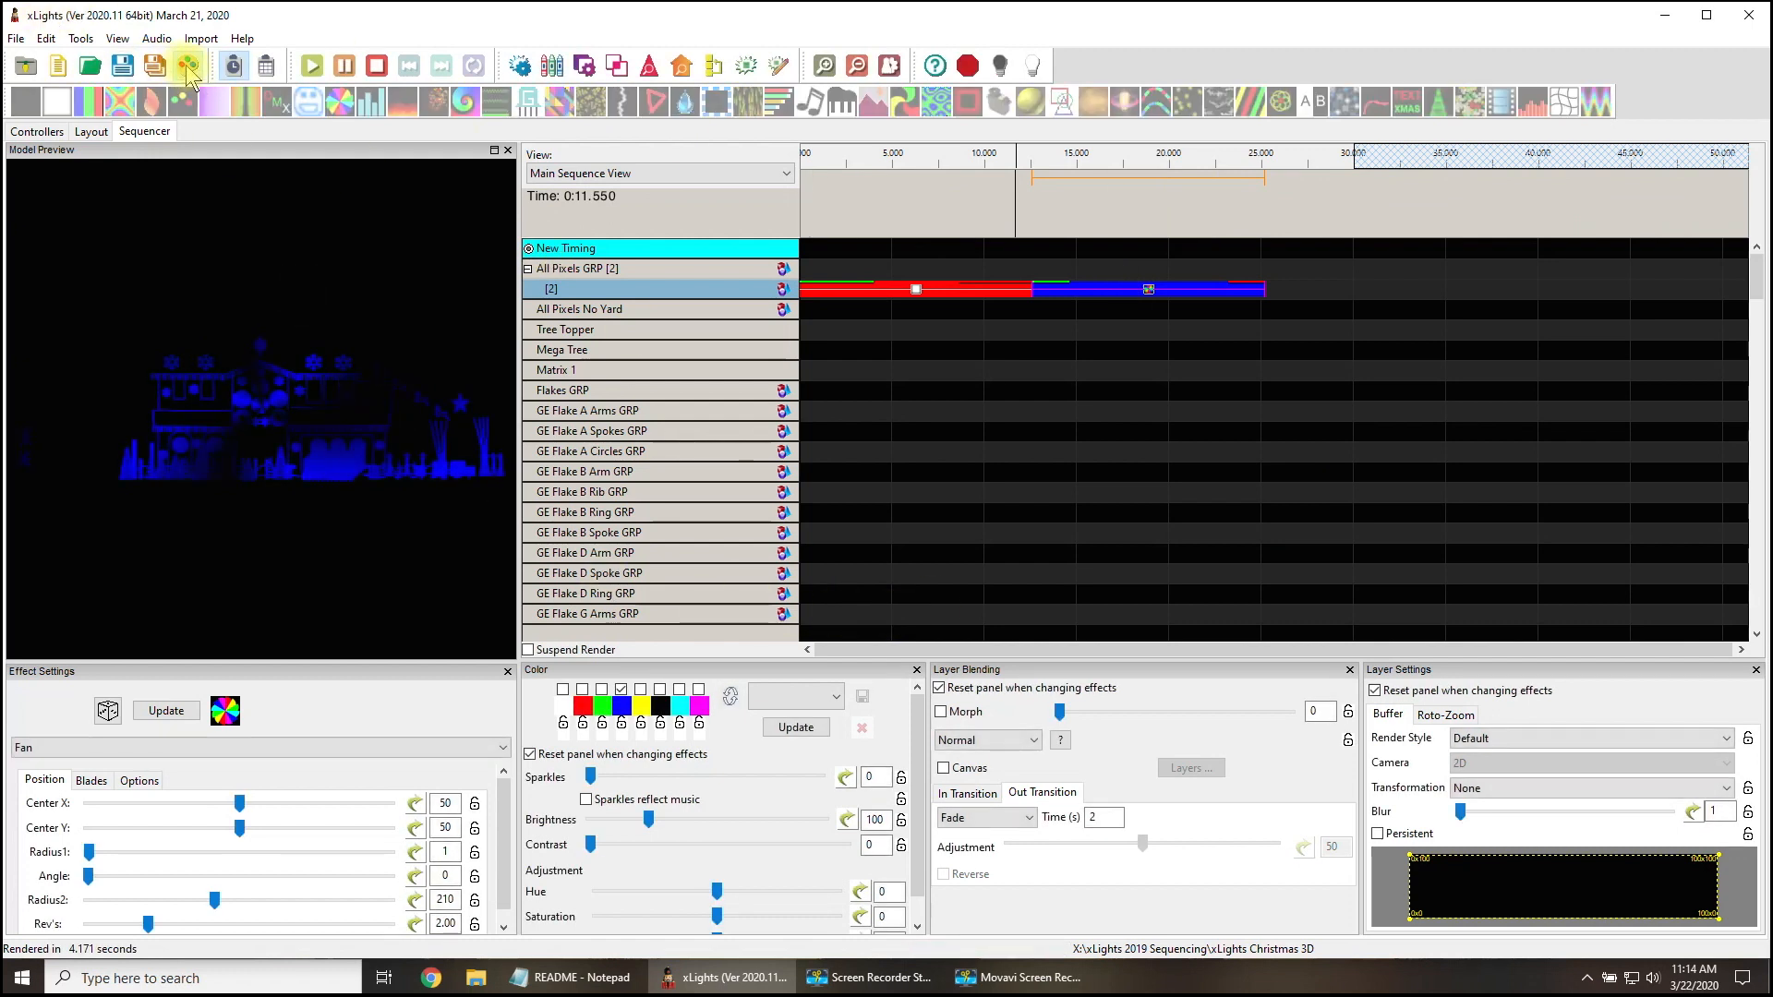
click(187, 66)
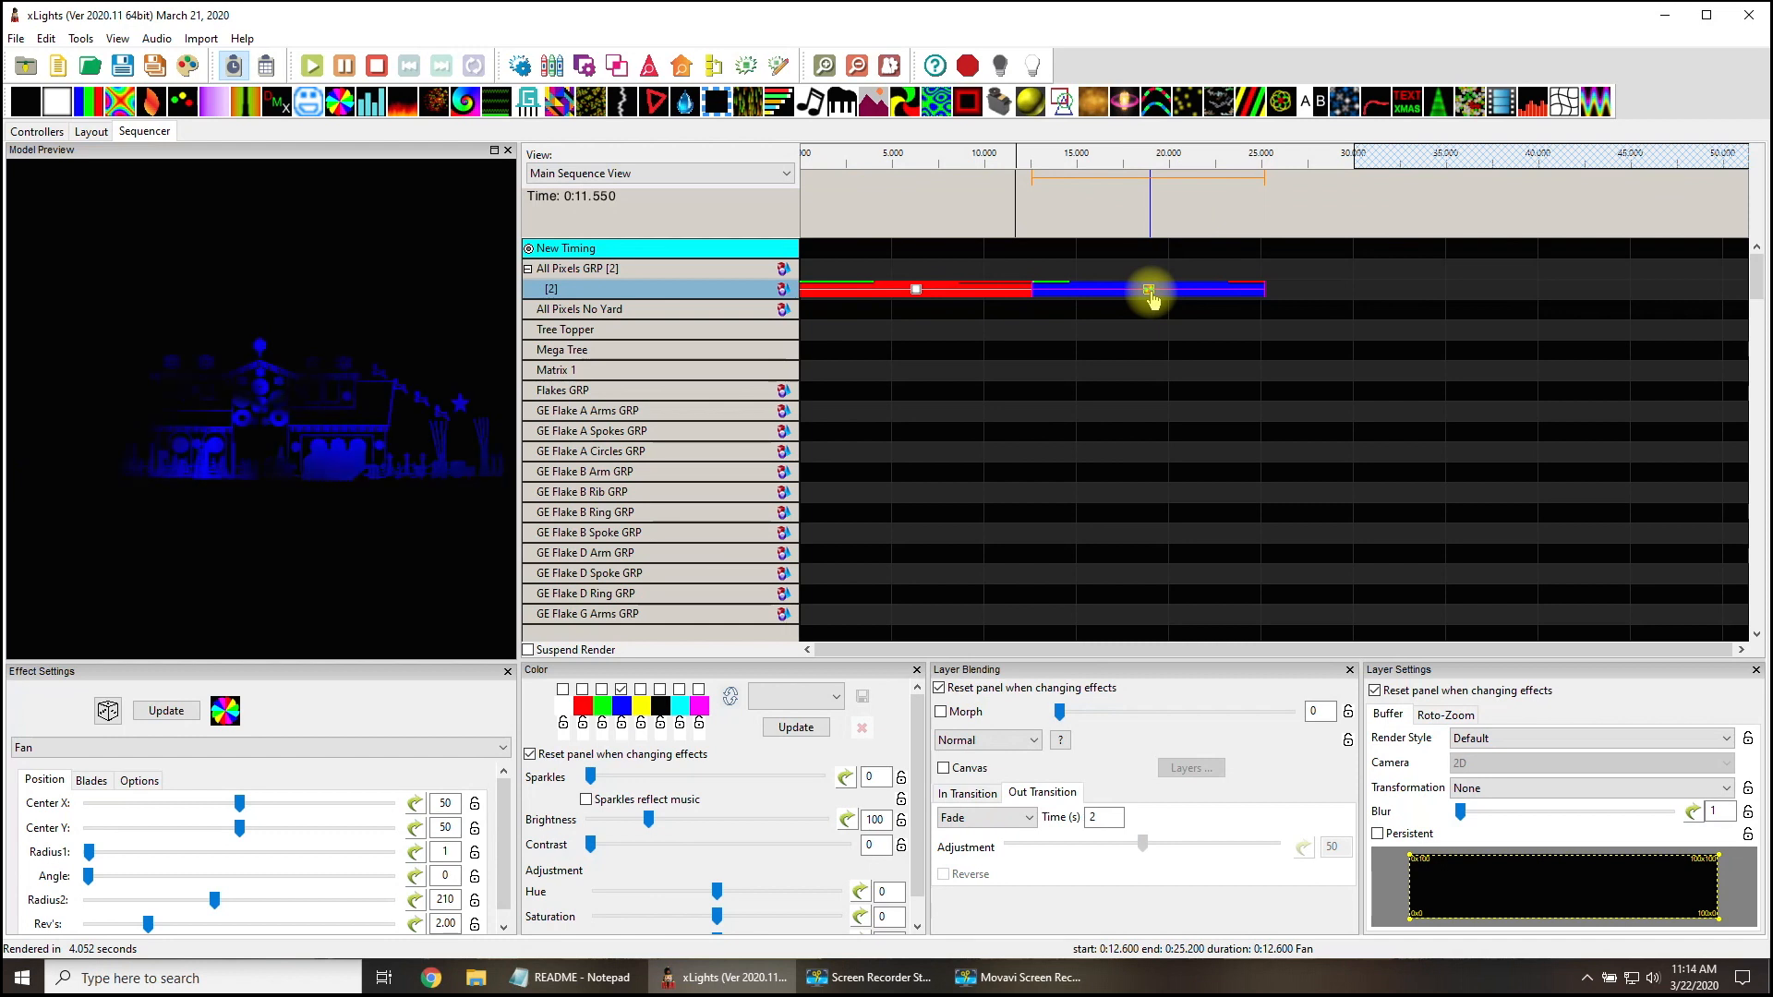
click(91, 131)
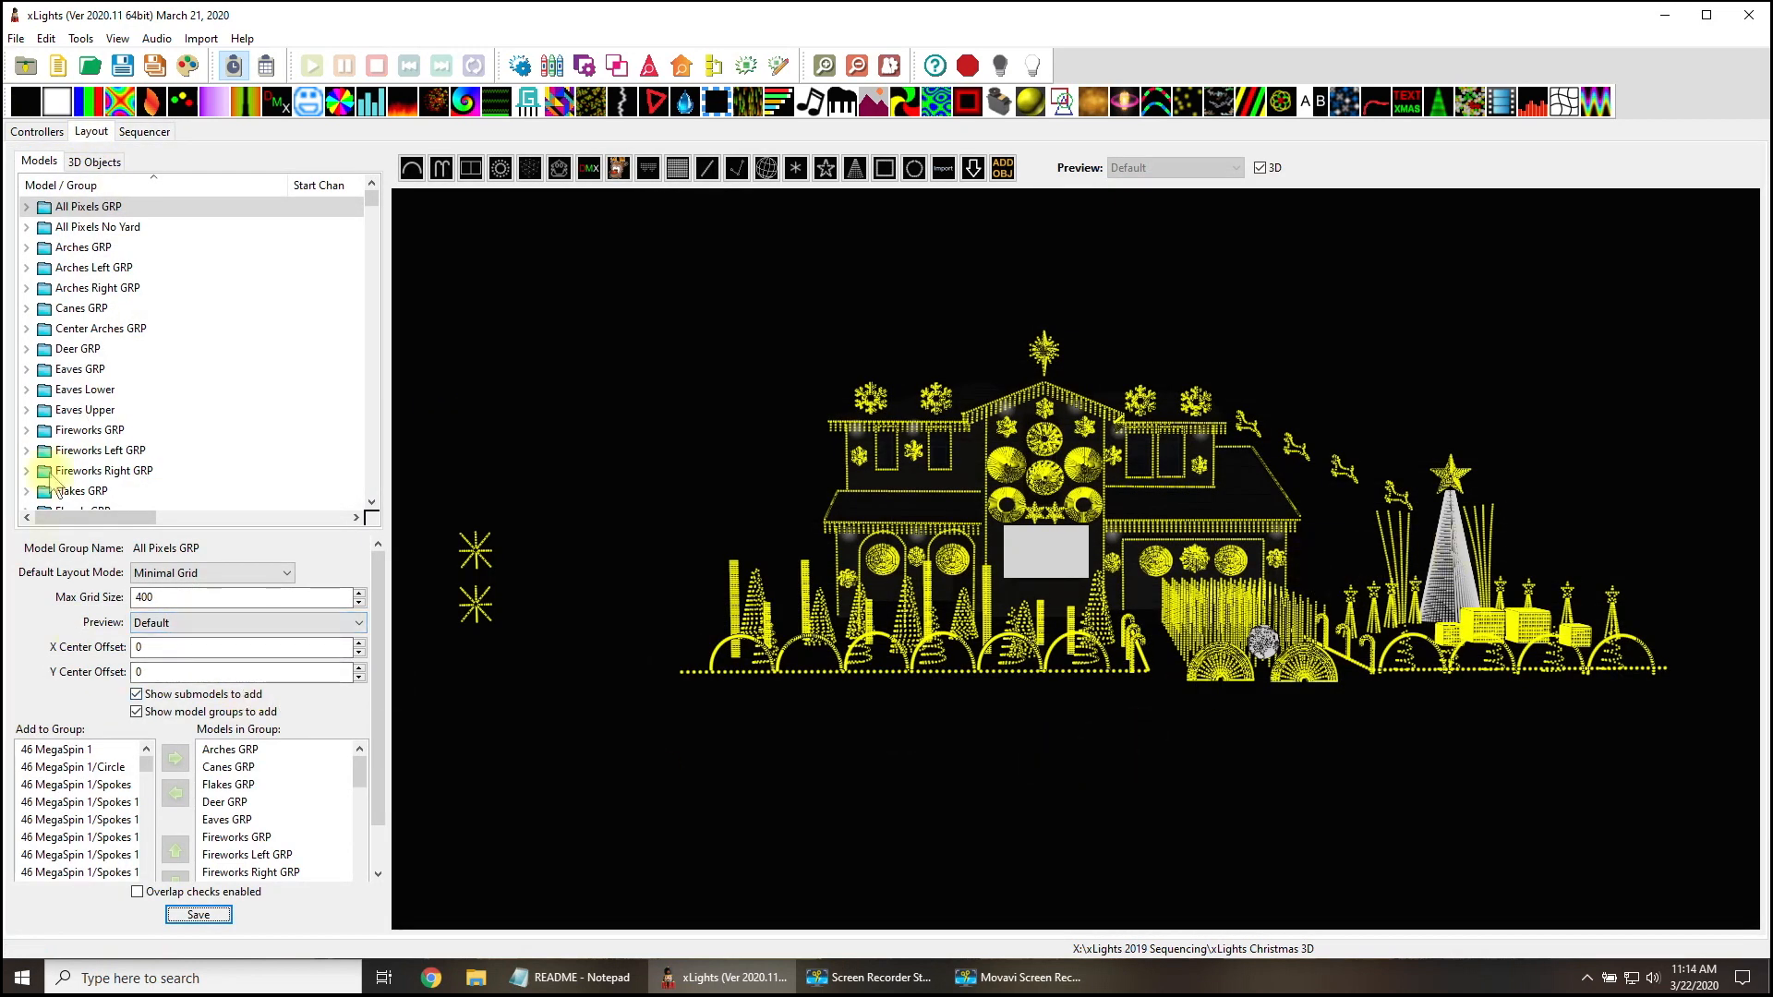
Set the All Pixels GRP Y Center Offset to 450, save, and preview in the sequencer.
click(227, 670)
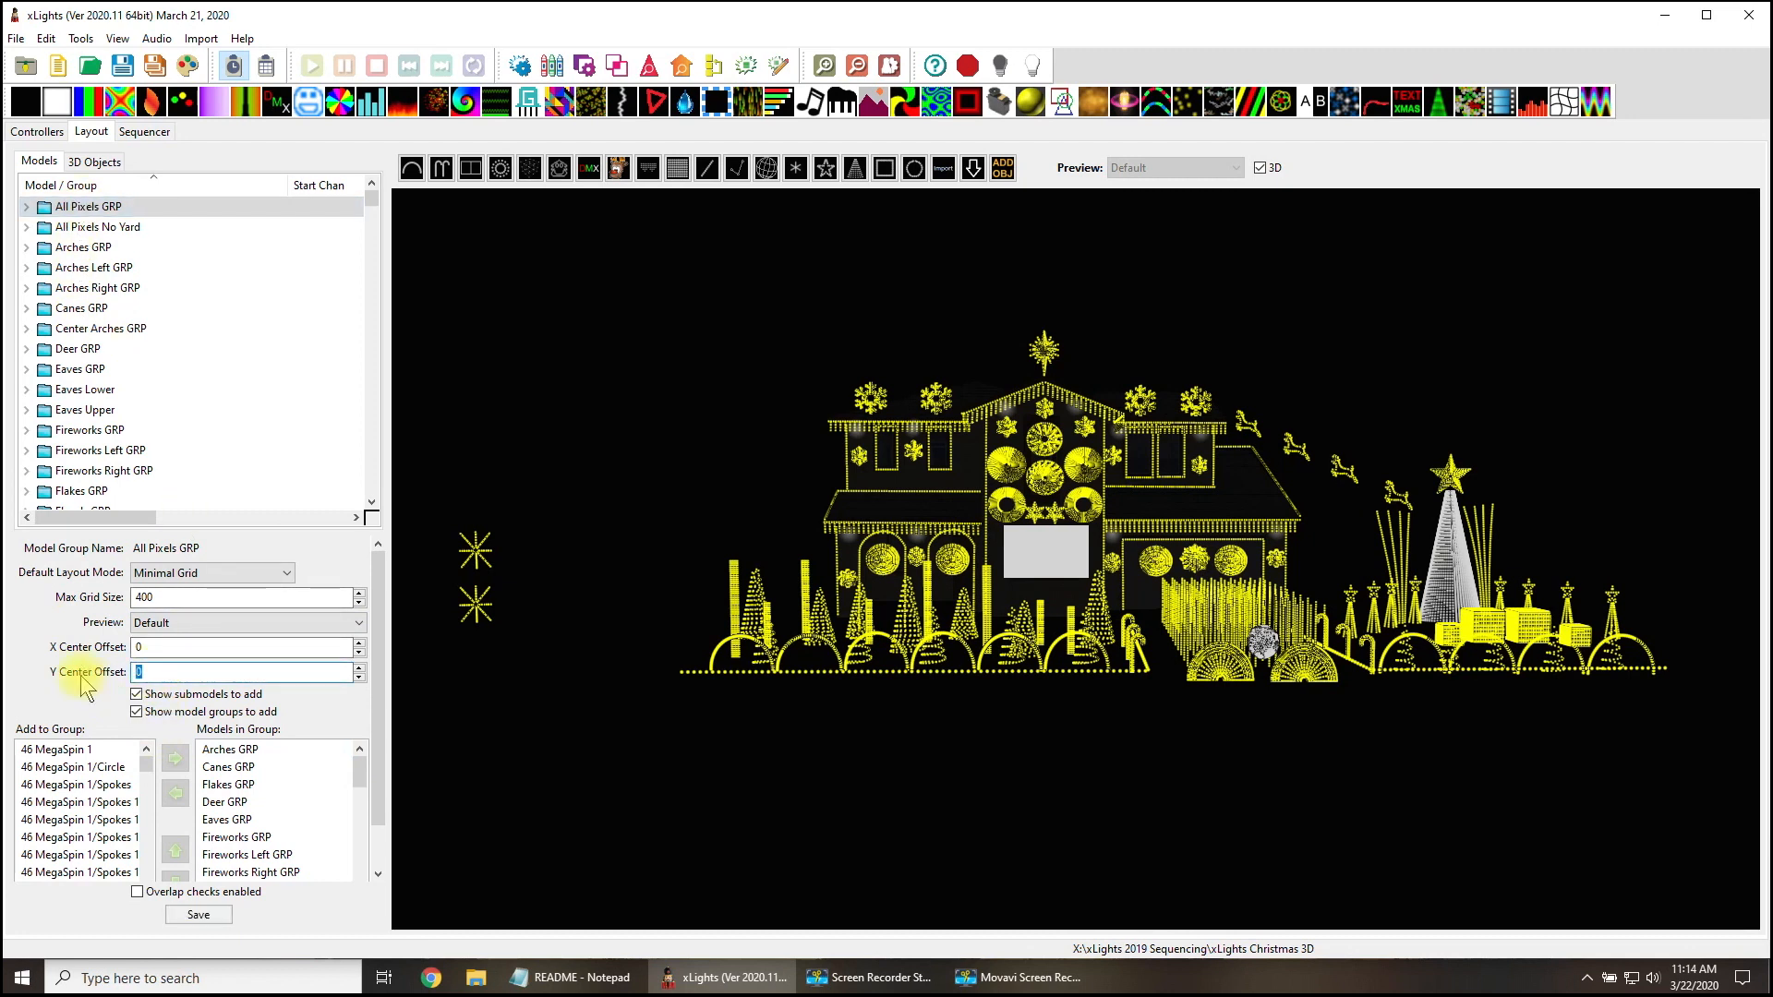
text(450)
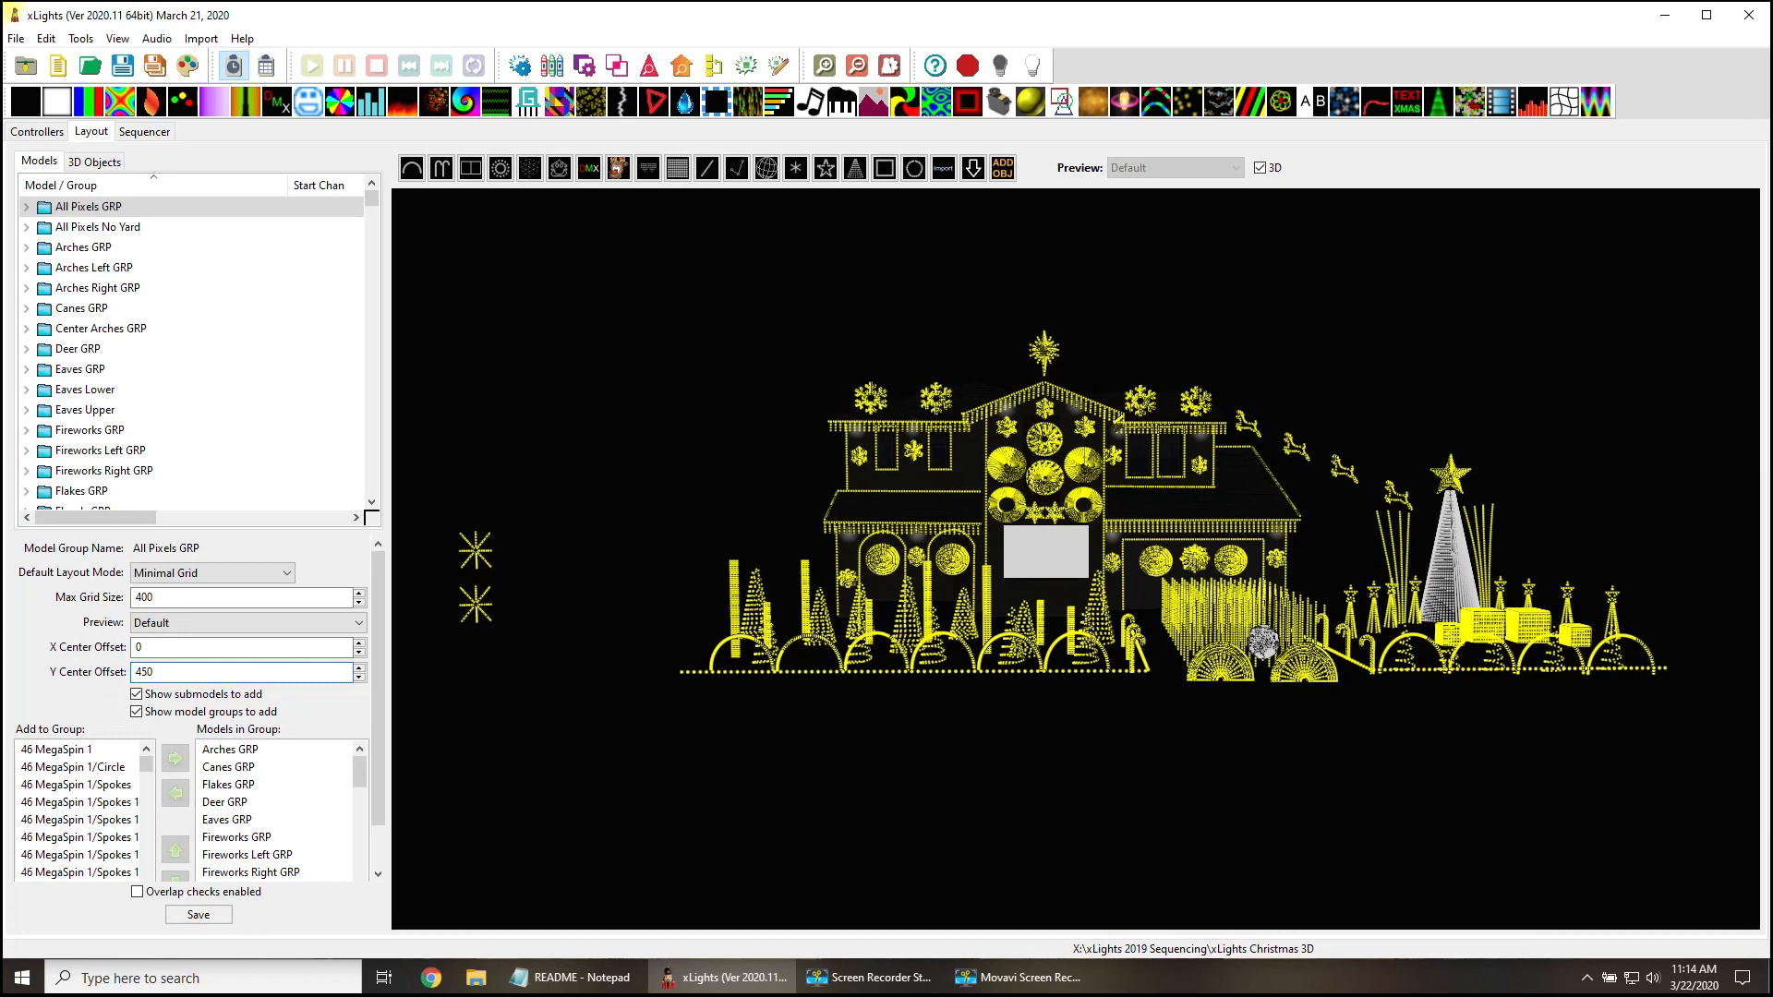
click(198, 647)
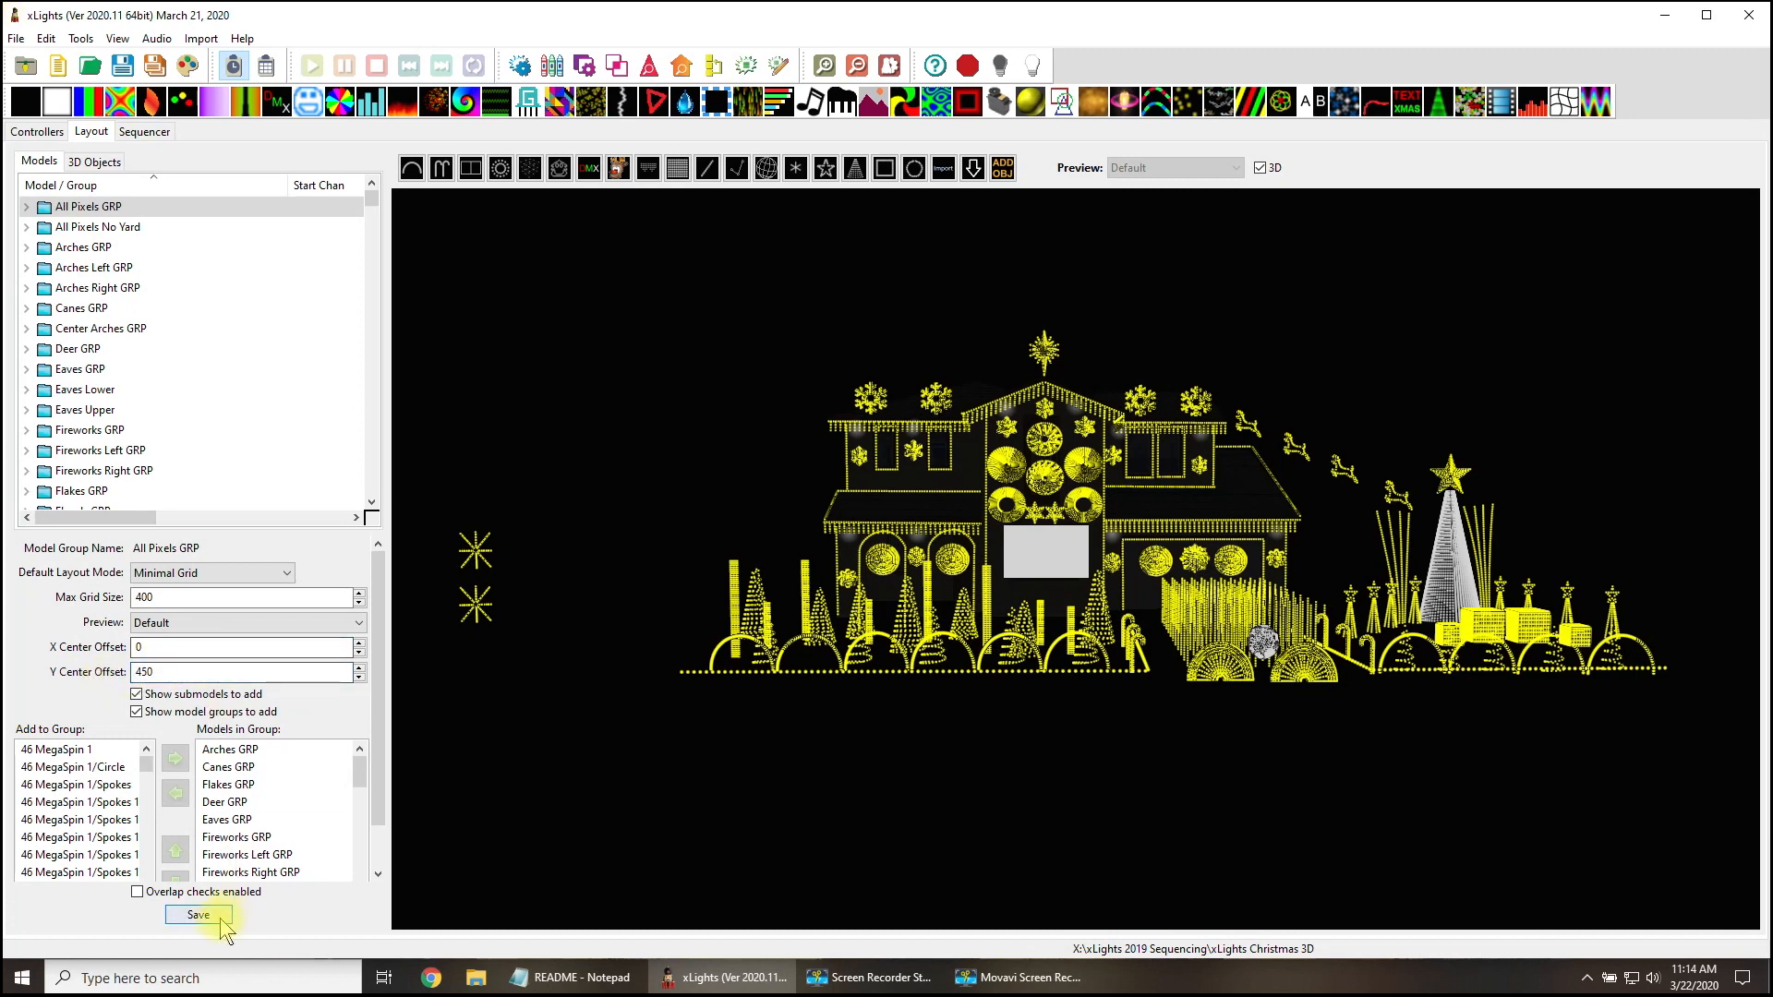
click(198, 915)
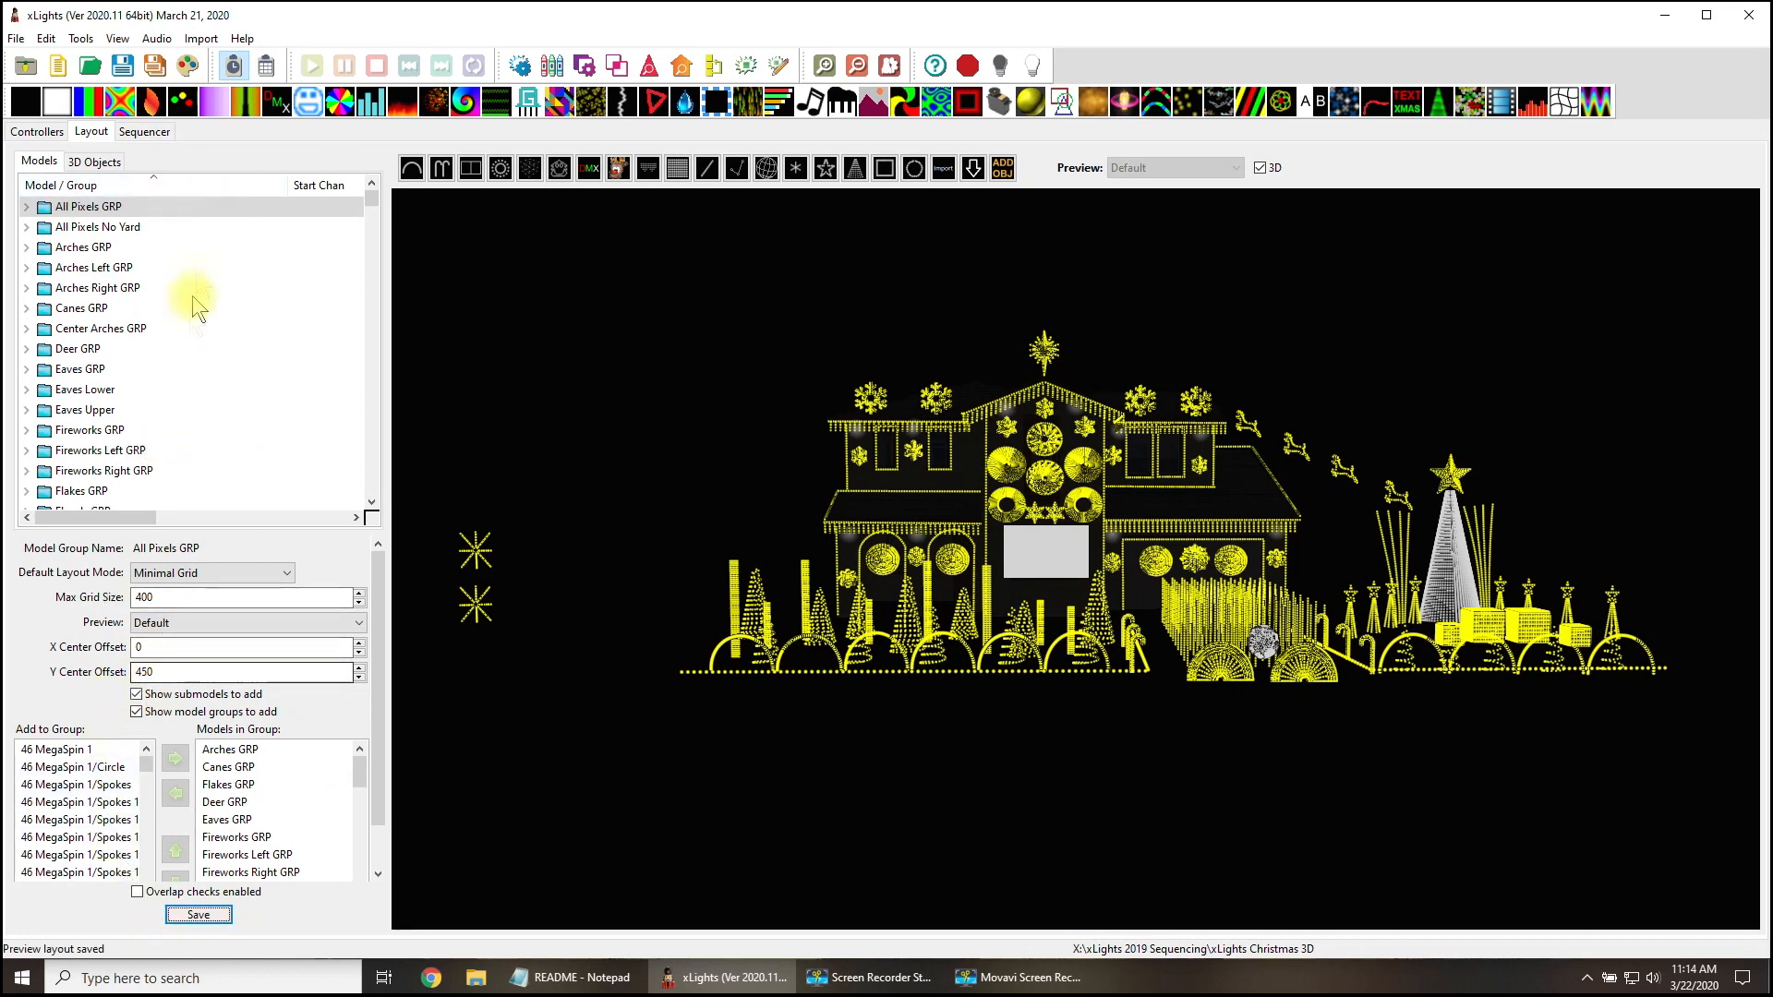
click(144, 131)
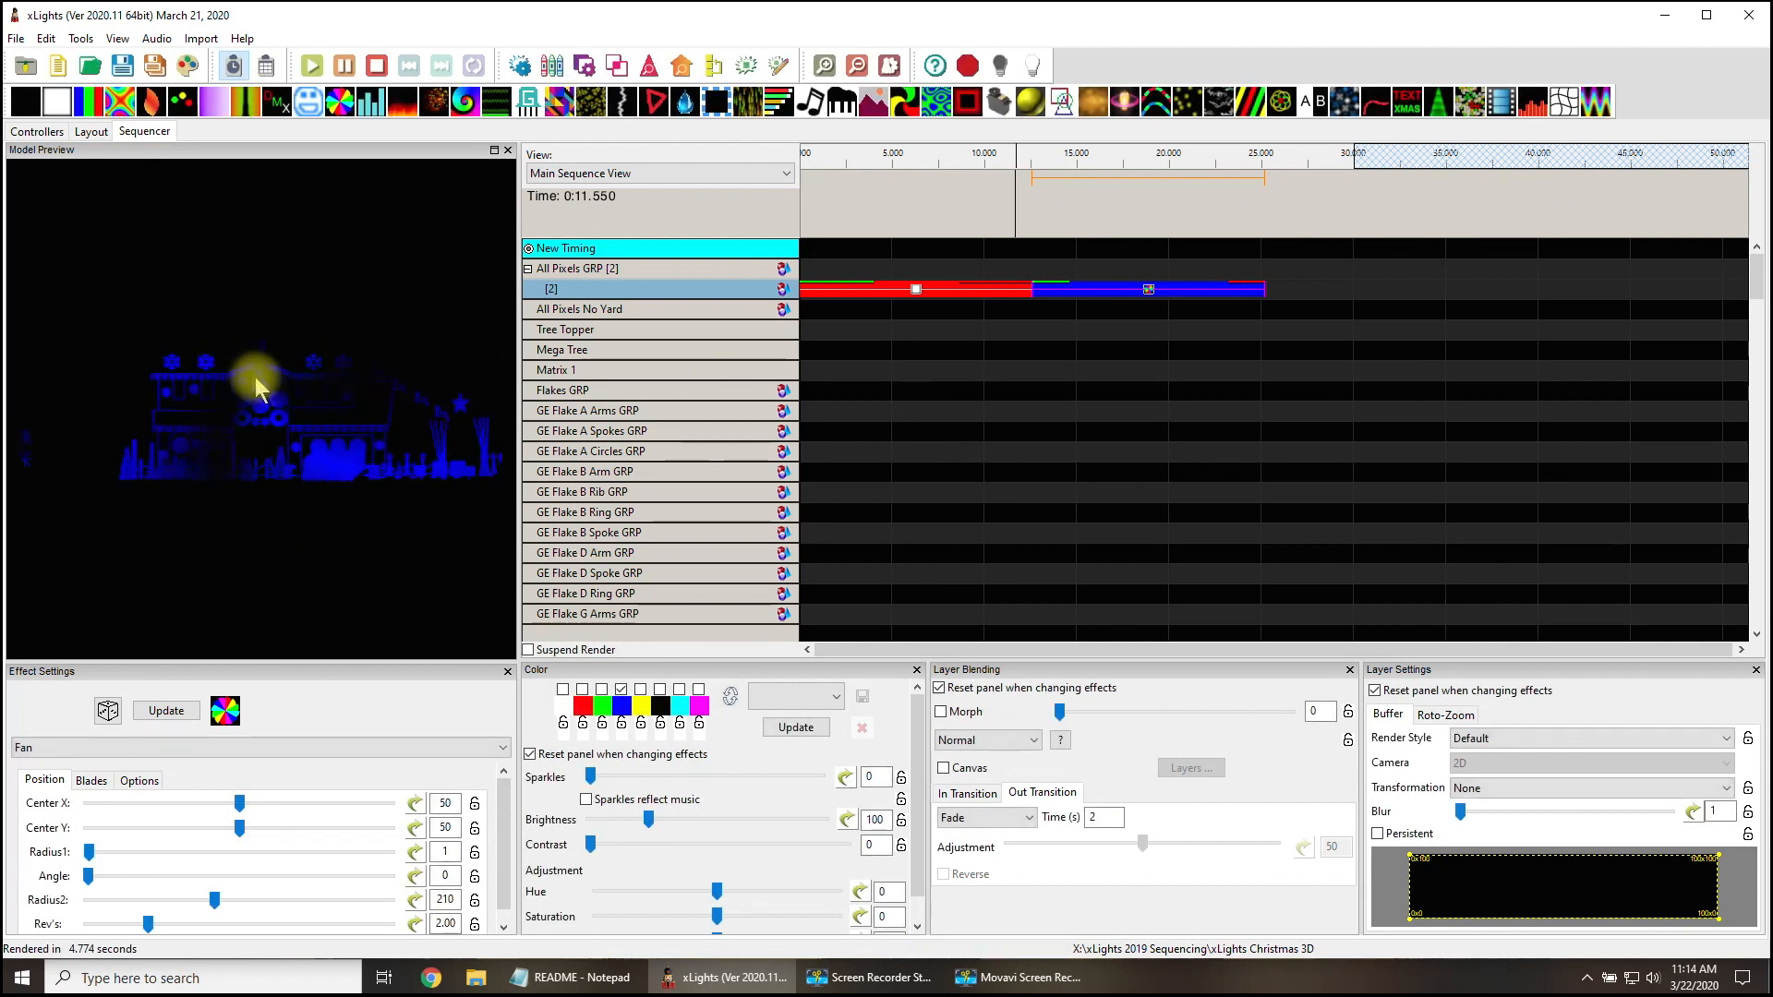
mouse_move(300, 396)
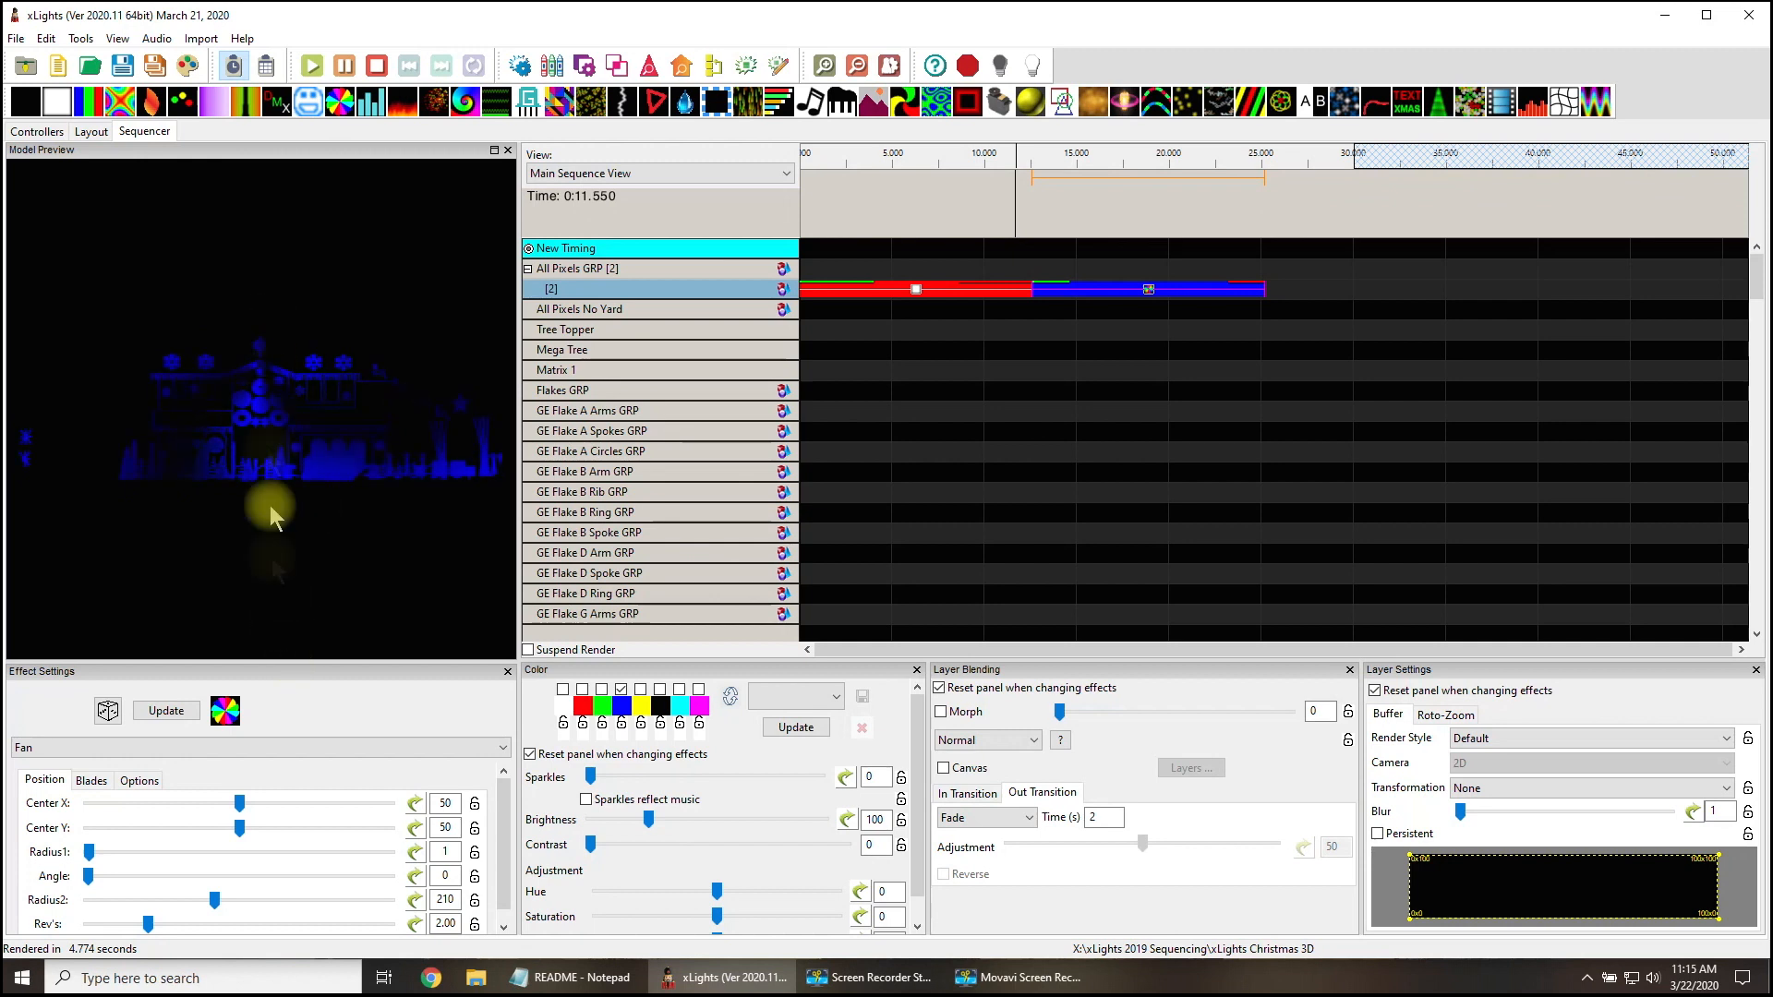
Change the Y Center Offset to 45 and view the sequencer preview again.
click(89, 132)
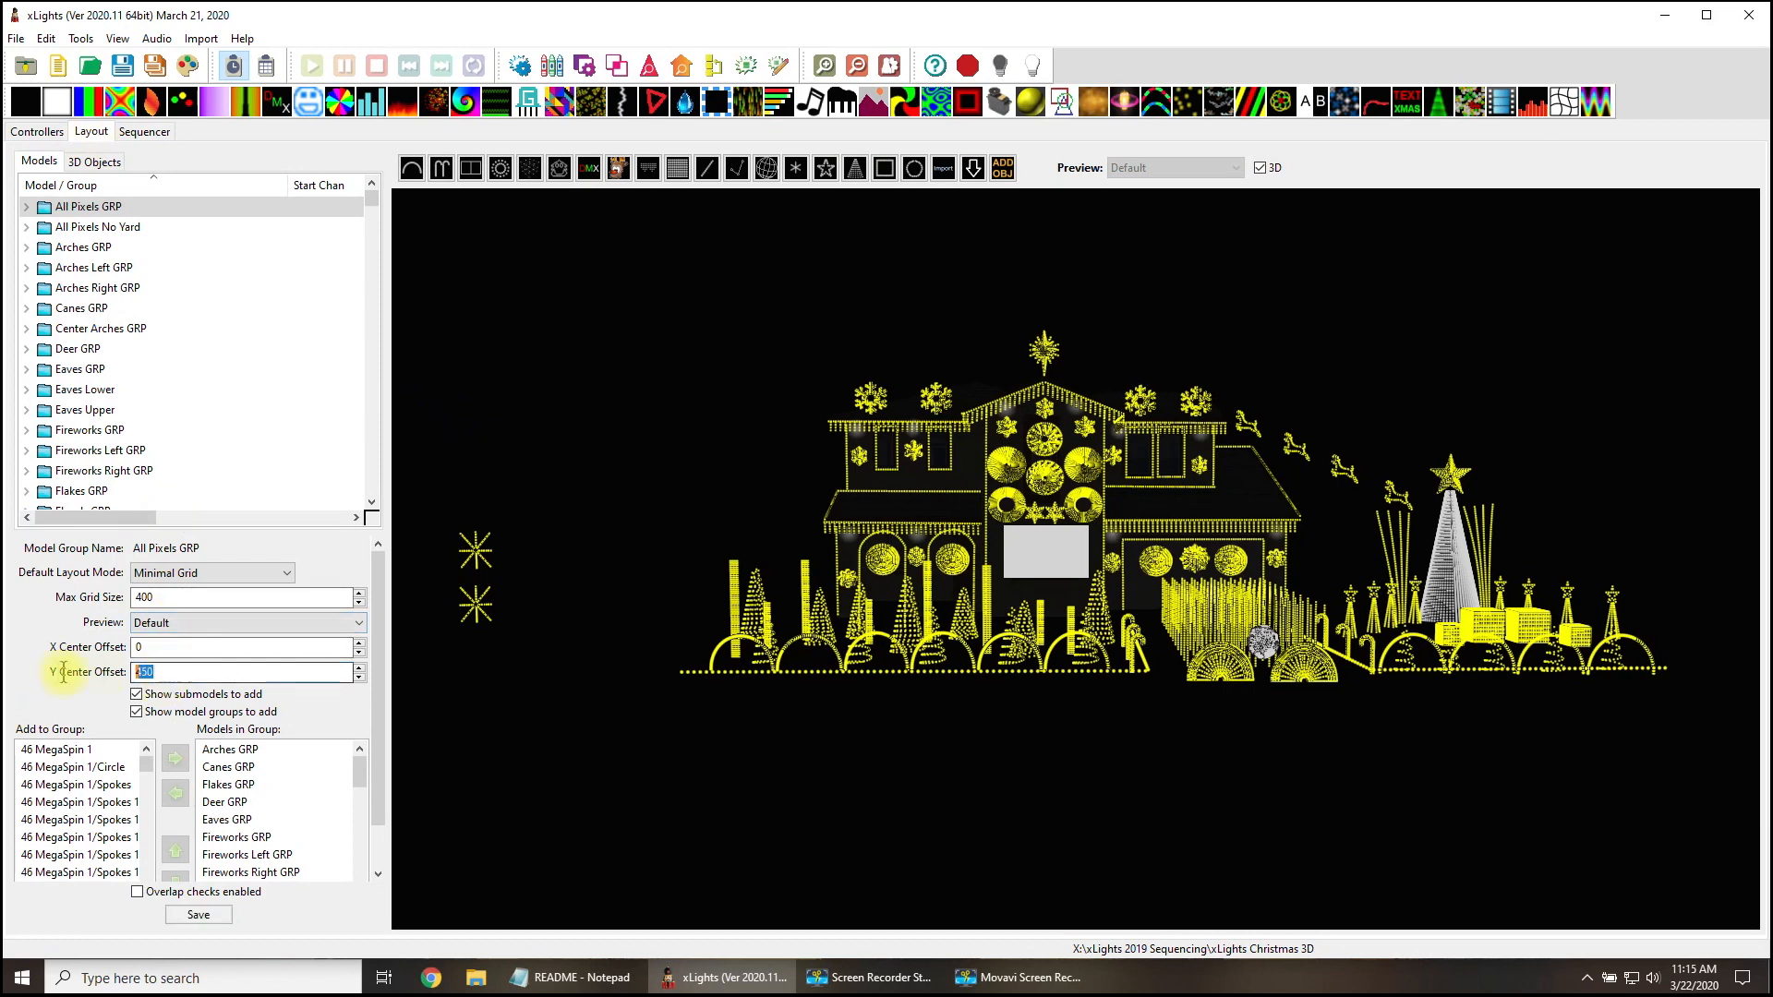
text(45)
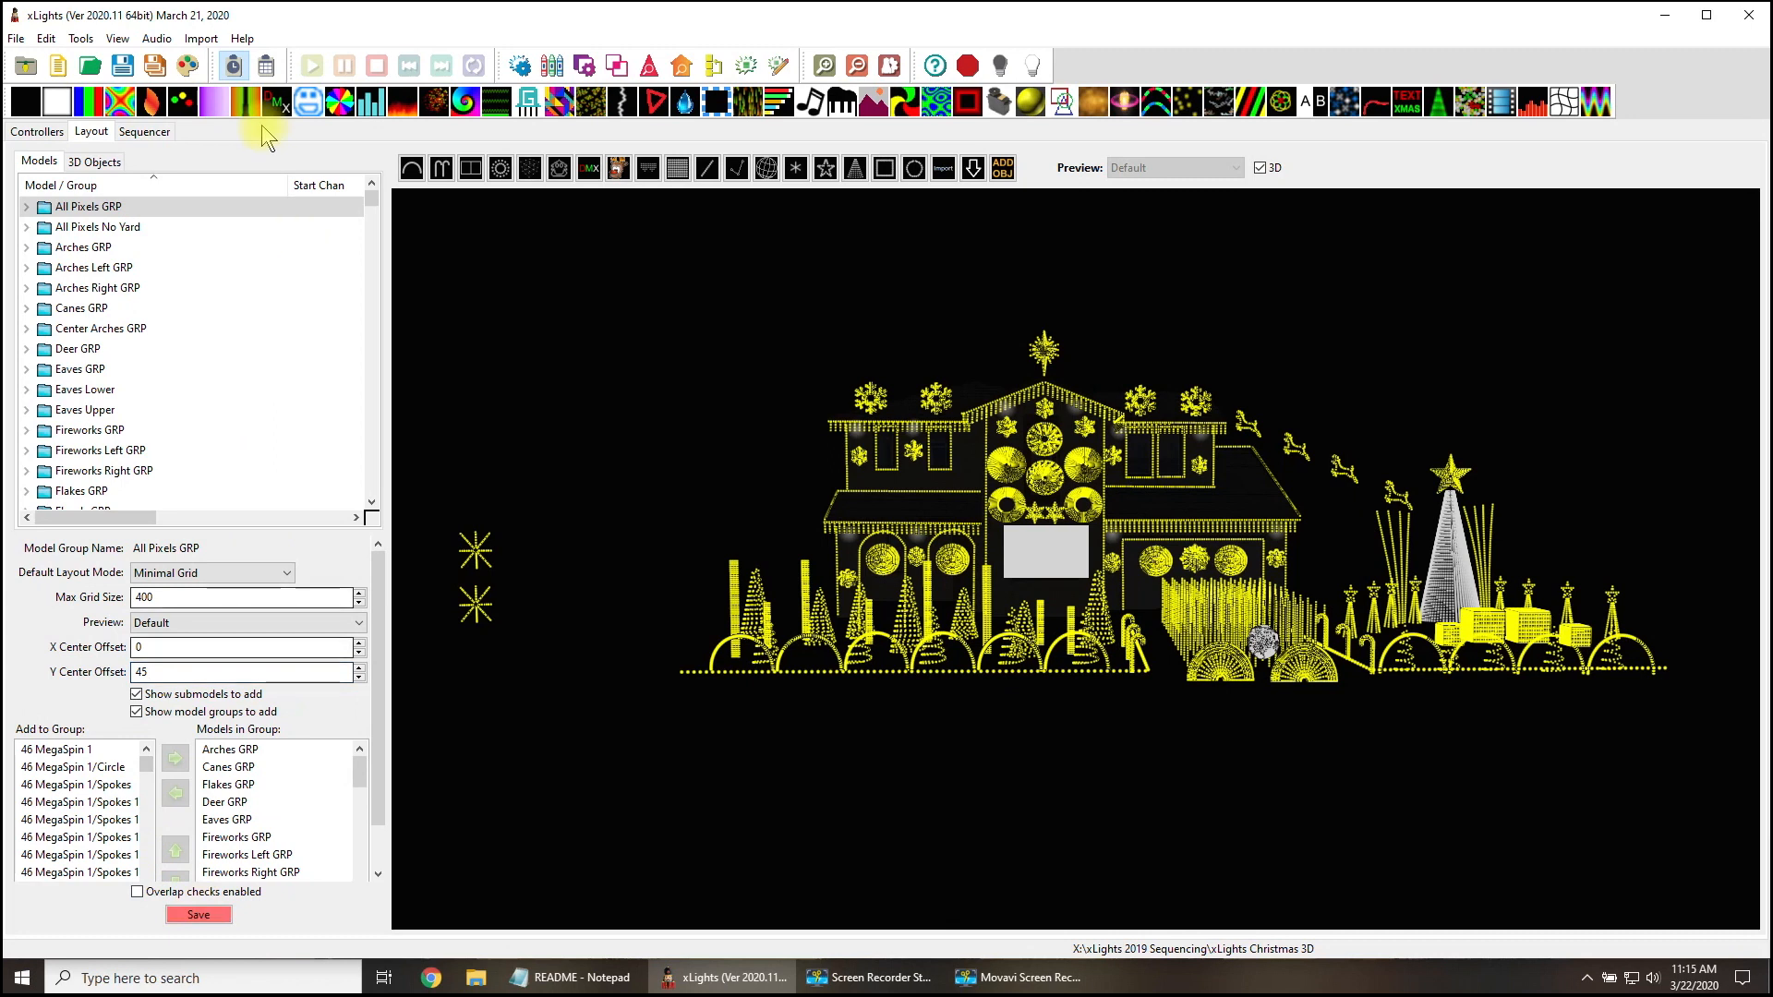
click(144, 131)
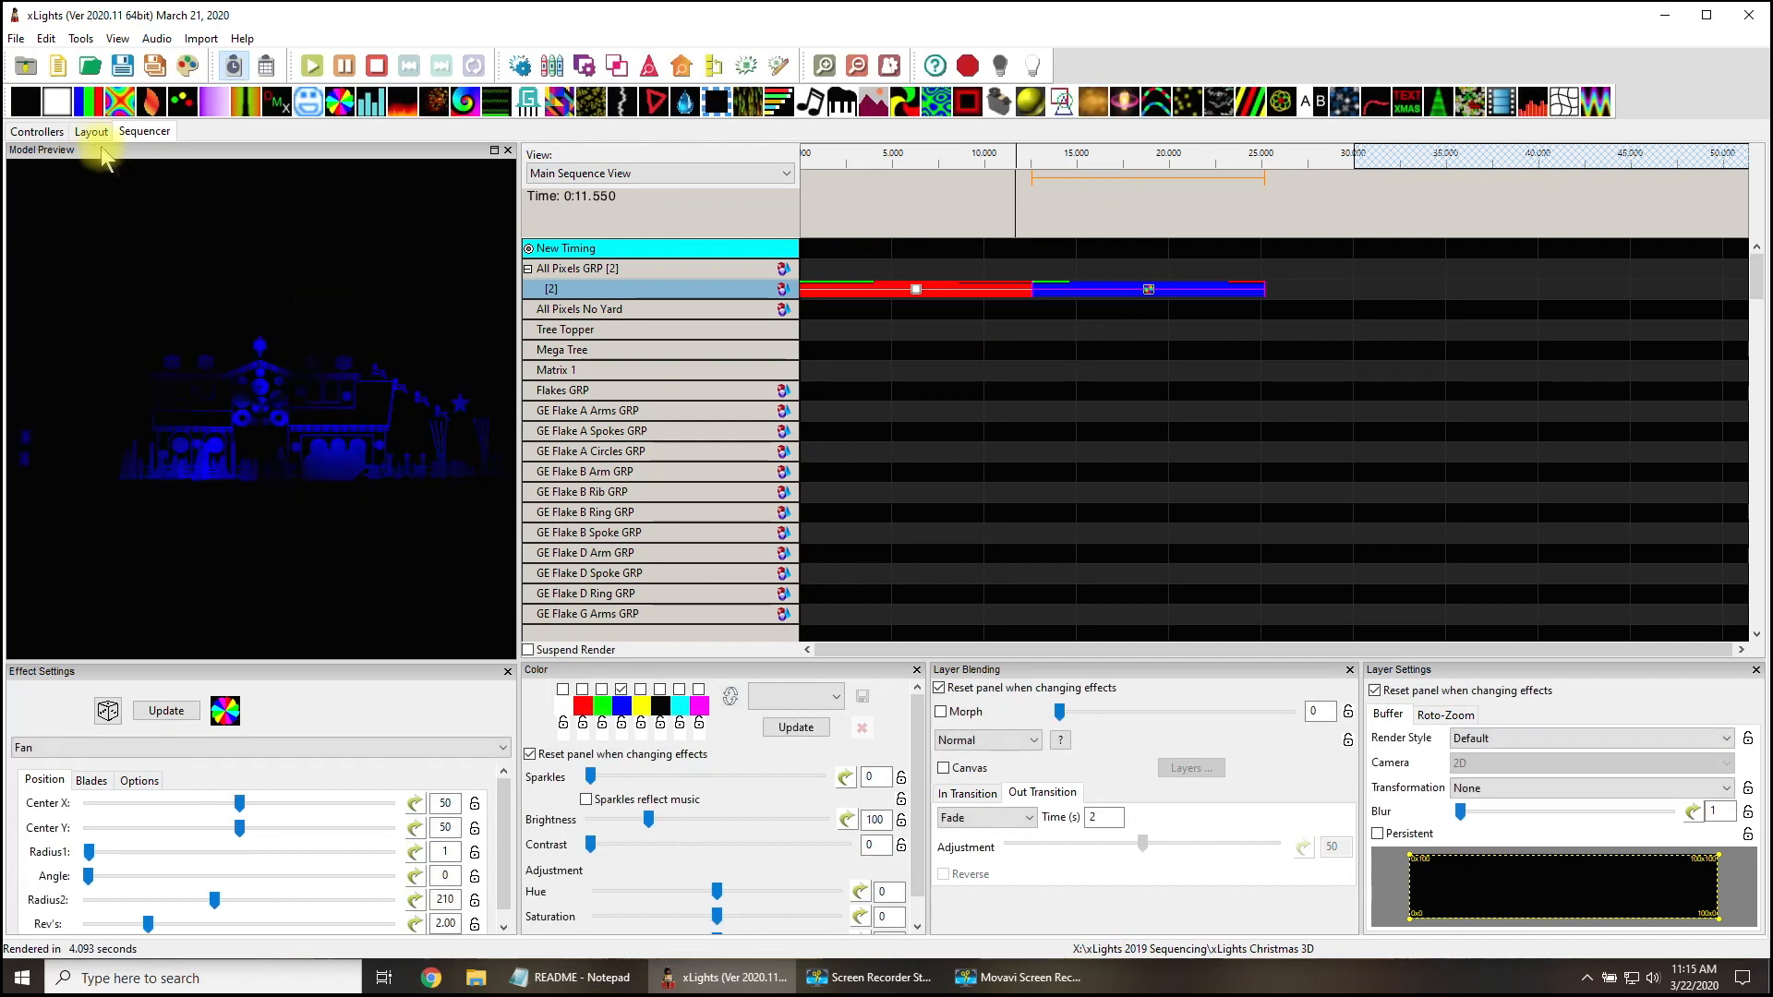
Drag Spinner-1 right next to the house, save the layout, and preview in the sequencer.
click(90, 131)
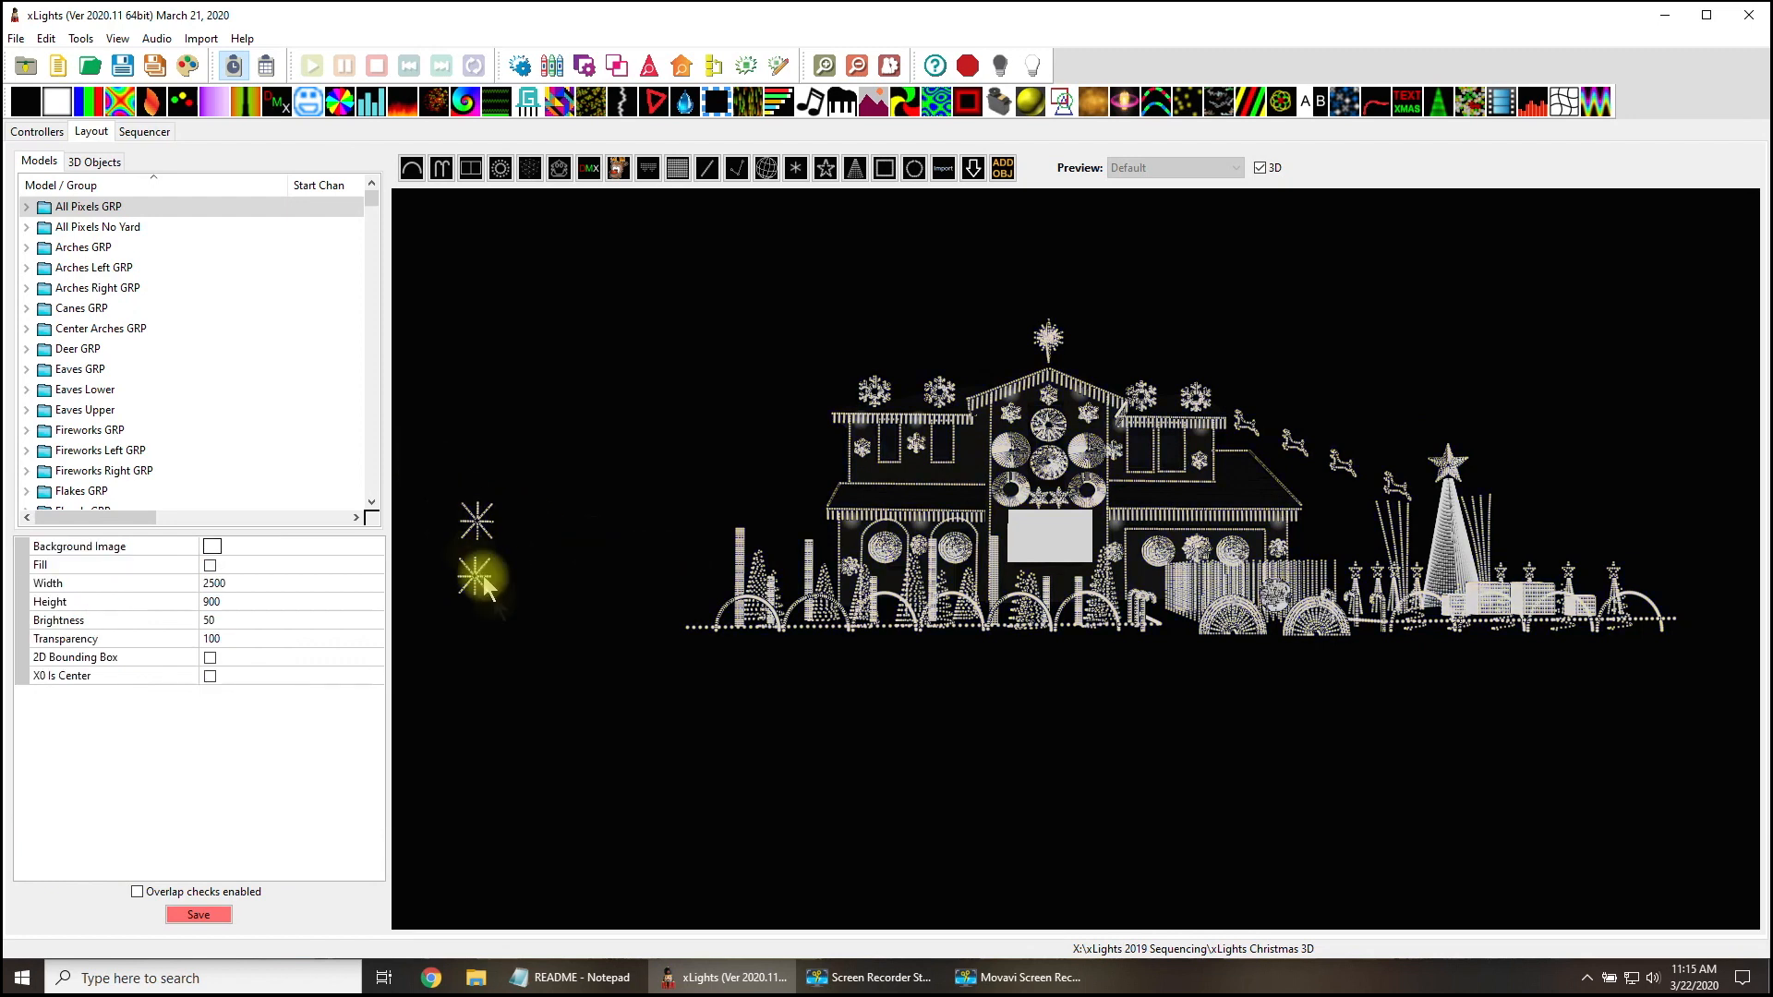
click(476, 520)
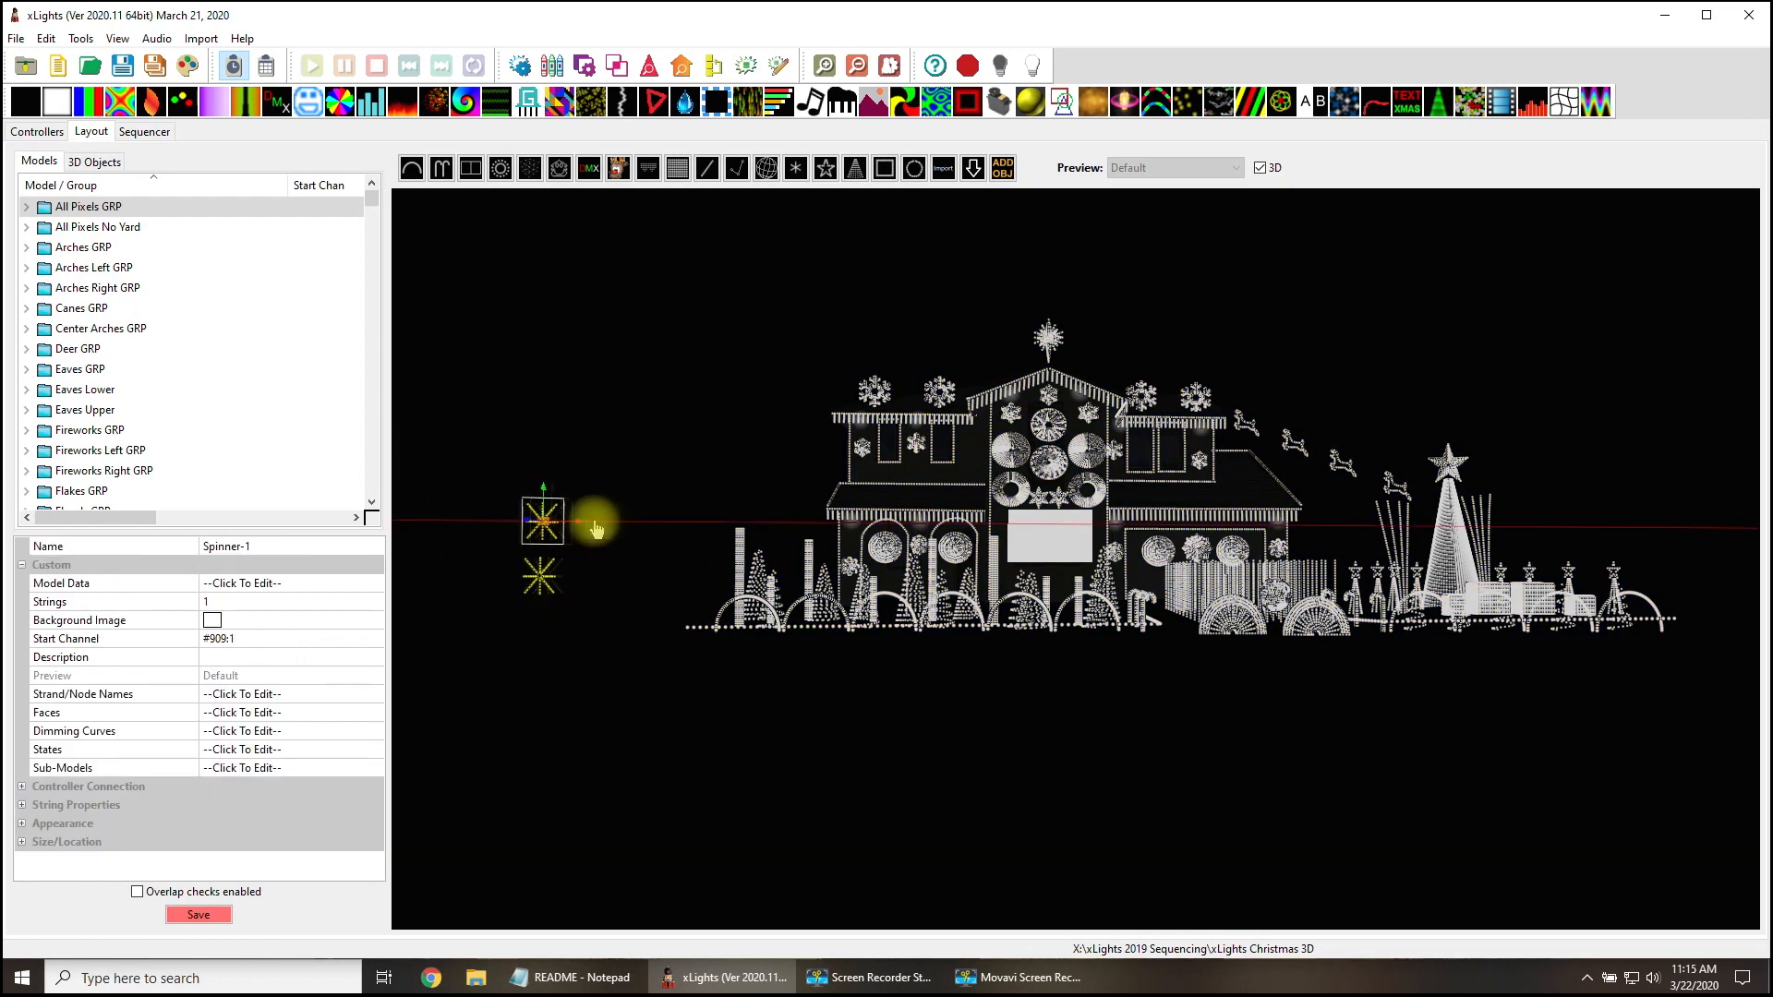
drag(540, 520, 684, 520)
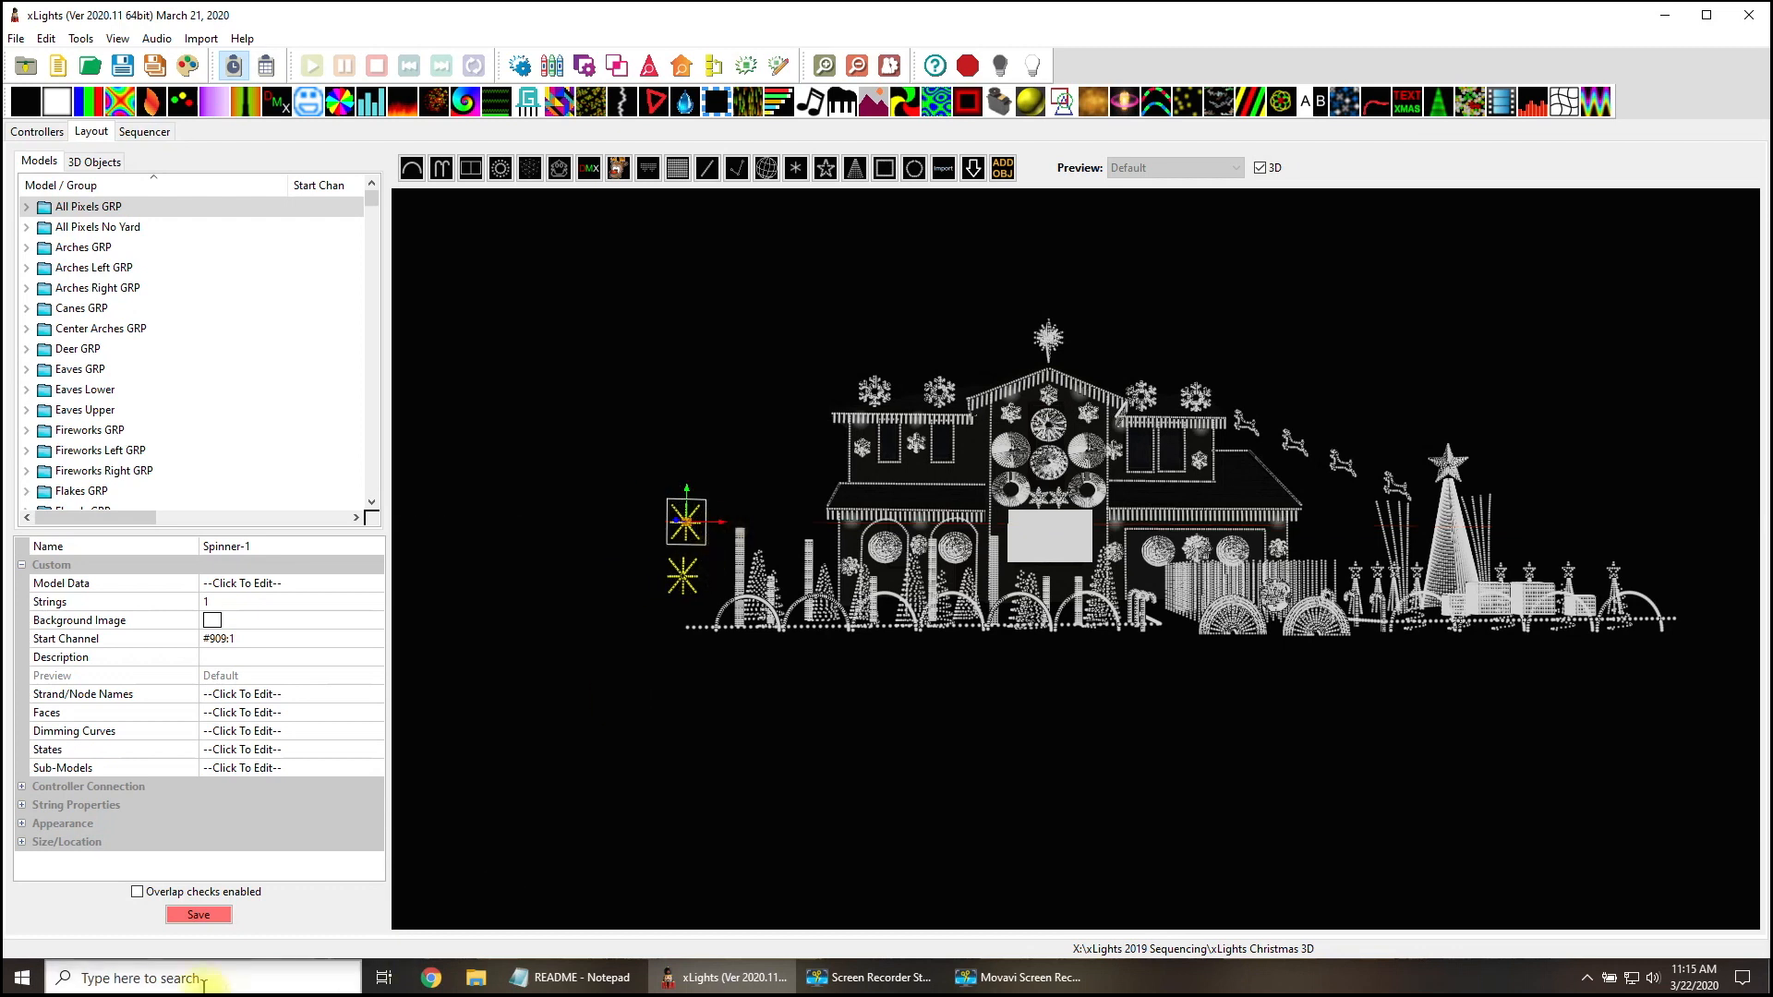
click(198, 913)
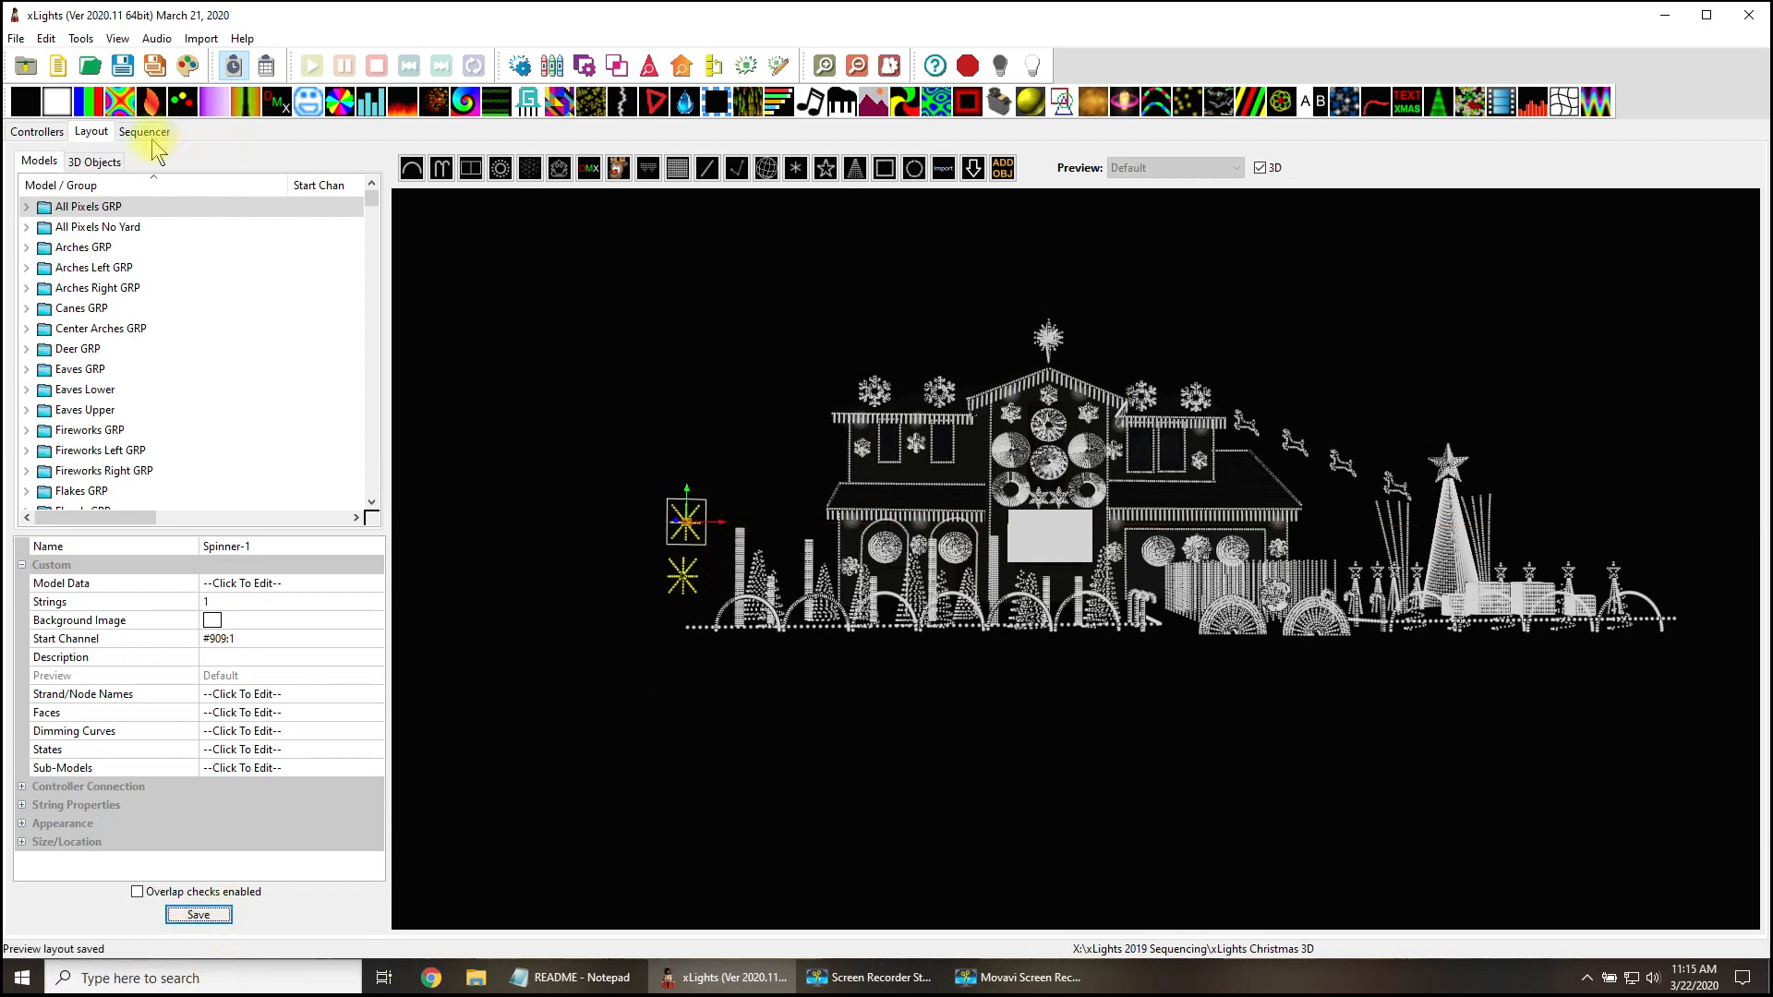
click(144, 131)
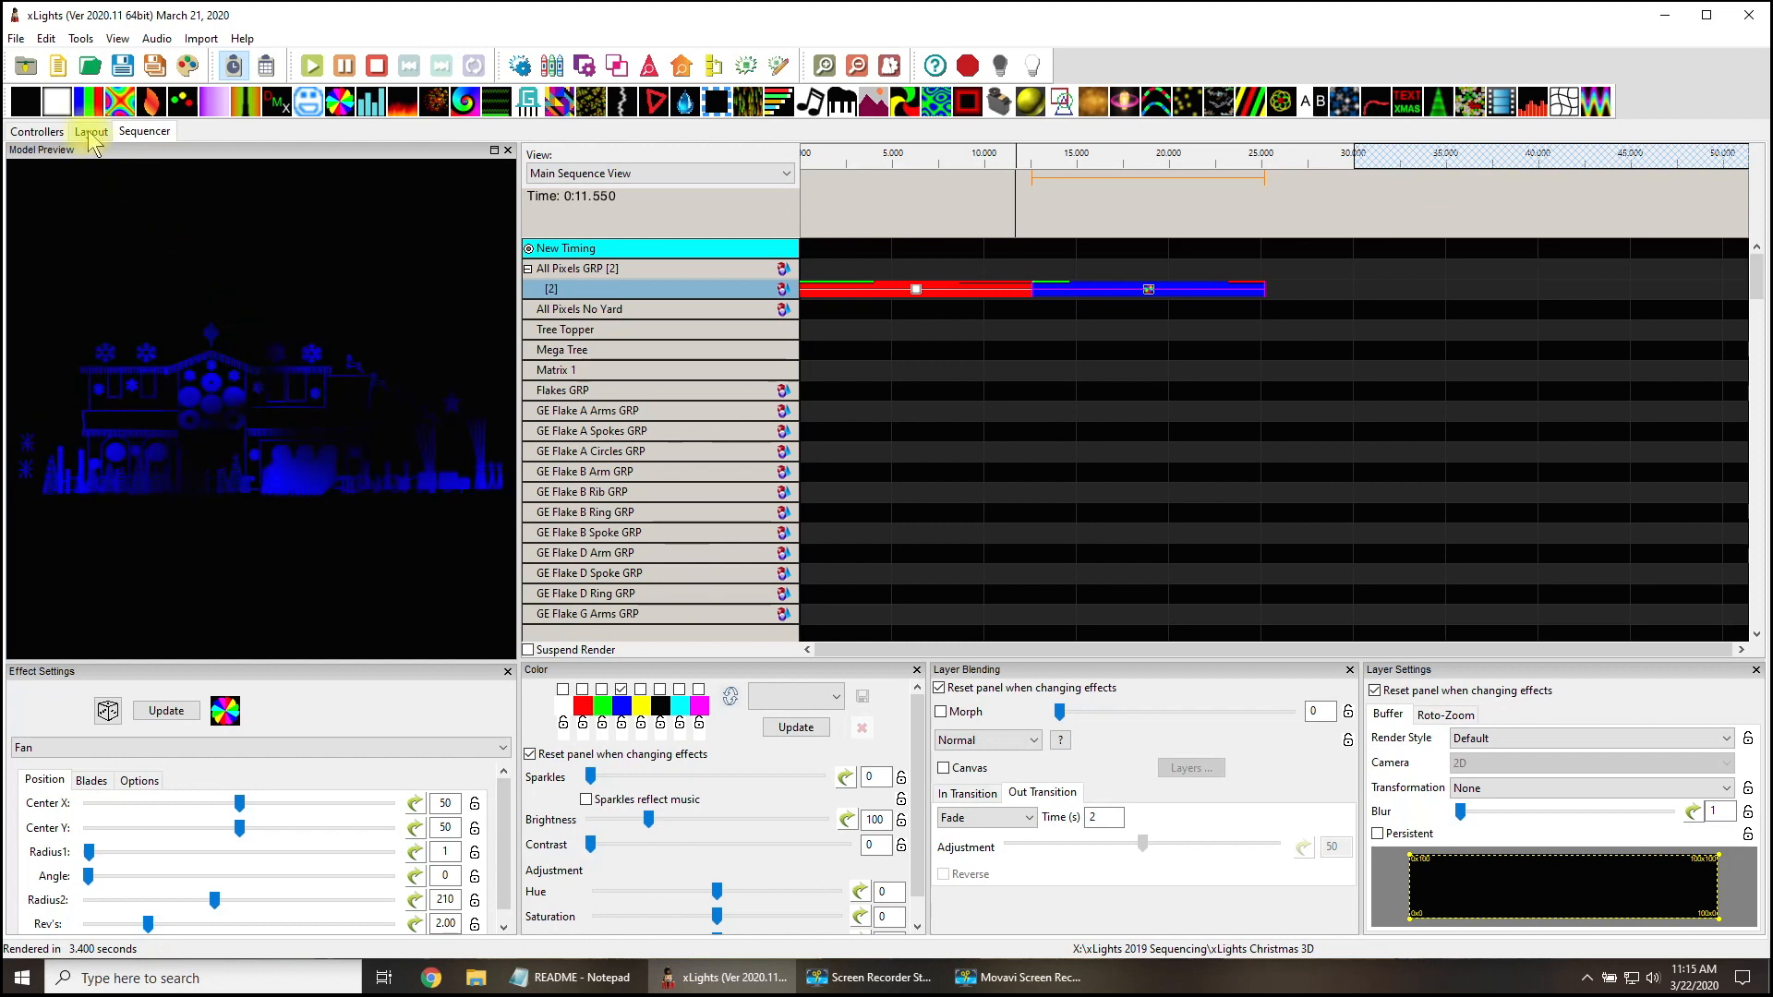
Set the All Pixels GRP X Center Offset to -450 and check the sequencer preview.
click(90, 132)
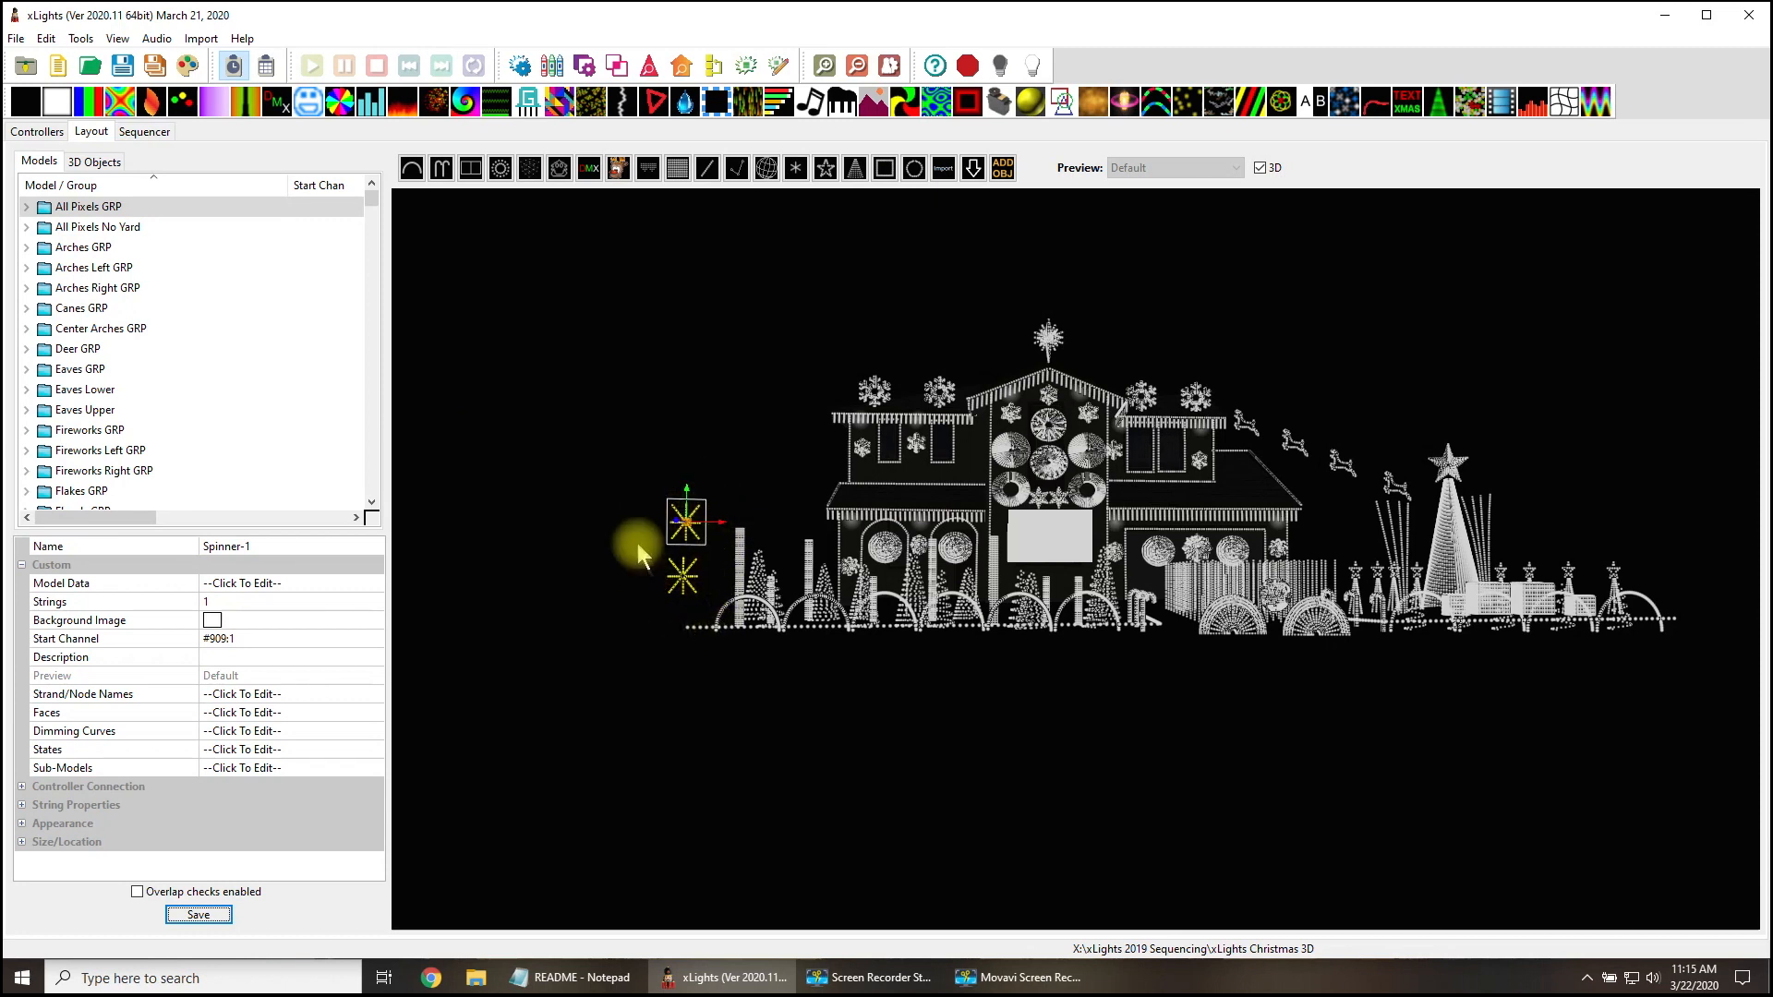
mouse_move(752, 684)
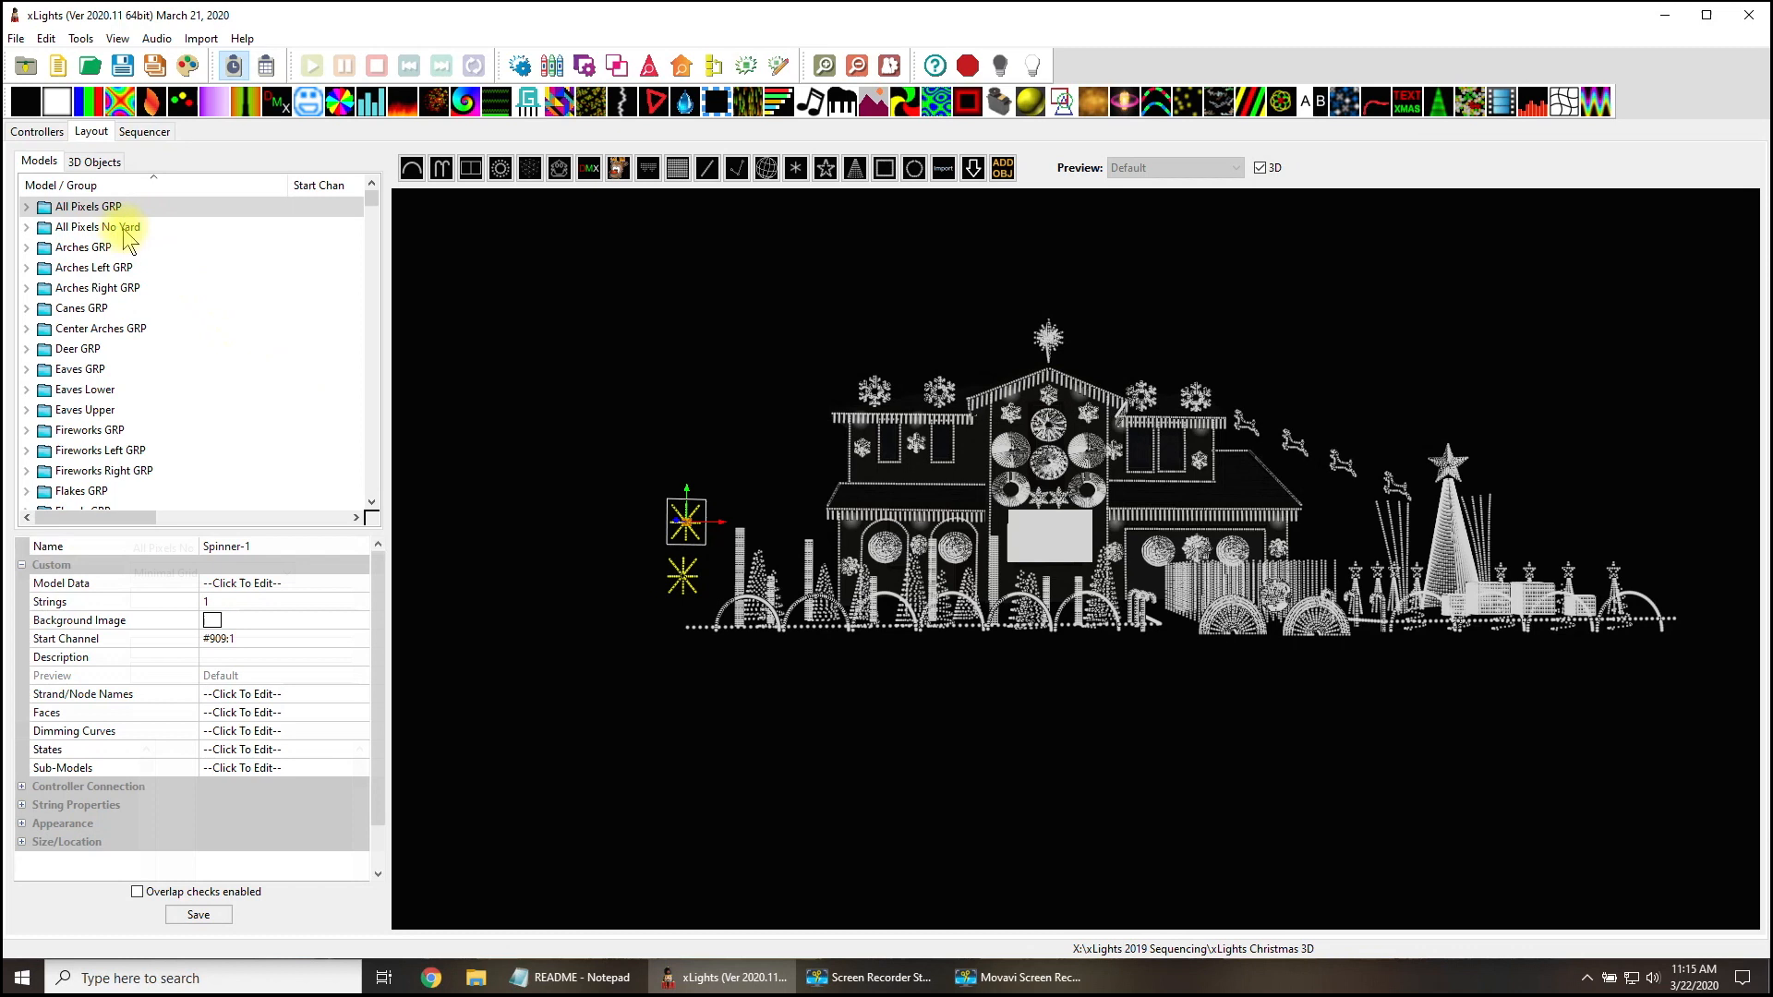
click(86, 206)
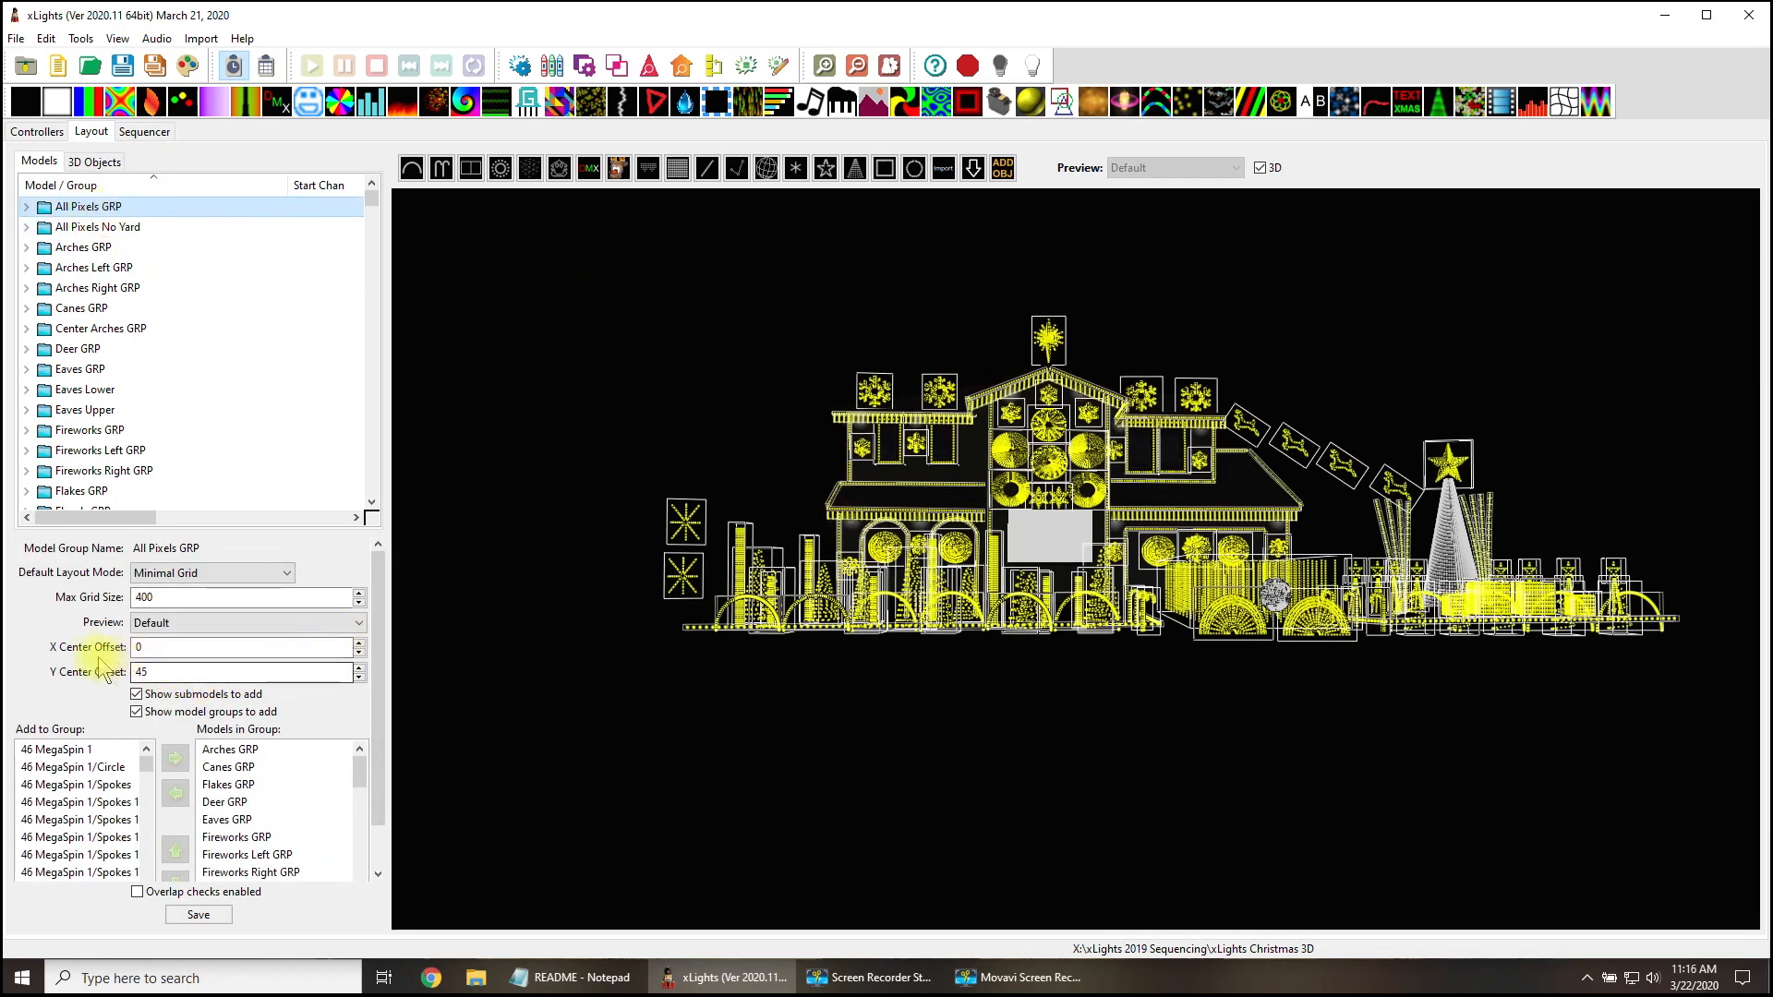
click(243, 646)
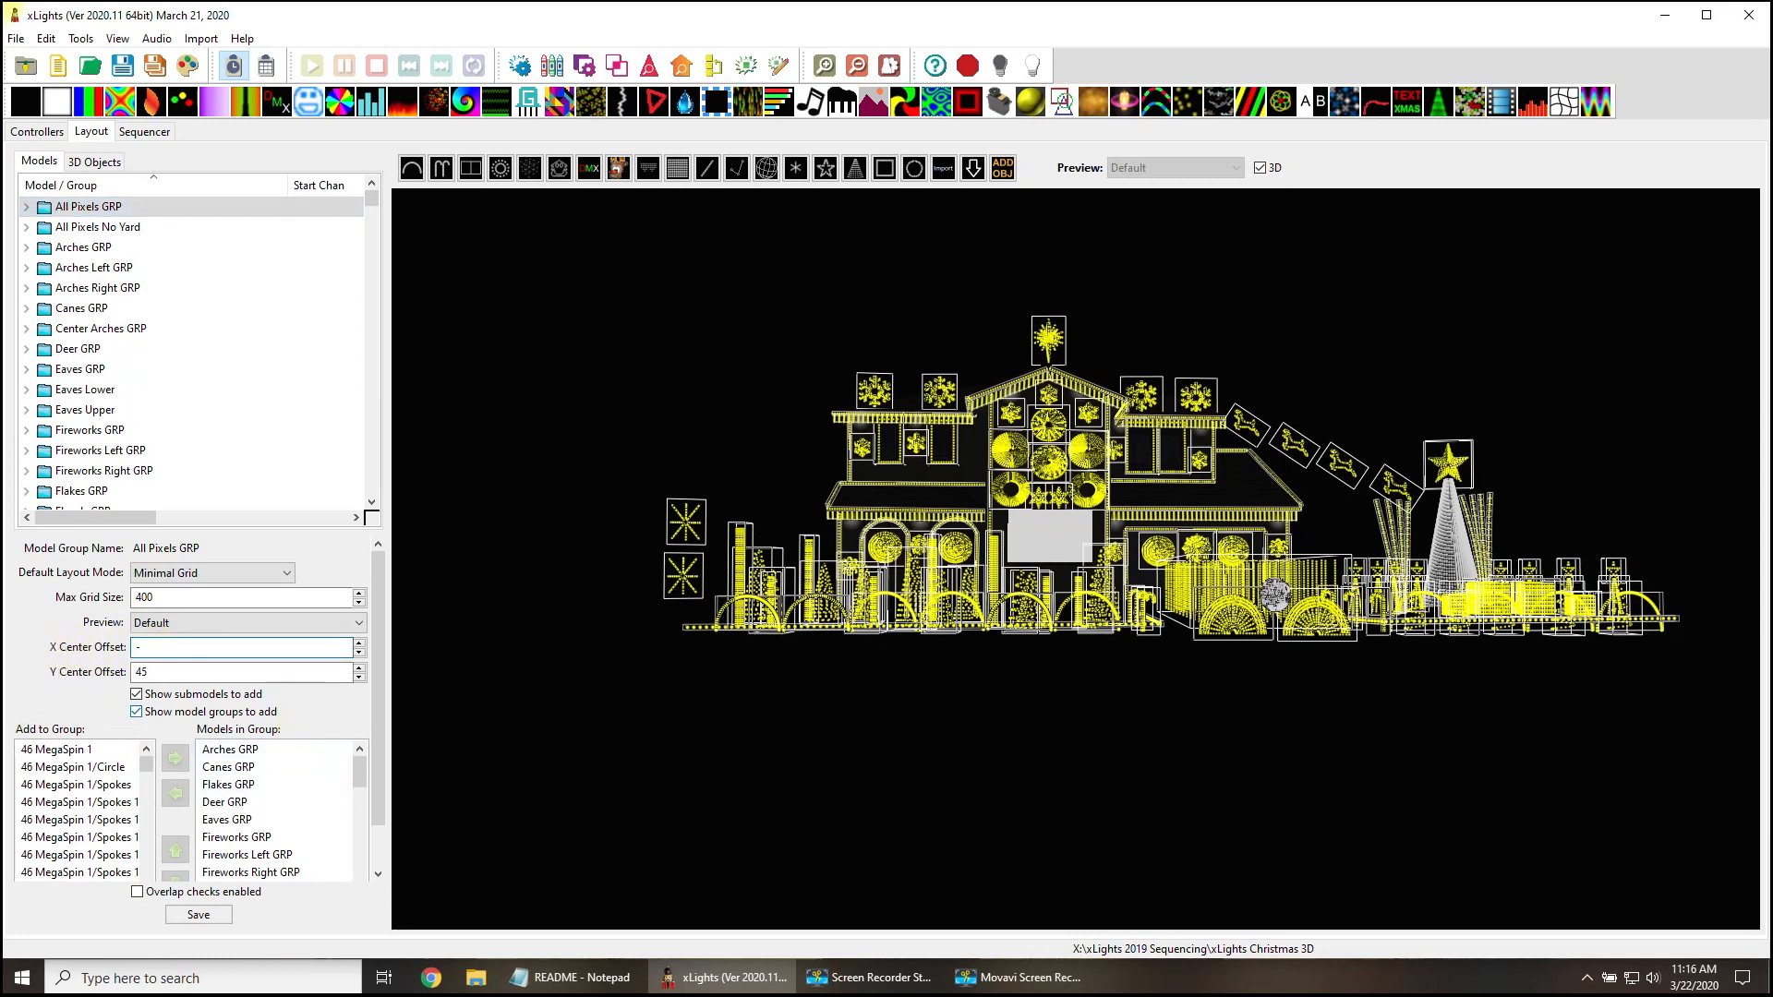
text(-450)
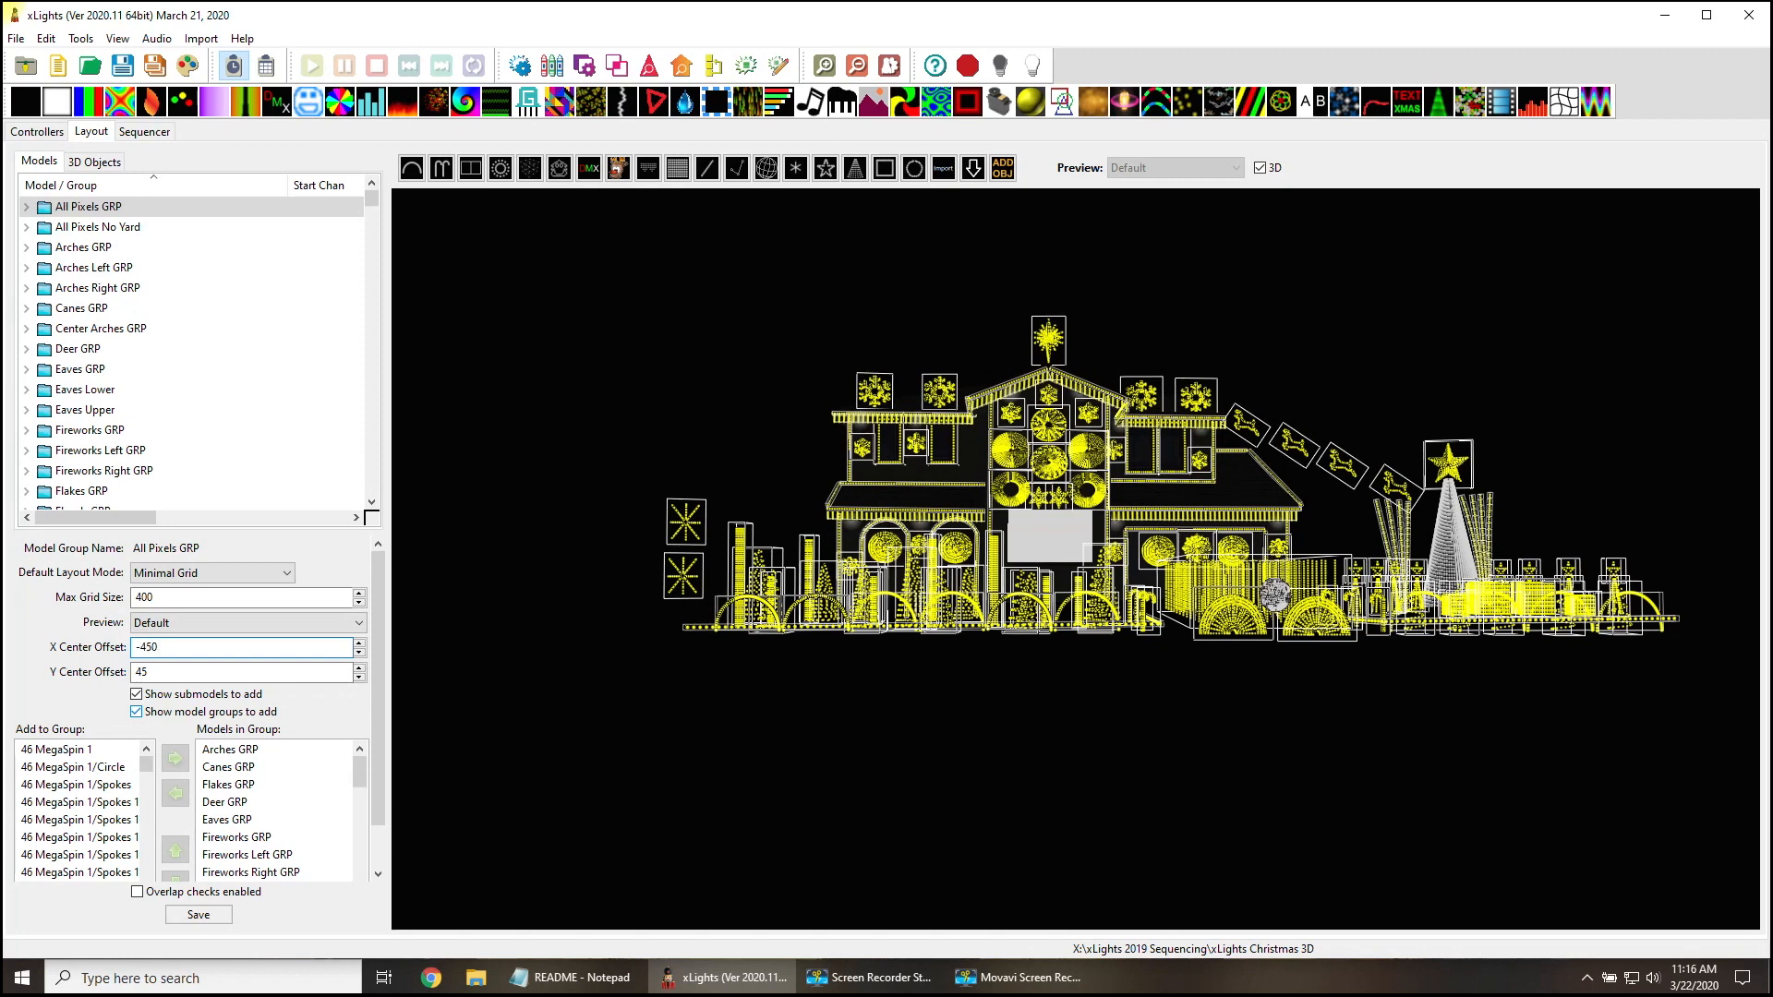
click(144, 131)
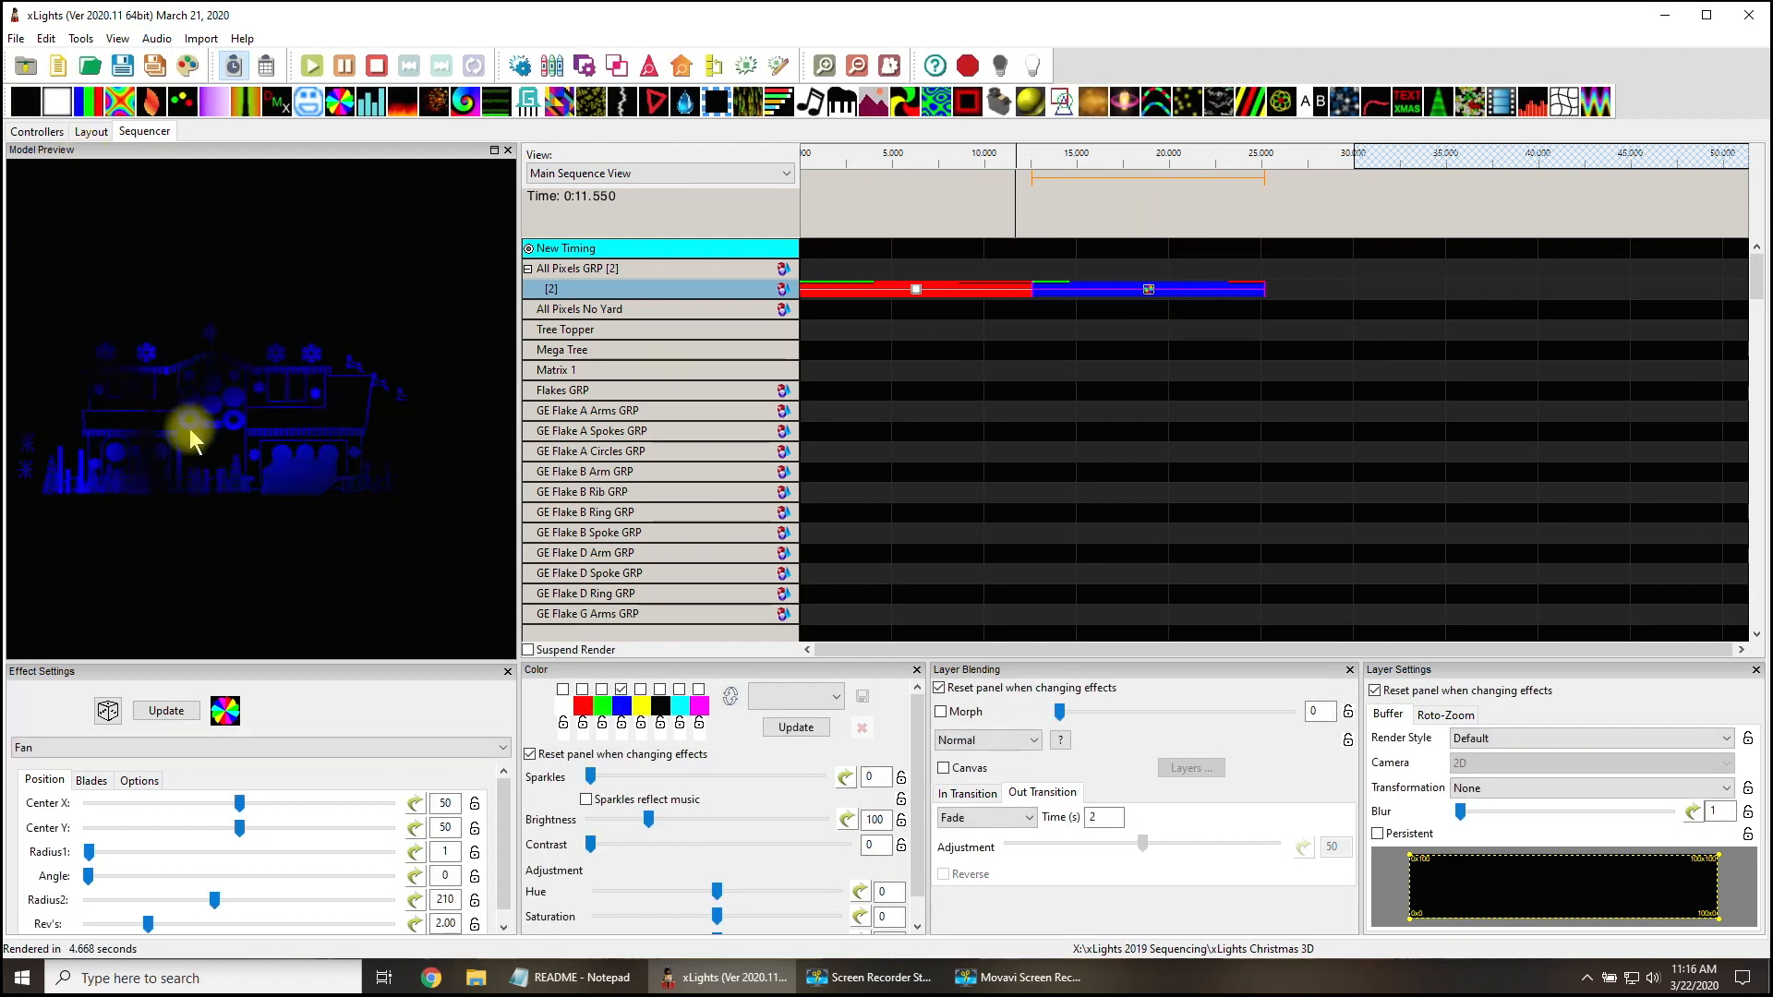
Adjust the X Center Offset to -150, then -175, previewing each in the sequencer.
click(90, 131)
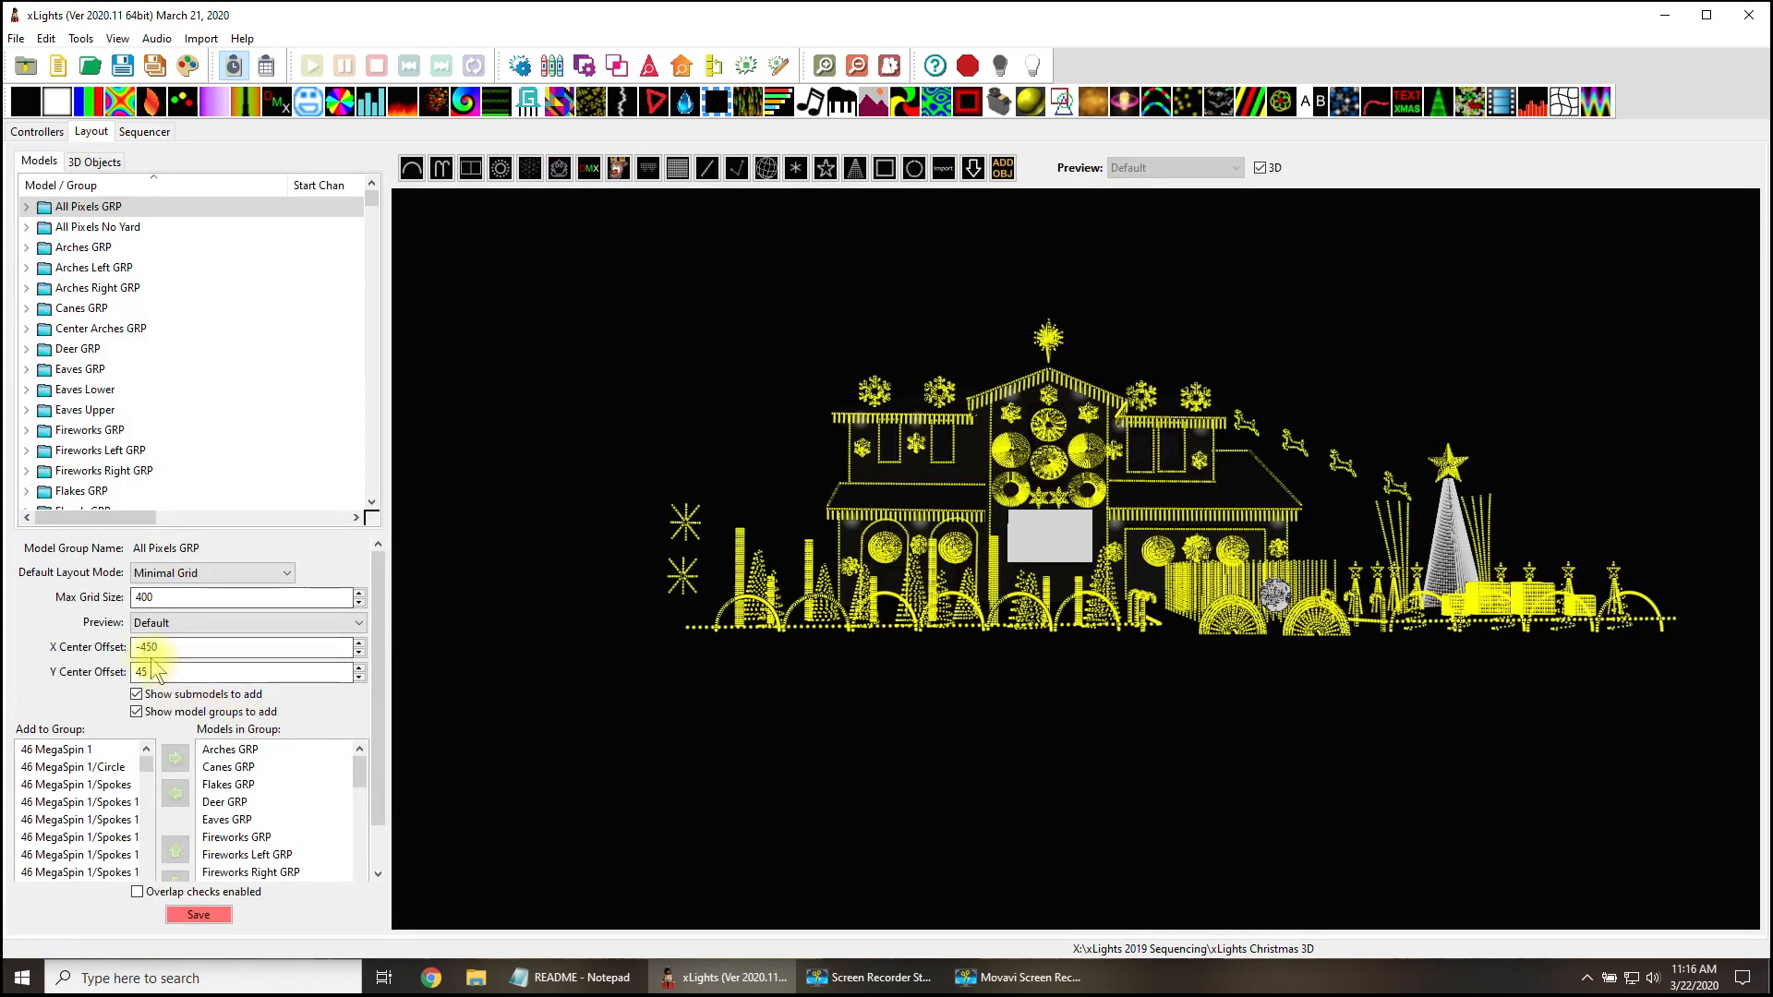
text(-15)
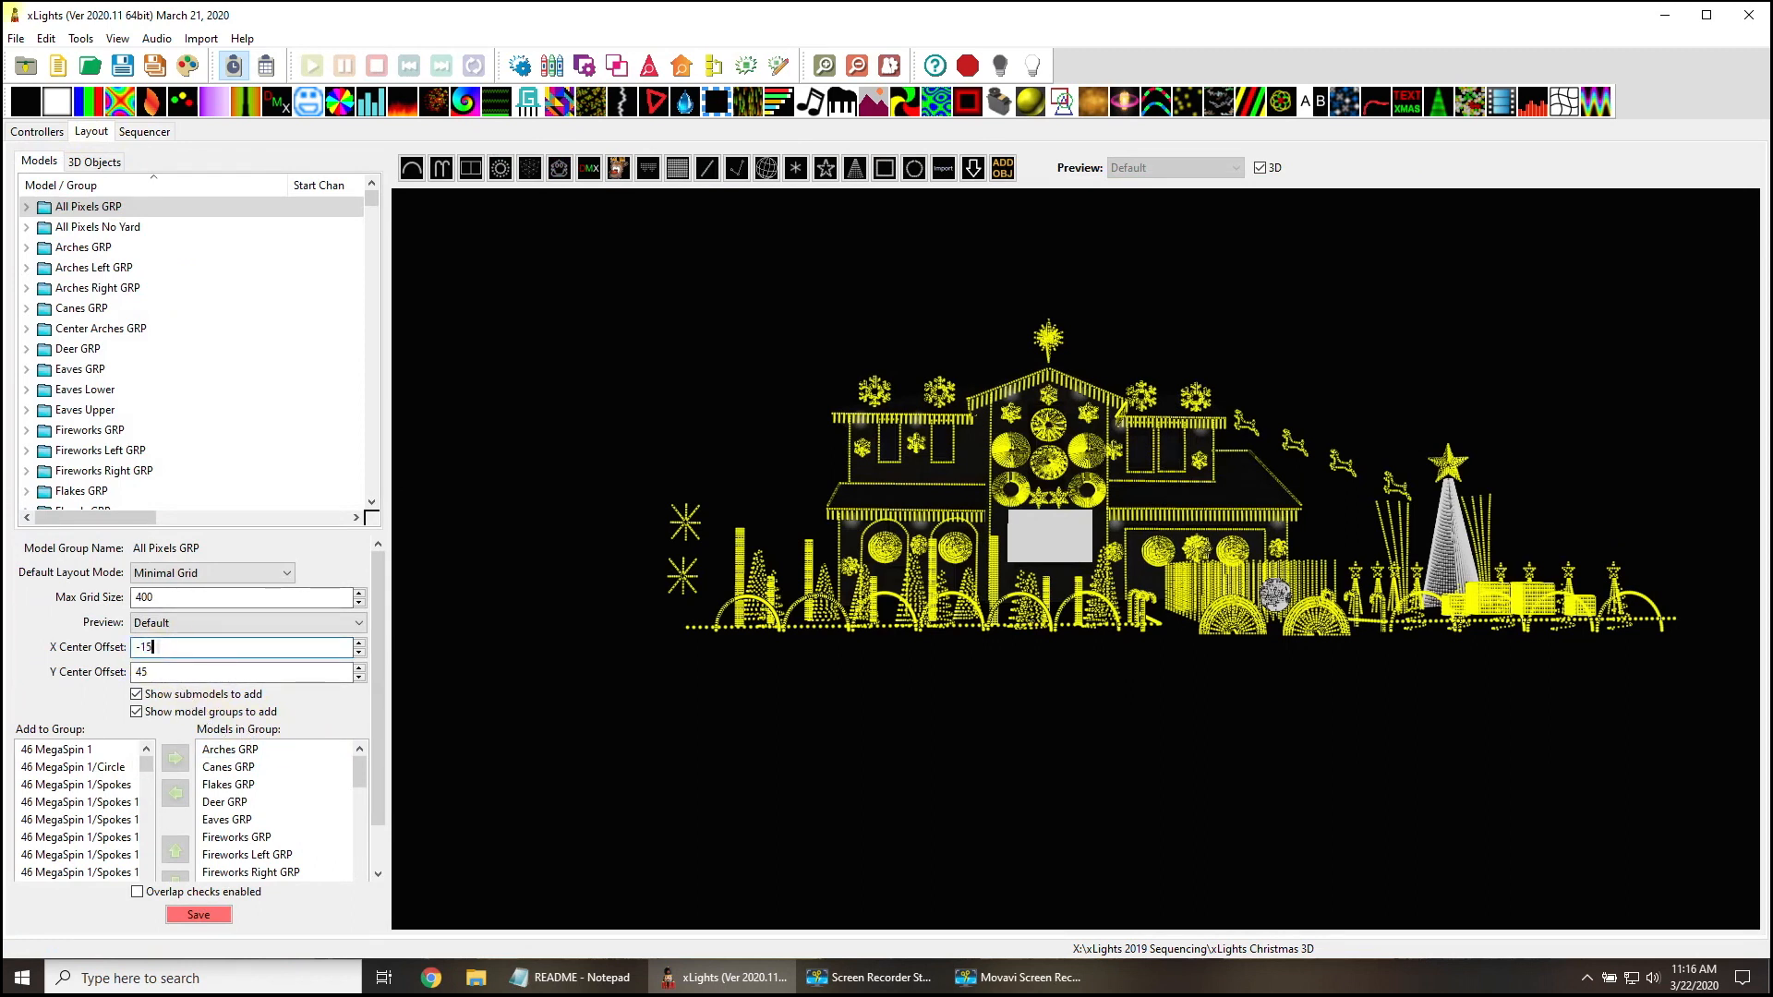
text(0)
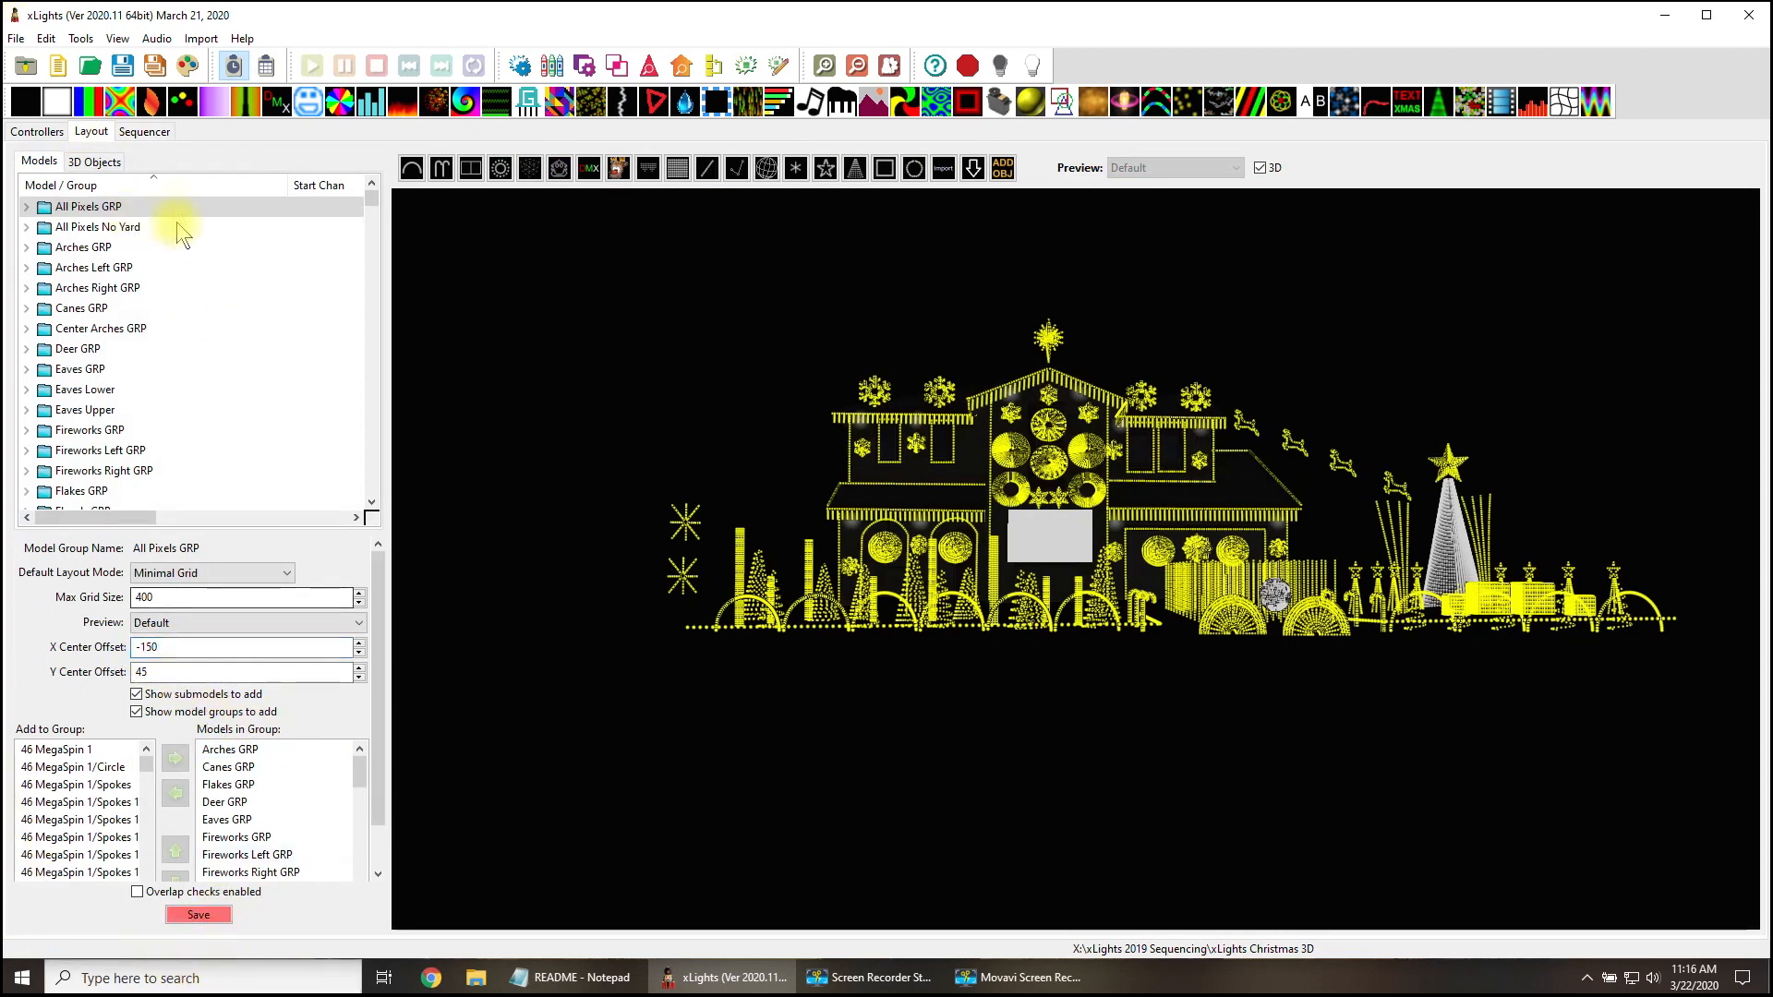
click(144, 131)
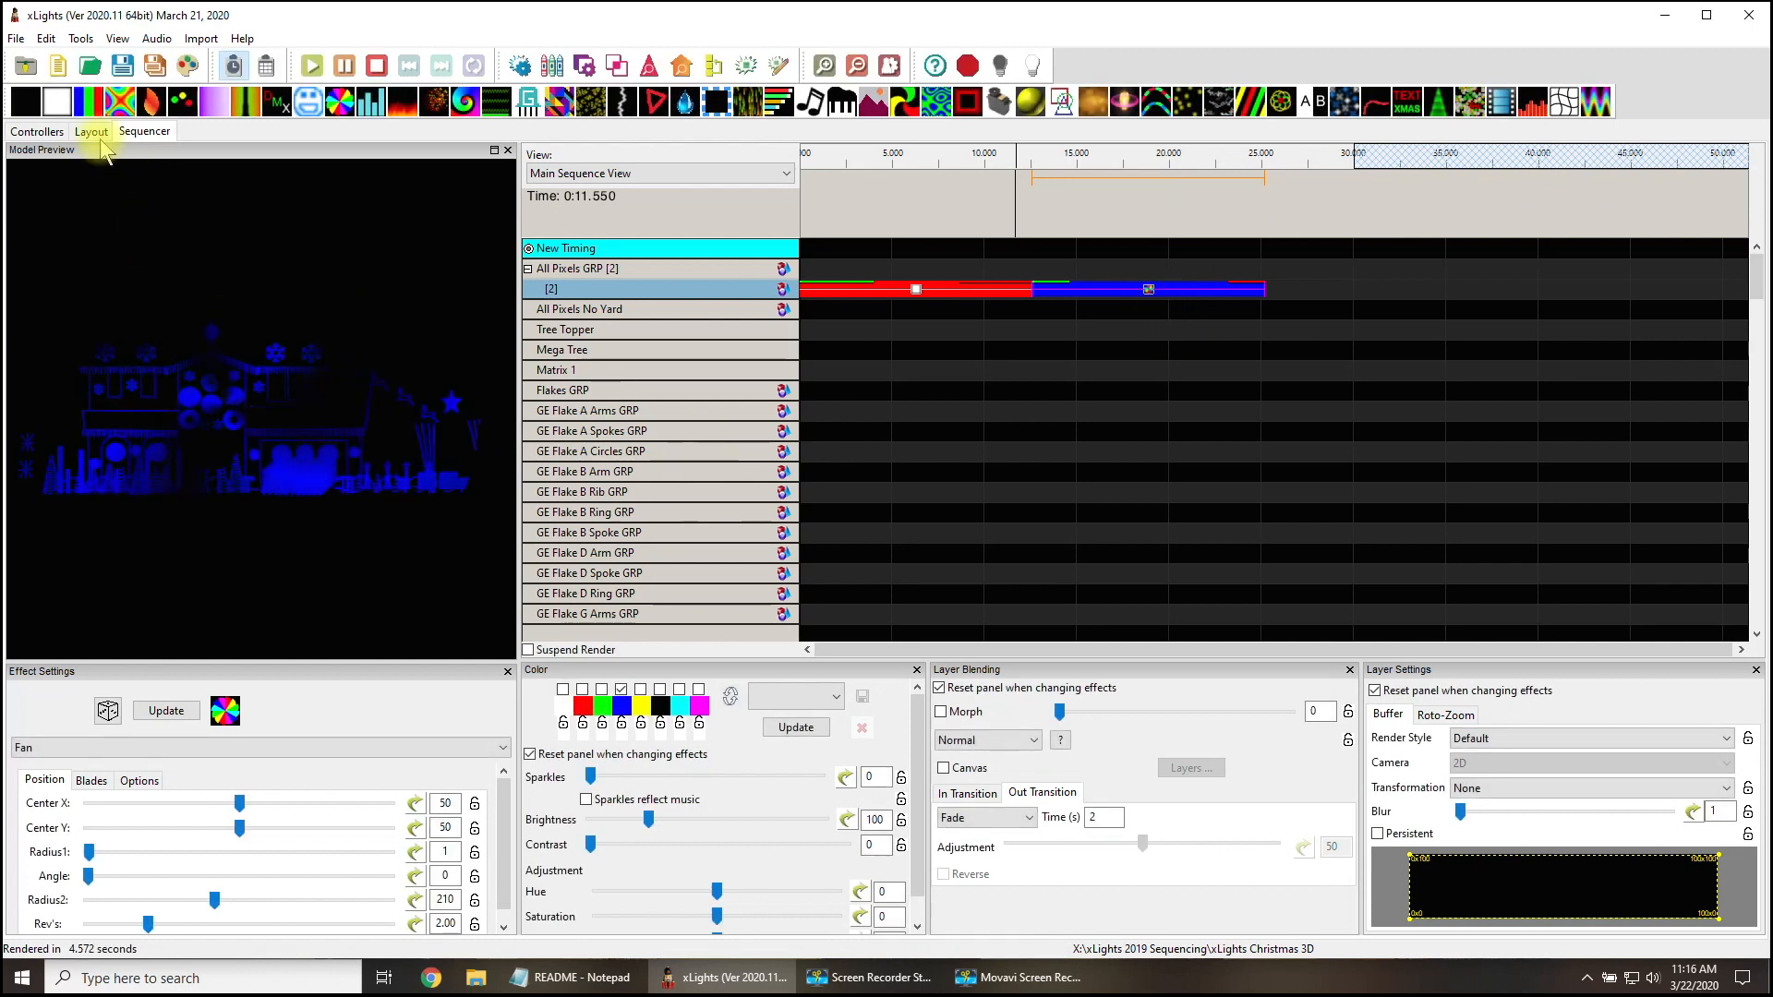
click(91, 131)
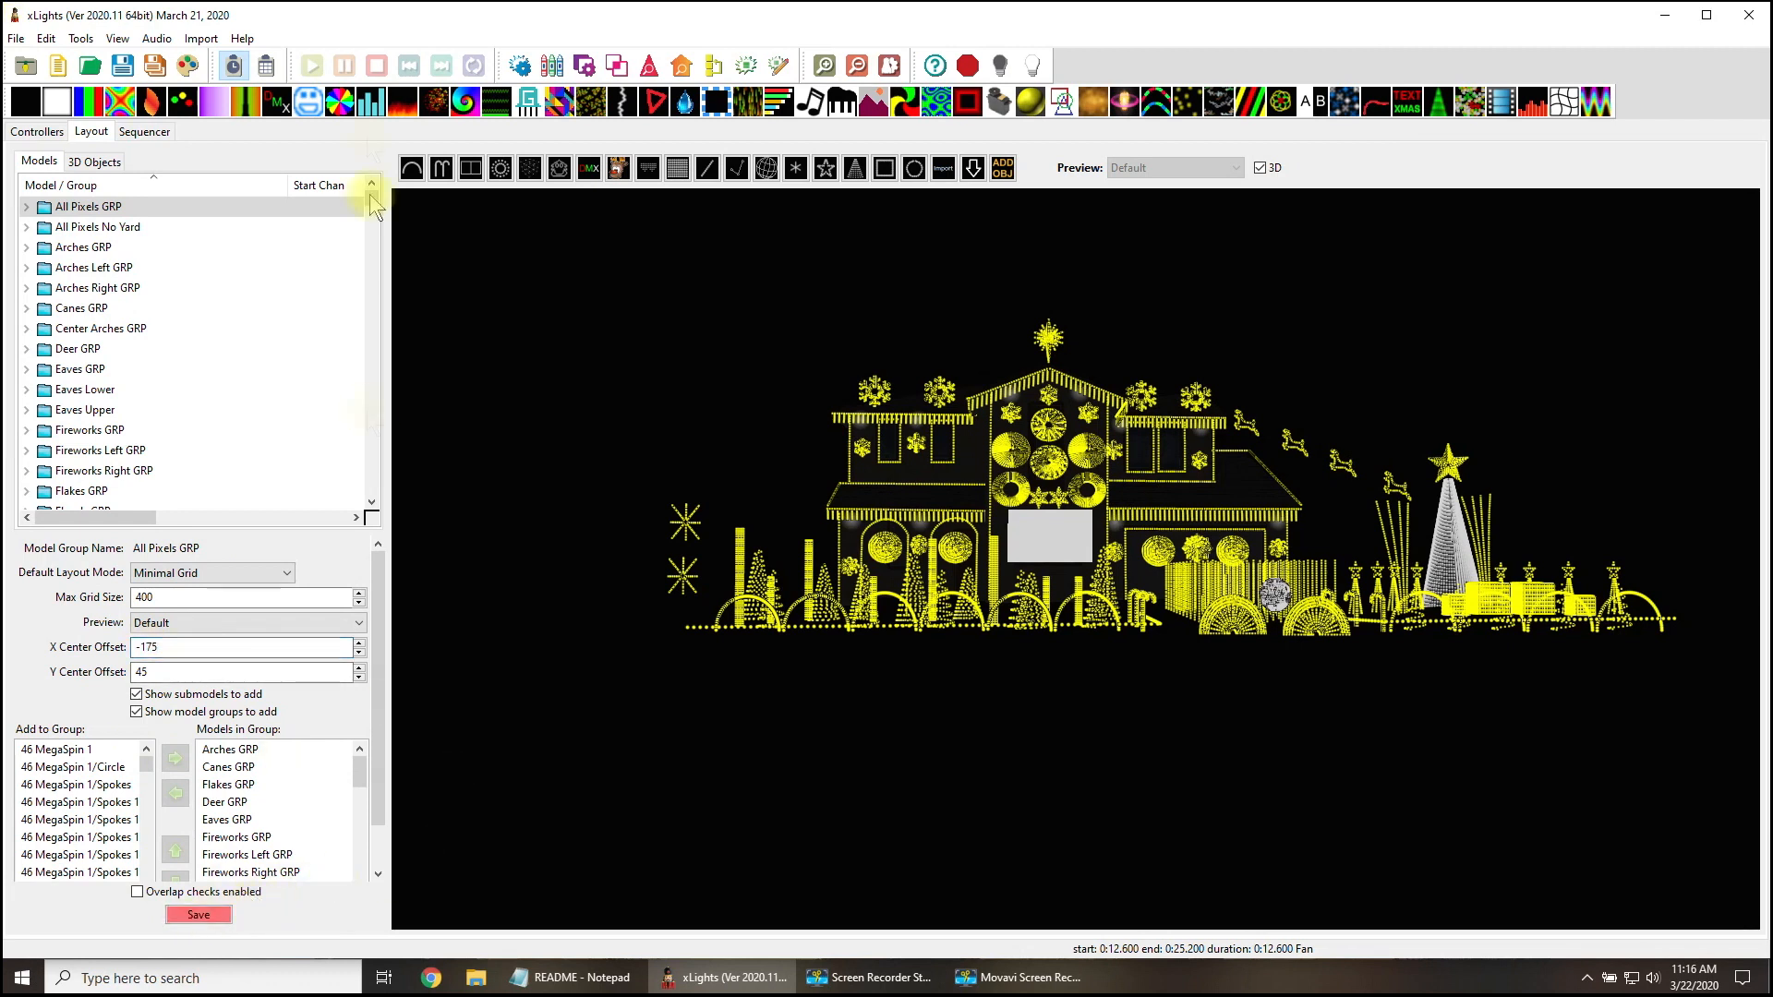
click(144, 131)
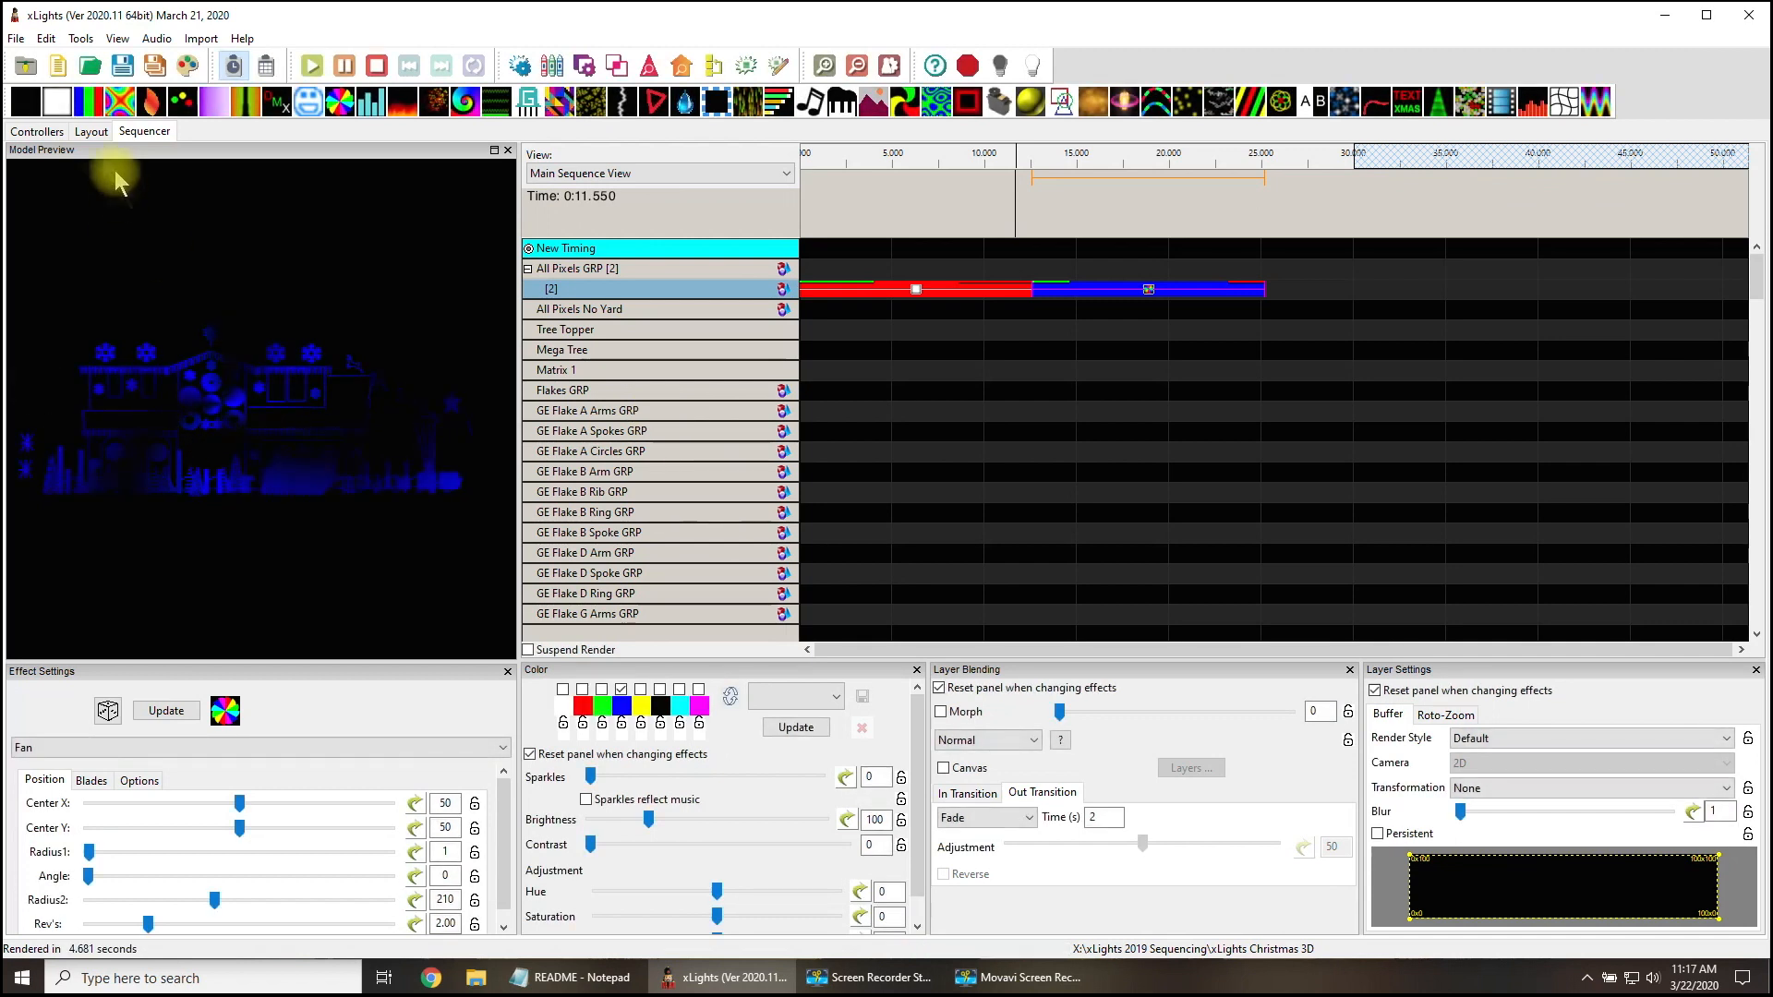
click(91, 131)
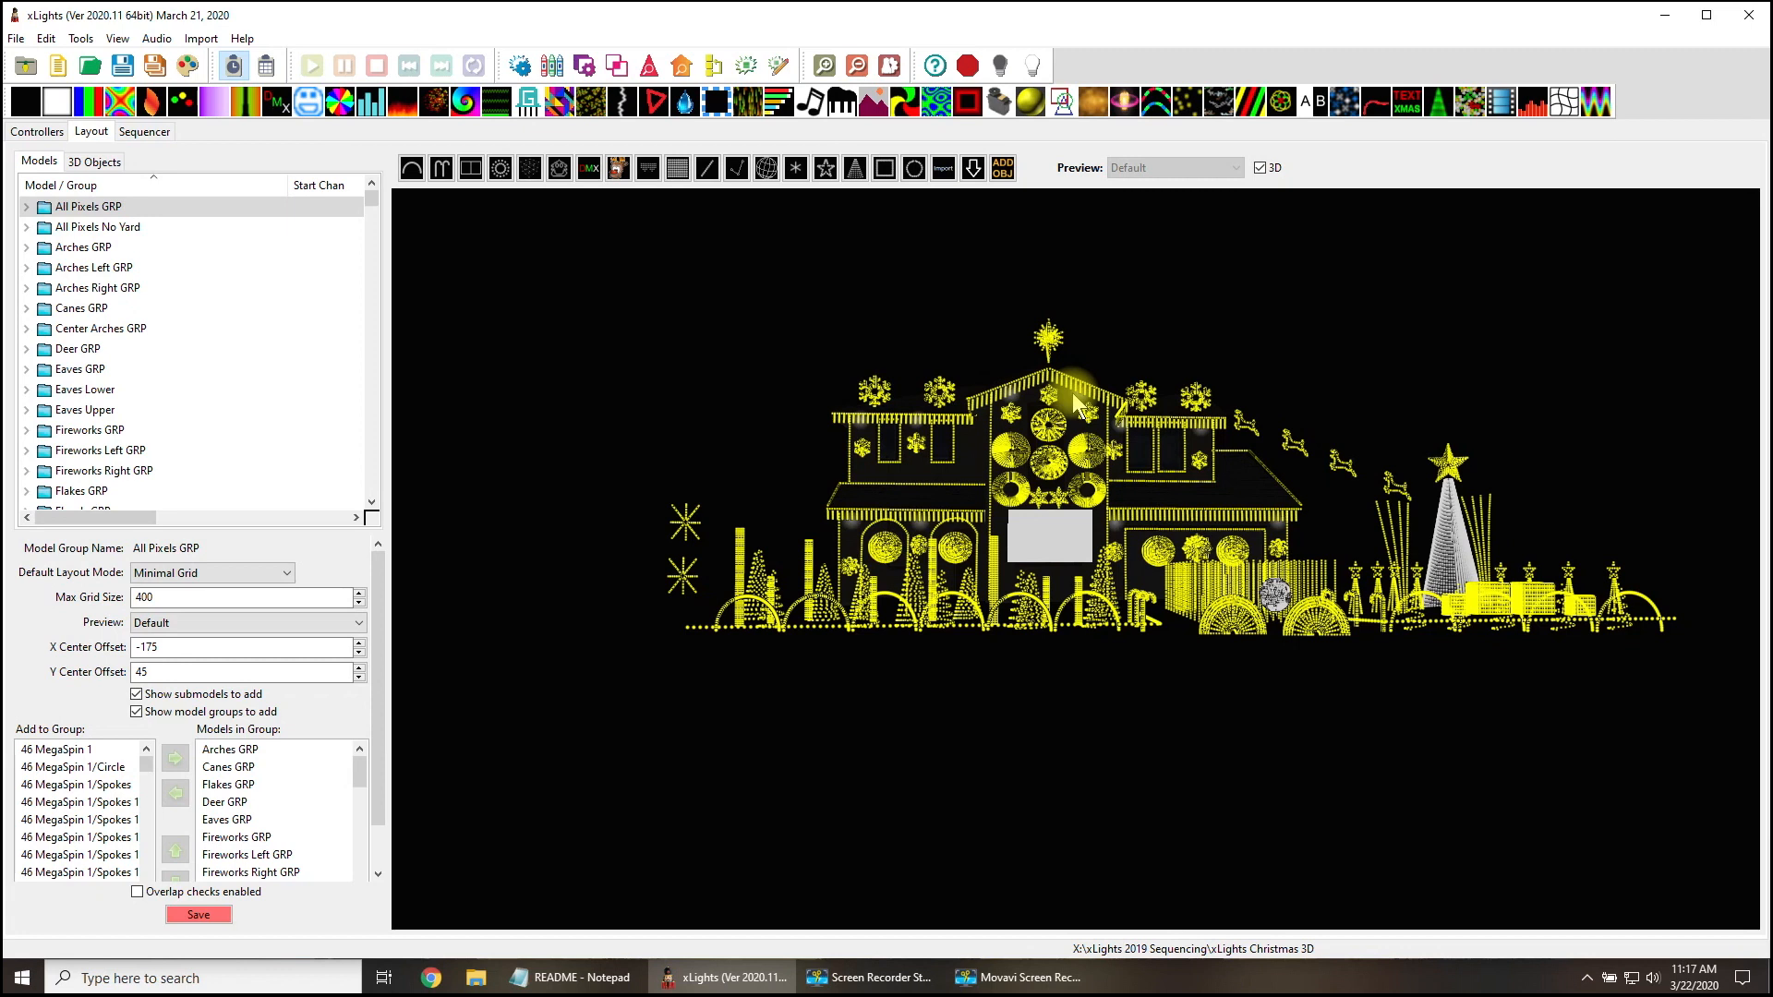
mouse_move(687, 780)
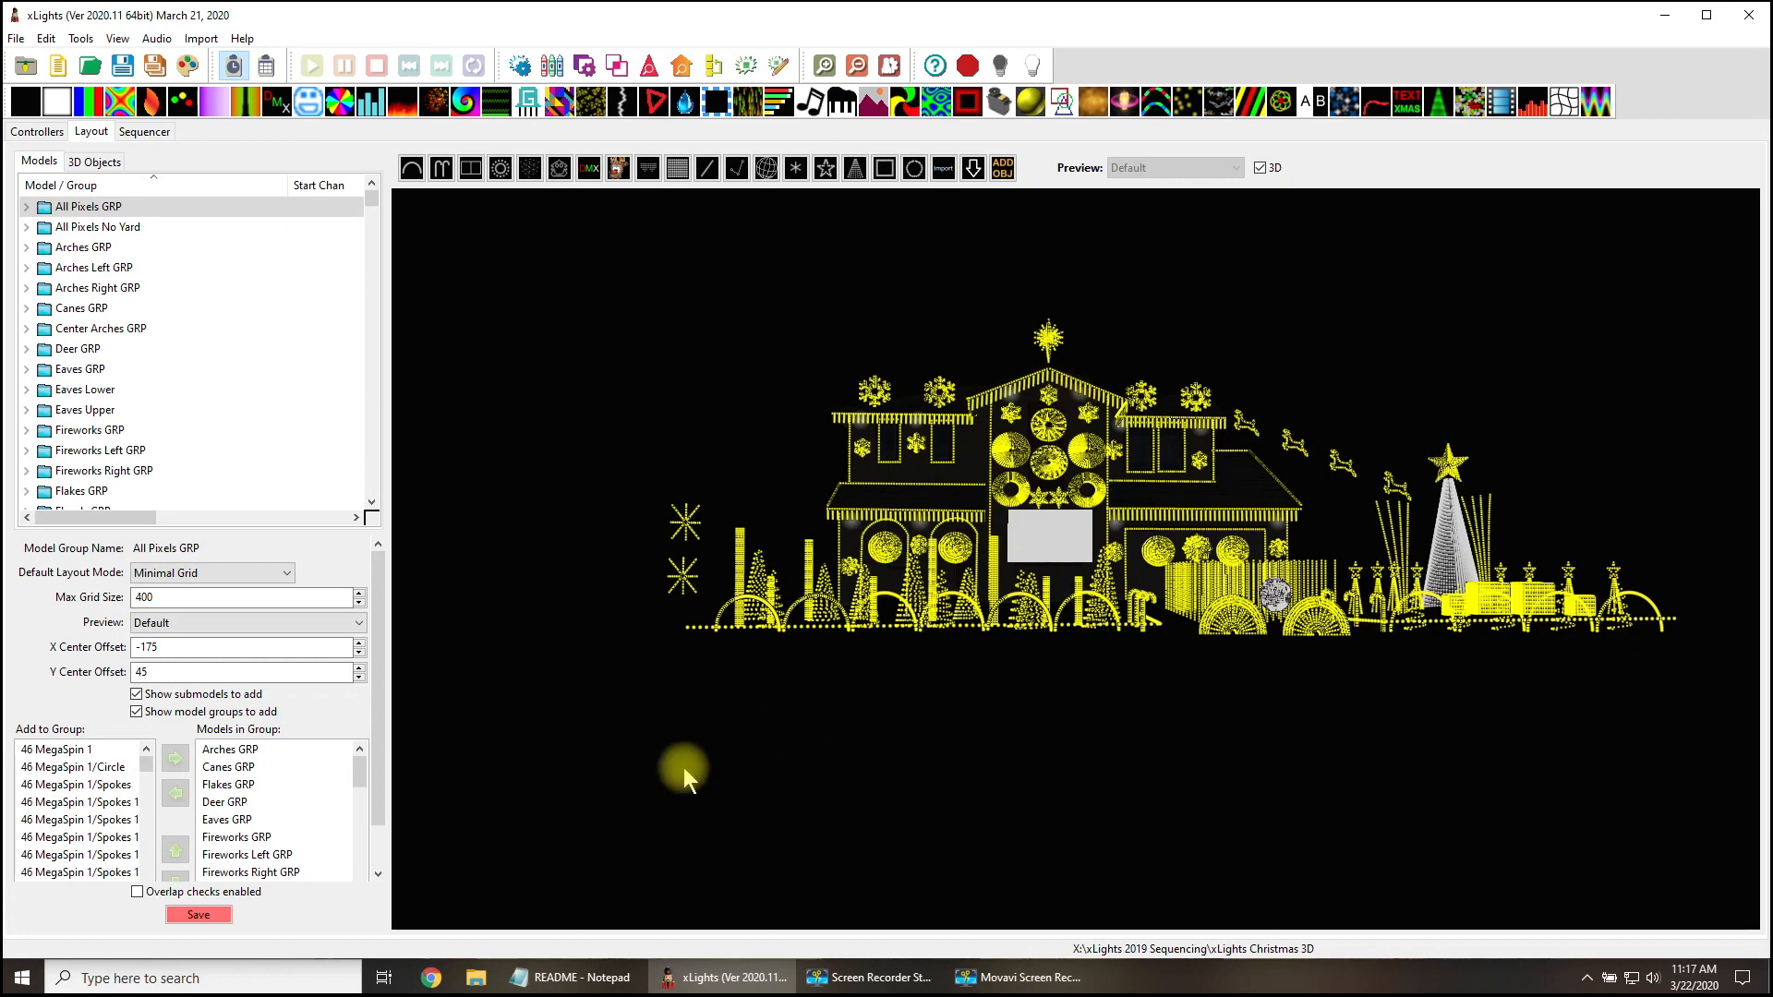
mouse_move(635, 674)
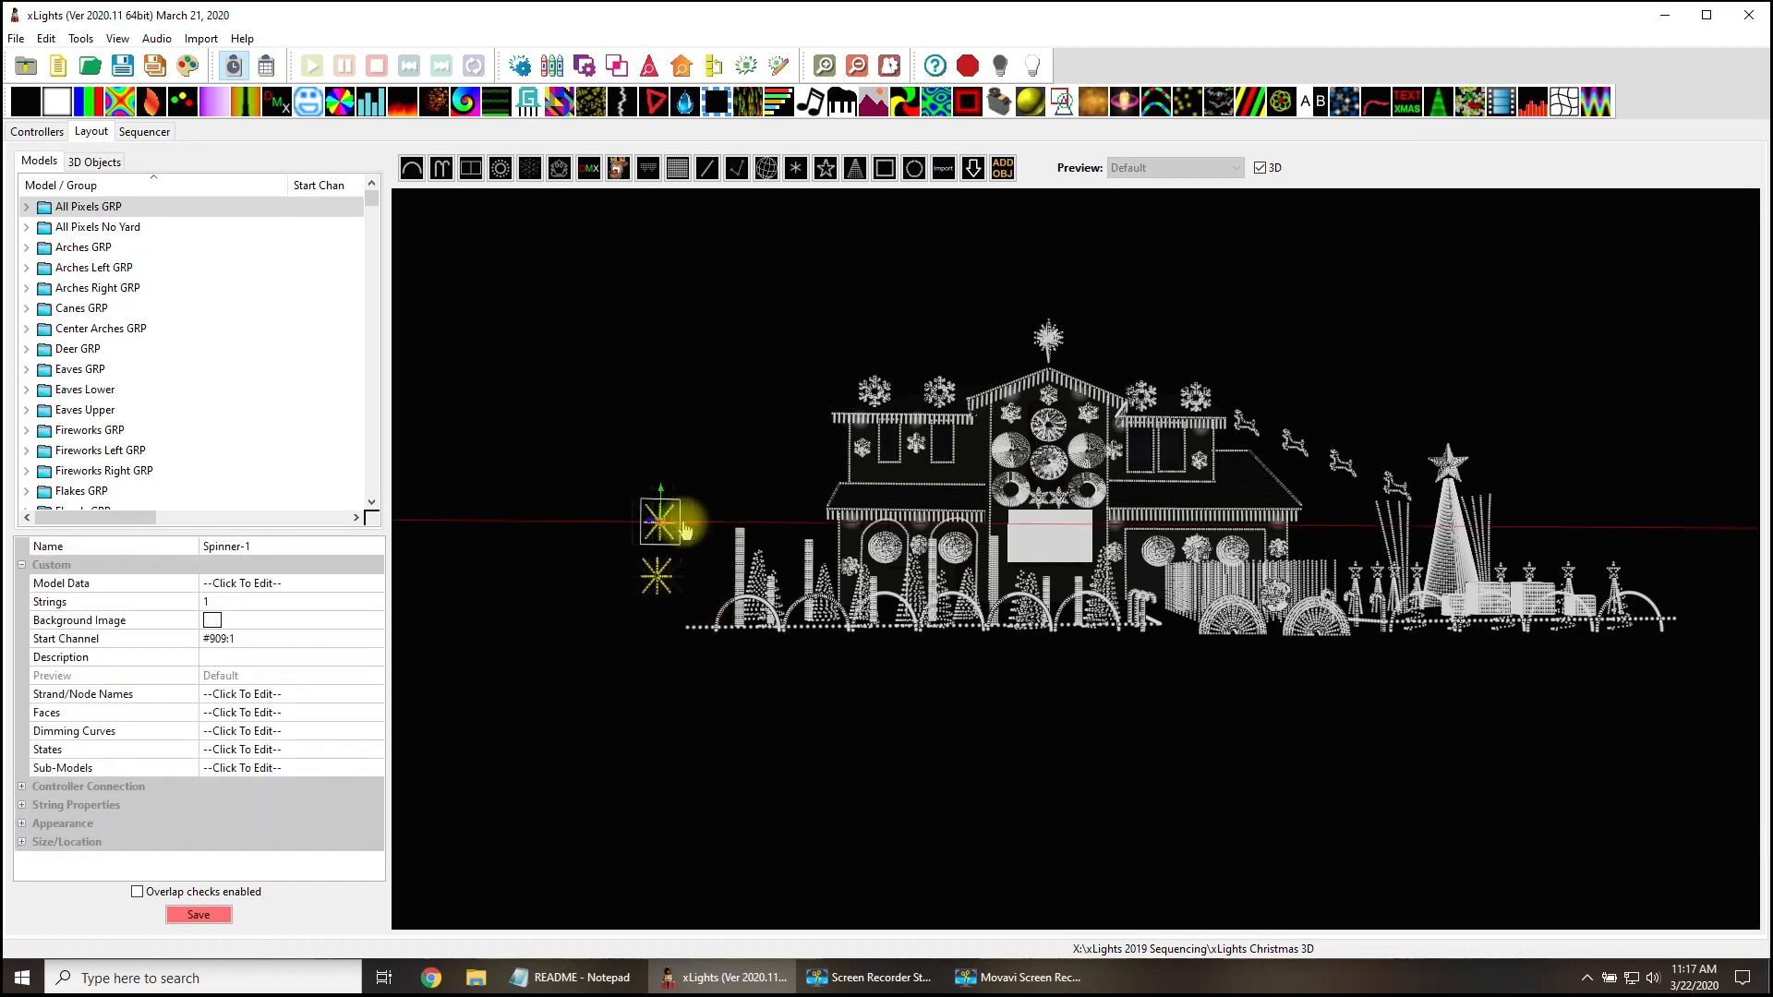
Drag Spinner-1 further left, save, and re-check the render in the sequencer.
drag(661, 520, 571, 520)
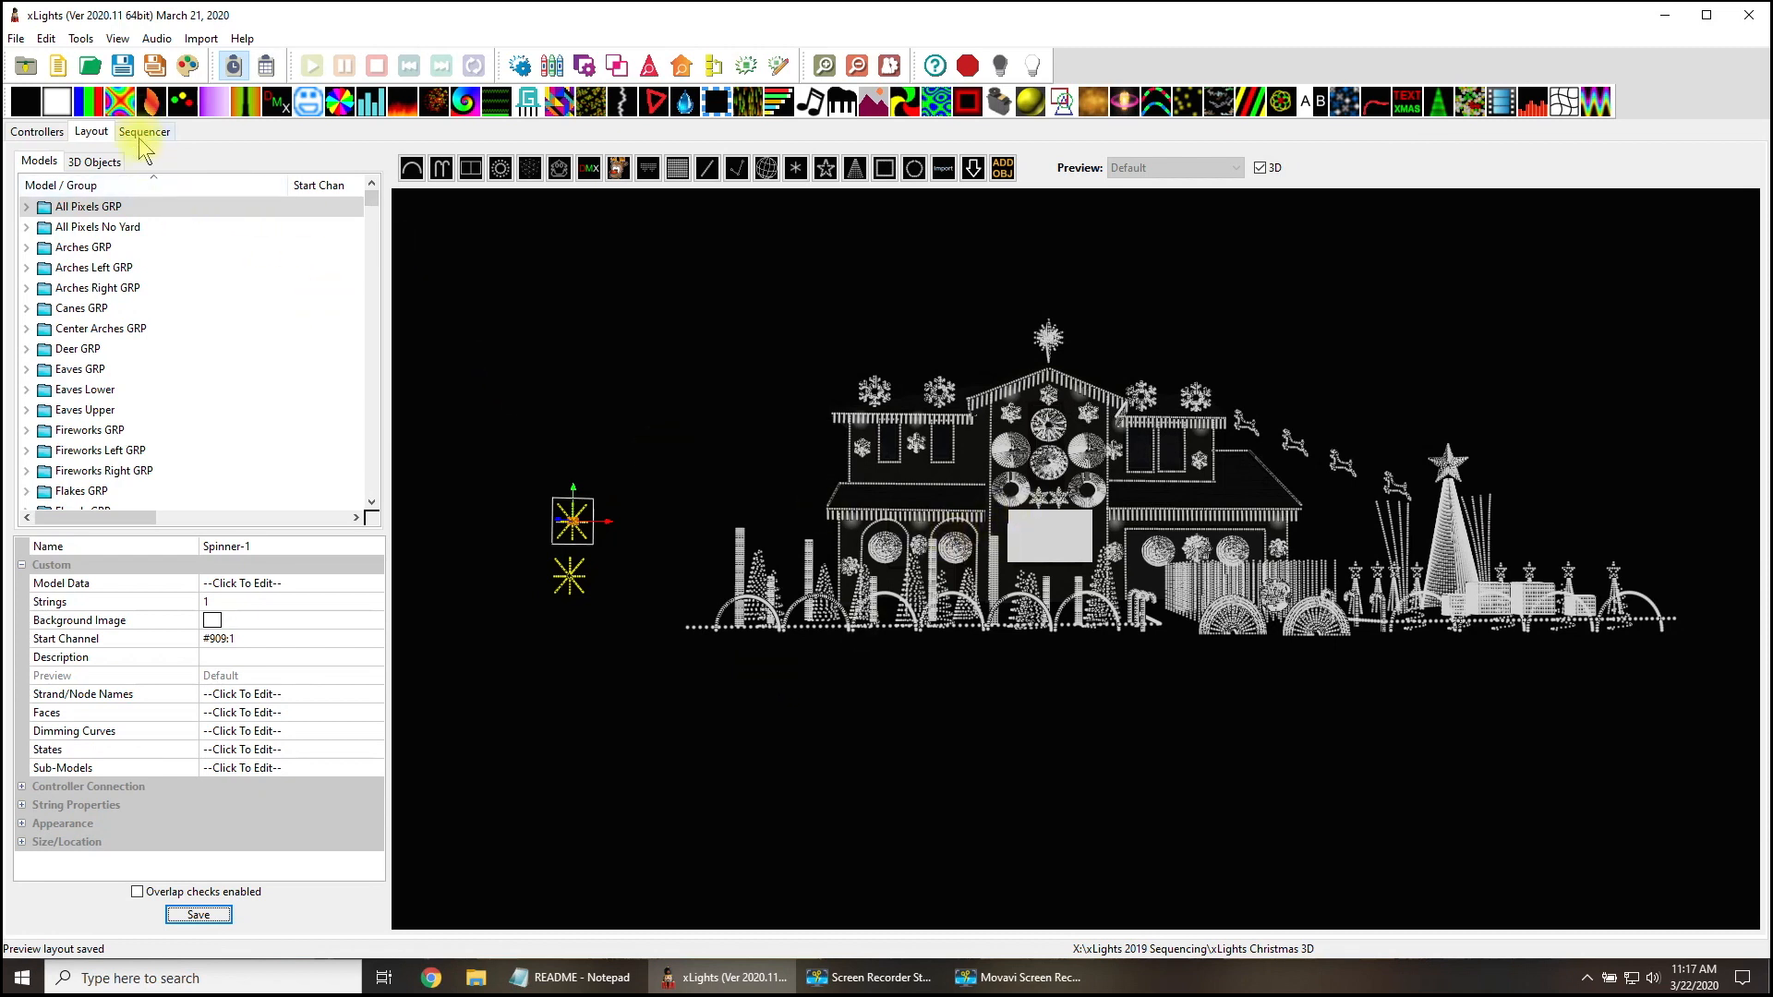
click(145, 131)
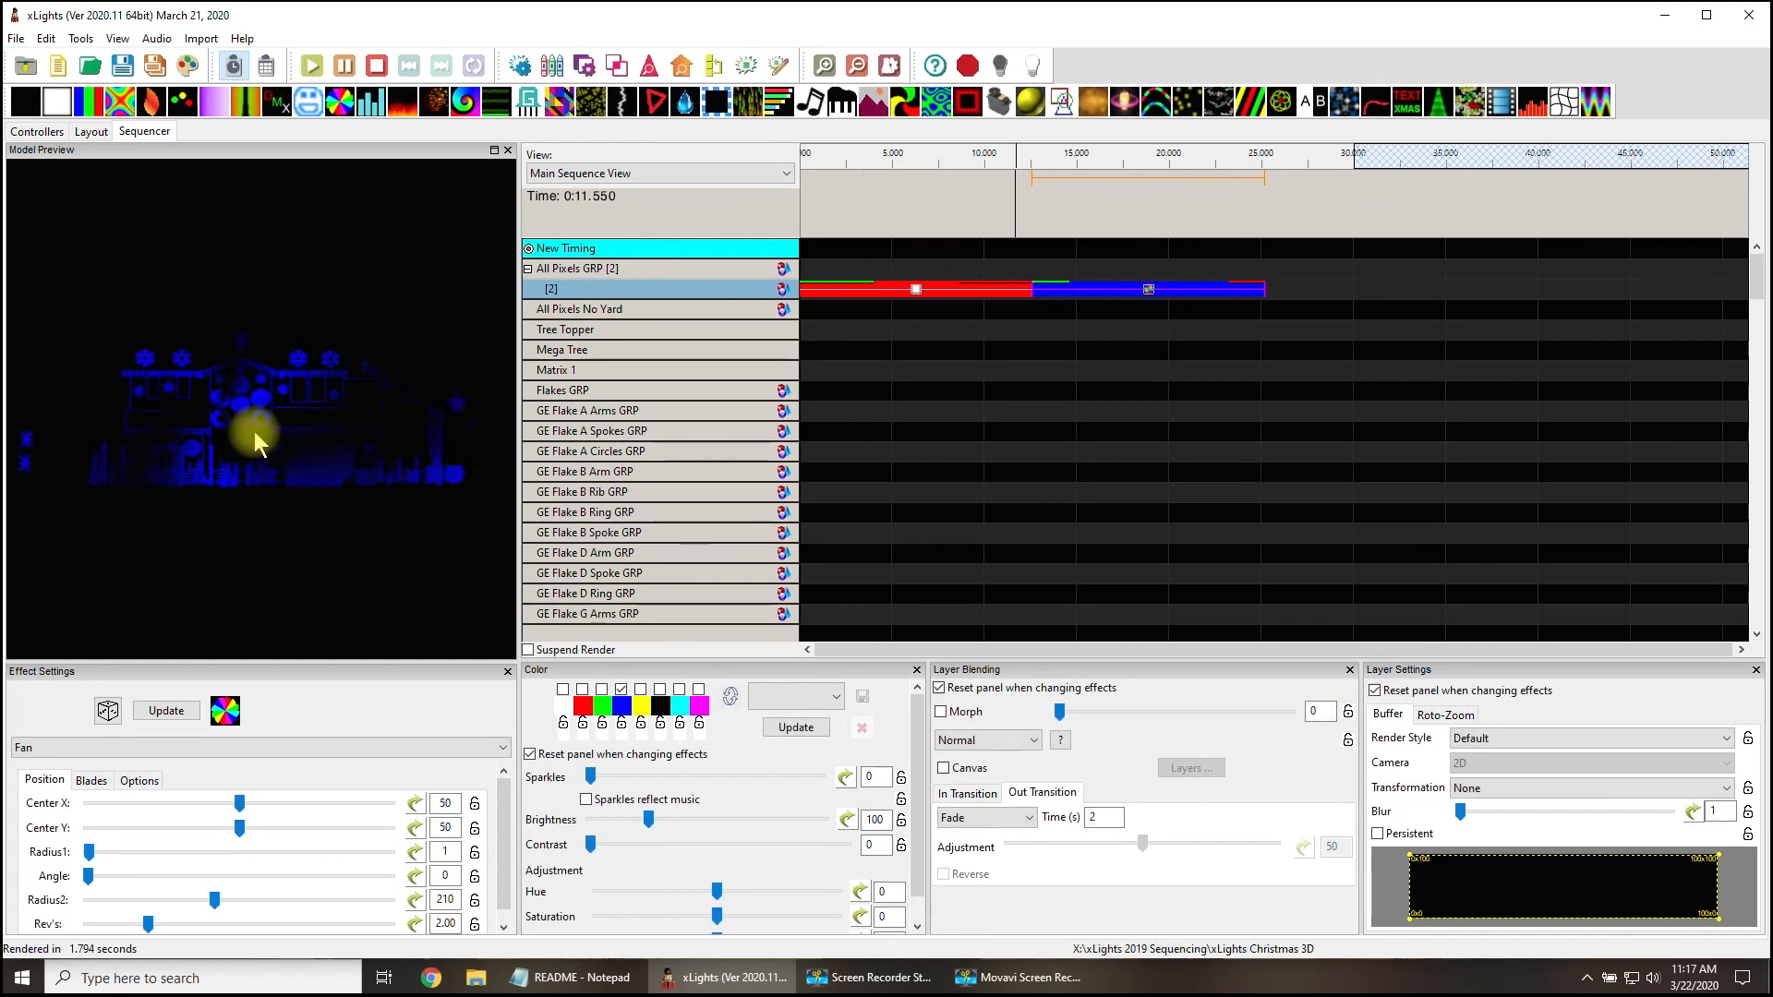
click(91, 131)
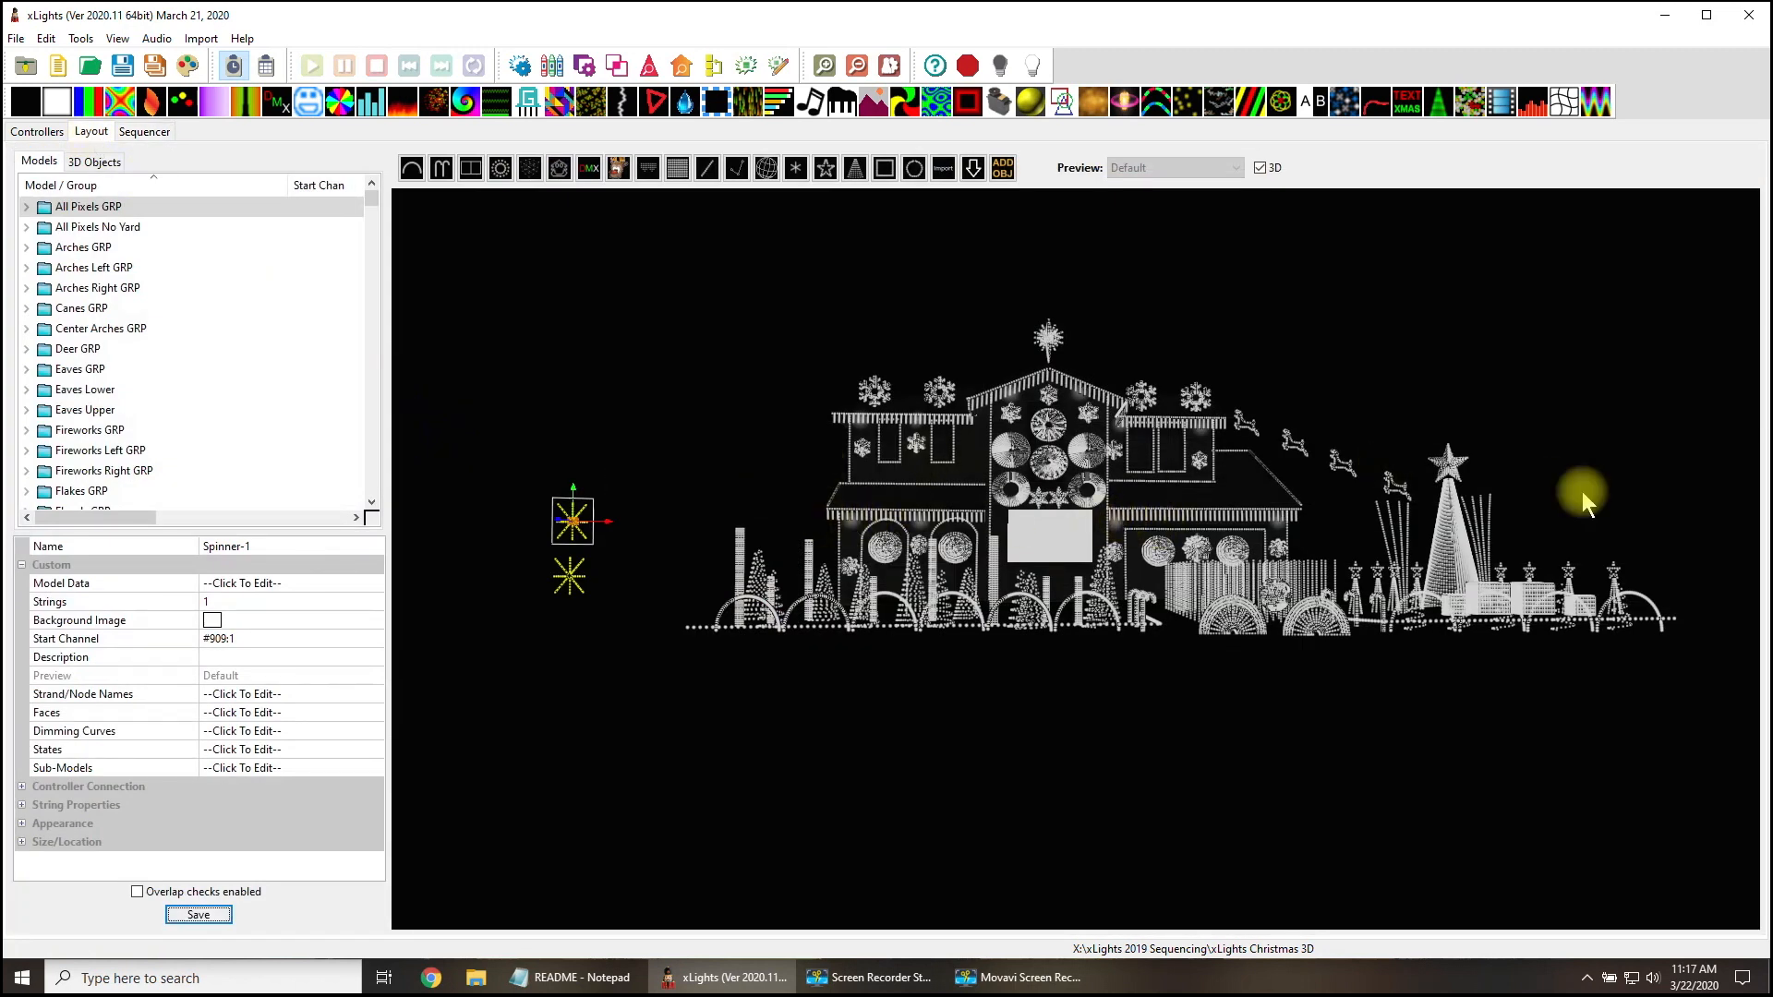
mouse_move(1570, 554)
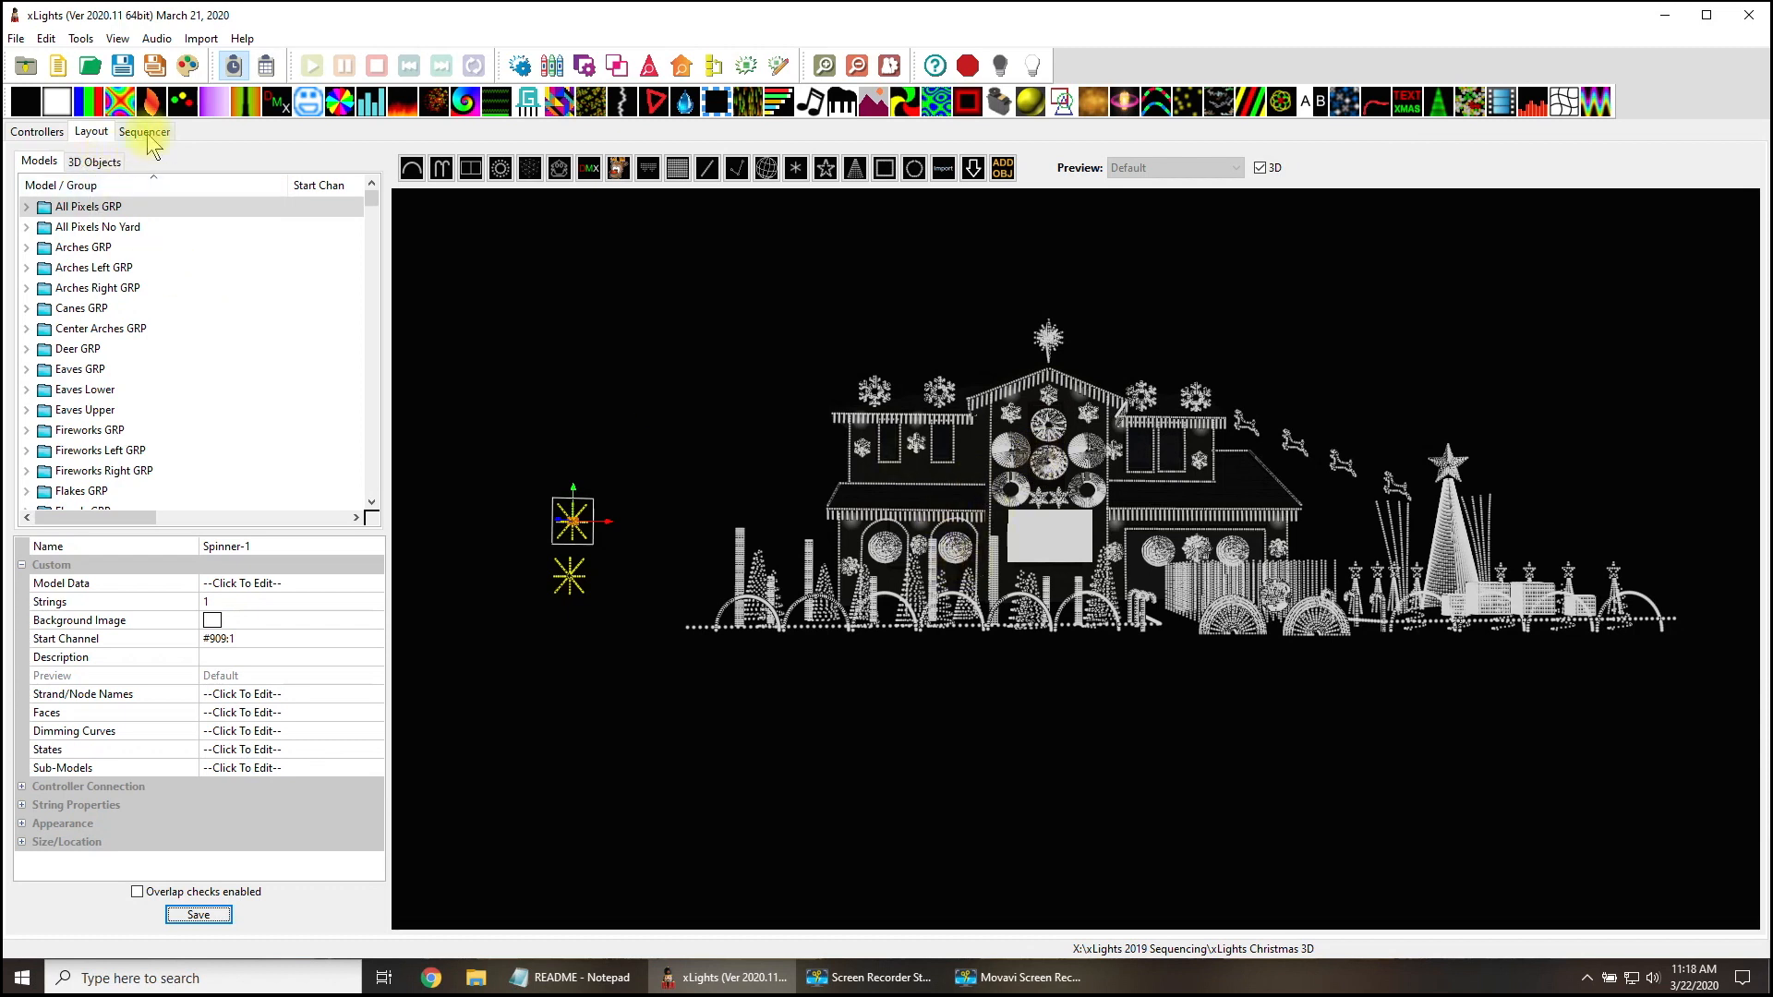
click(145, 131)
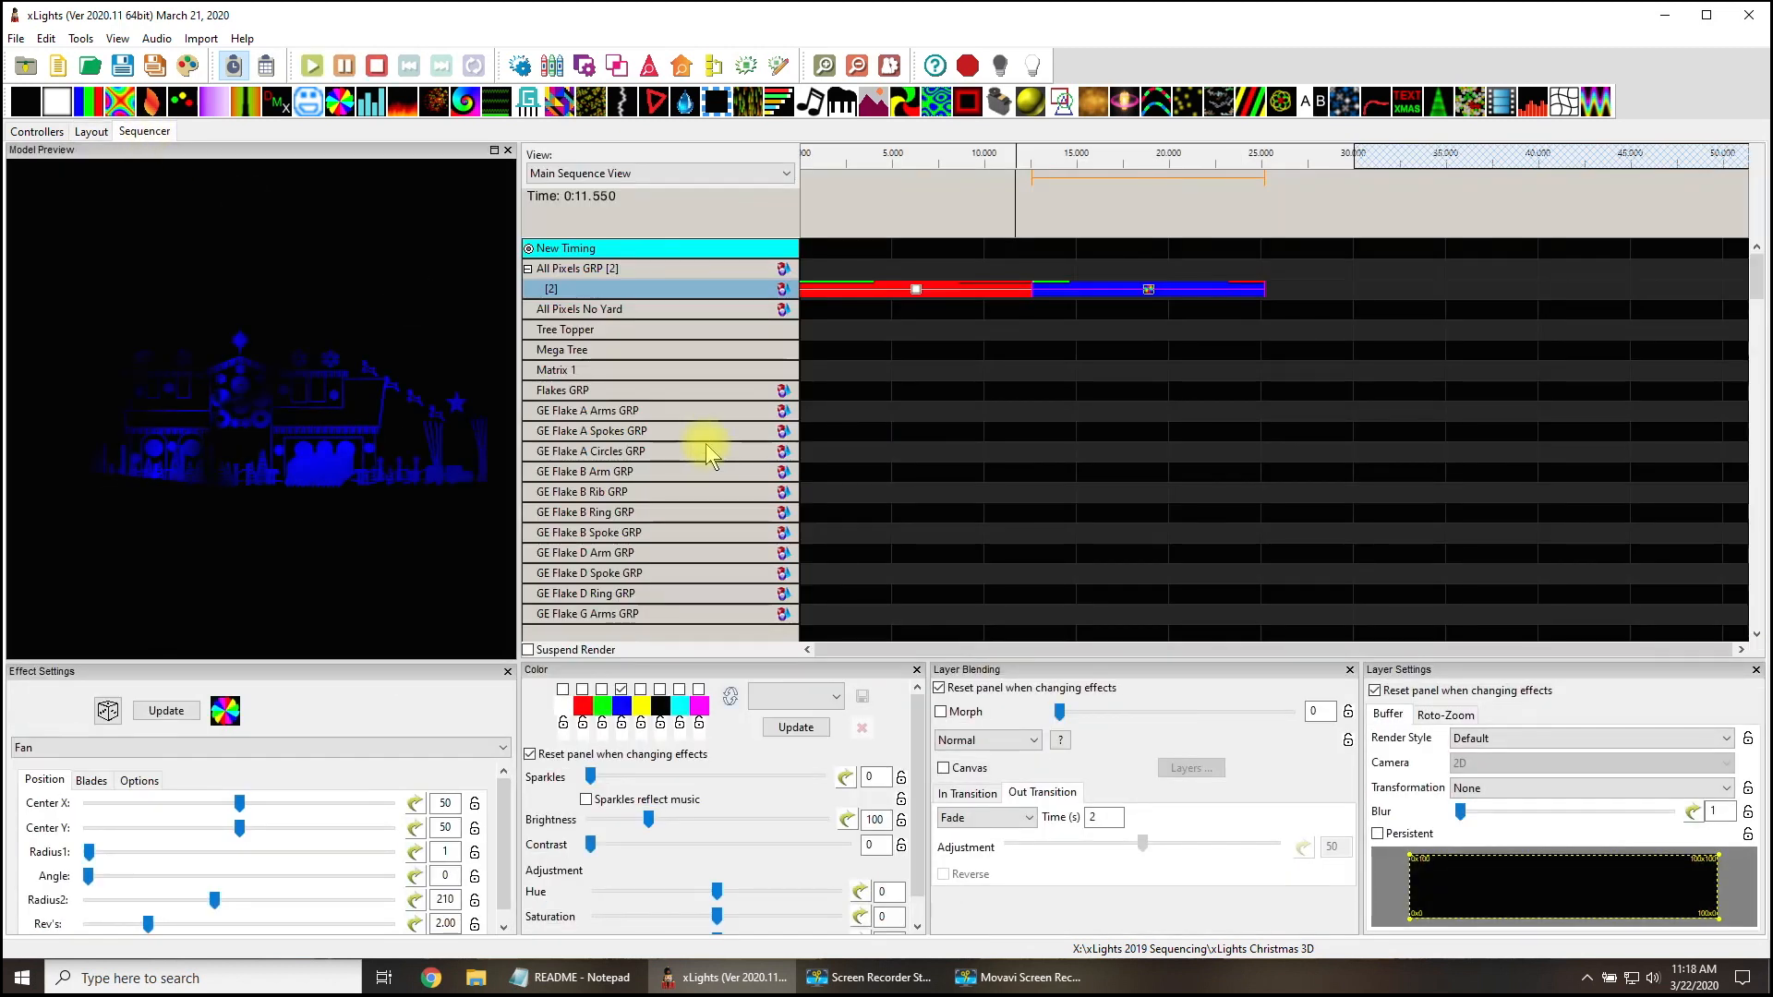
Select the red On effect on the All Pixels GRP timeline.
click(914, 291)
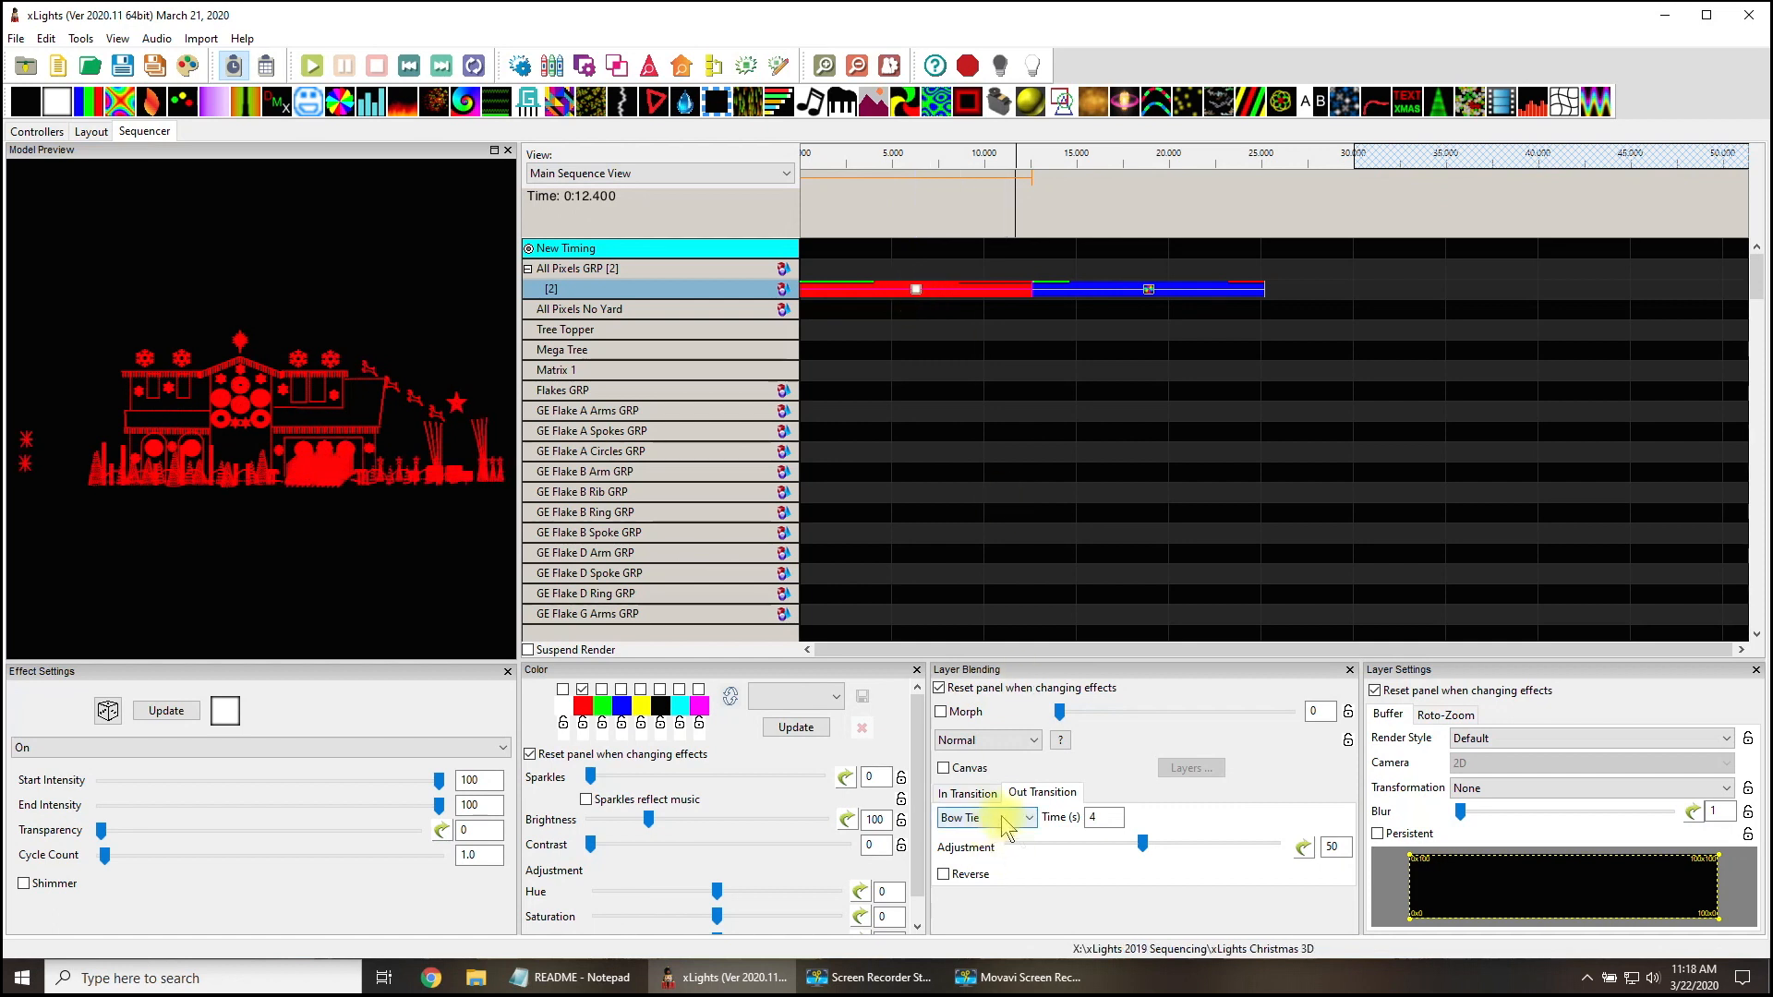
Preview a reversed Bow Tie out transition, then toggle Reverse and reopen the styles list.
click(1027, 817)
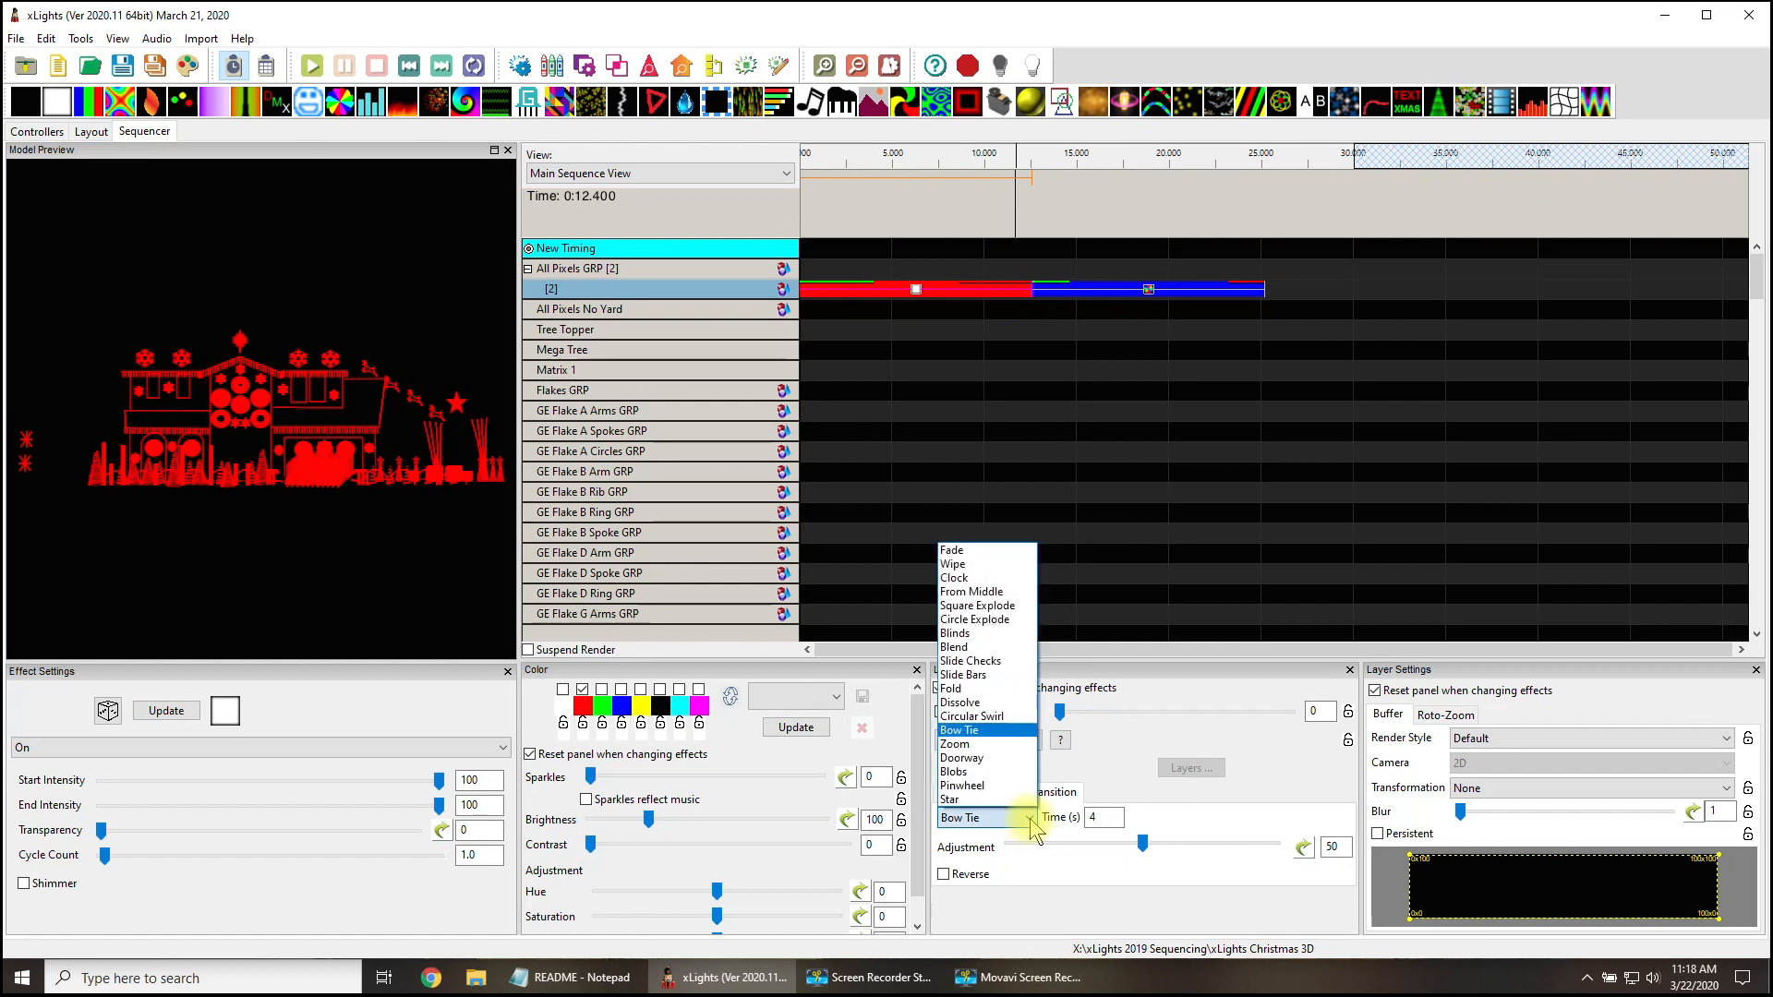
click(959, 730)
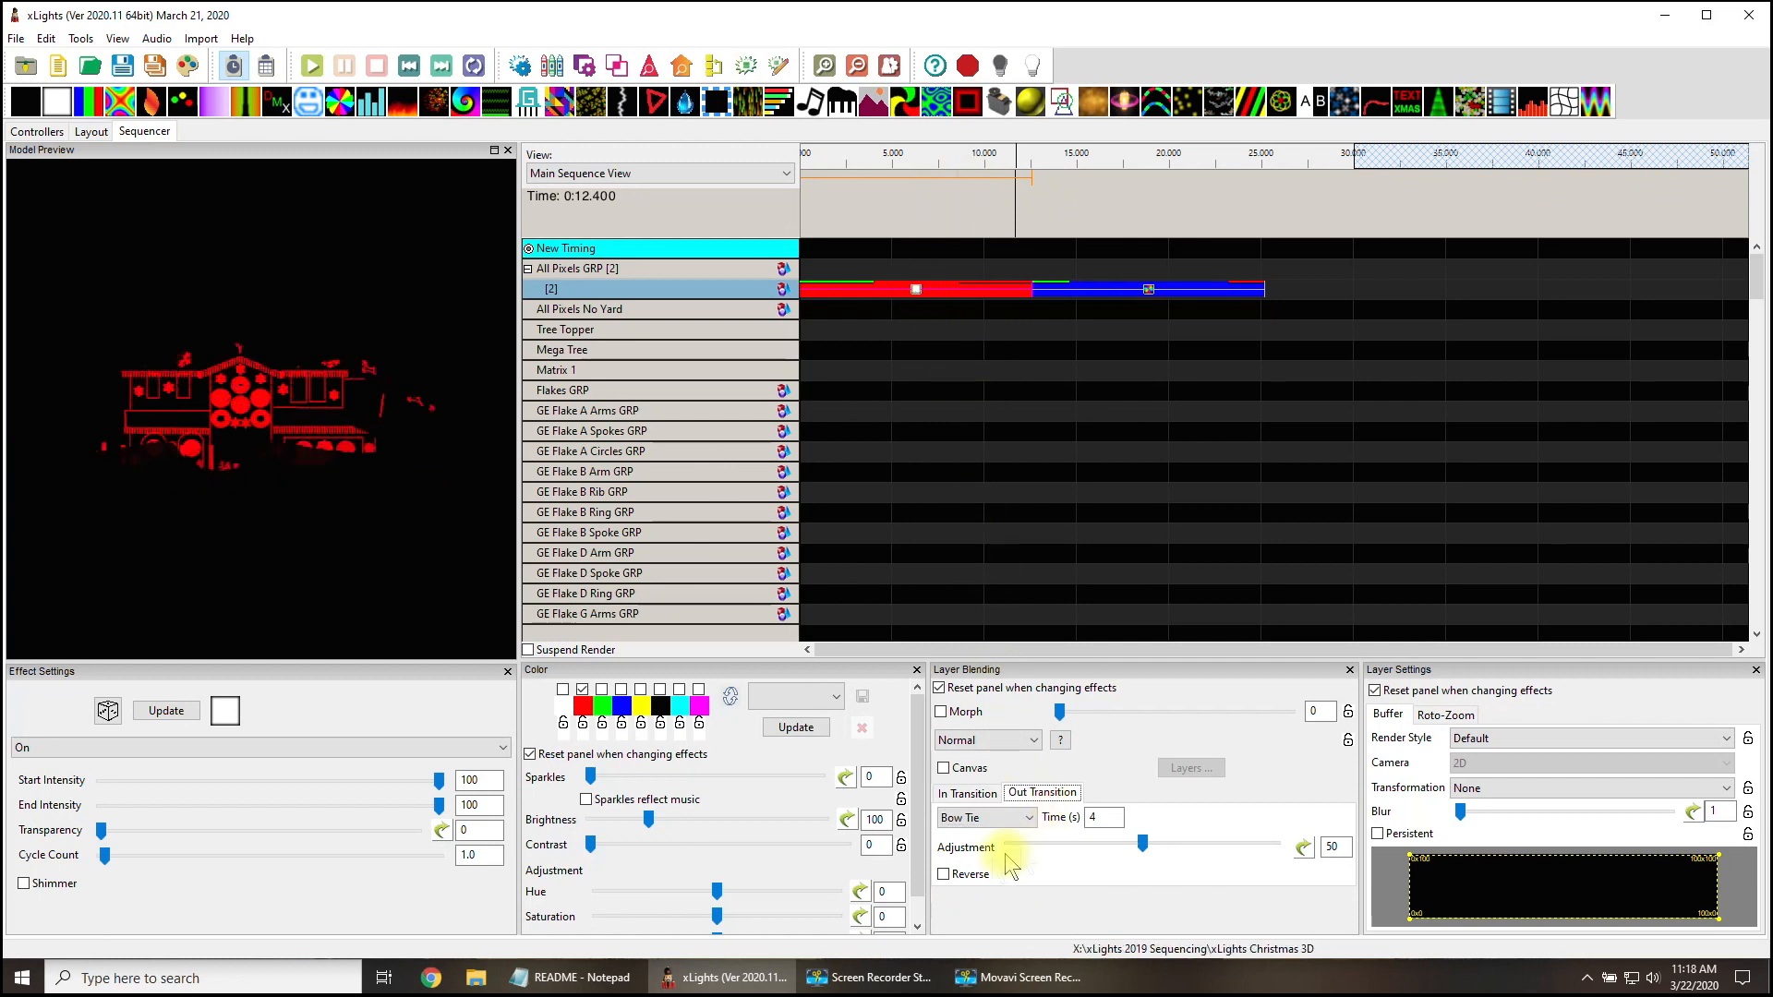
click(943, 875)
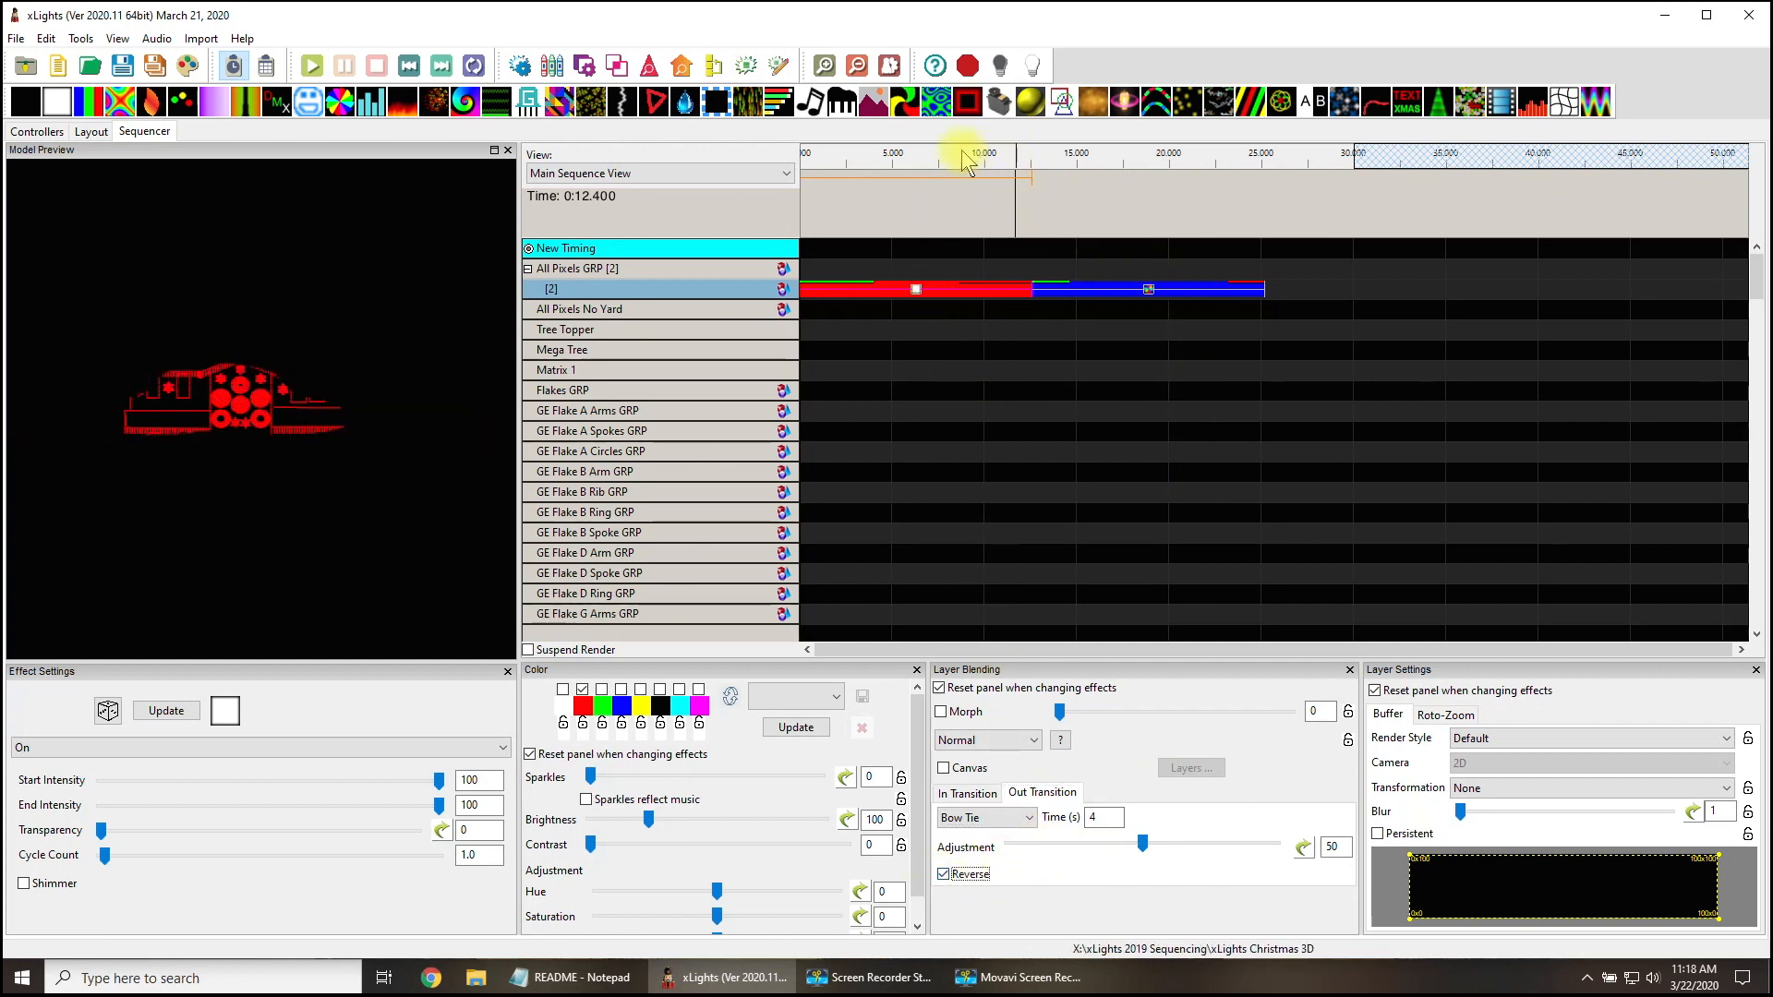
click(311, 65)
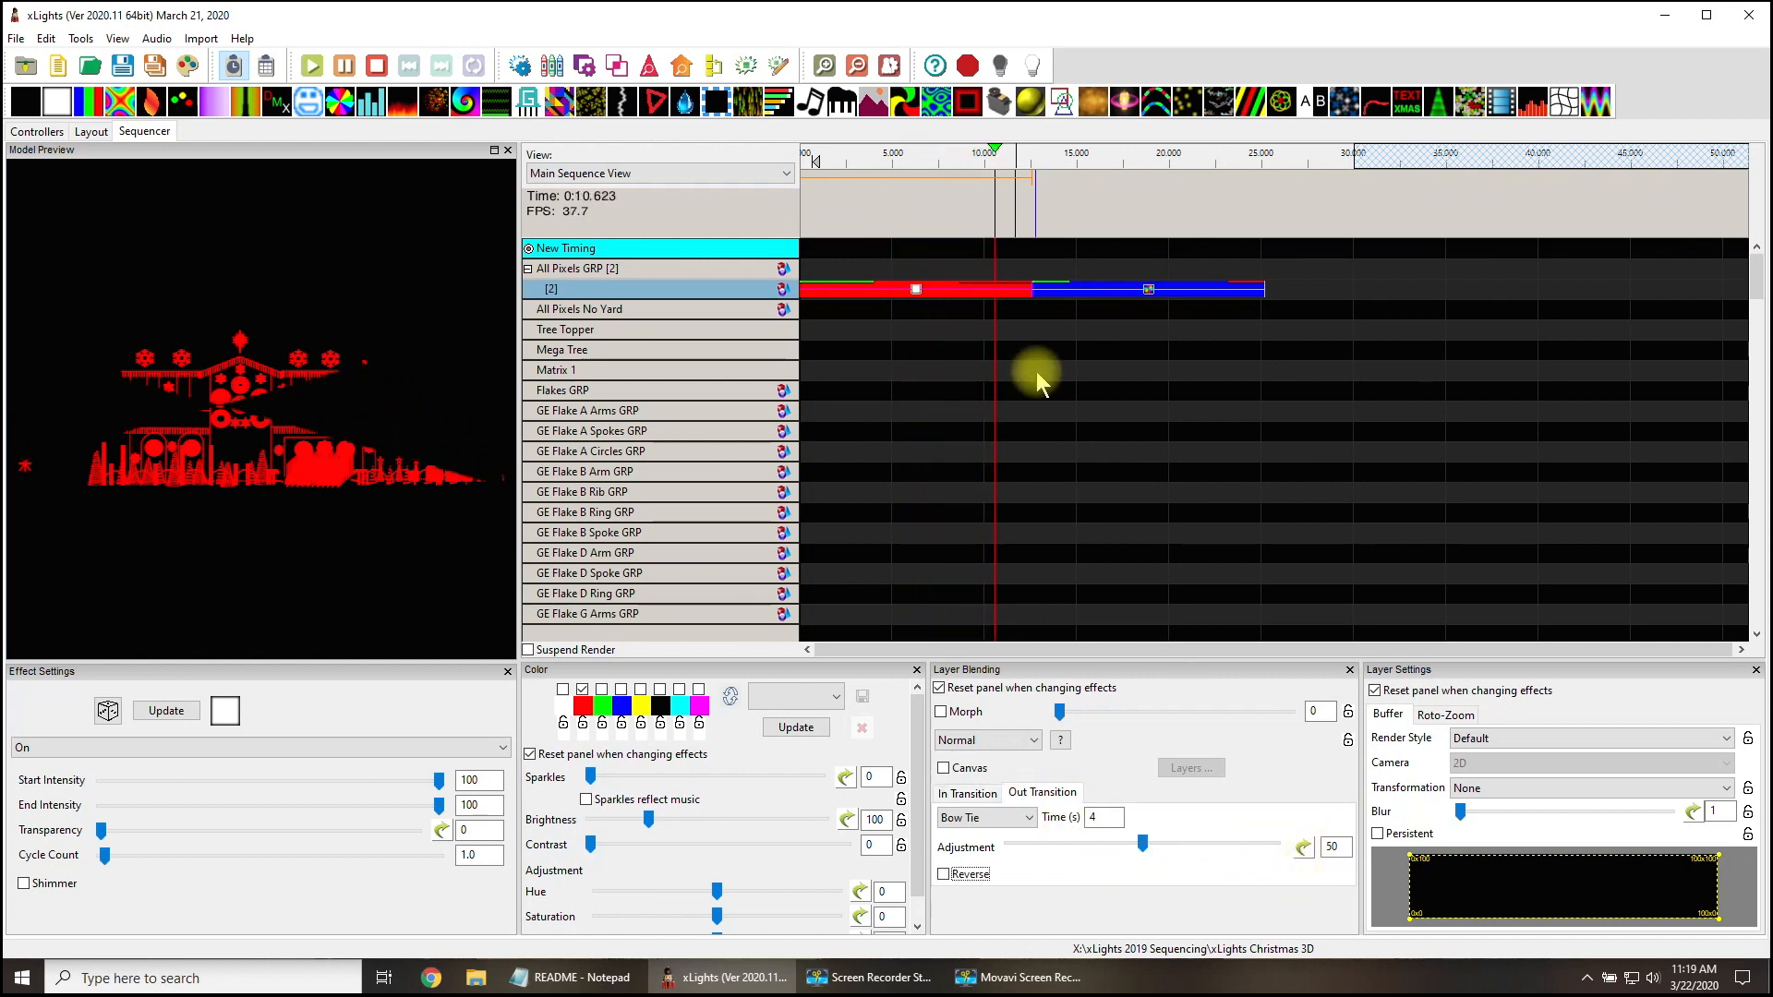
click(943, 875)
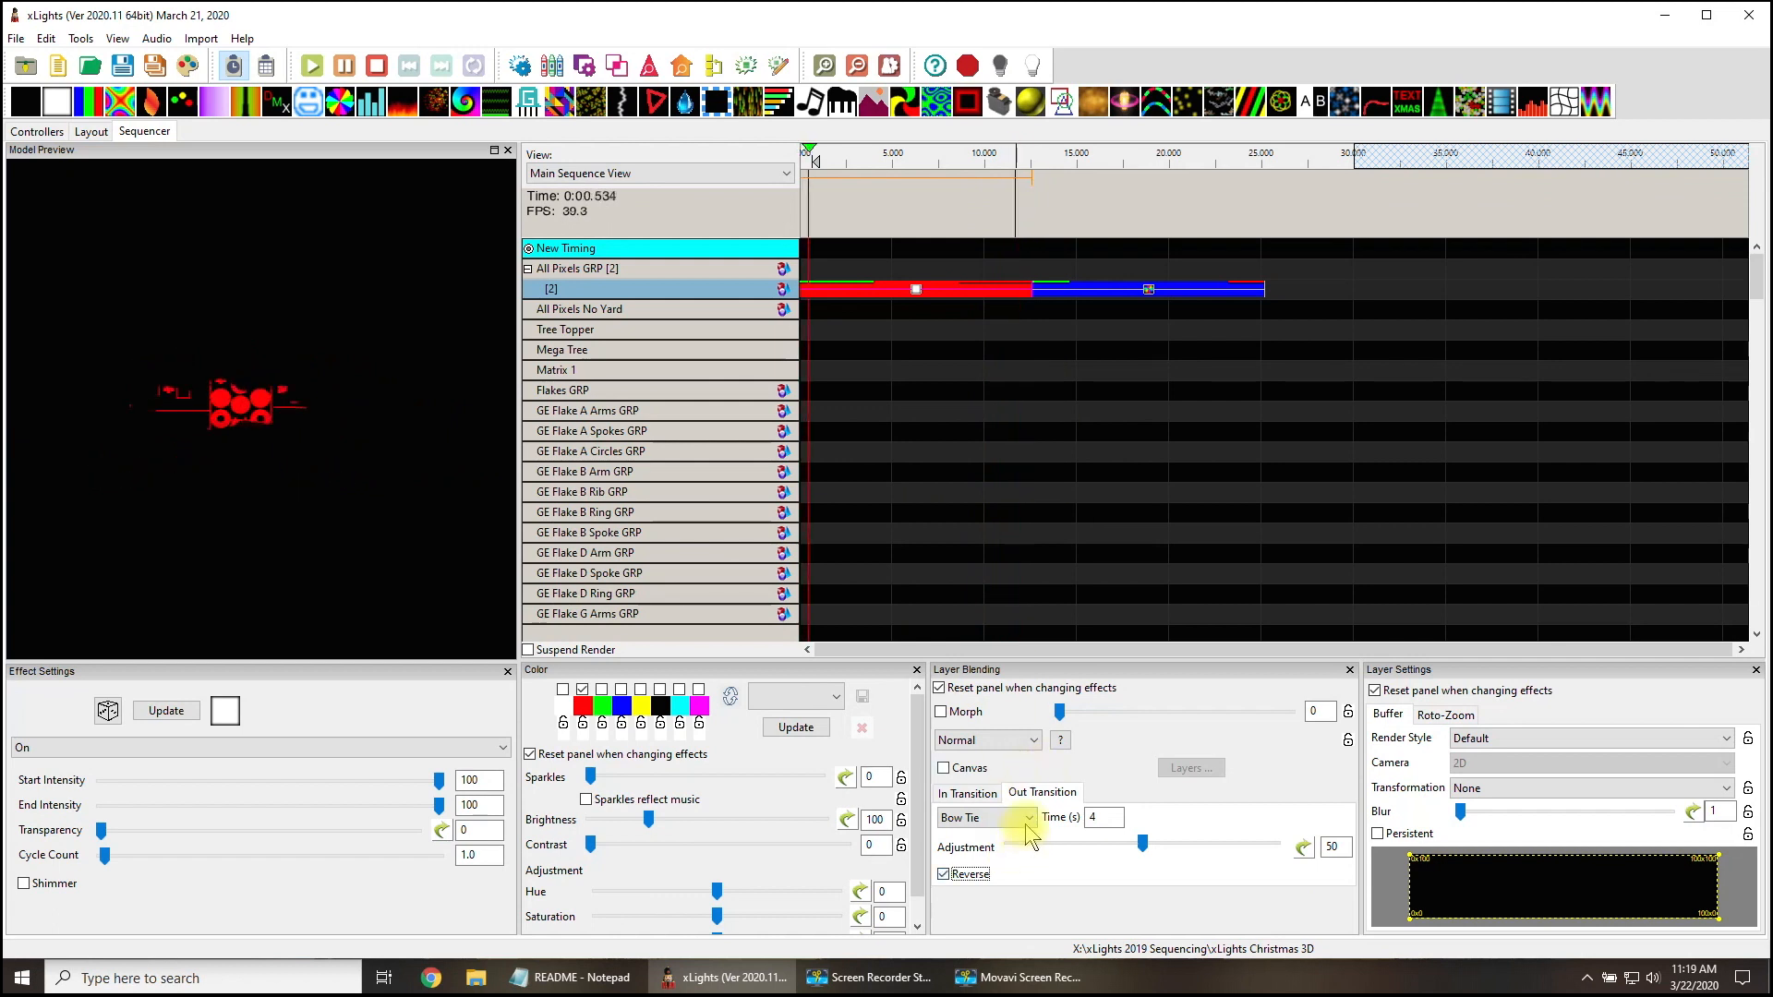
click(1029, 816)
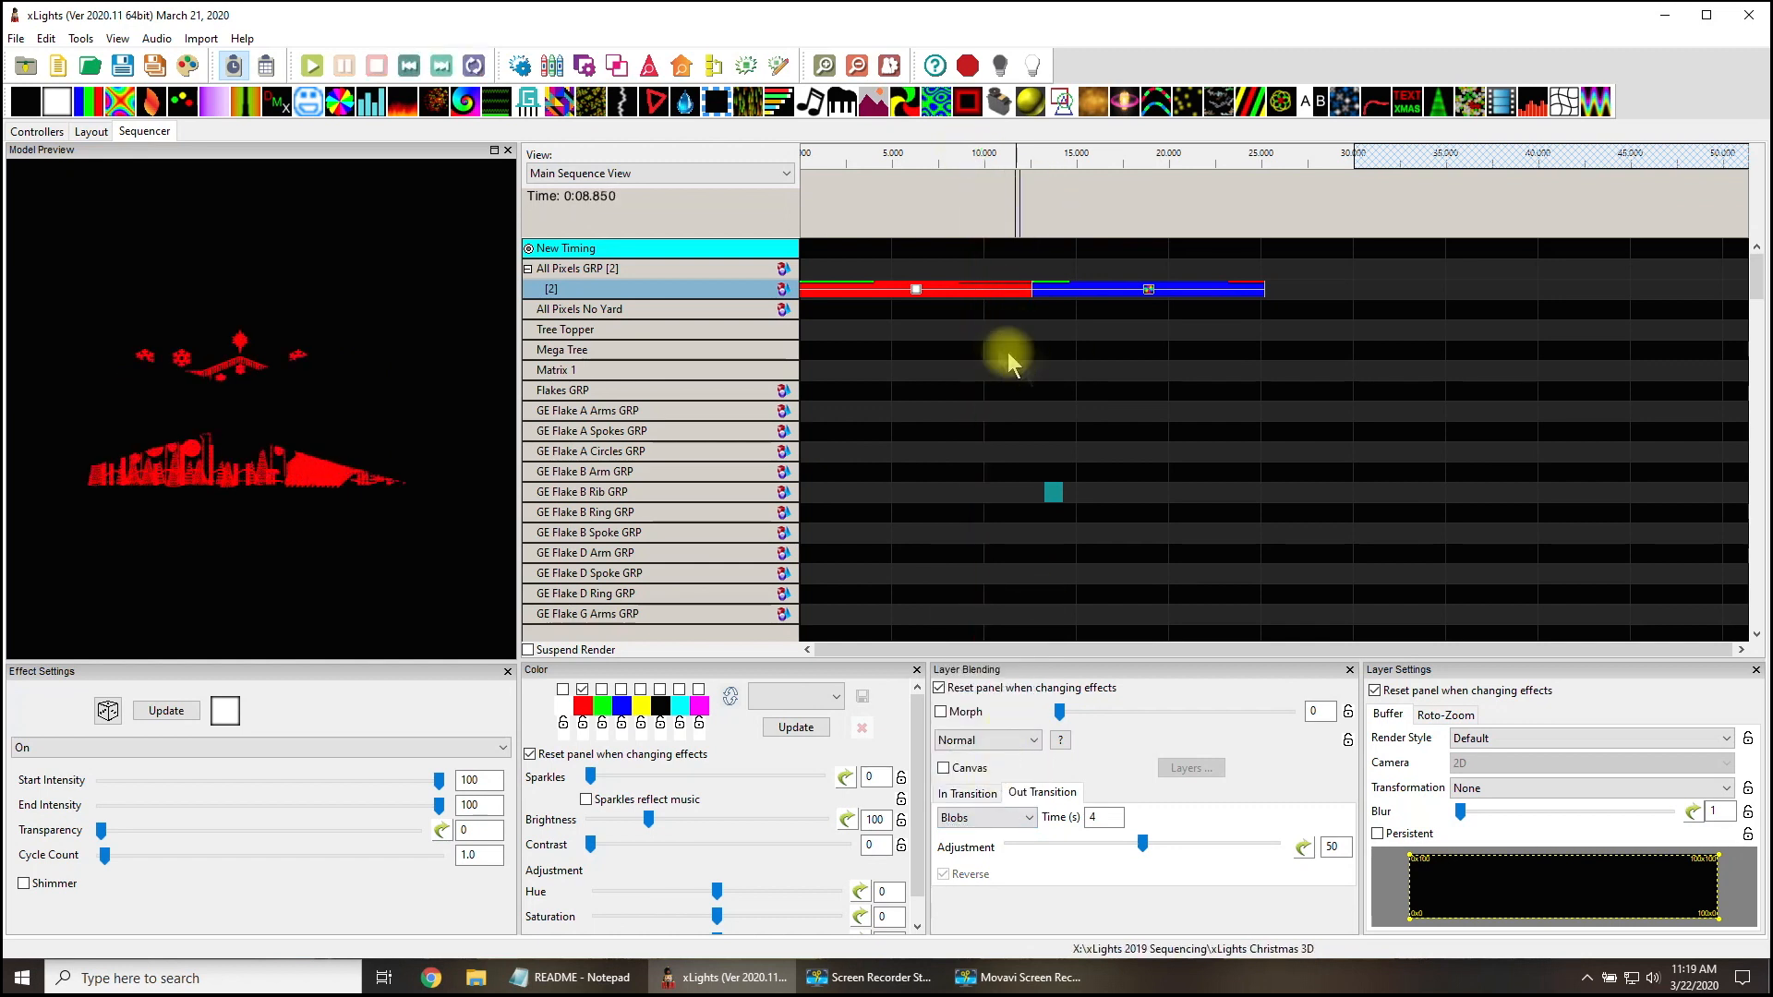
Choose Blobs as the out transition, preview playback, and reopen the transition list.
click(1028, 817)
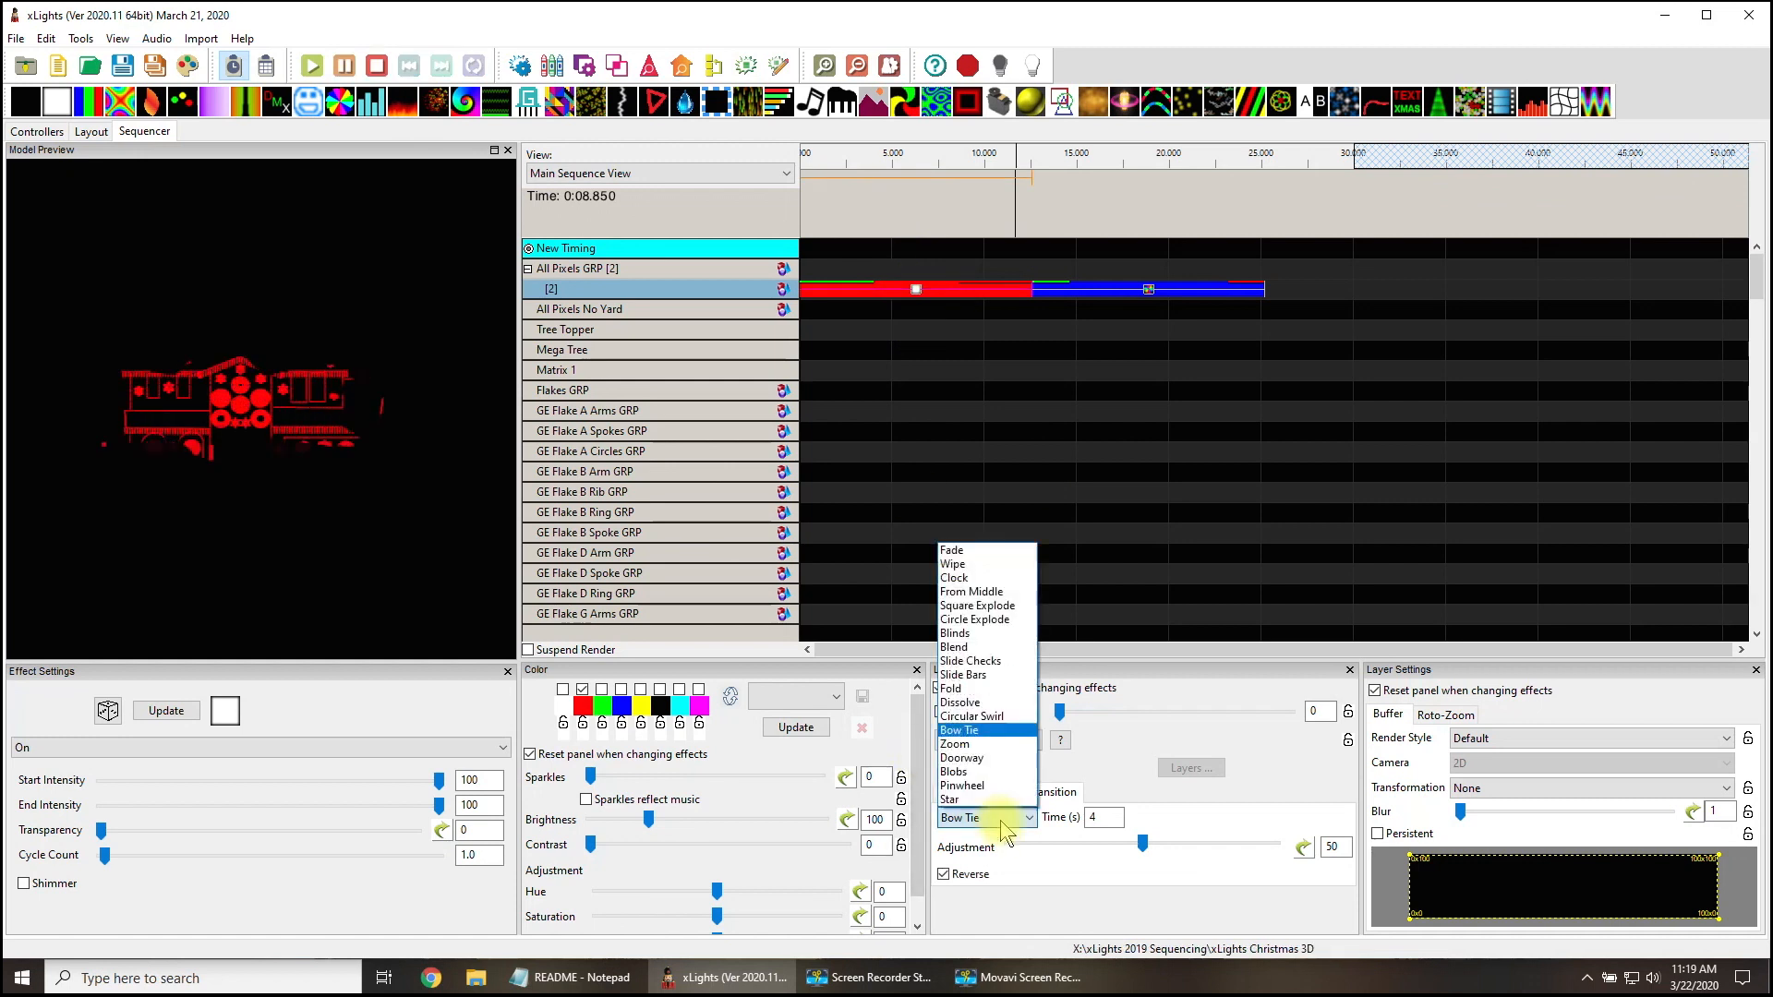
click(954, 771)
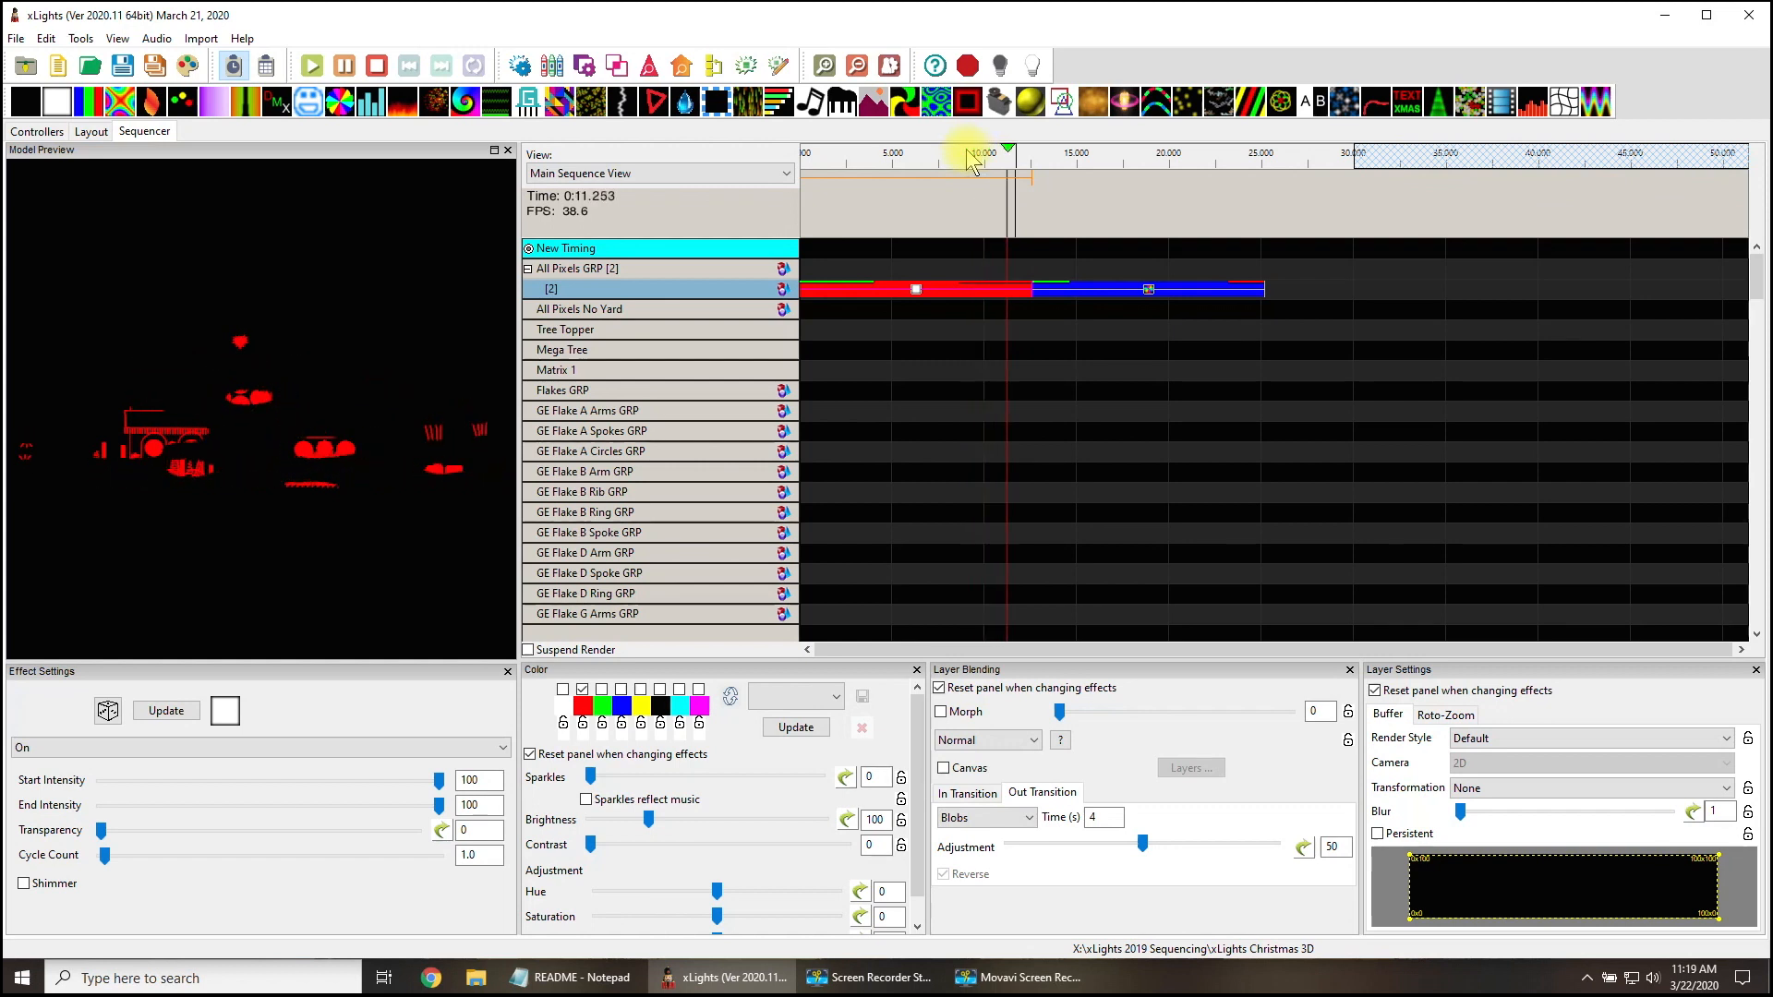
click(956, 152)
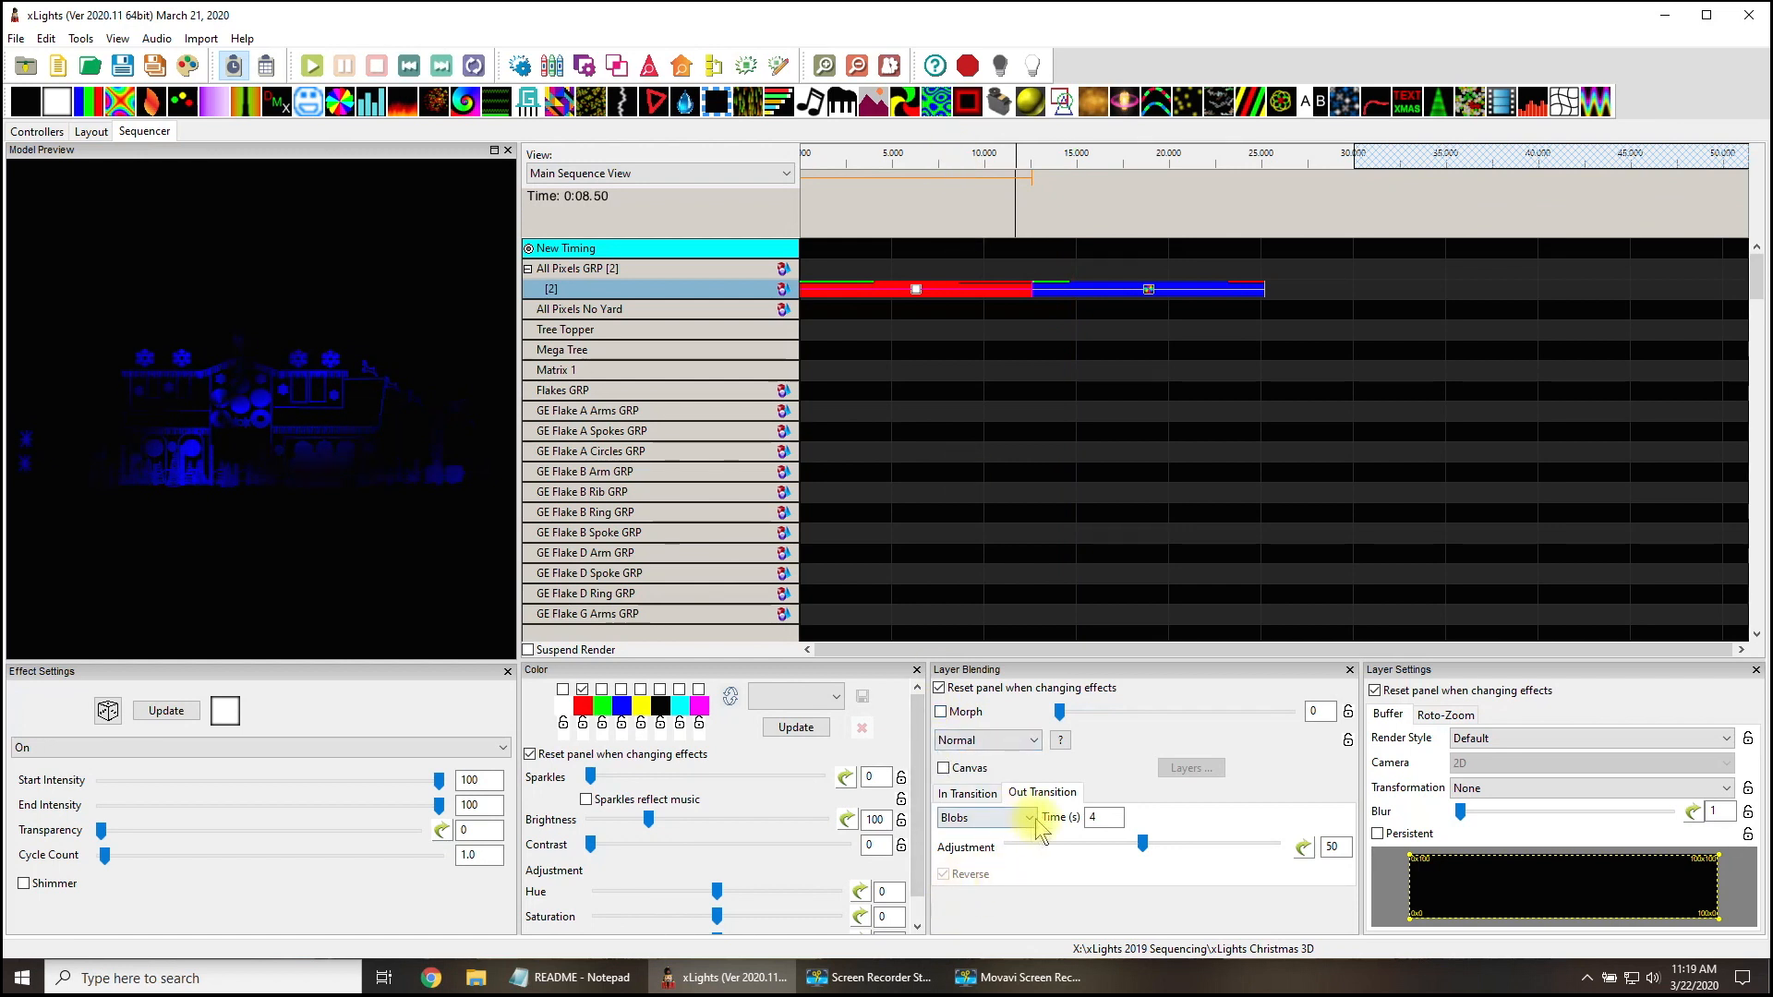
click(983, 818)
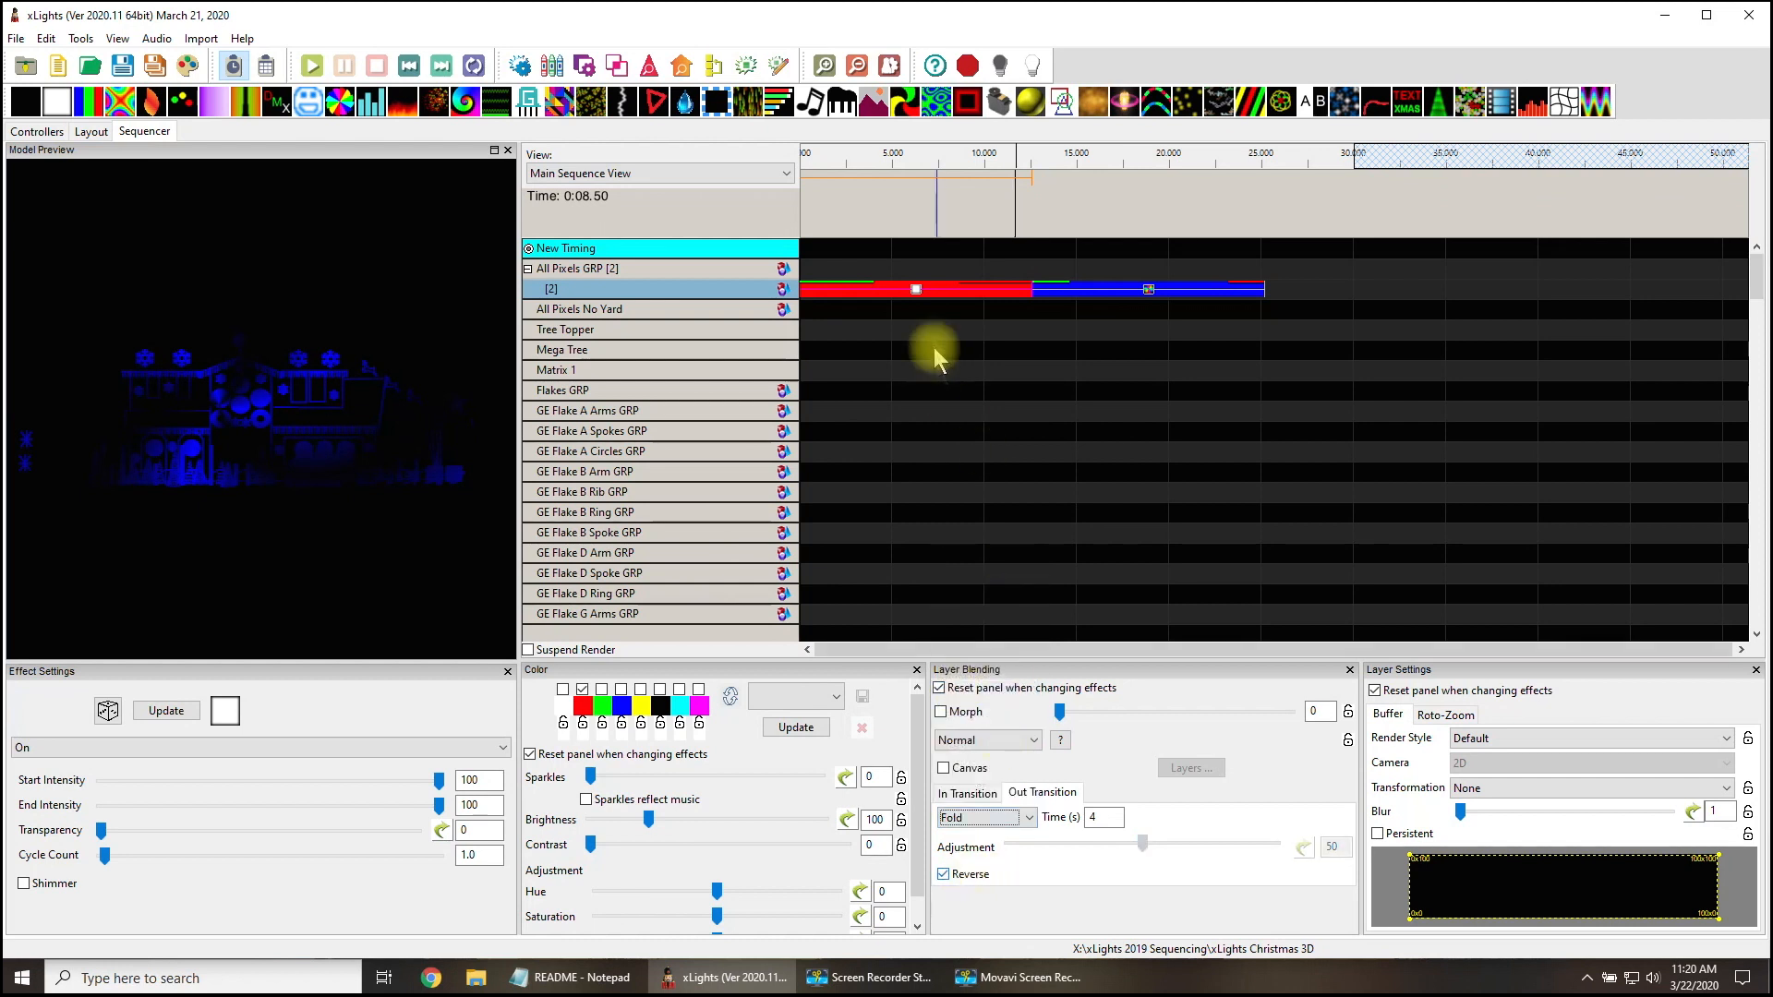
Untick Reverse on the Fold transition, preview playback, and go to the Layout tab.
click(311, 65)
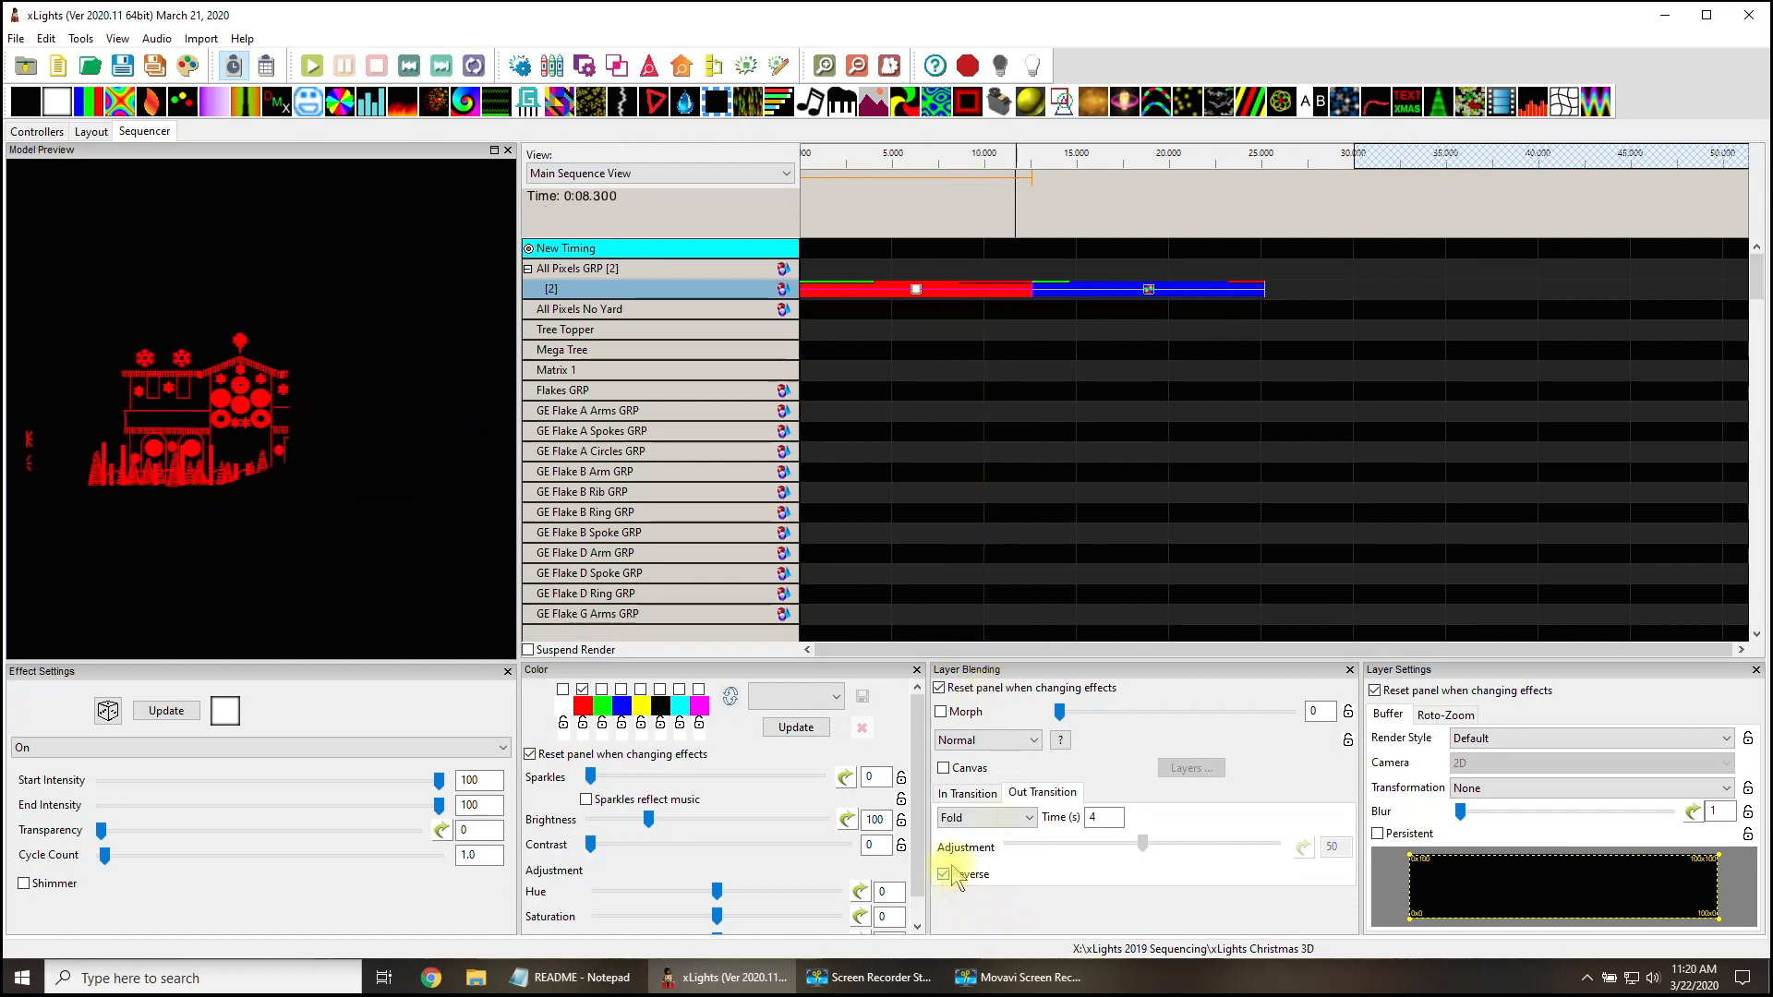
click(943, 875)
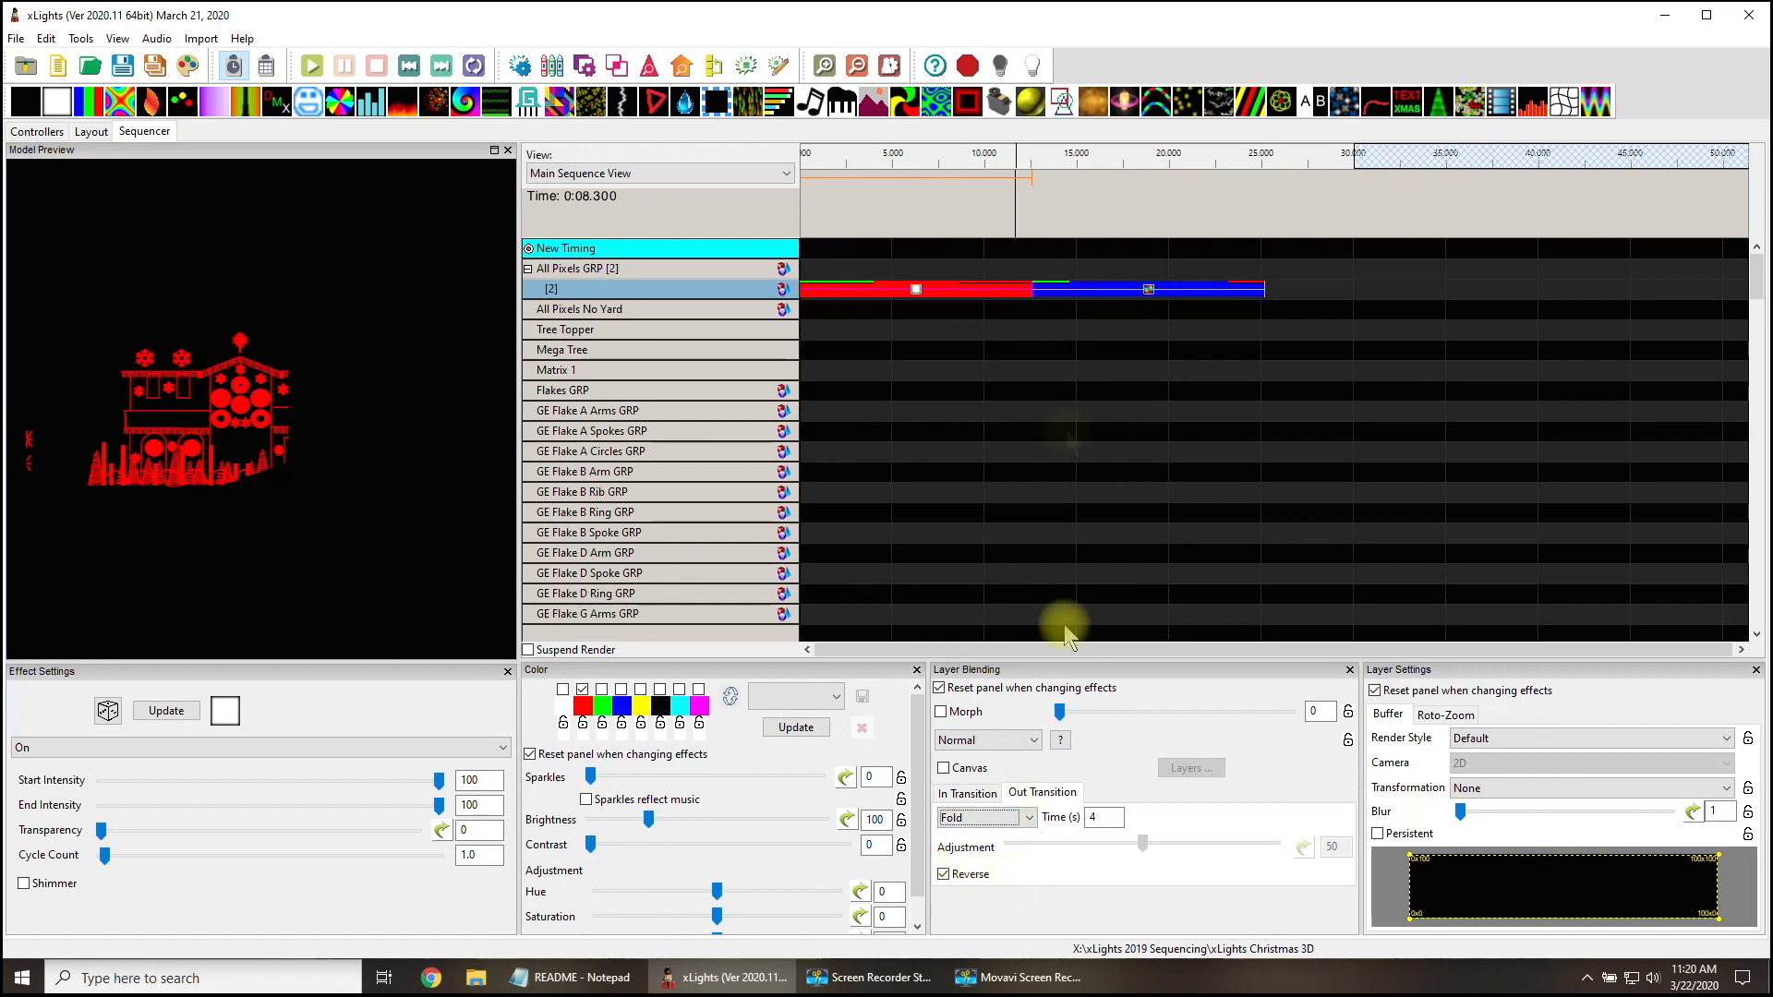
click(911, 289)
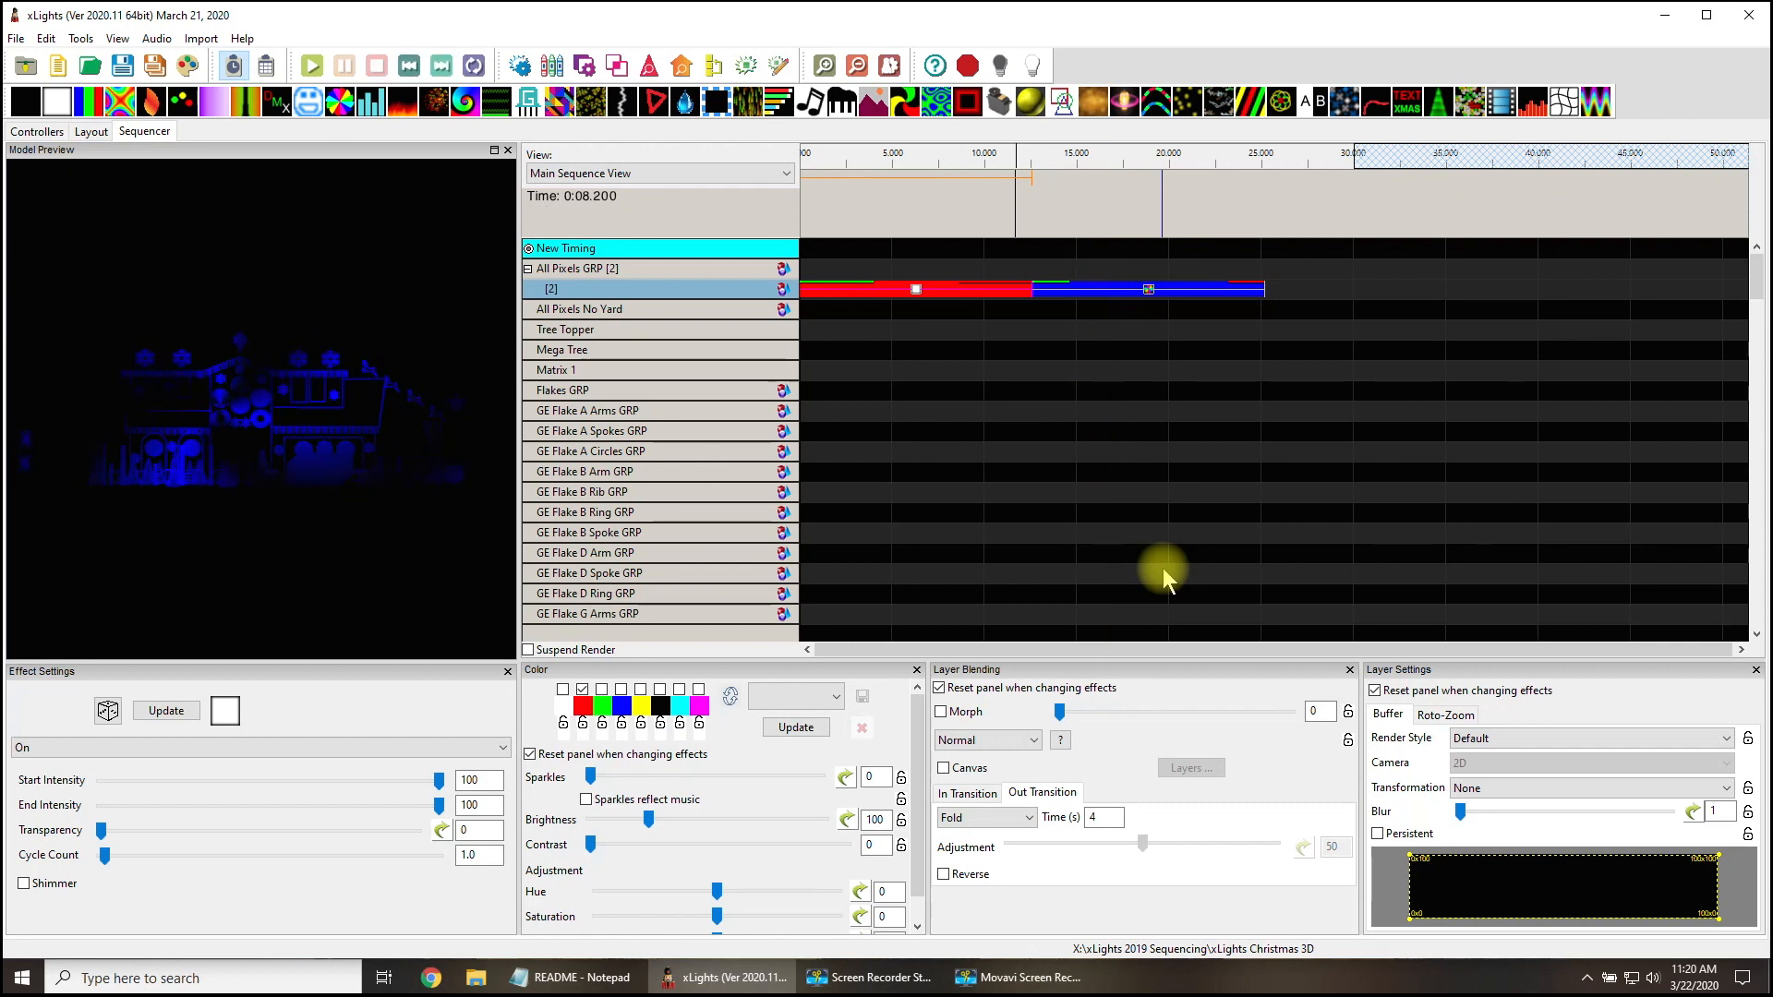
mouse_move(1168, 565)
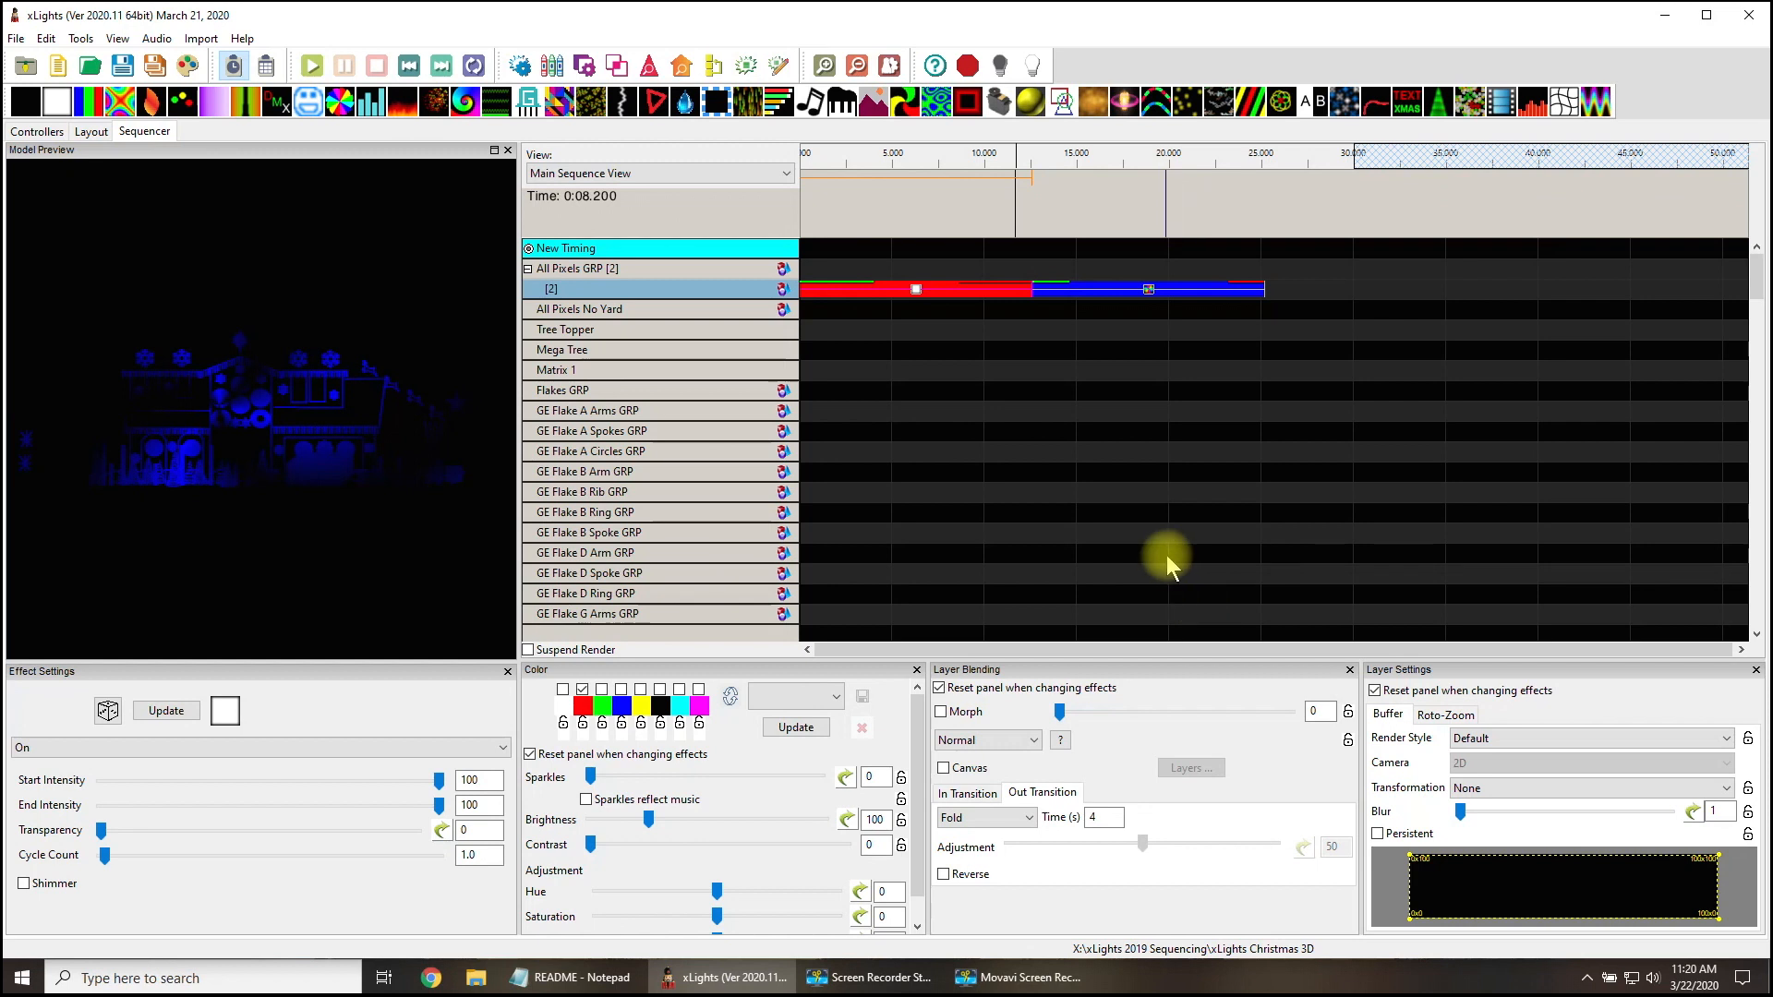
click(91, 131)
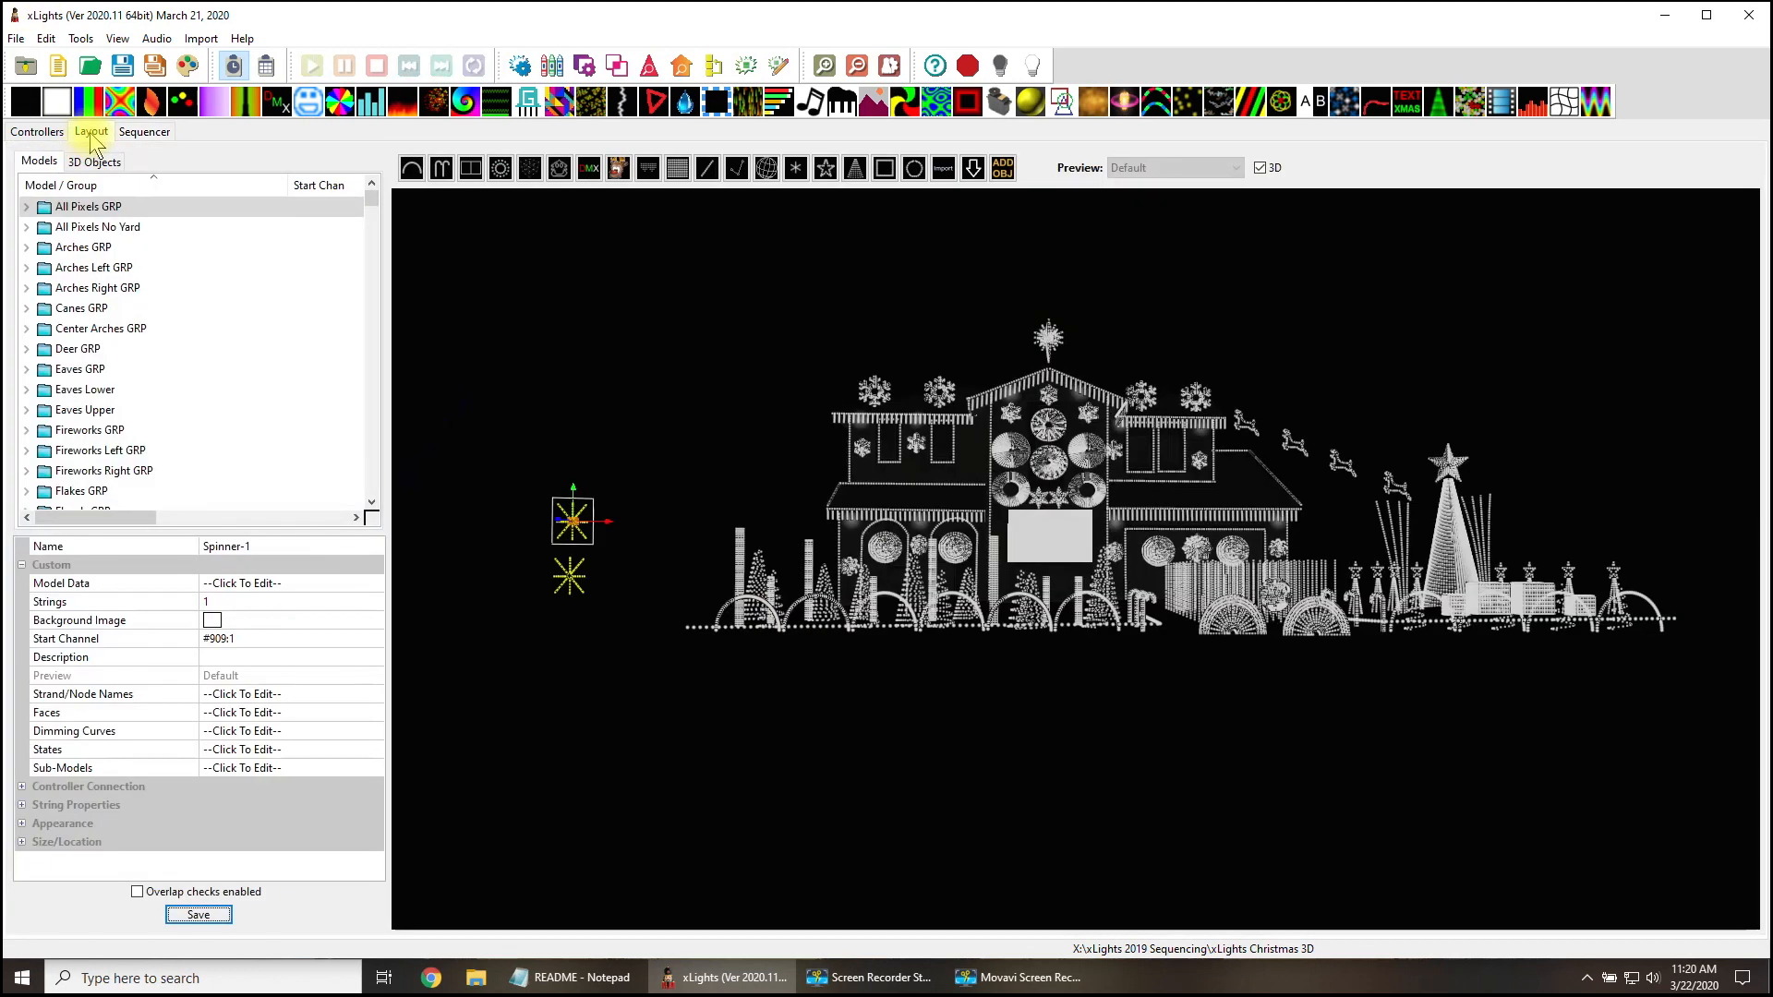
click(36, 131)
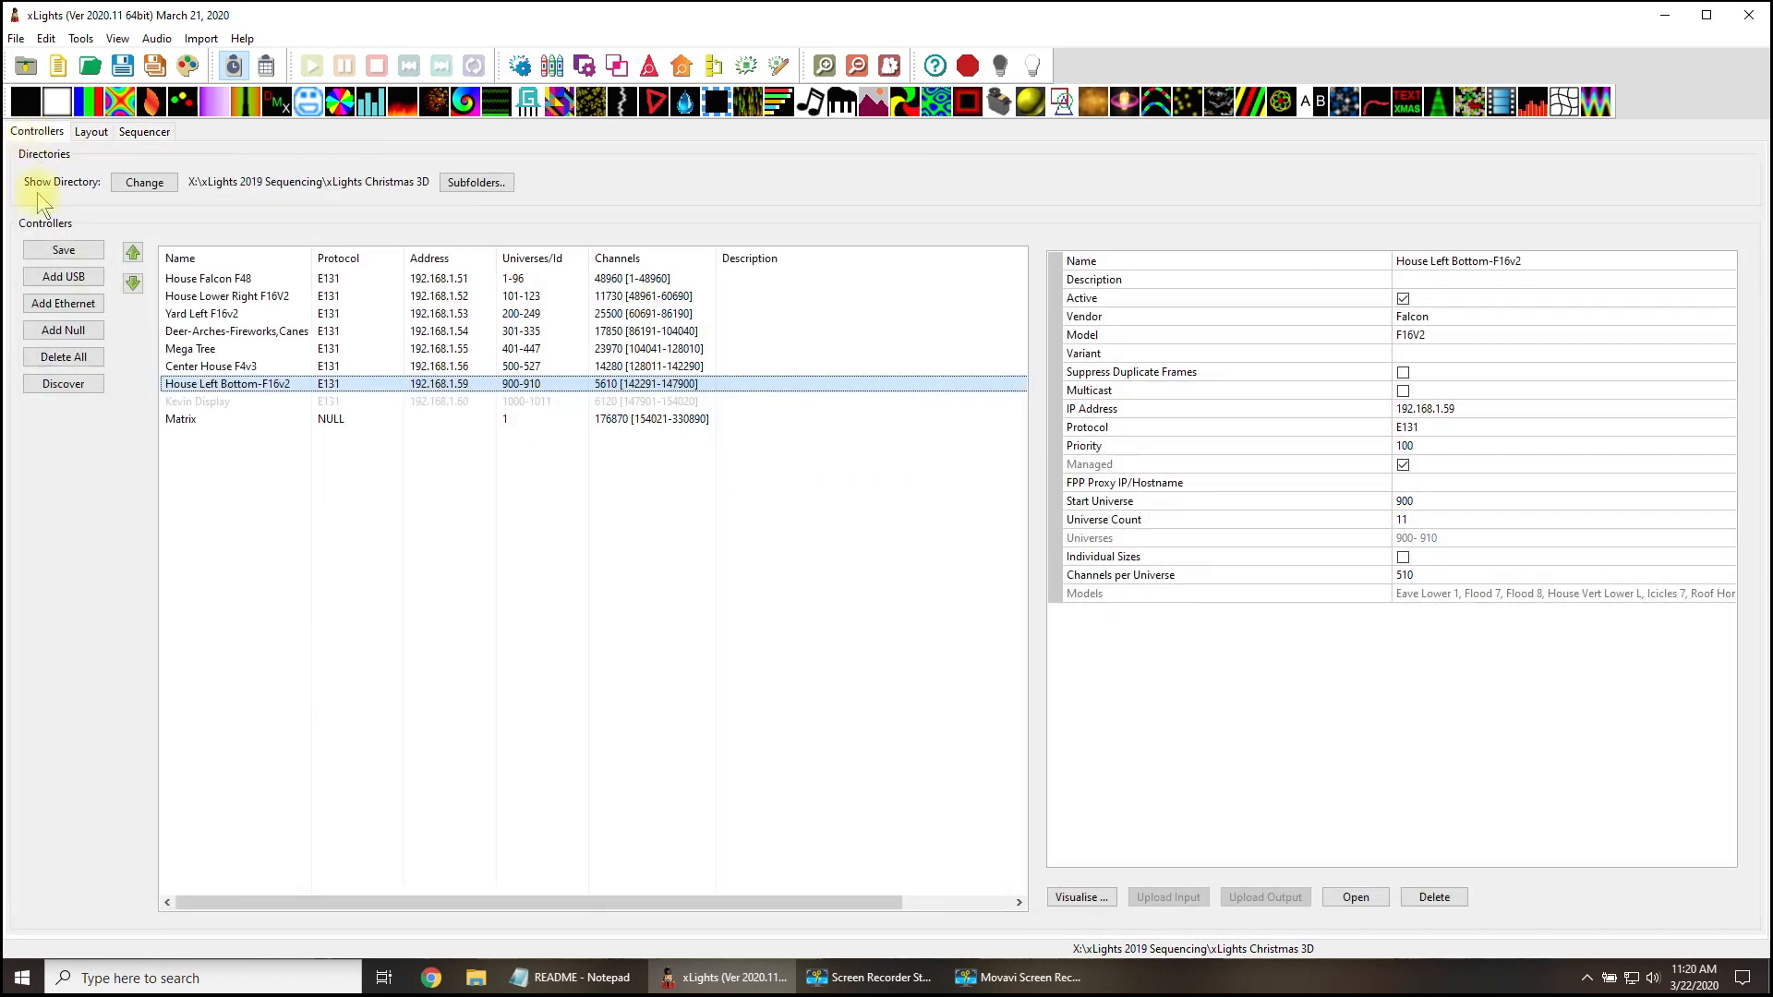
mouse_move(584, 679)
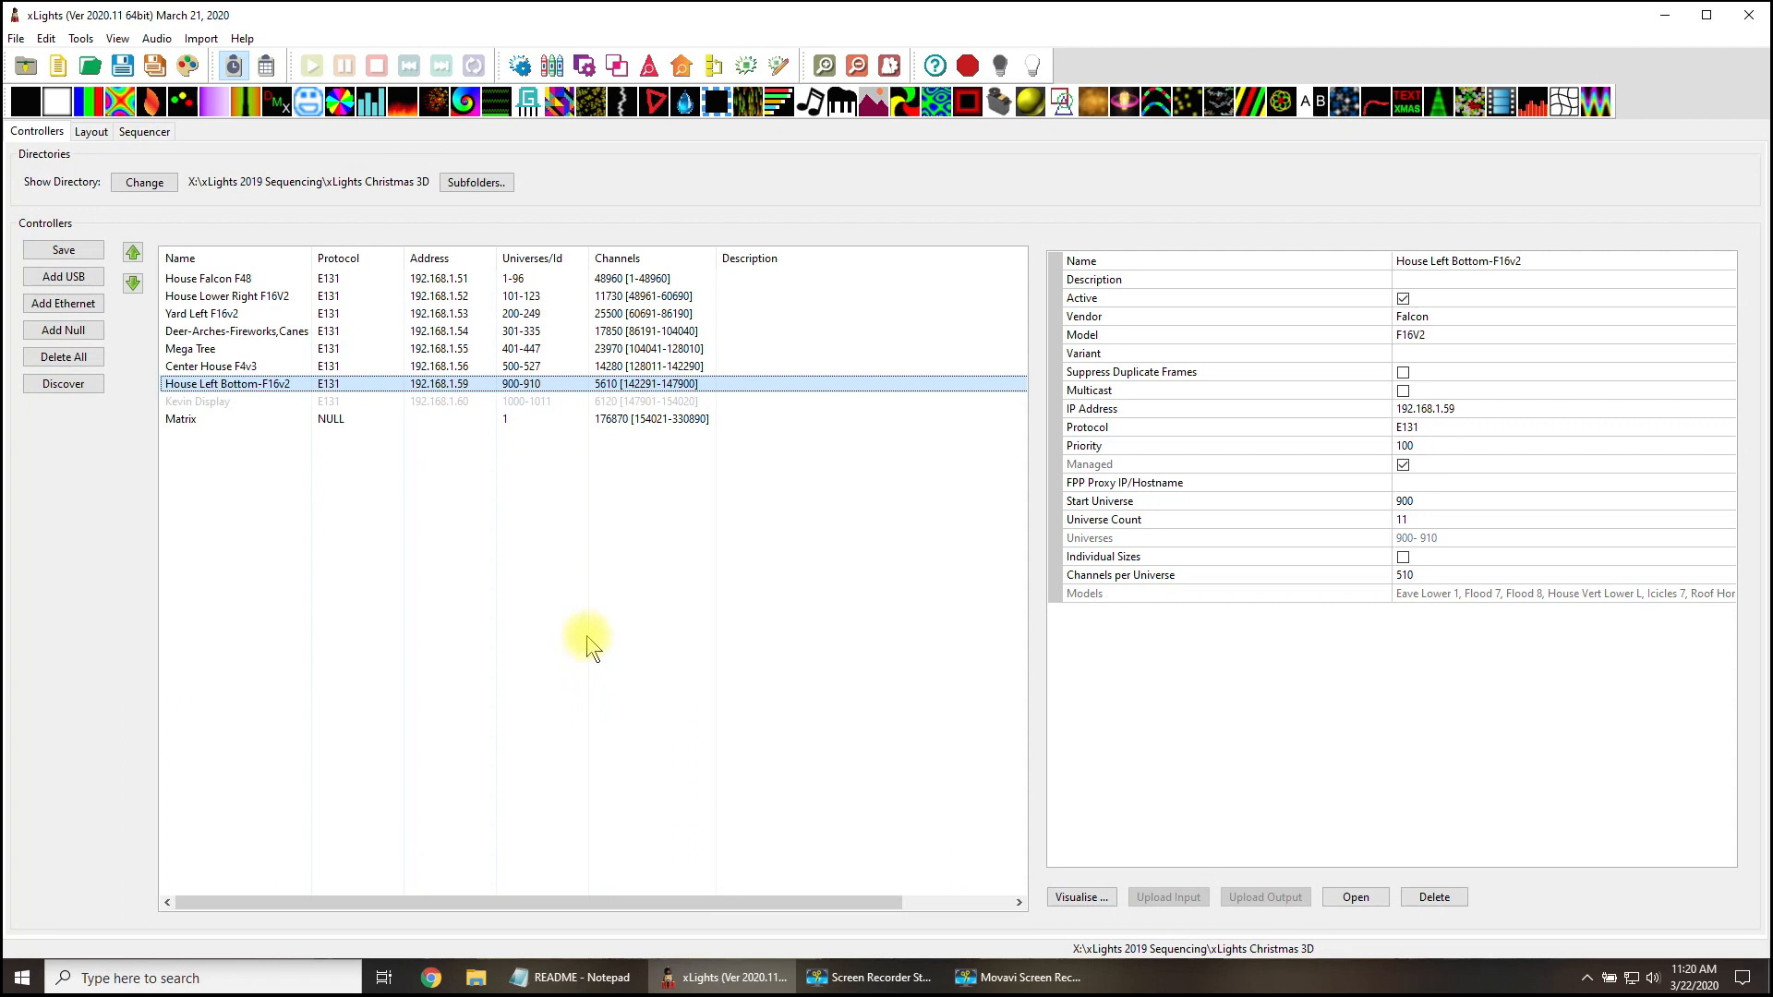
mouse_move(198, 210)
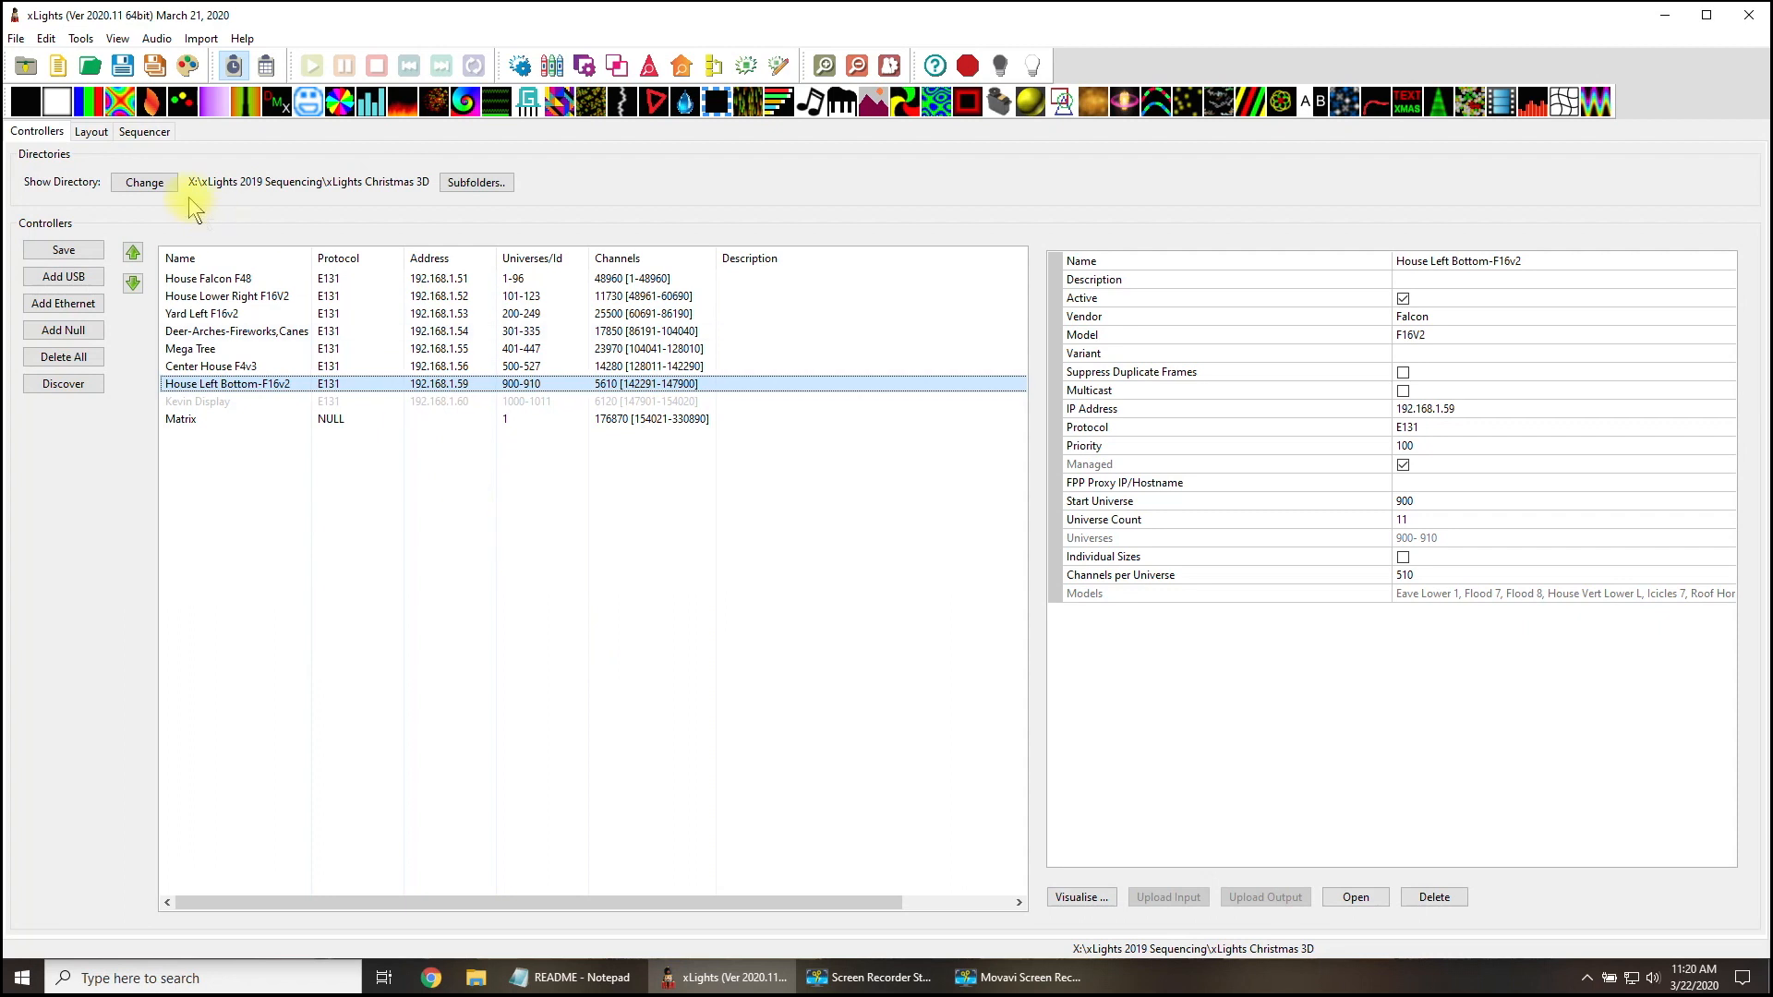
click(91, 131)
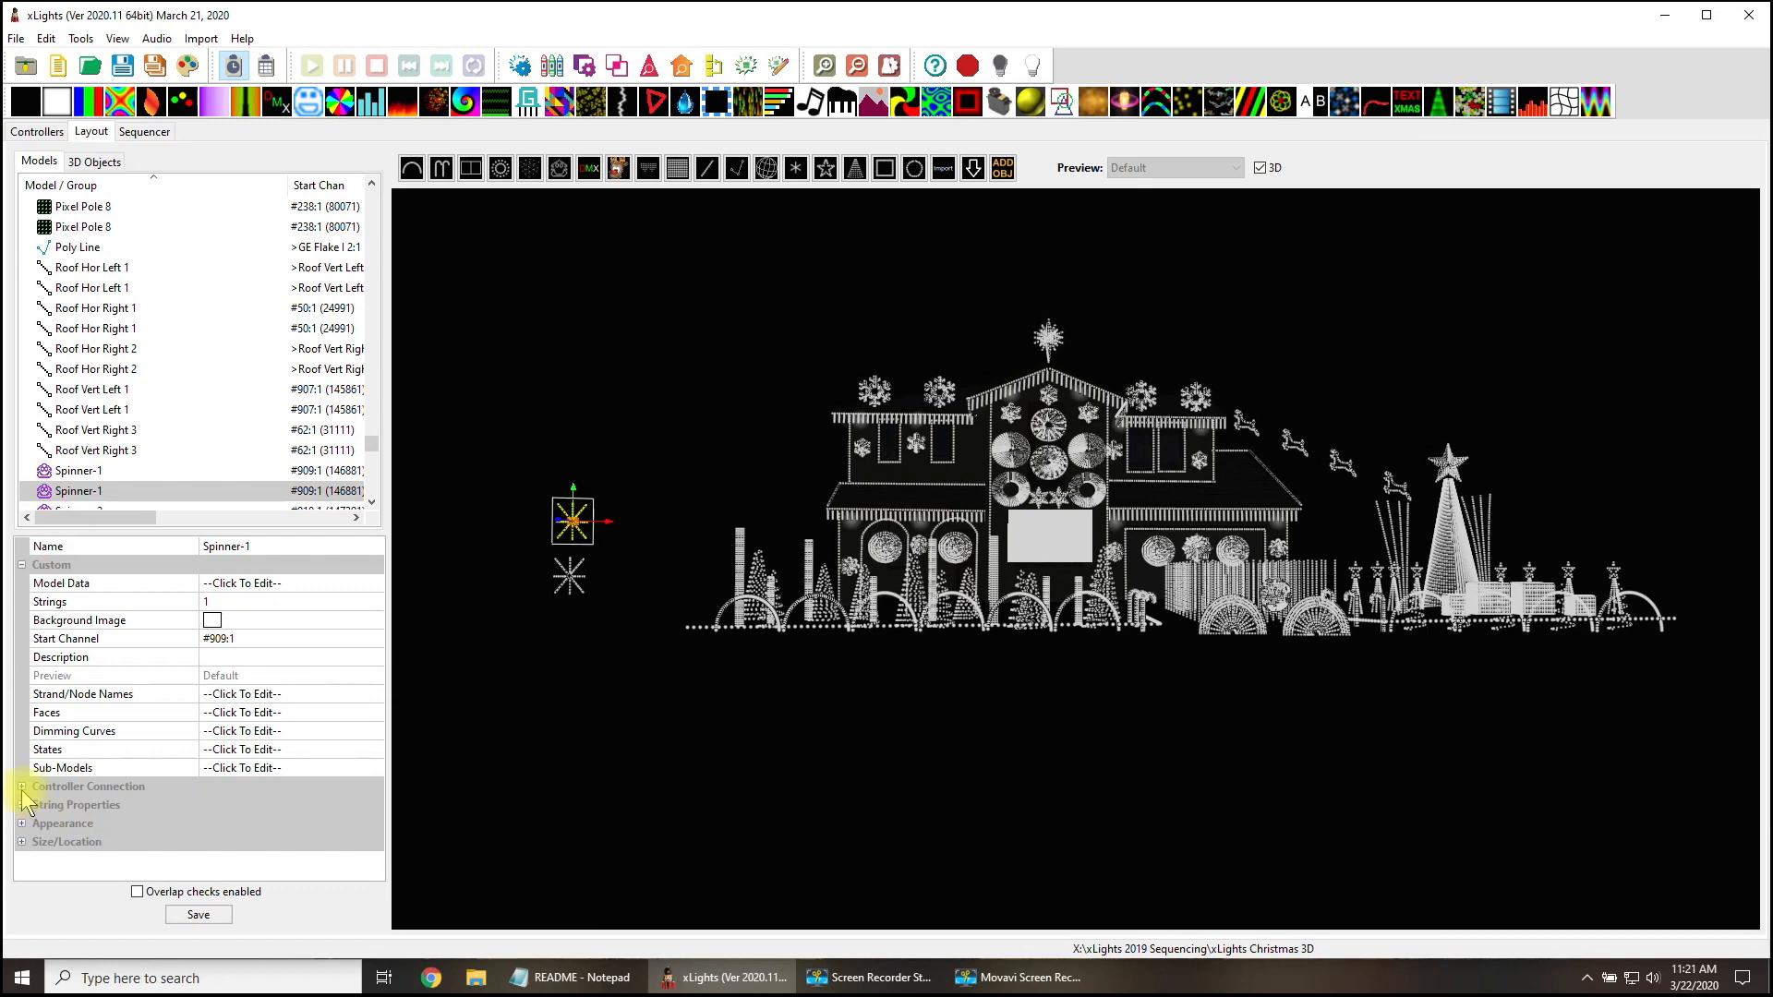
Expand Spinner-1's Controller Connection (port 18, WS2811), then briefly expand Set Brightness.
click(20, 786)
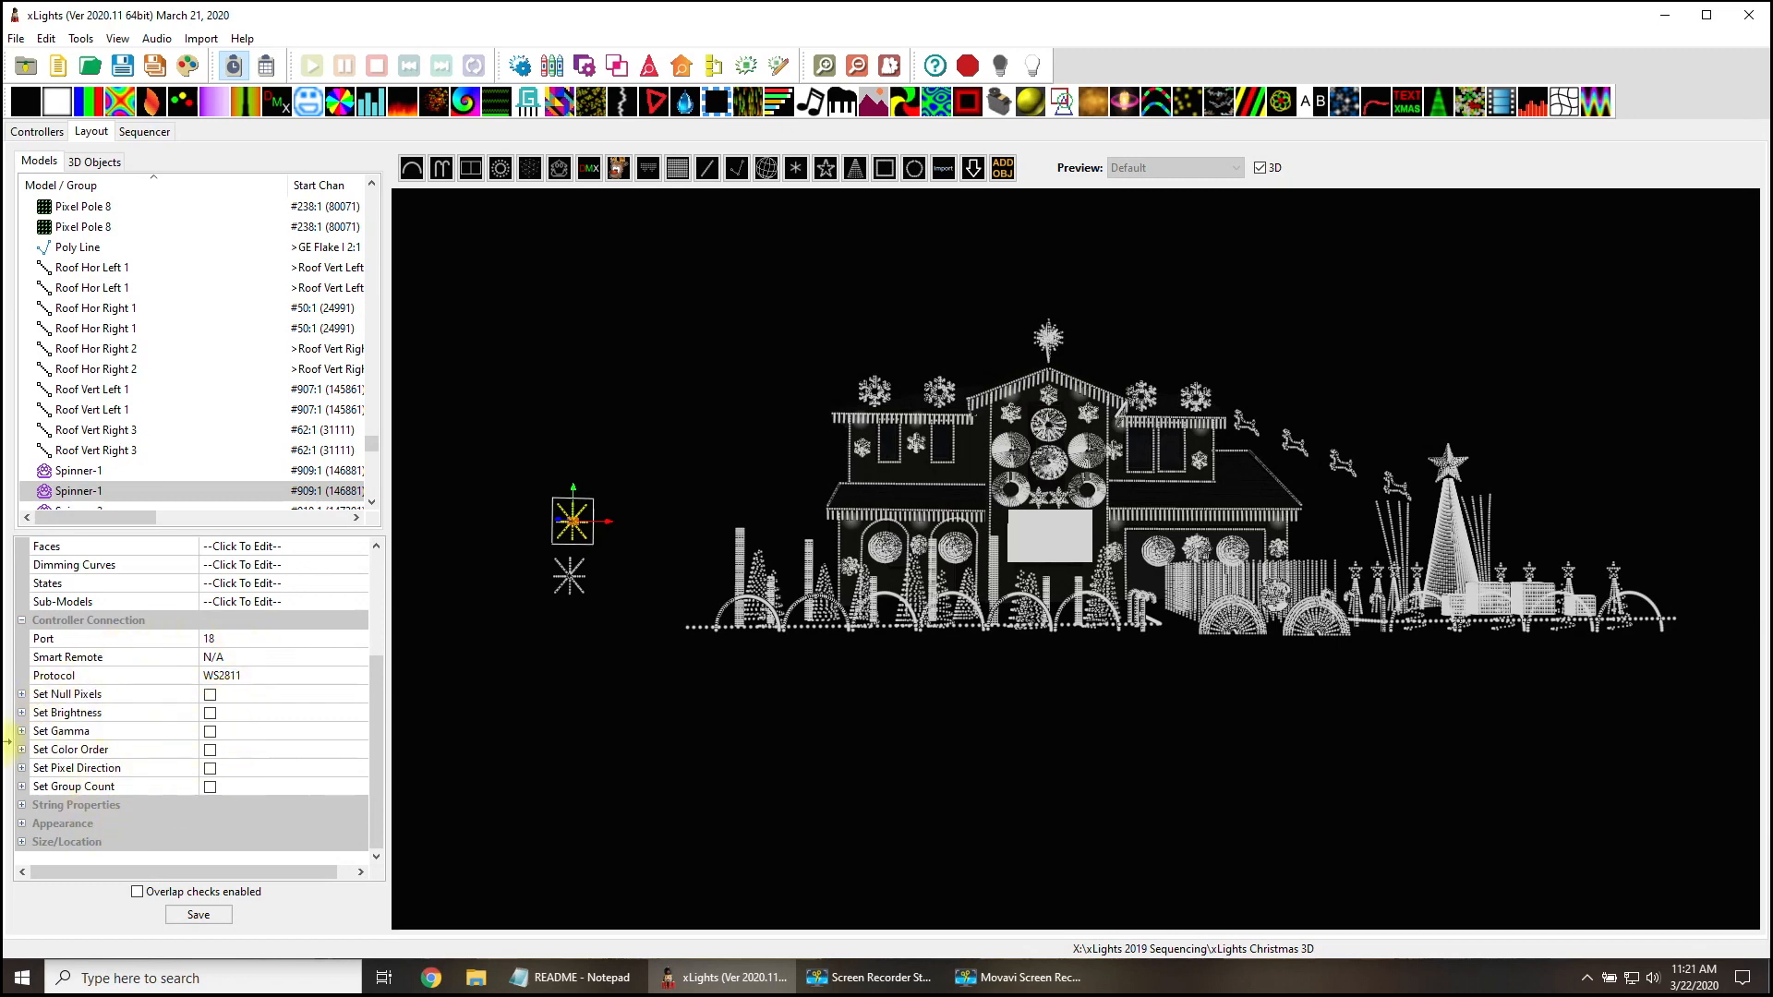
click(22, 713)
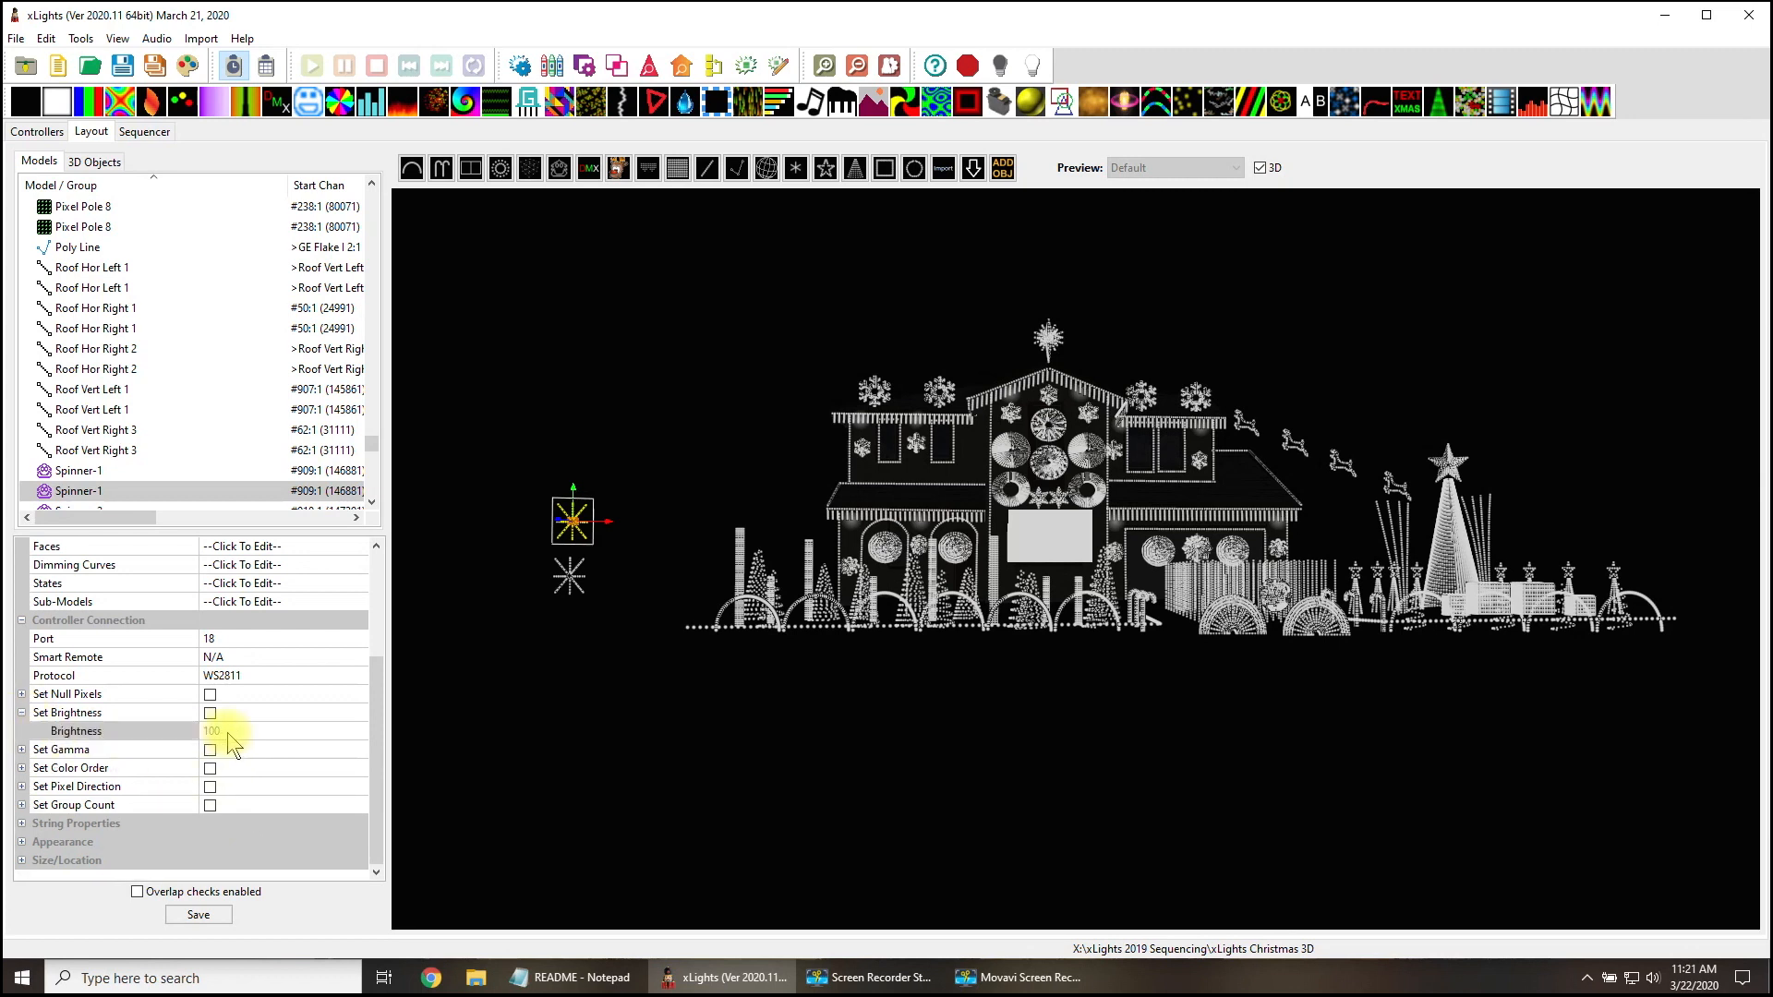
click(209, 712)
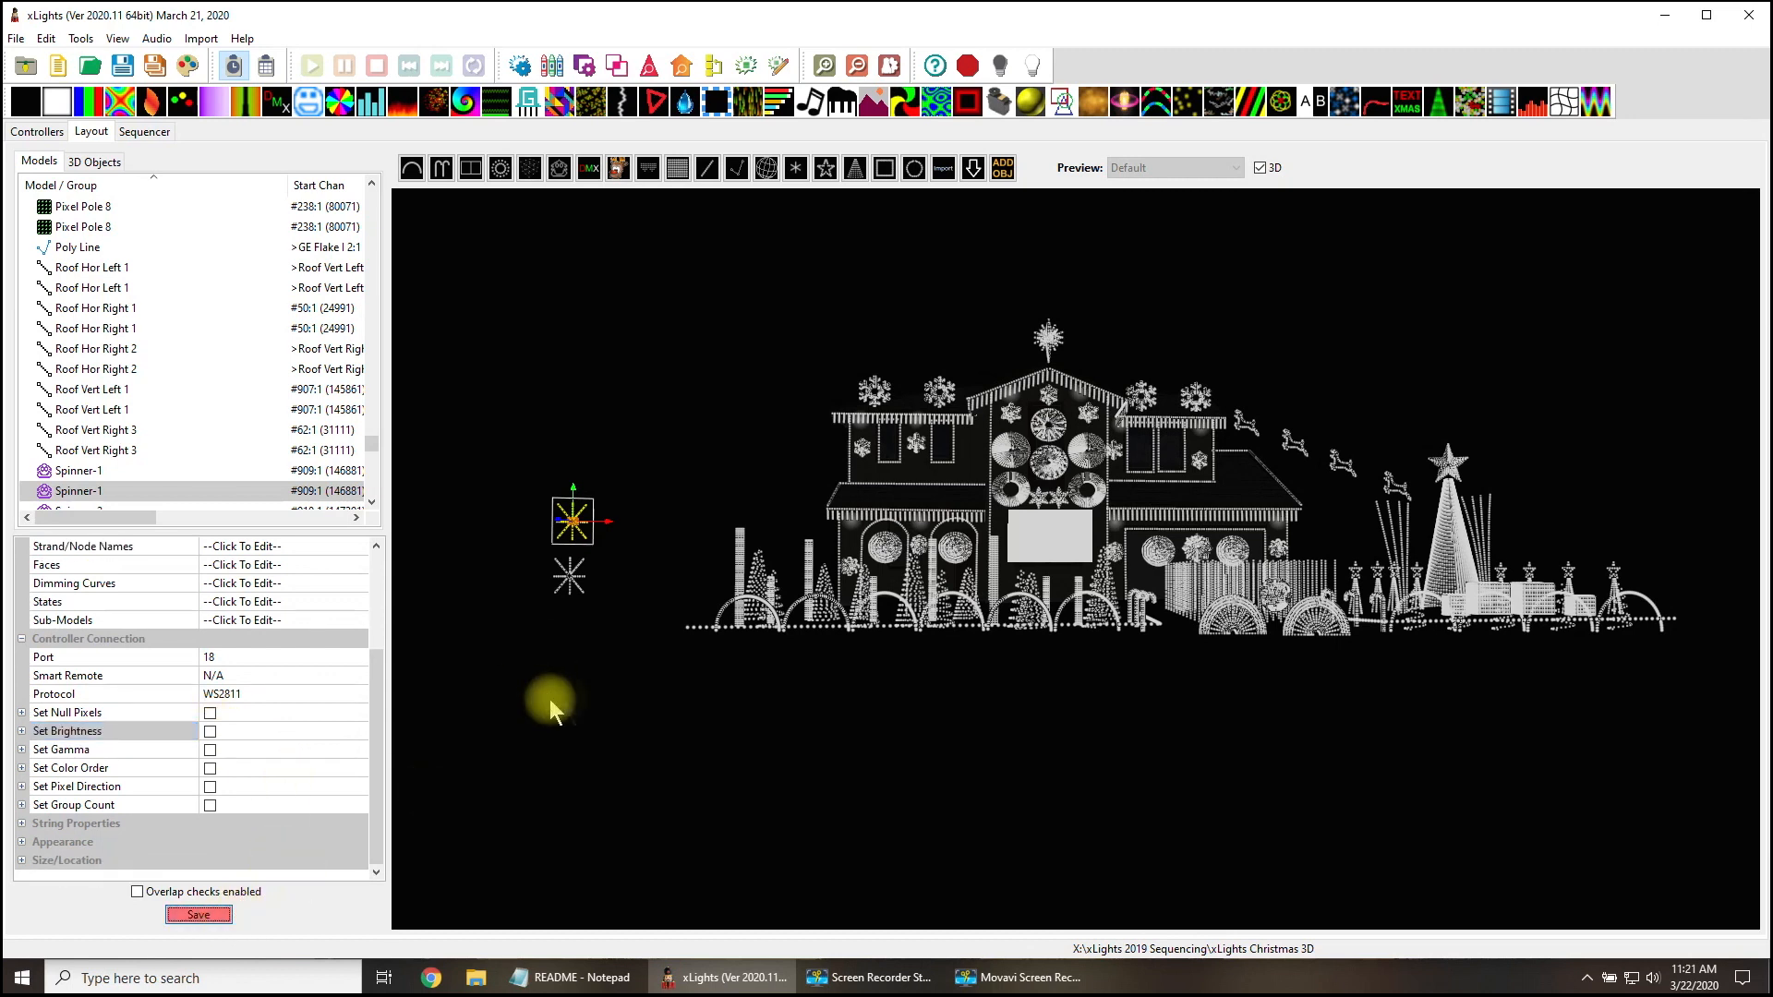
Save the layout and go back to the Sequencer with the red and blue effects.
click(198, 913)
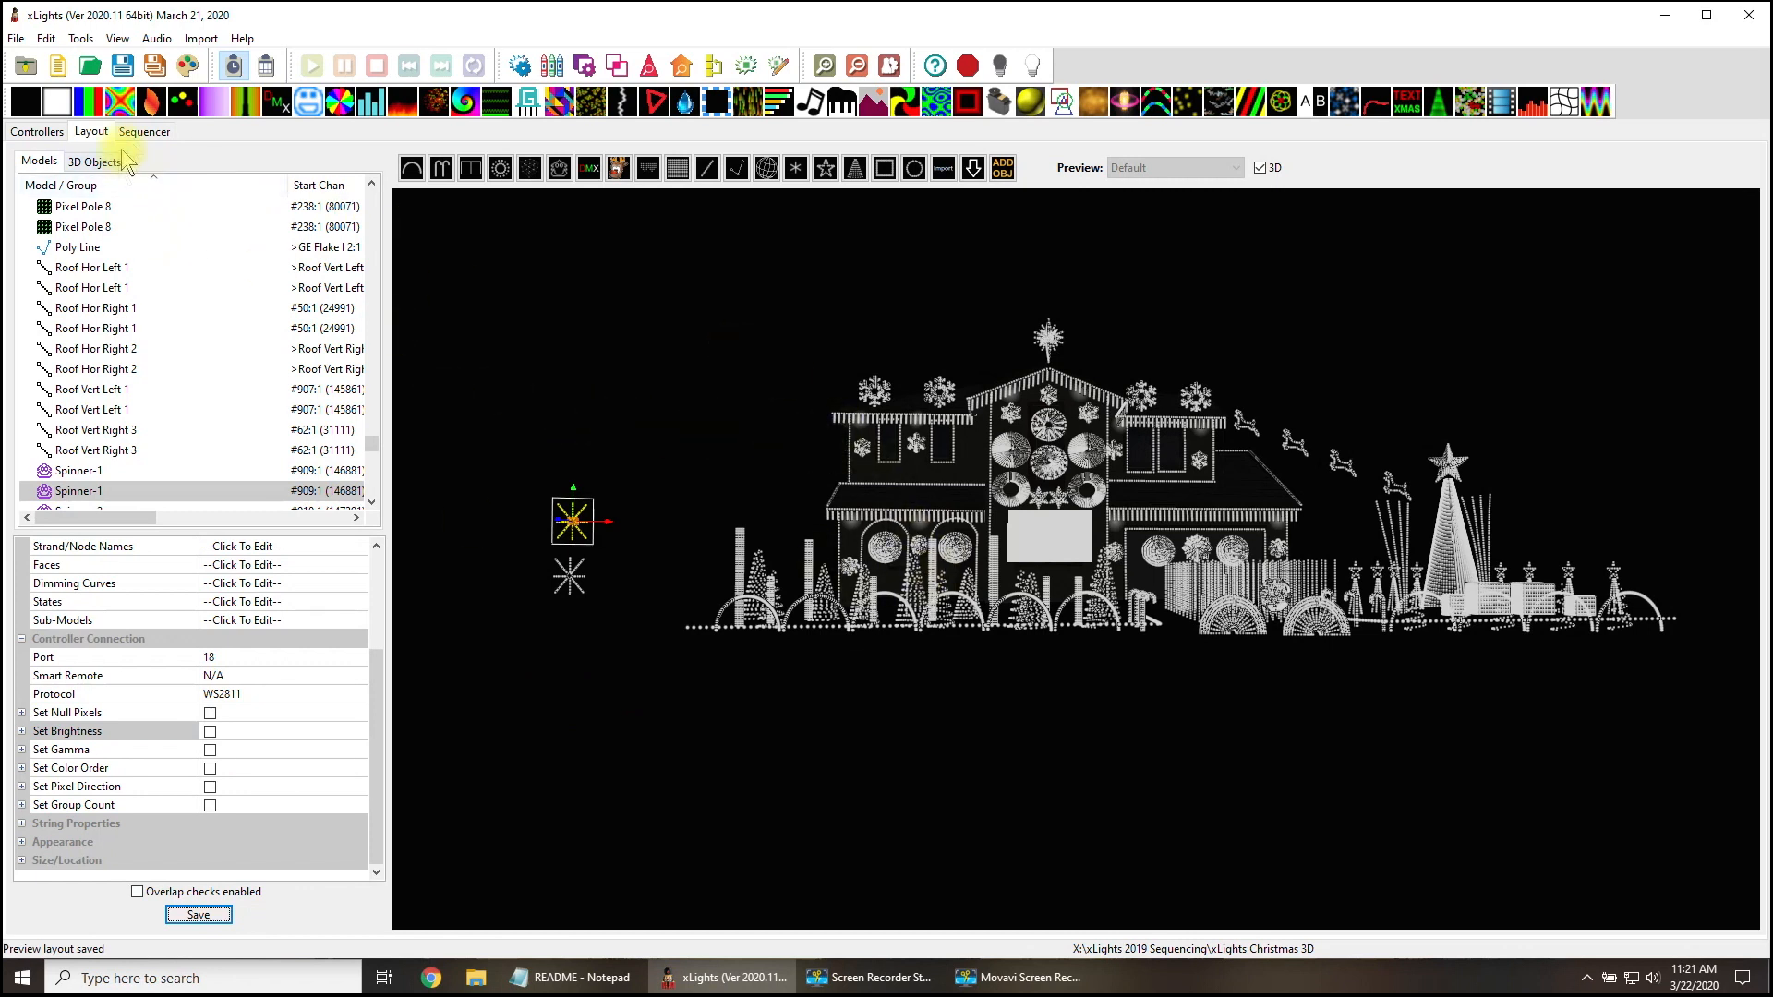
click(144, 131)
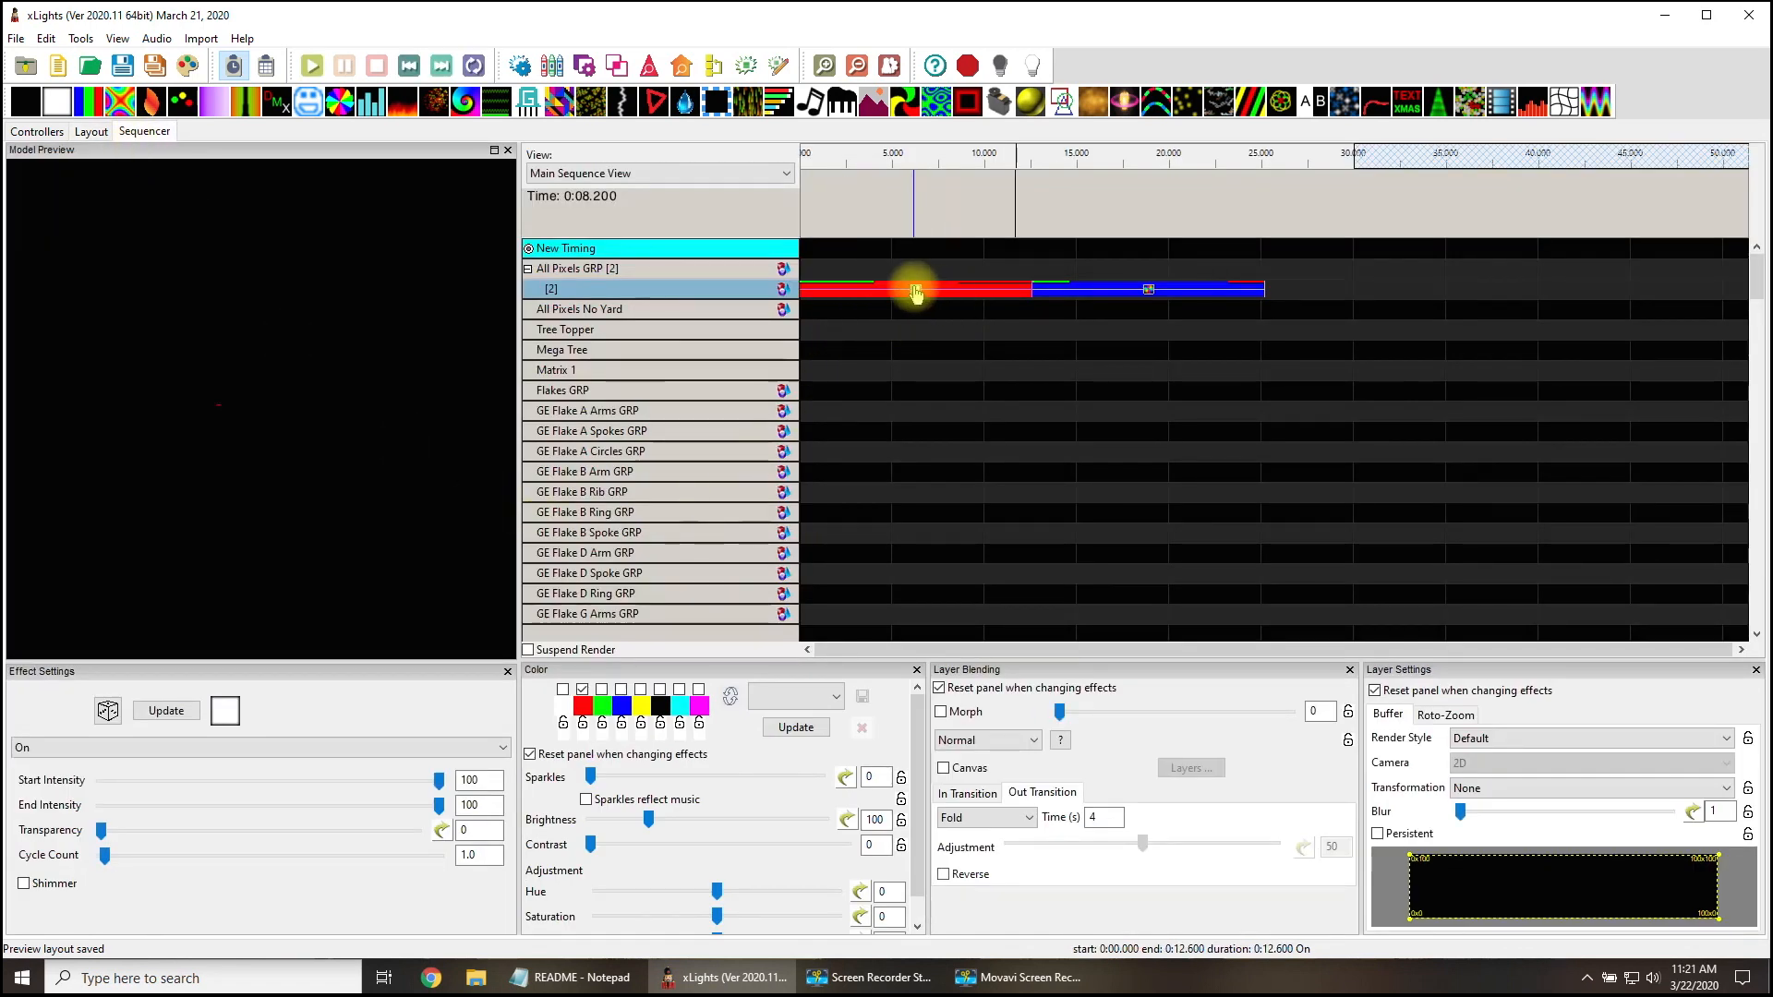
click(310, 66)
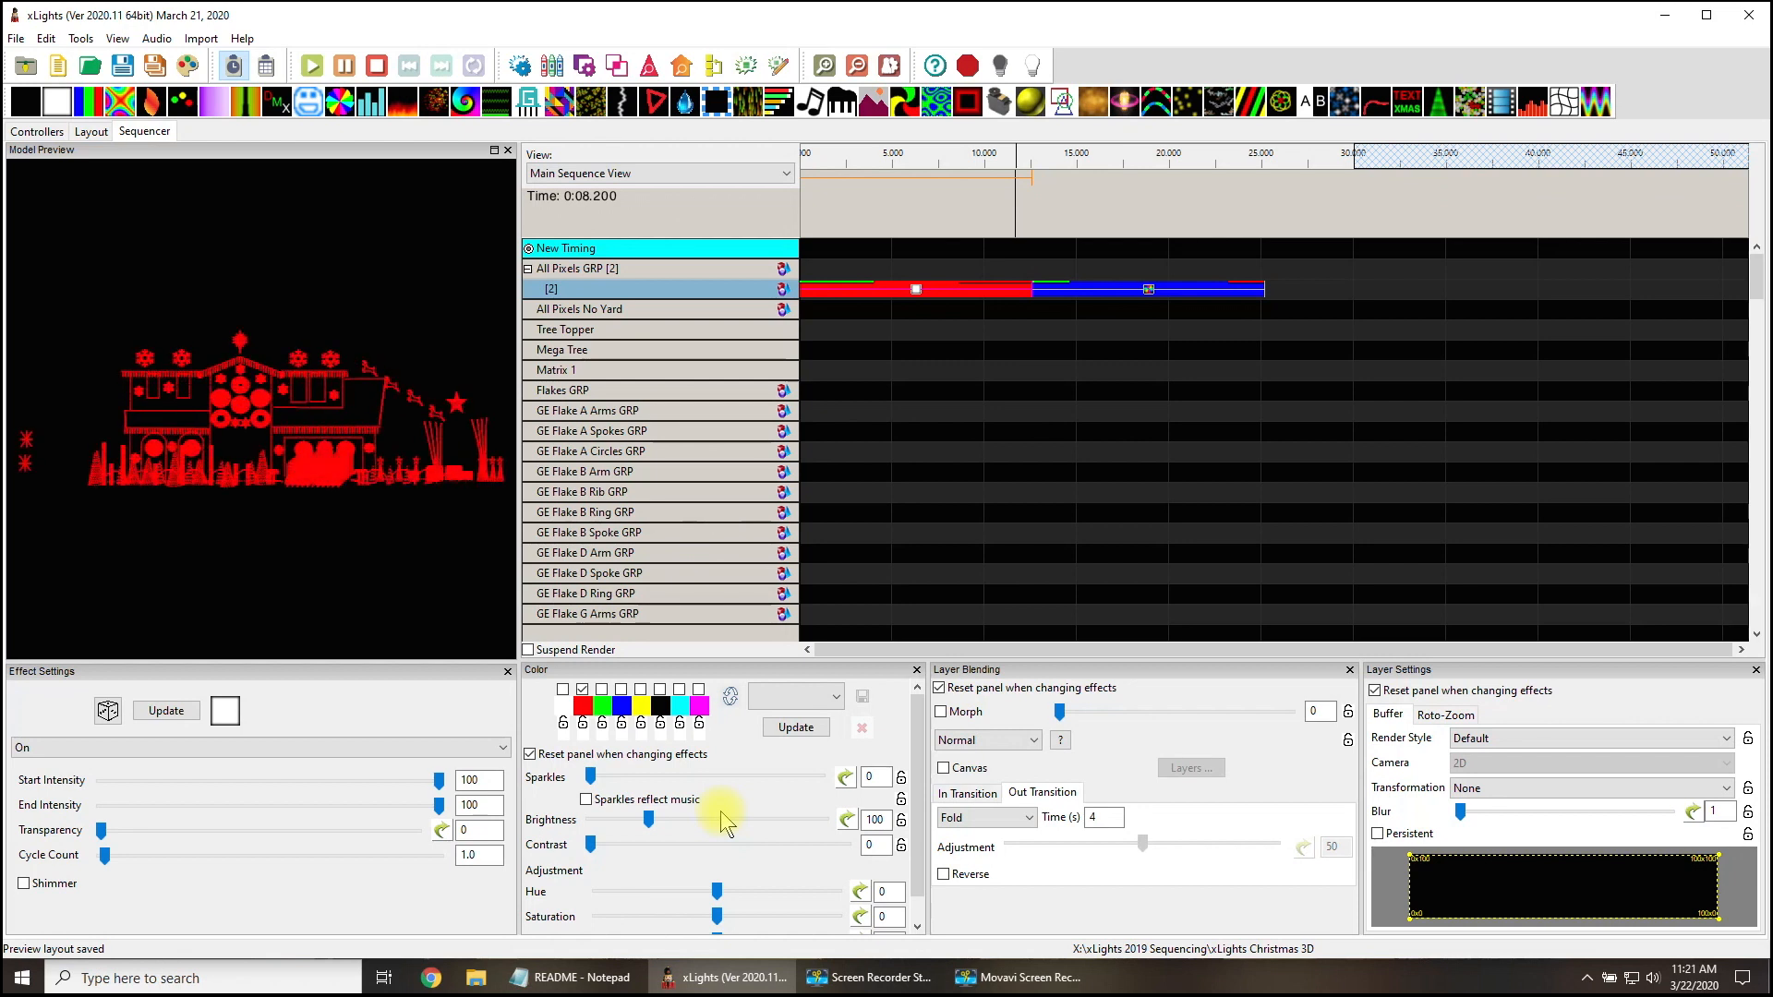
mouse_move(837, 835)
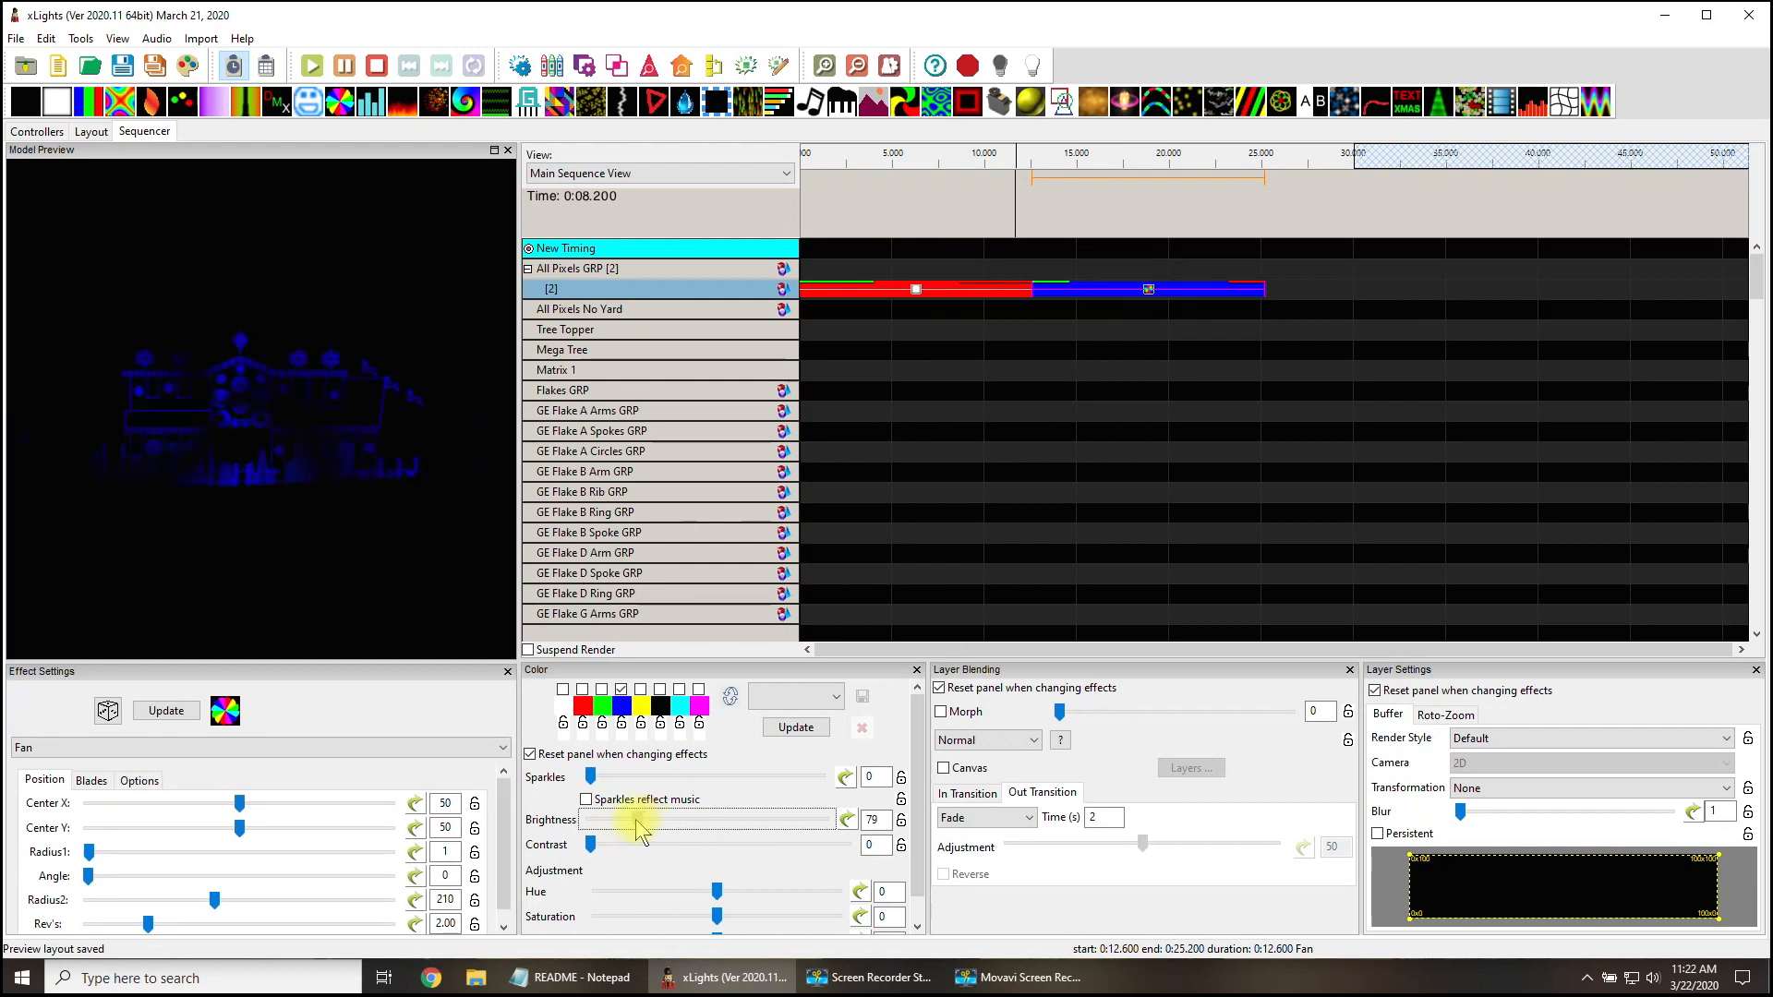
drag(651, 819, 631, 819)
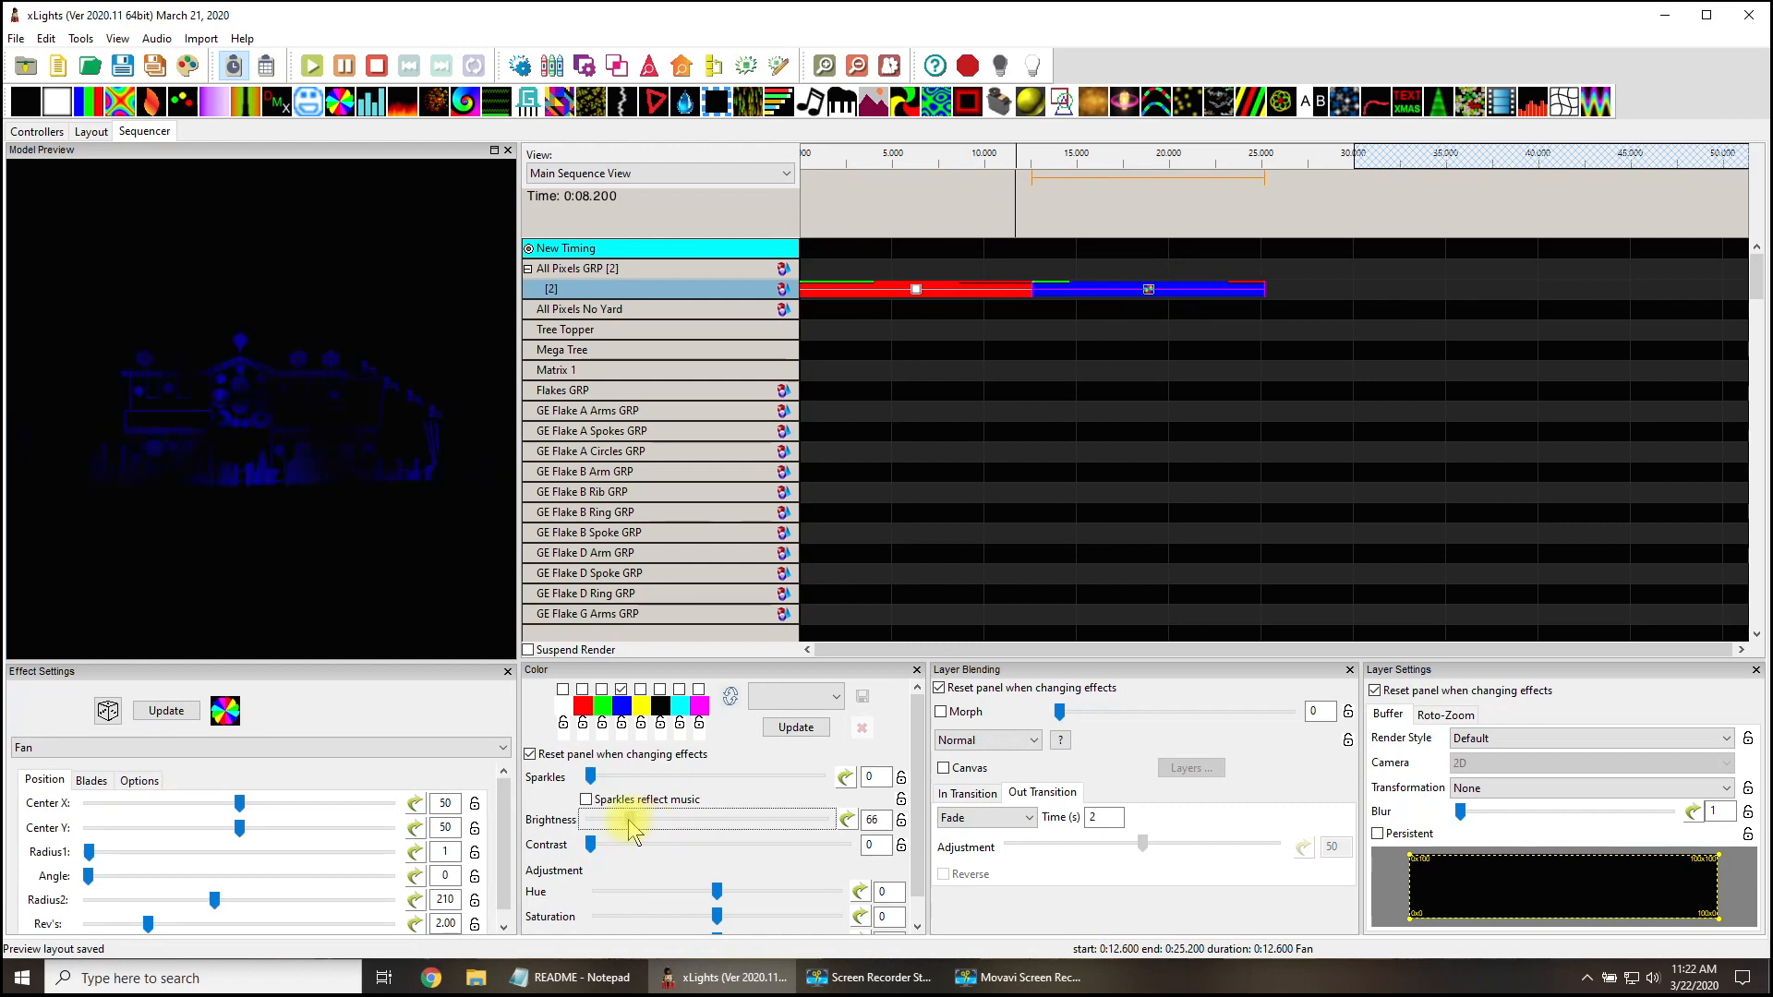
drag(628, 819, 599, 819)
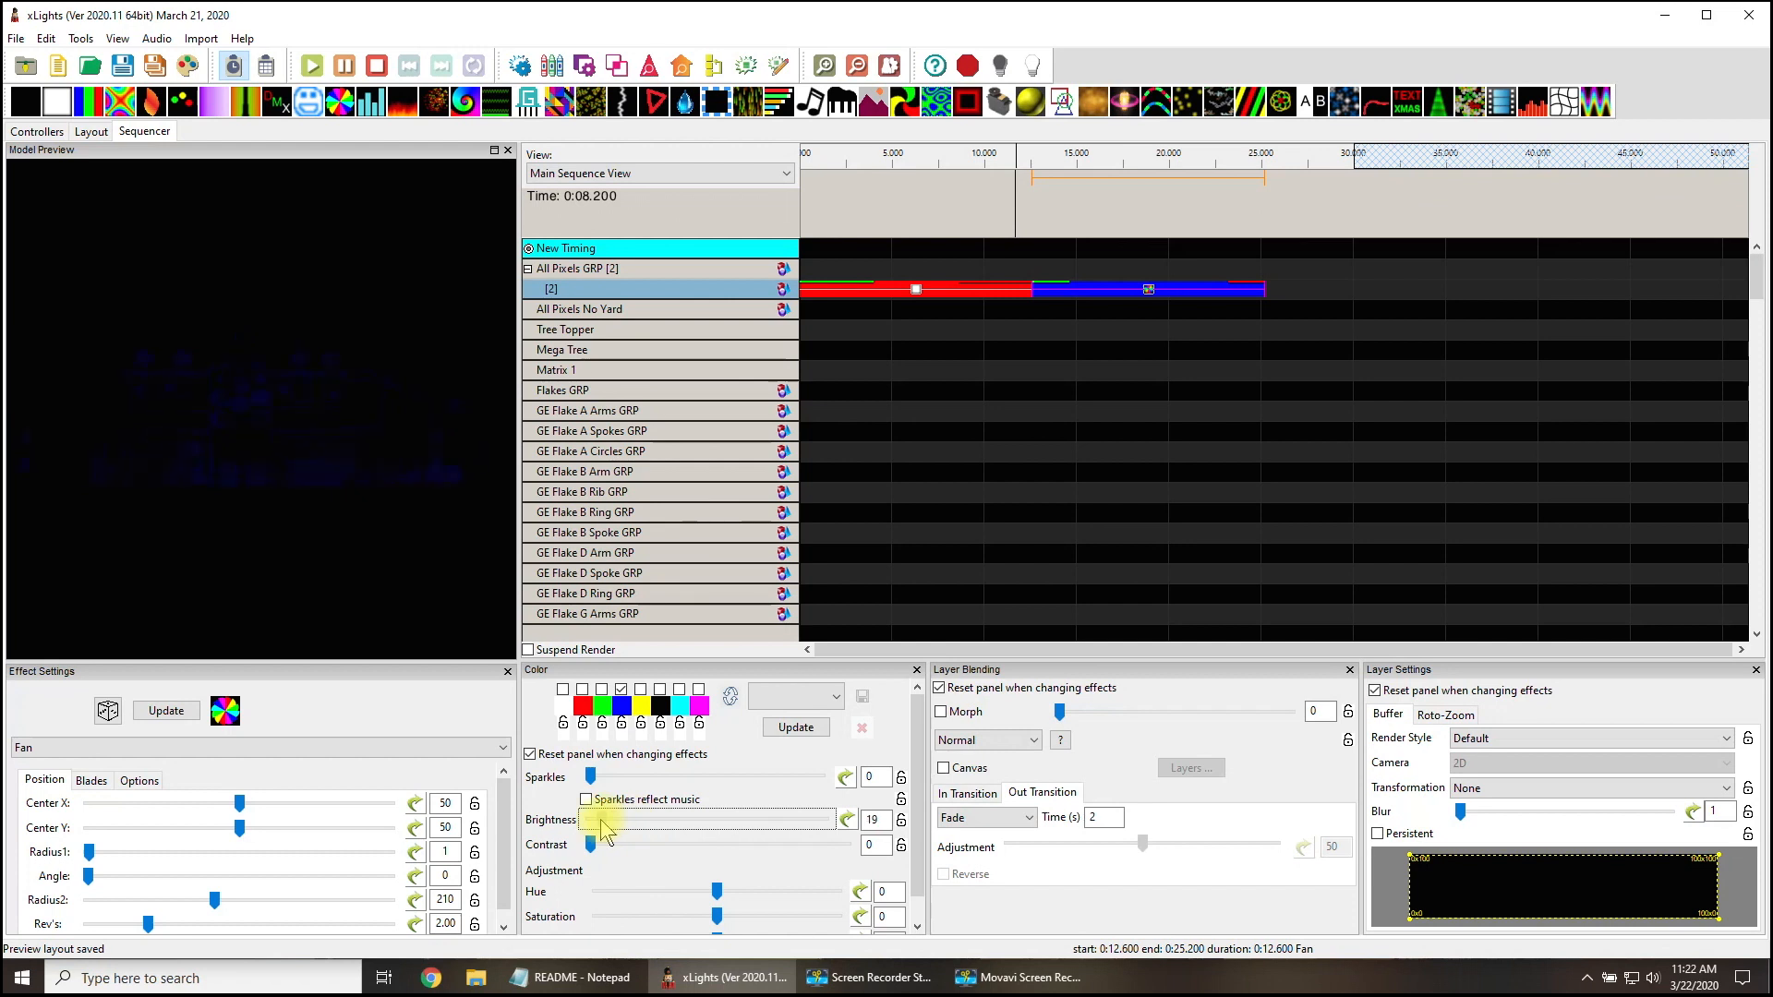
drag(597, 819, 685, 819)
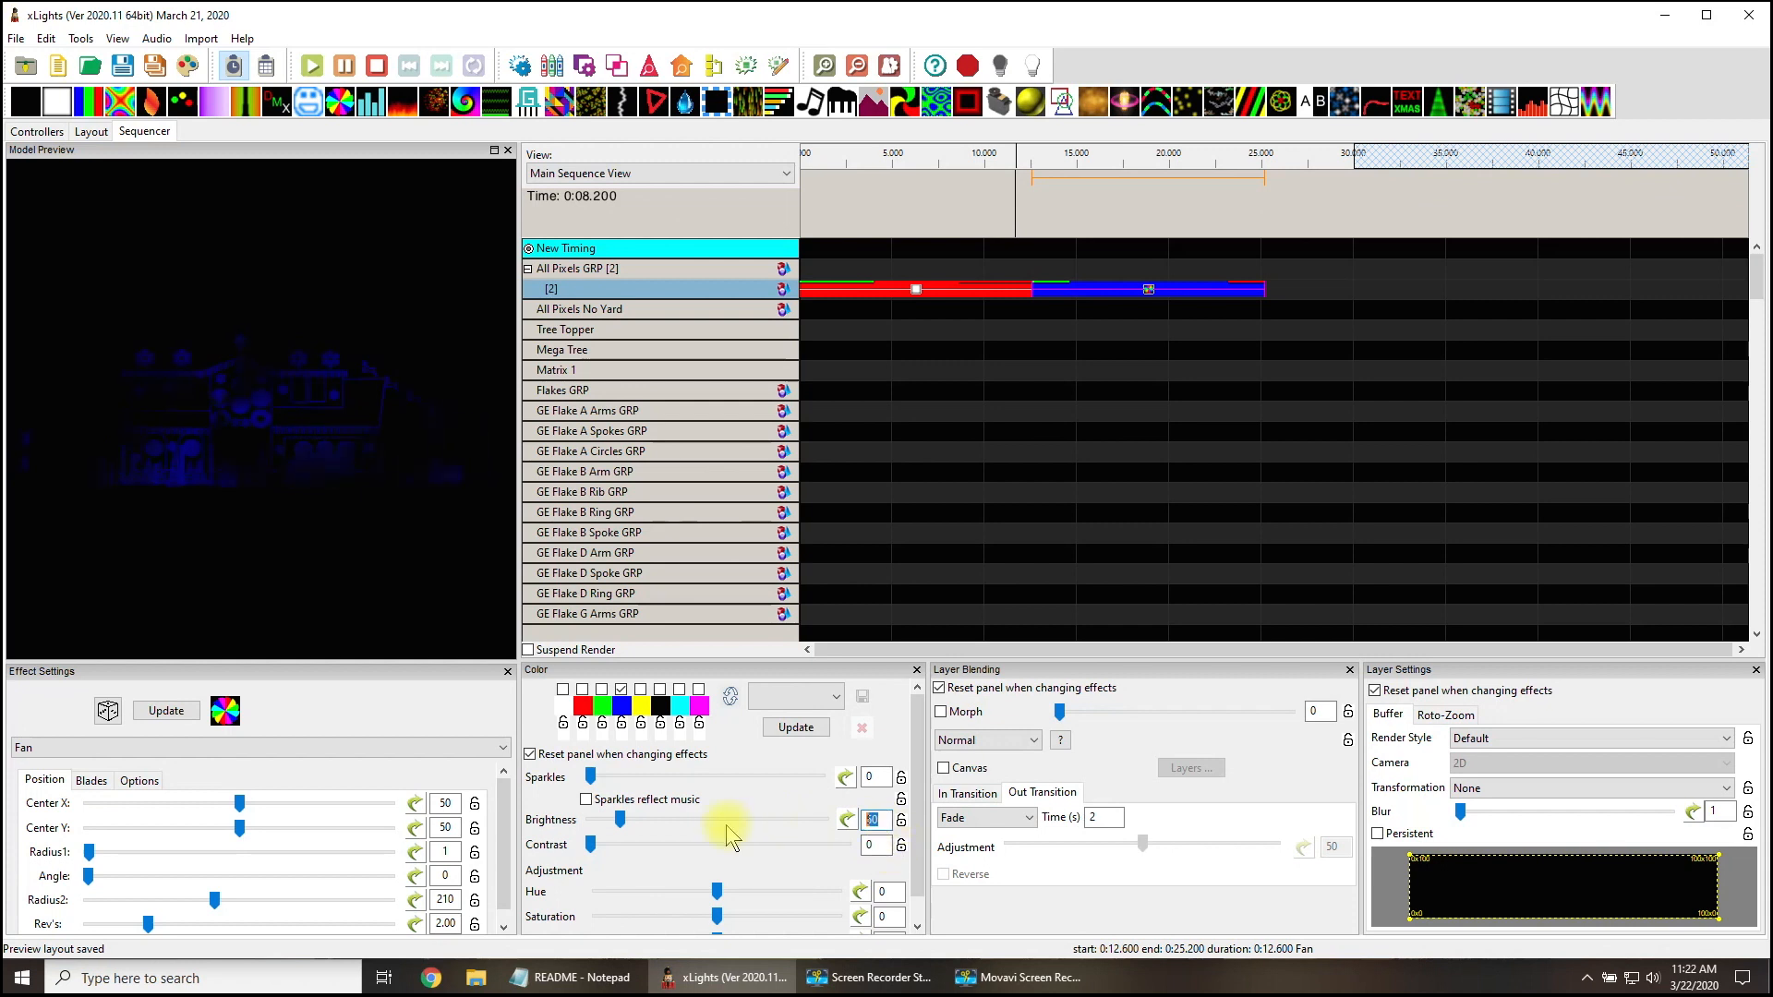
drag(619, 819, 648, 820)
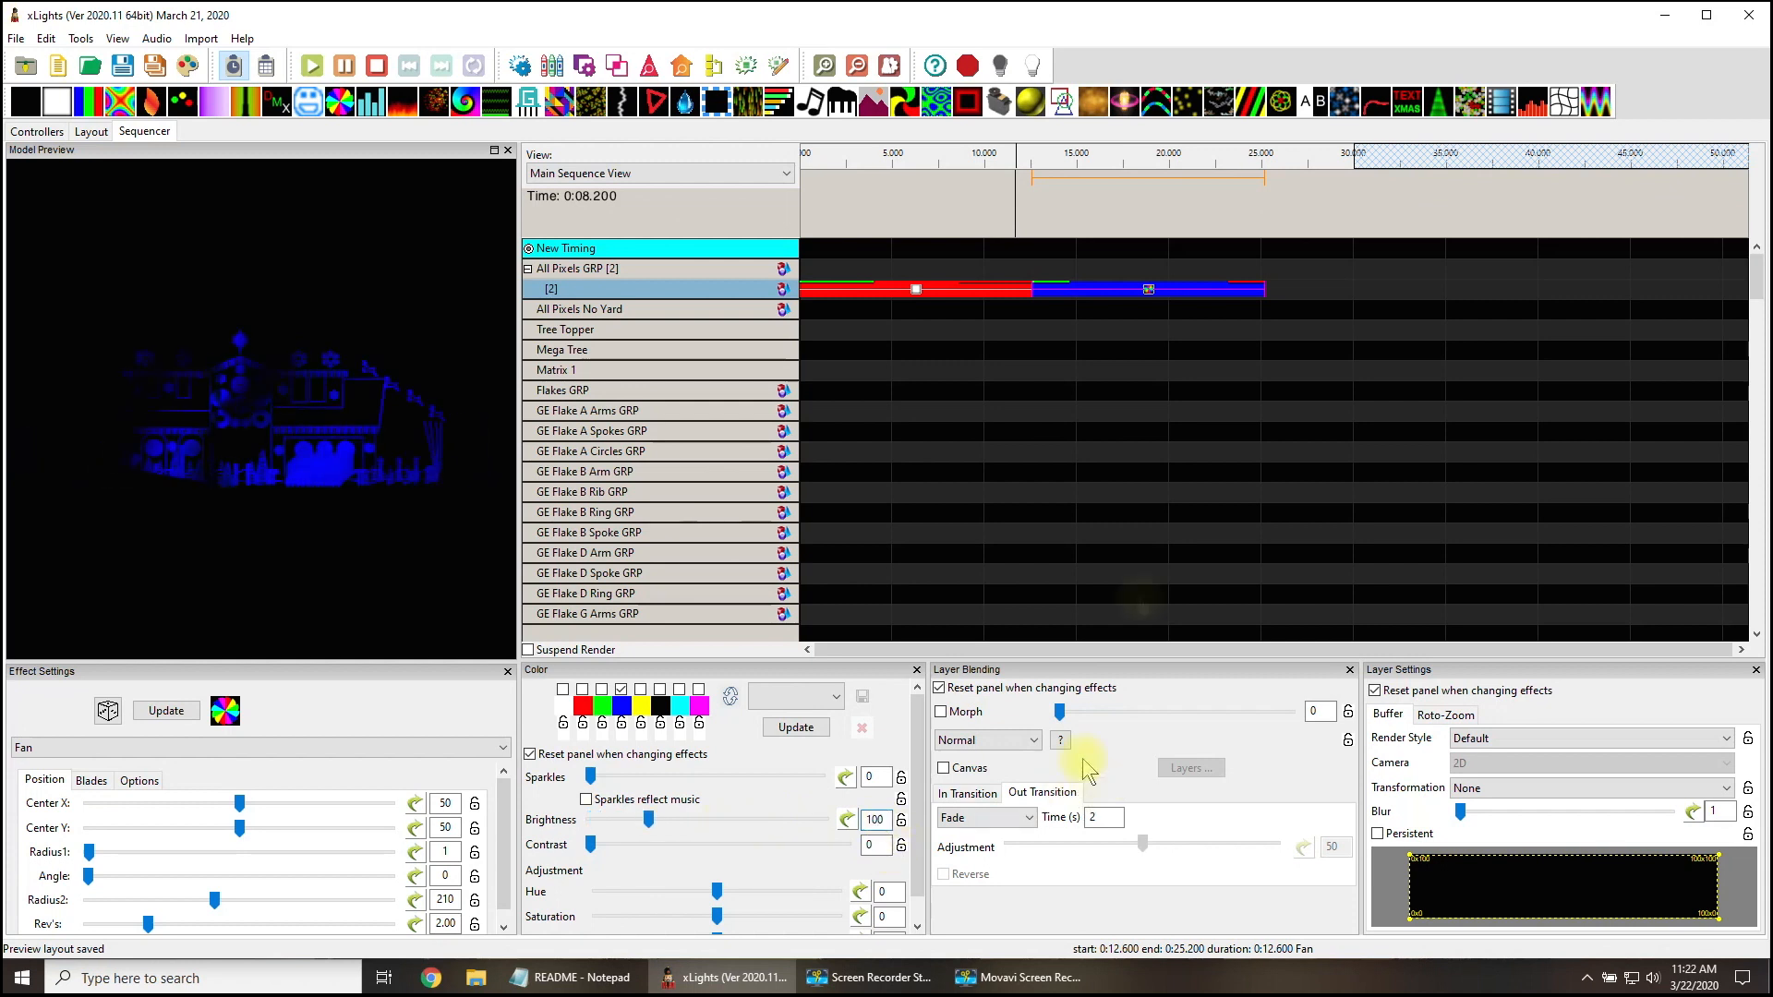
click(90, 131)
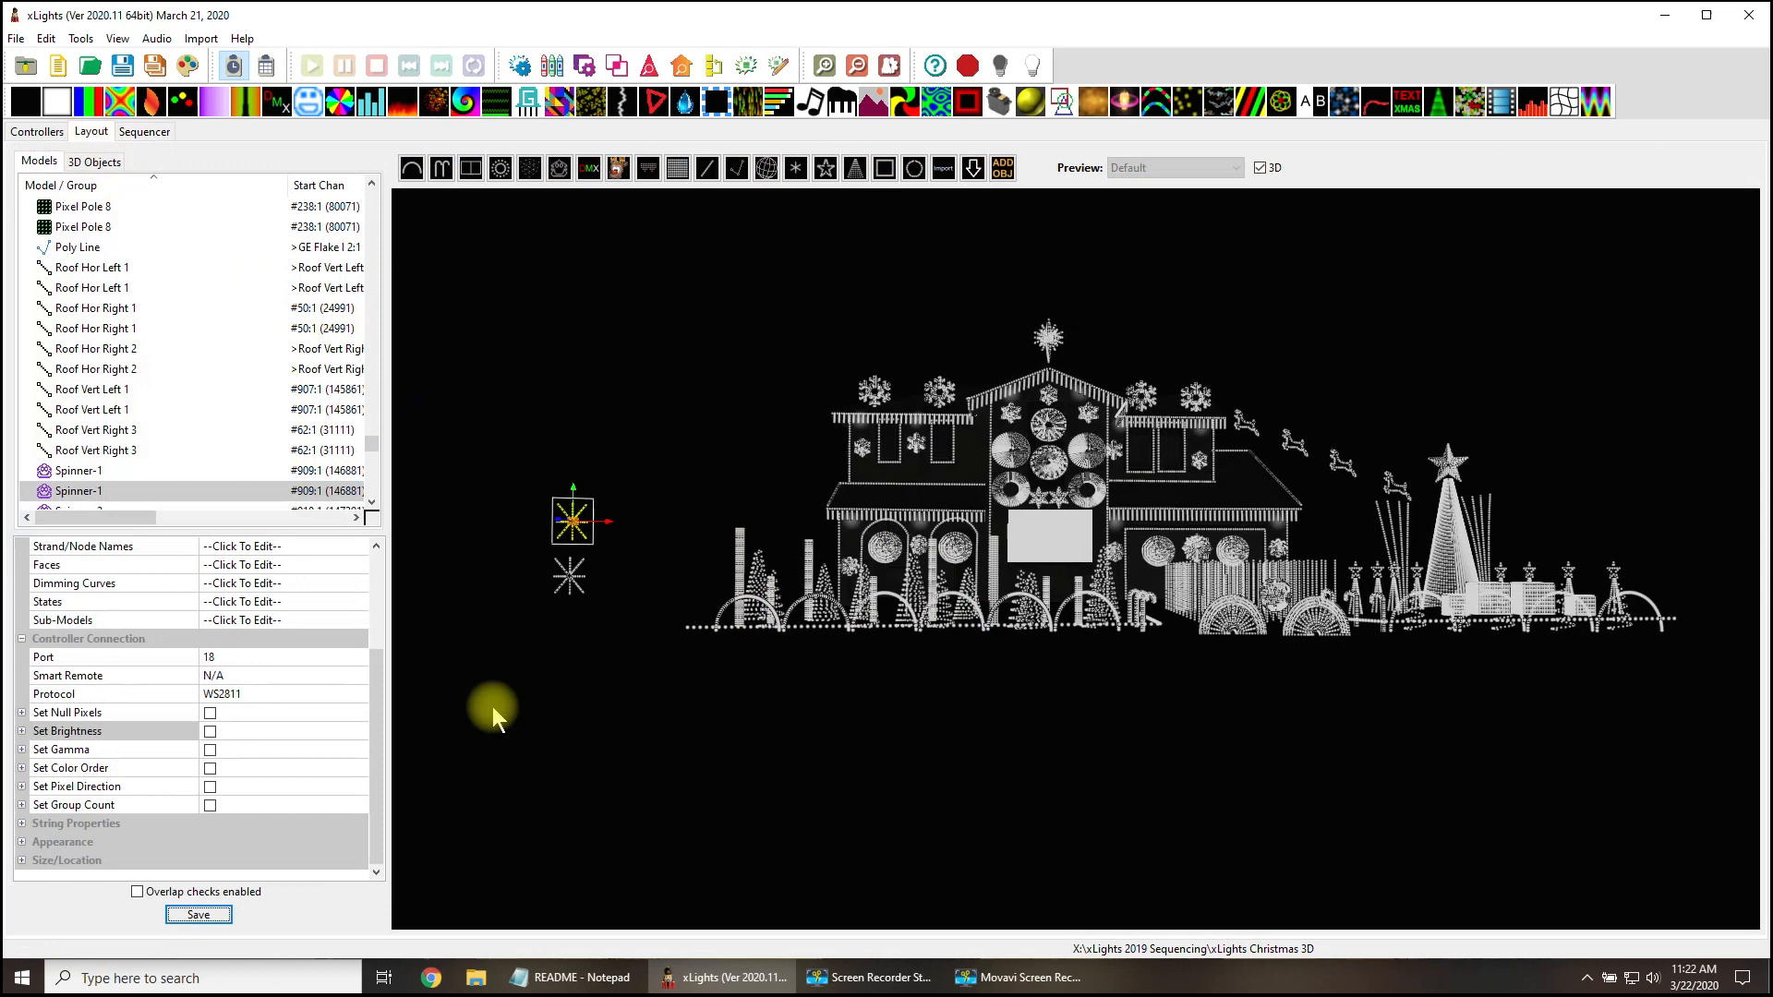
Select the House Falcon F48 controller and open its Visualise port-to-model map.
click(36, 131)
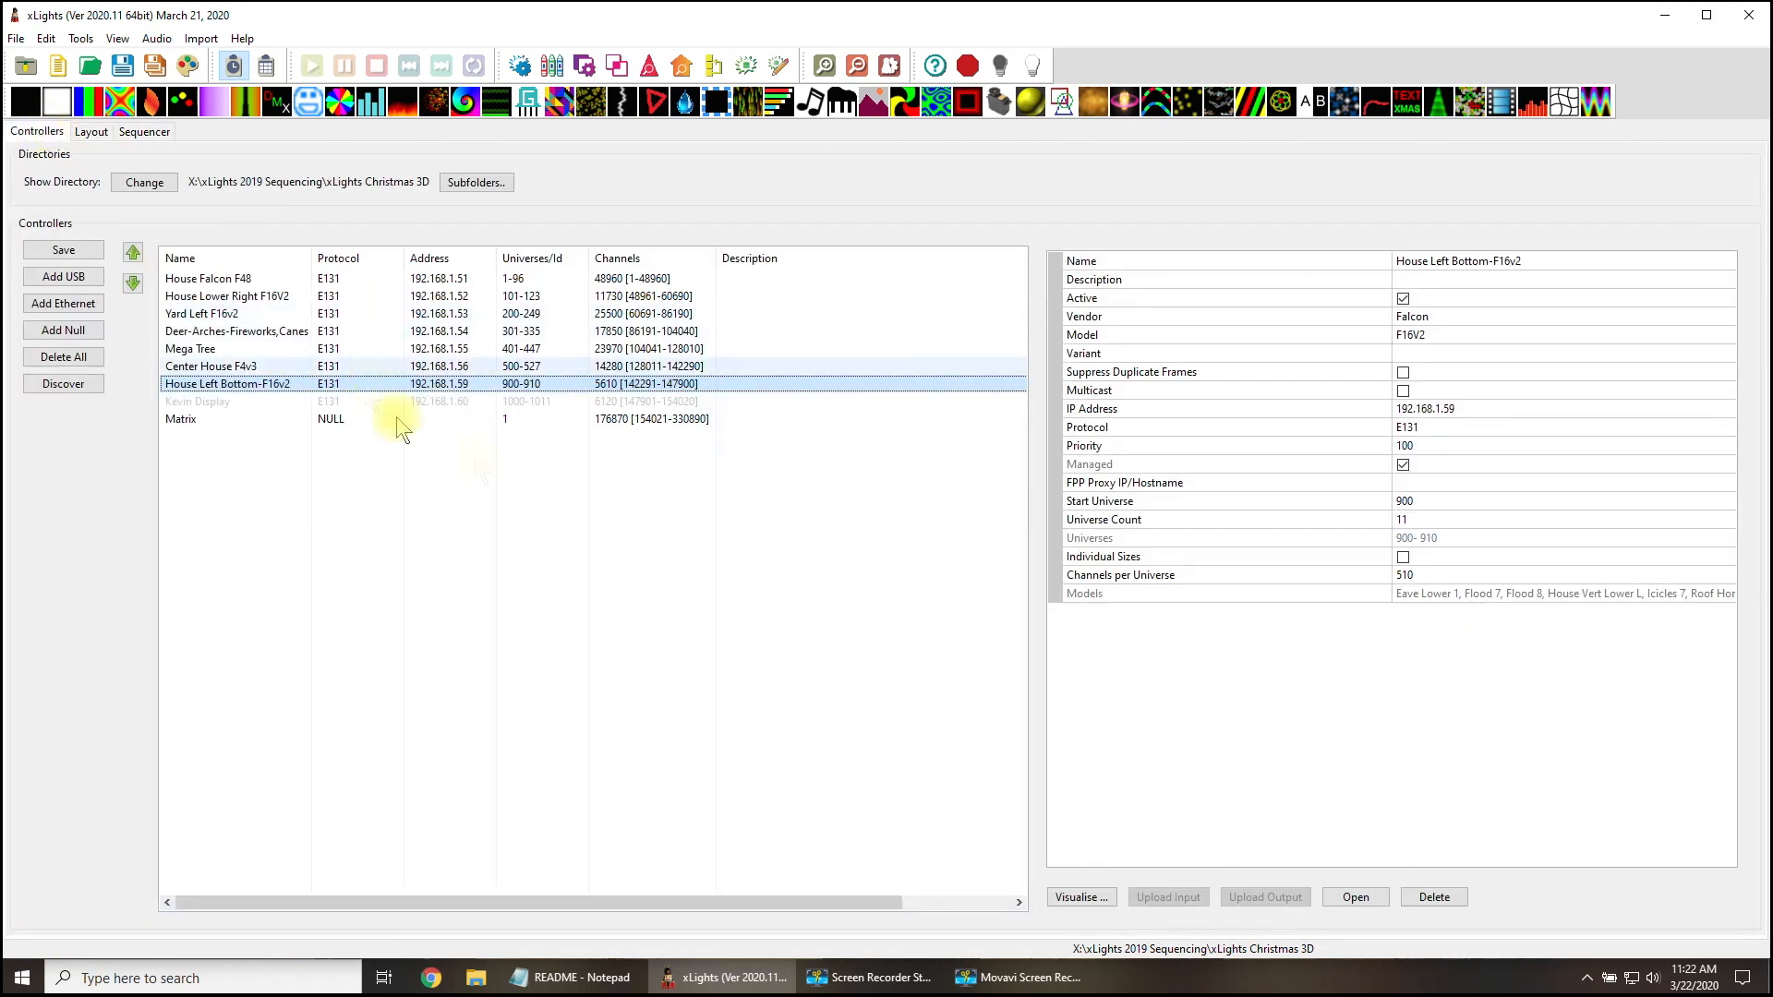
click(207, 278)
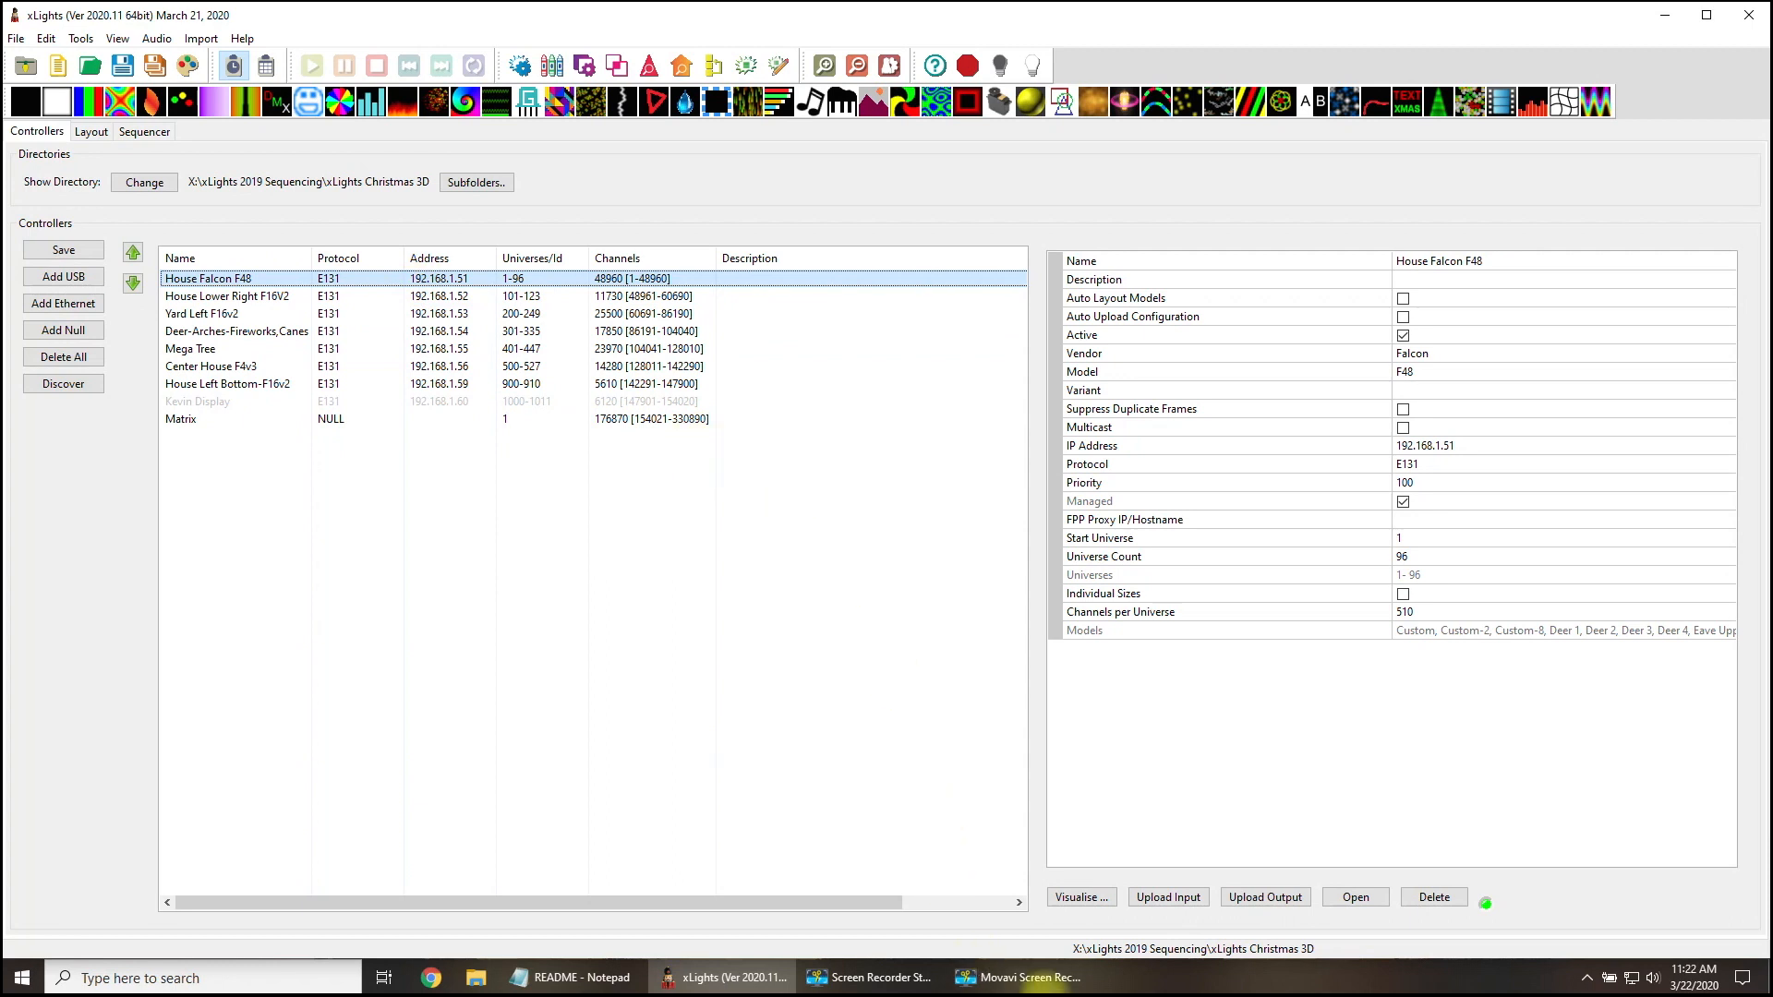
click(1079, 897)
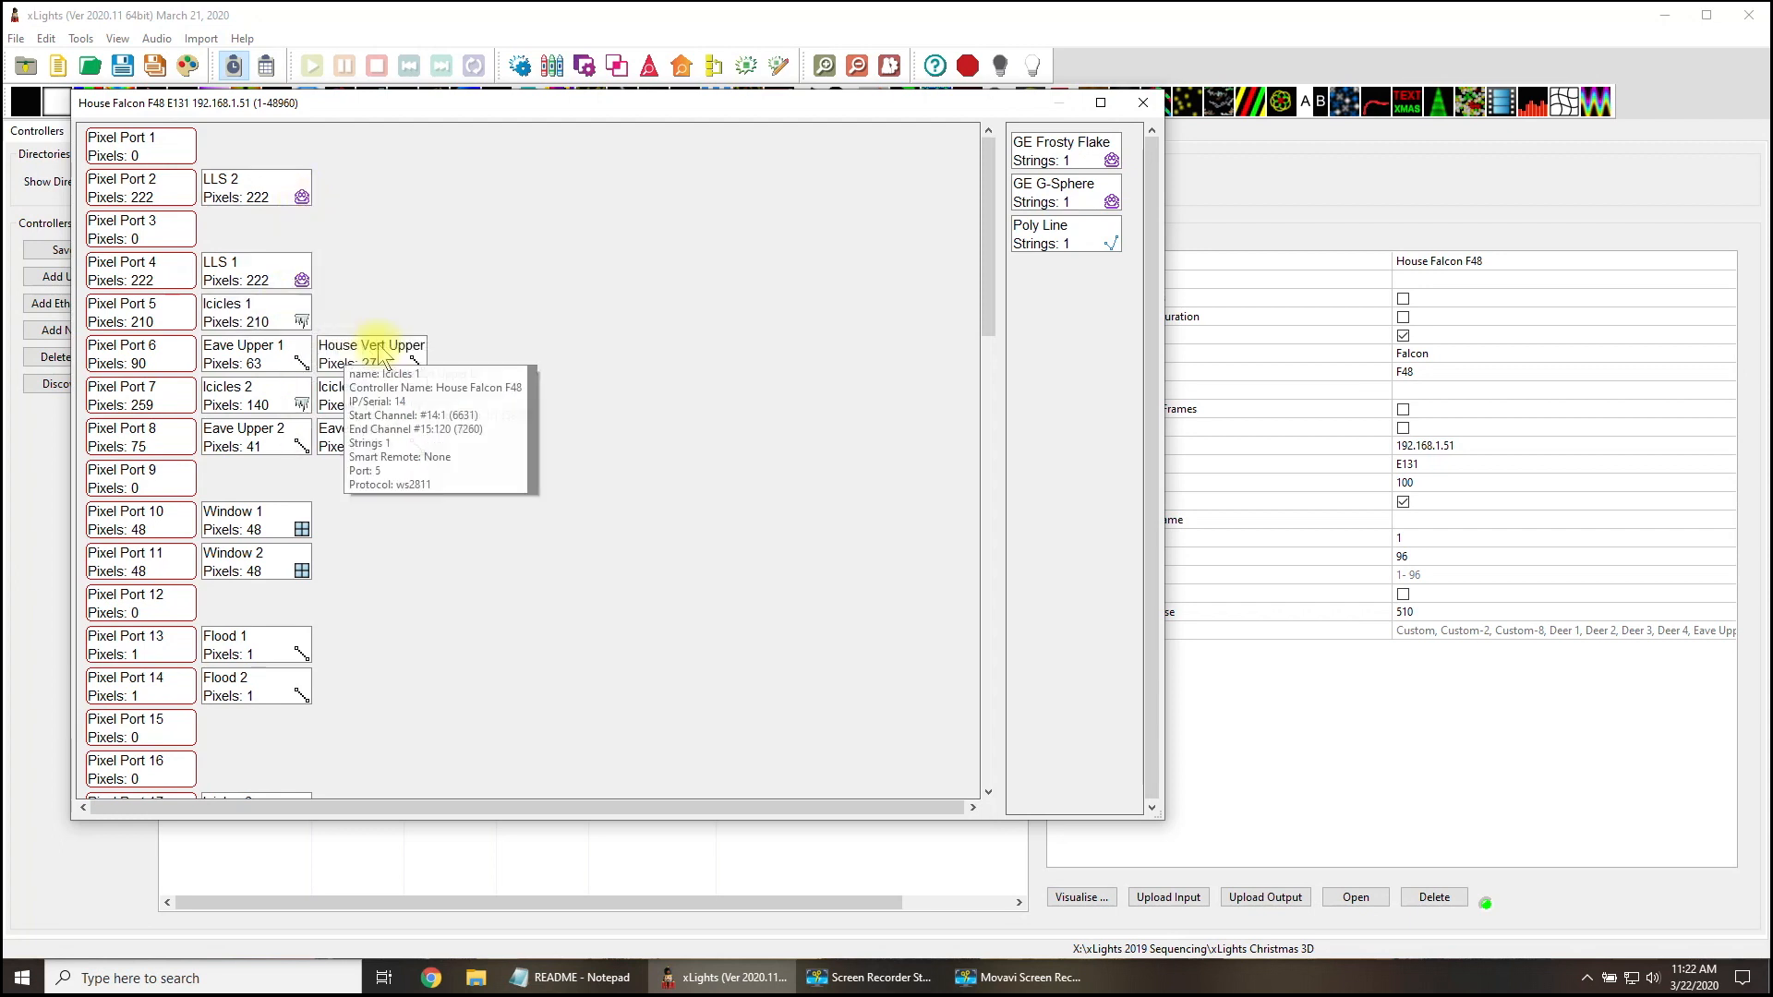
mouse_move(248, 353)
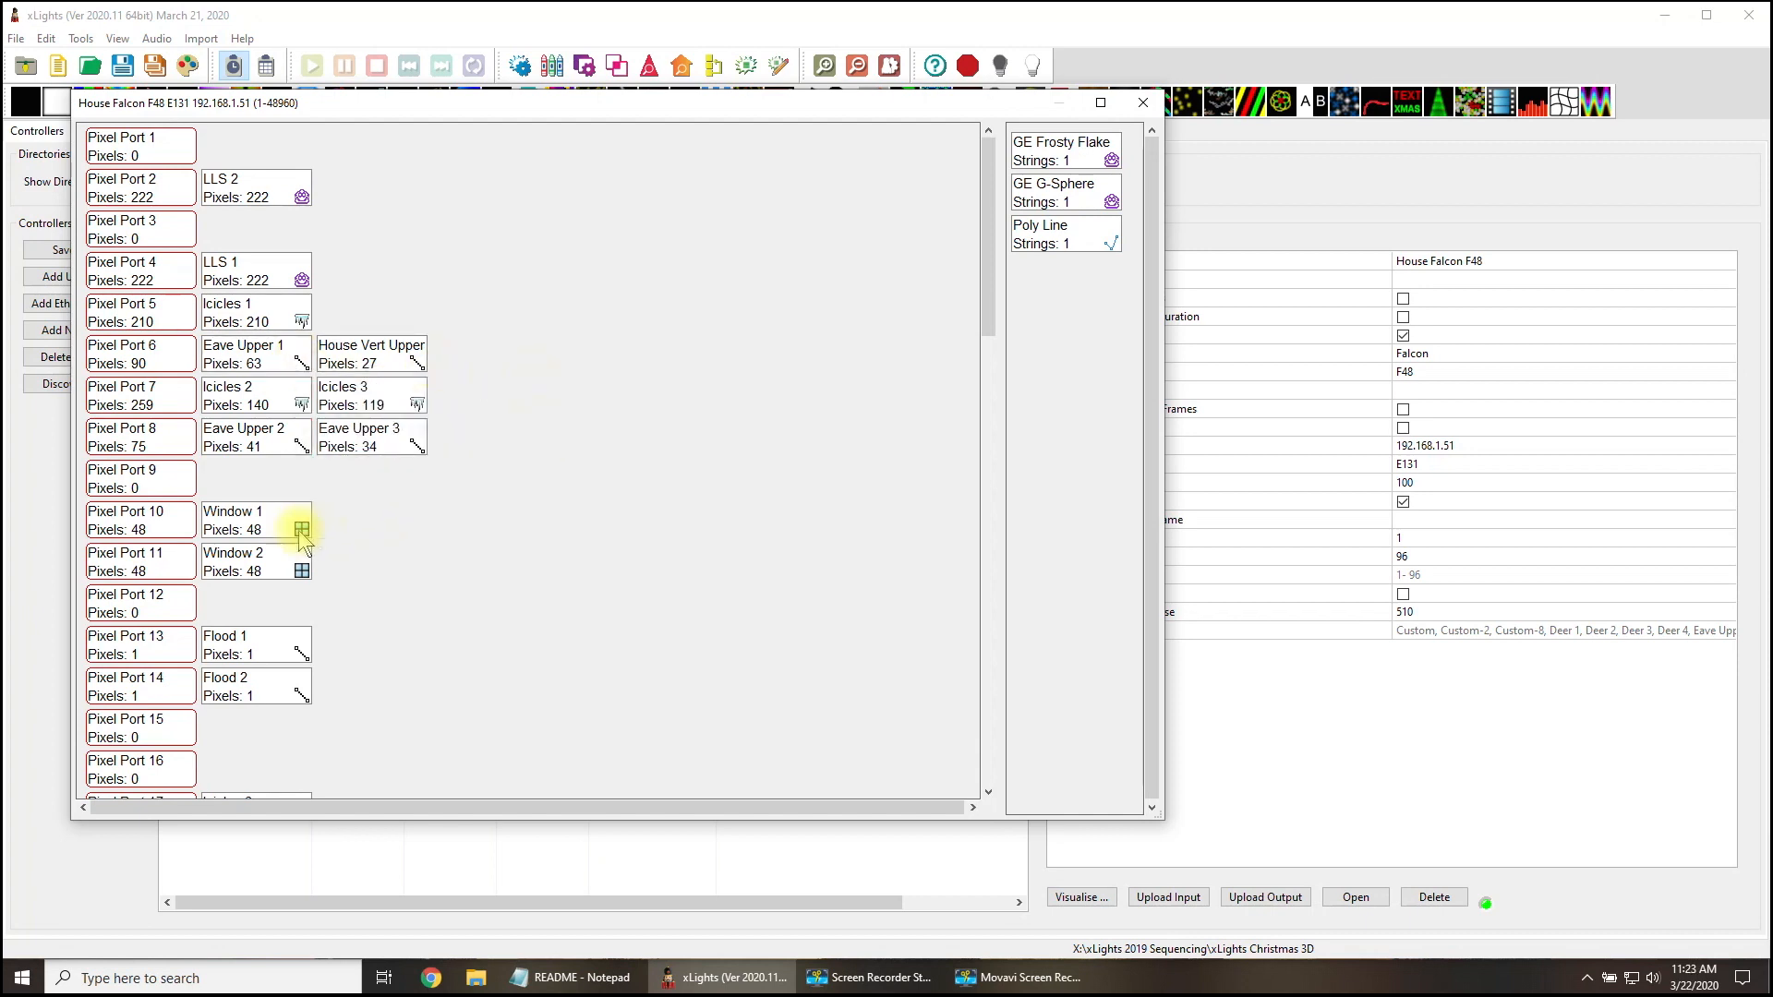
mouse_move(495, 433)
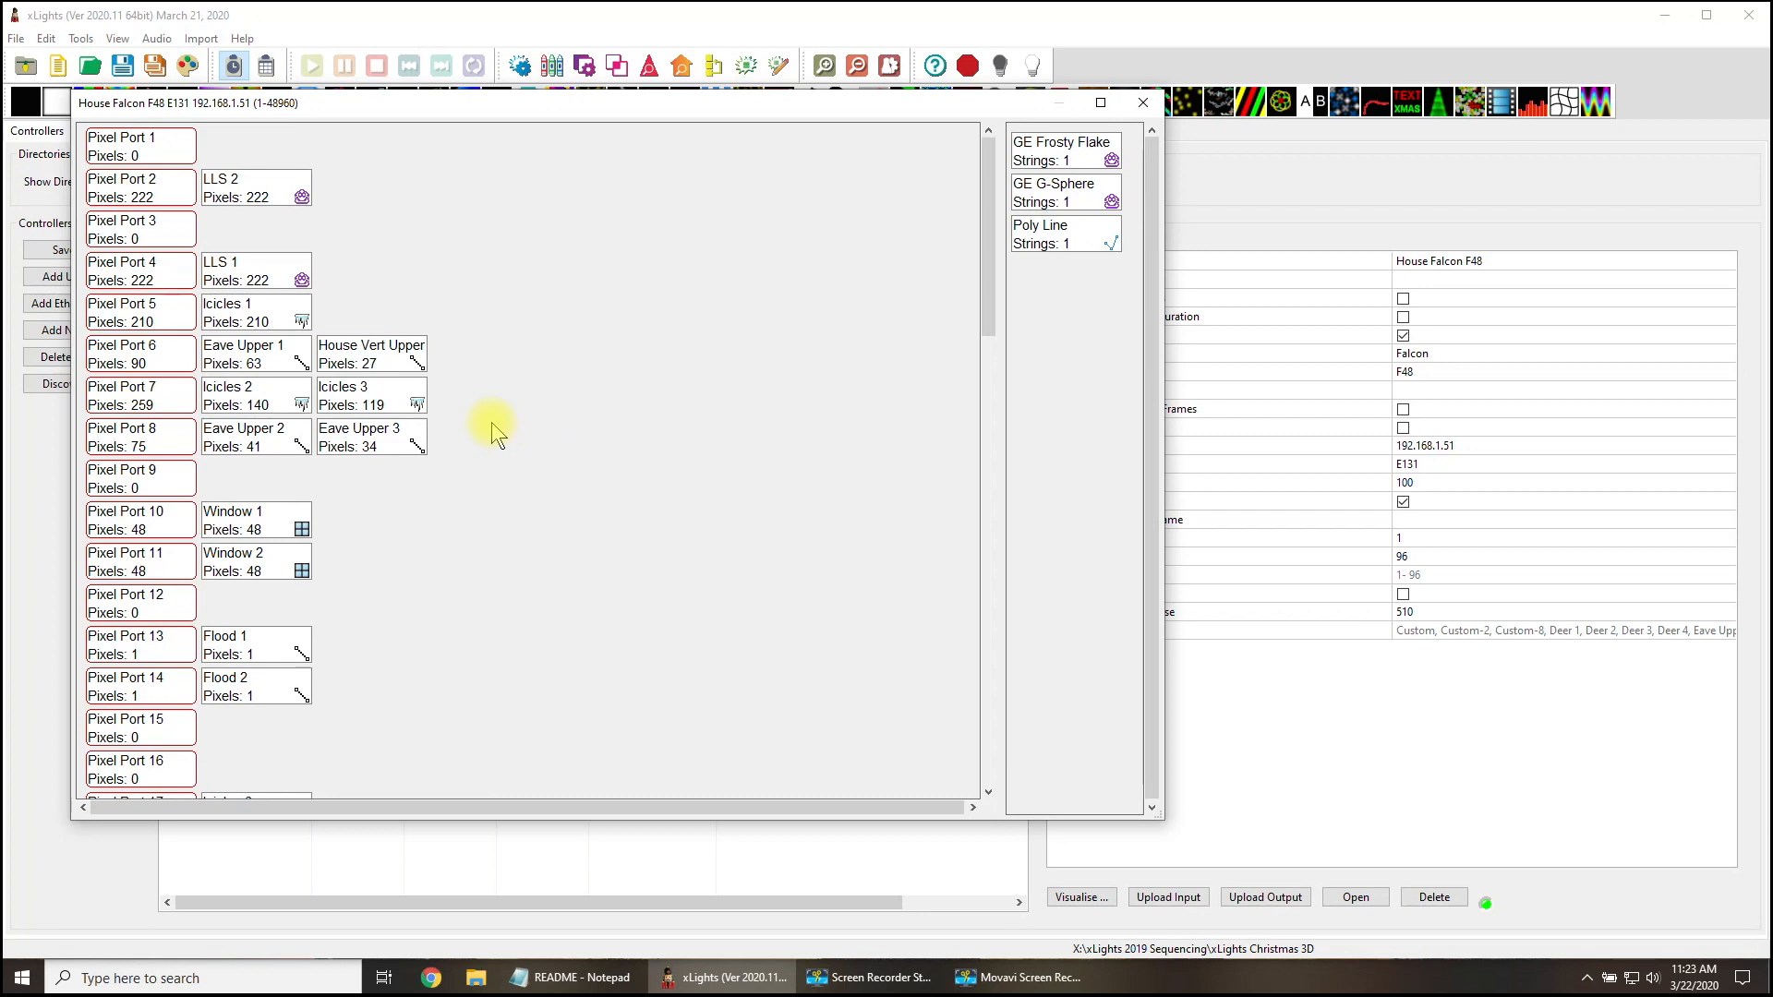
mouse_move(255, 187)
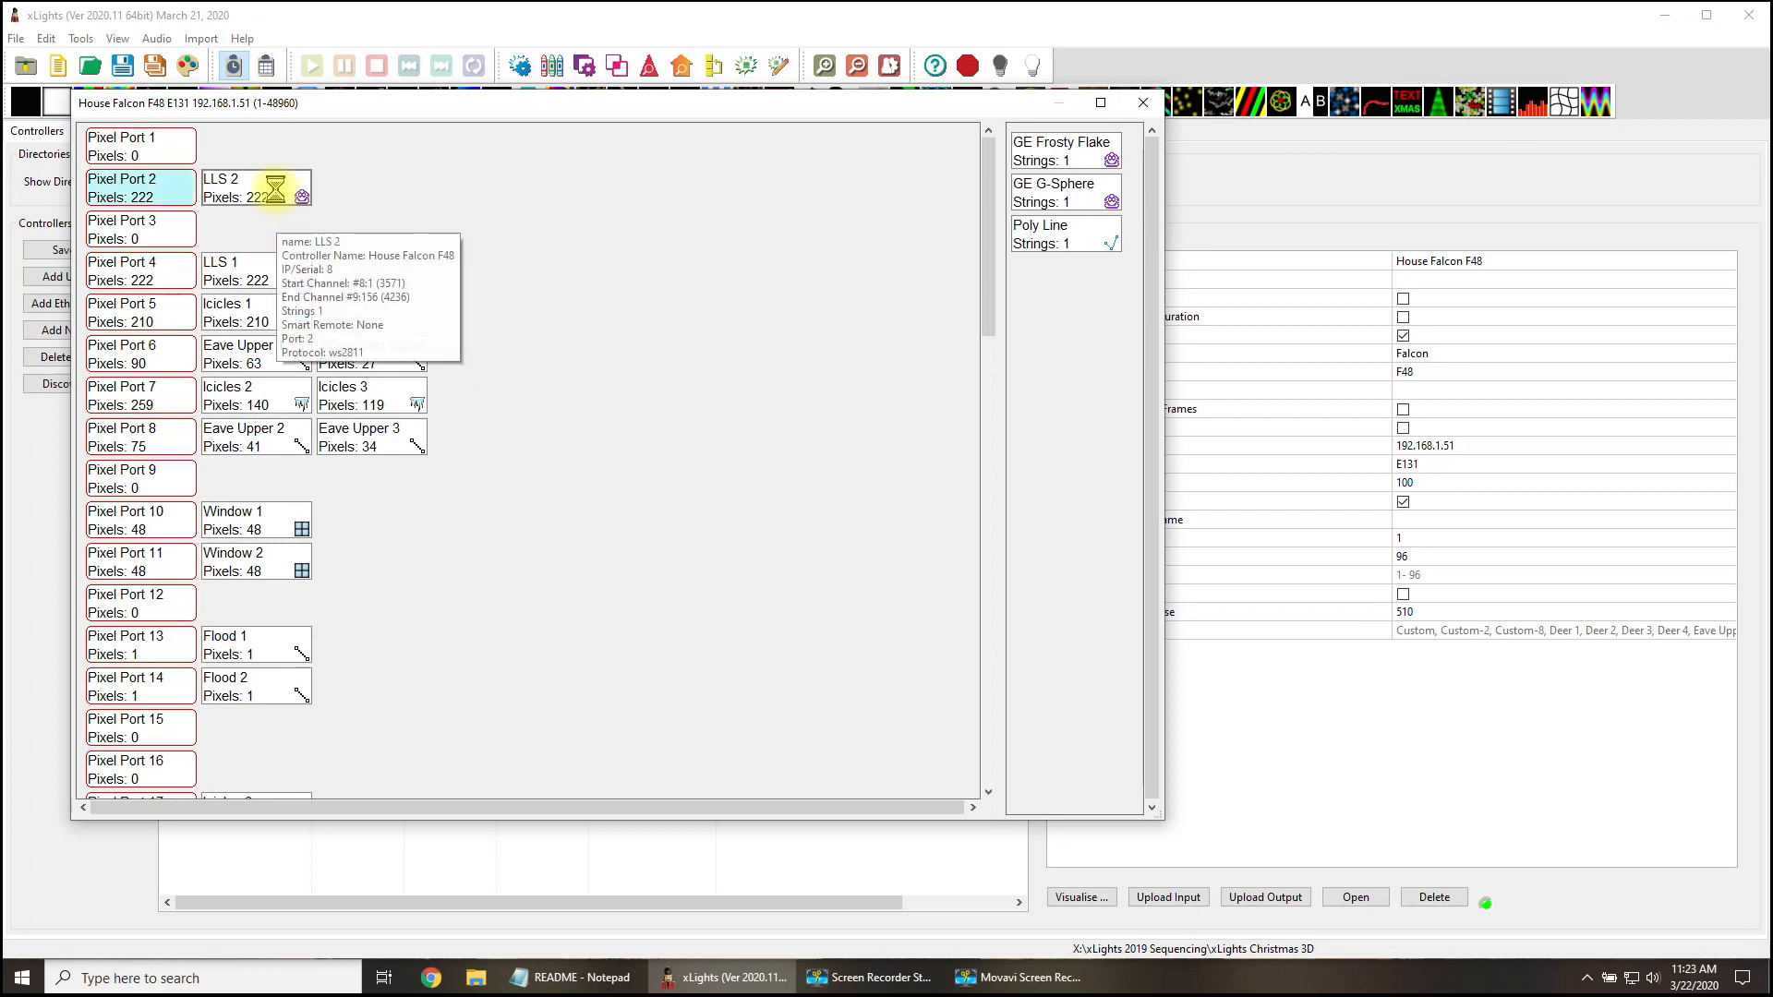
right_click(255, 187)
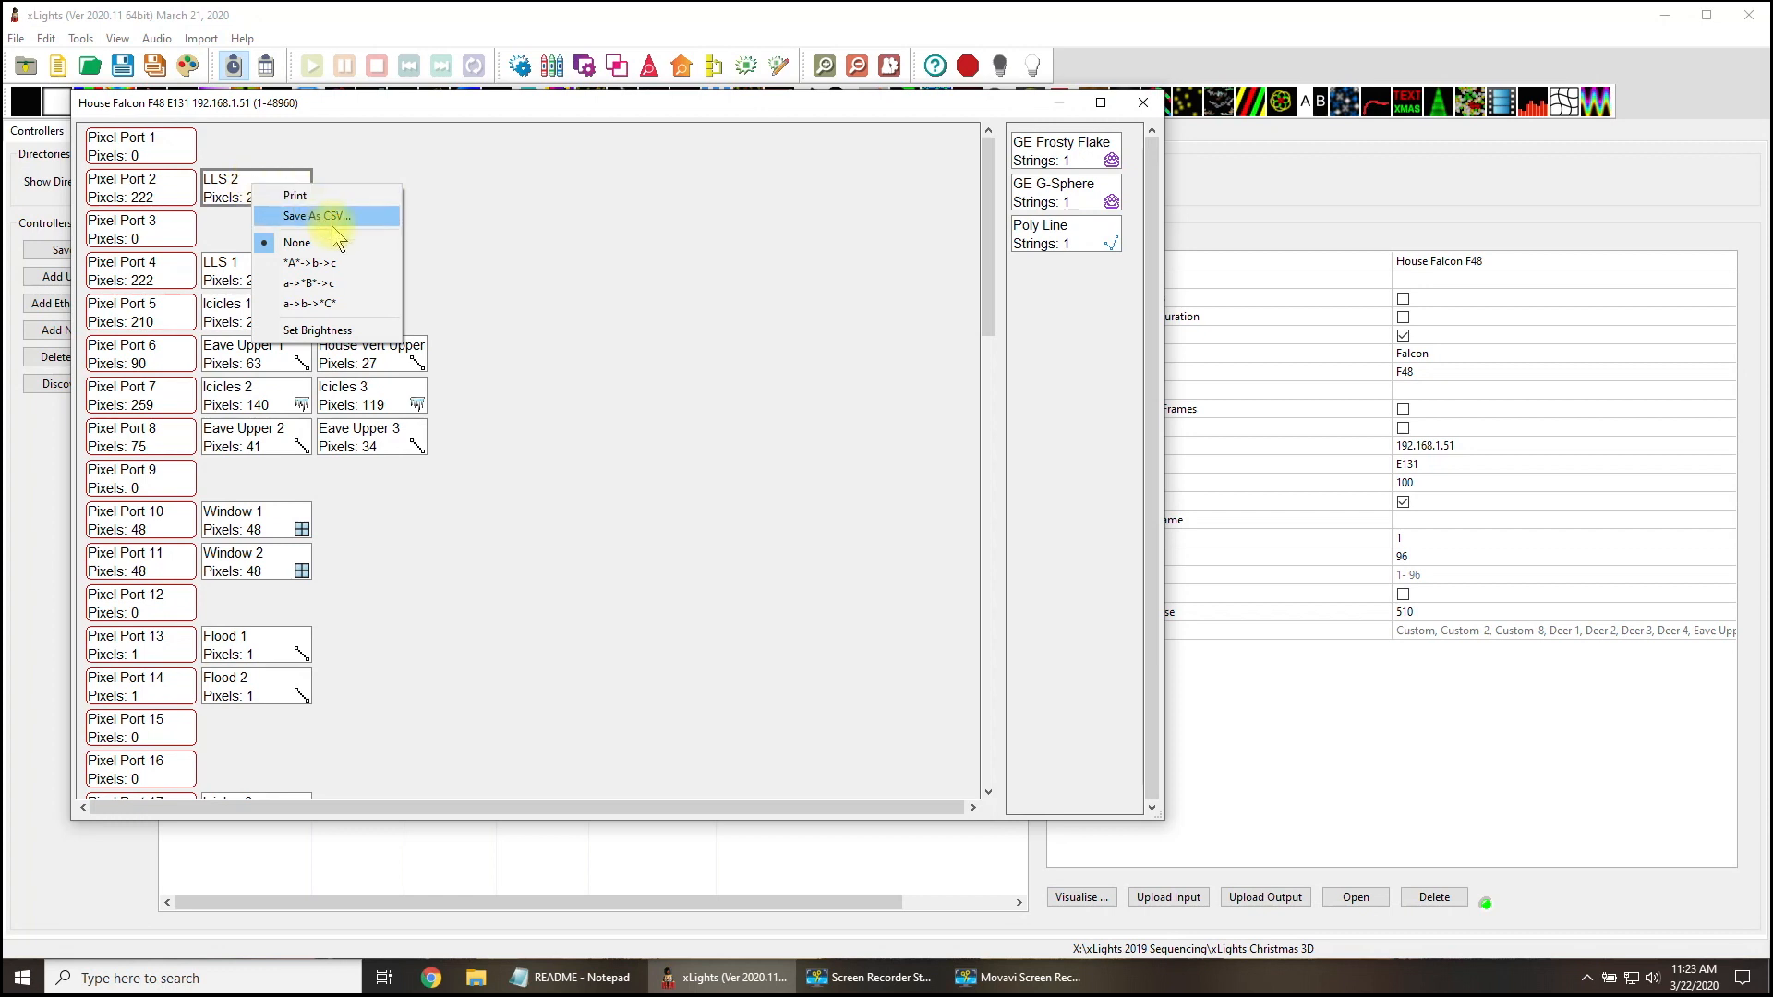
mouse_move(365, 230)
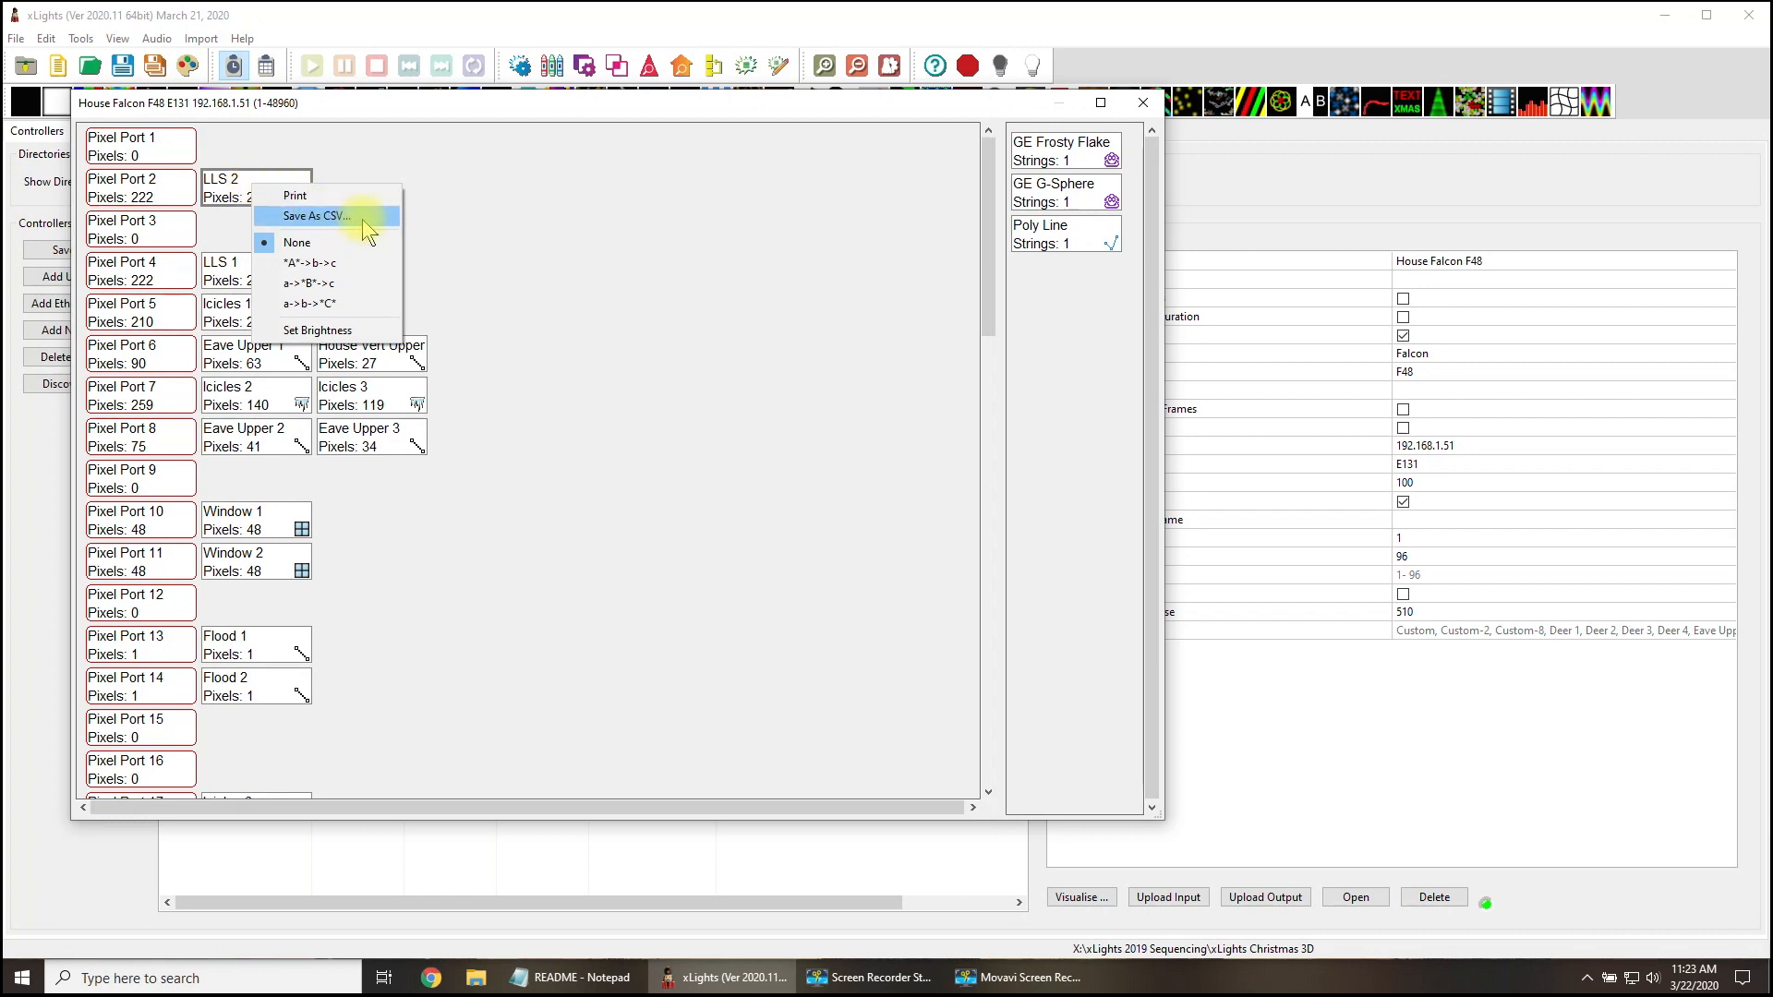
mouse_move(326, 241)
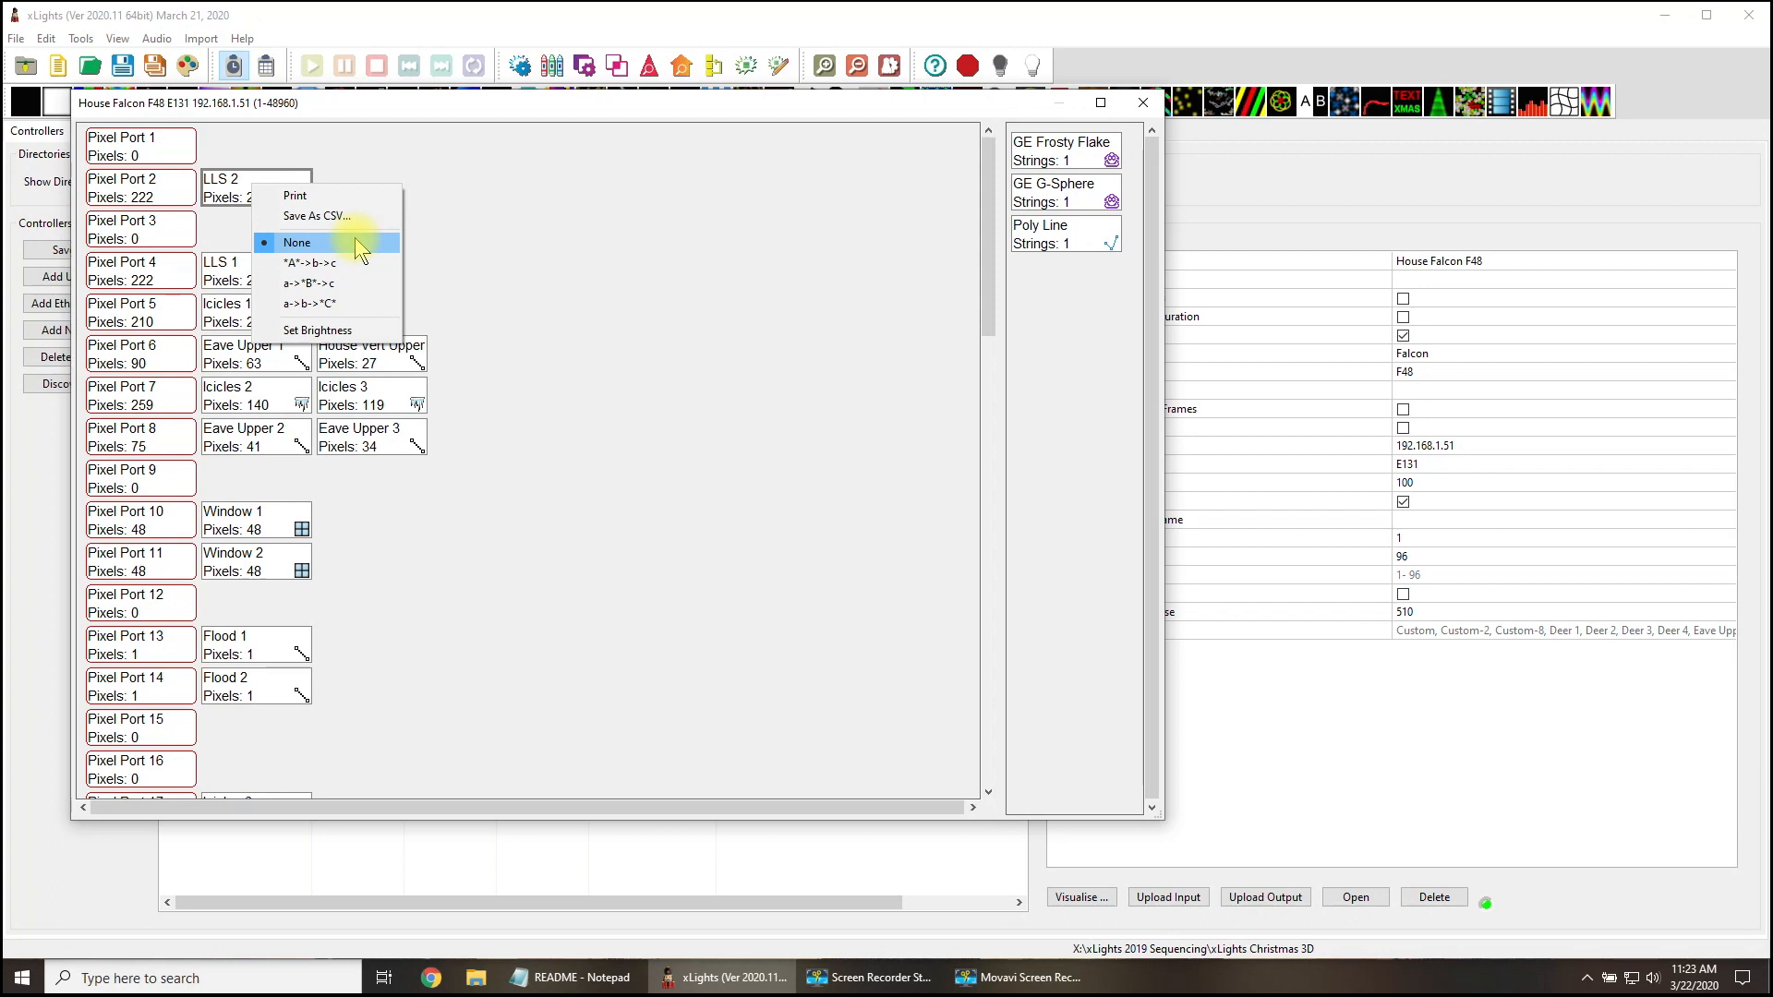
click(317, 330)
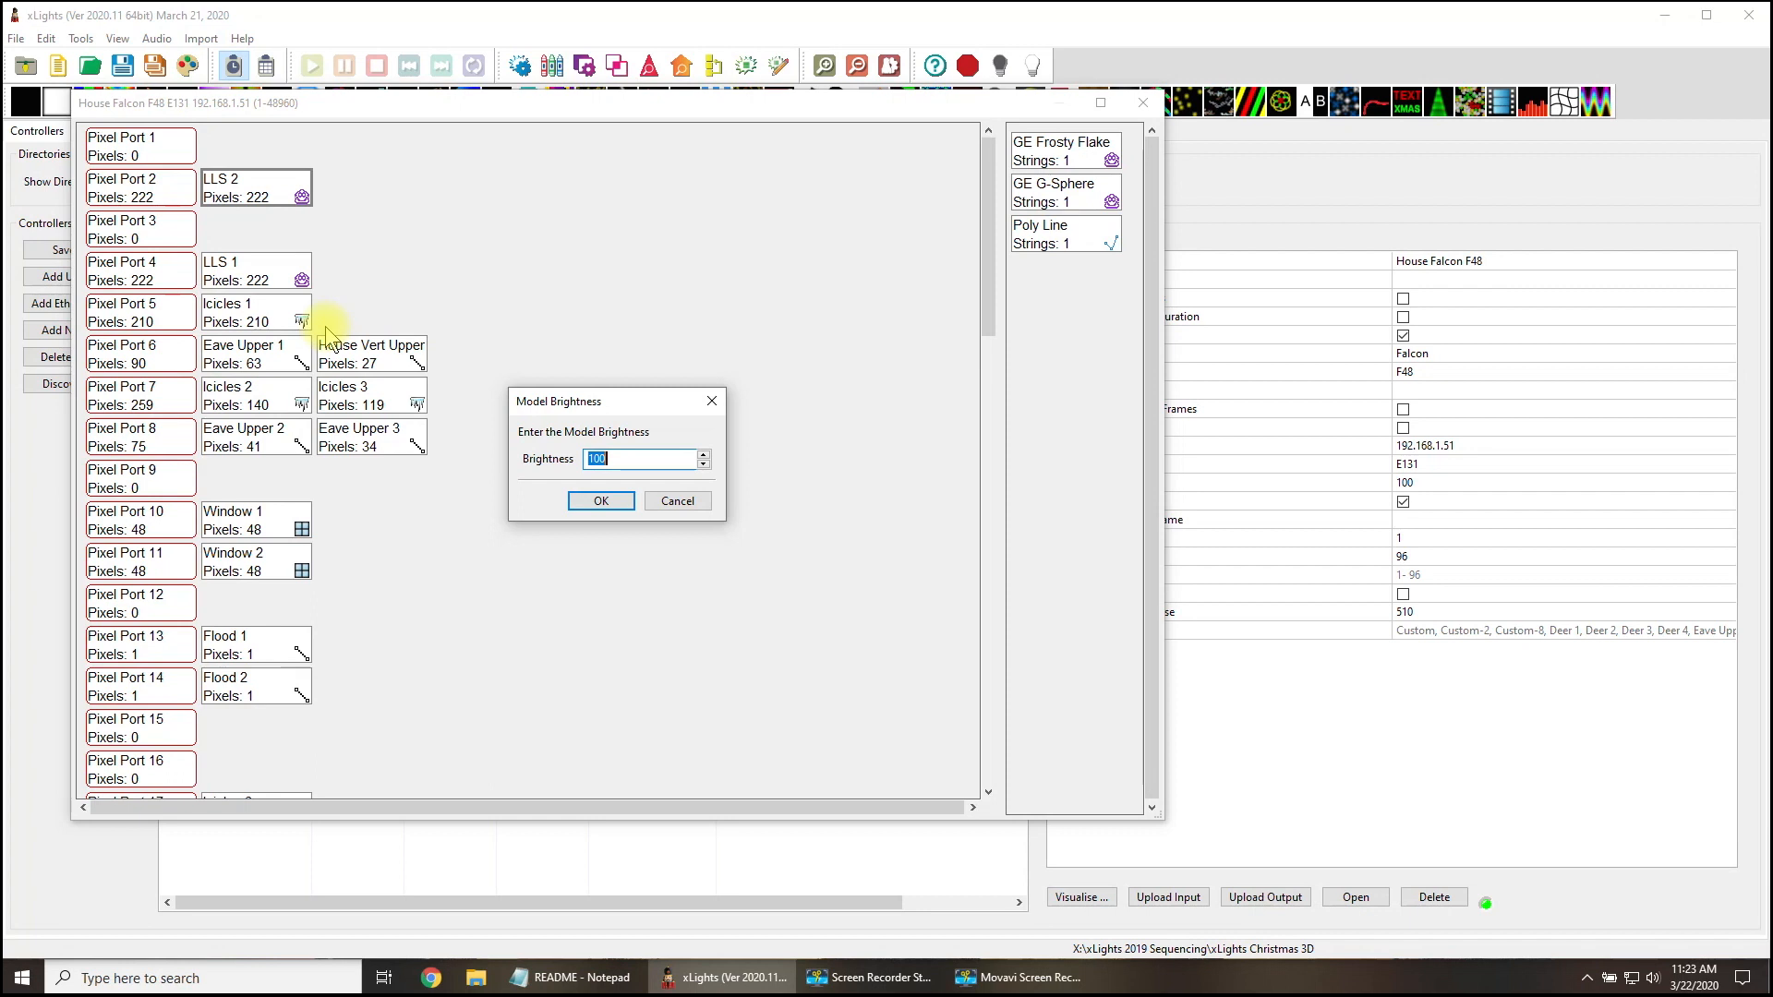
mouse_move(676, 500)
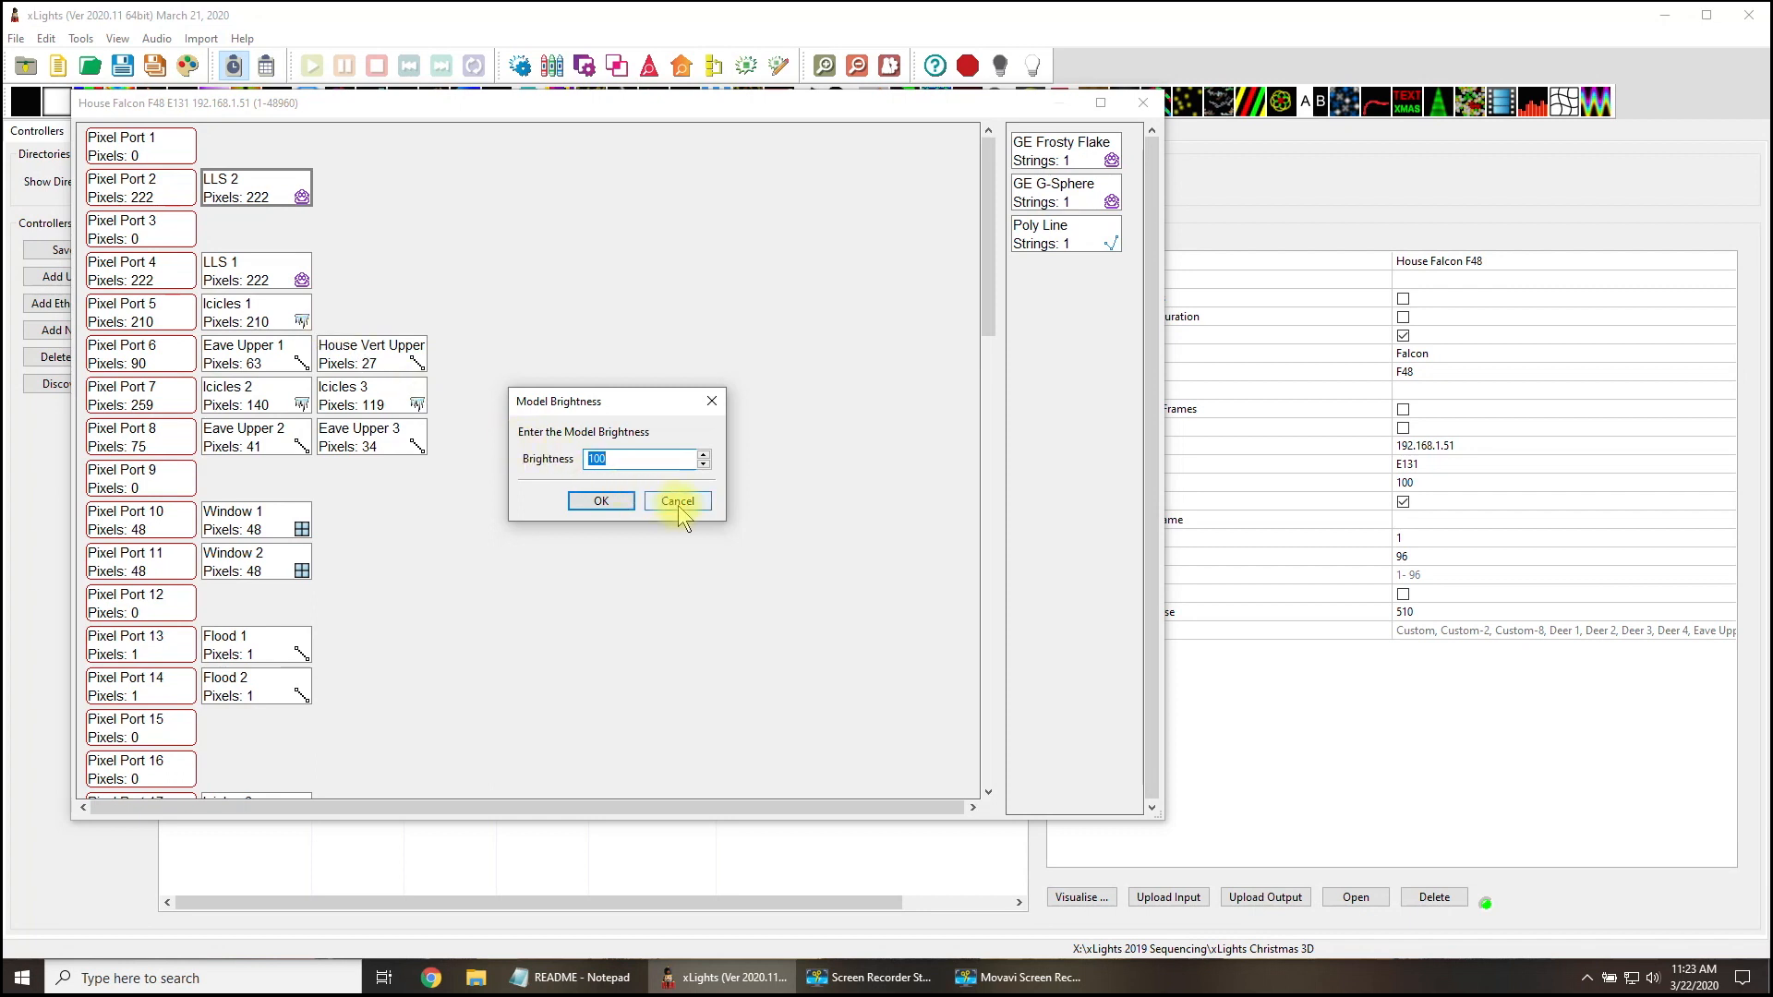
click(675, 500)
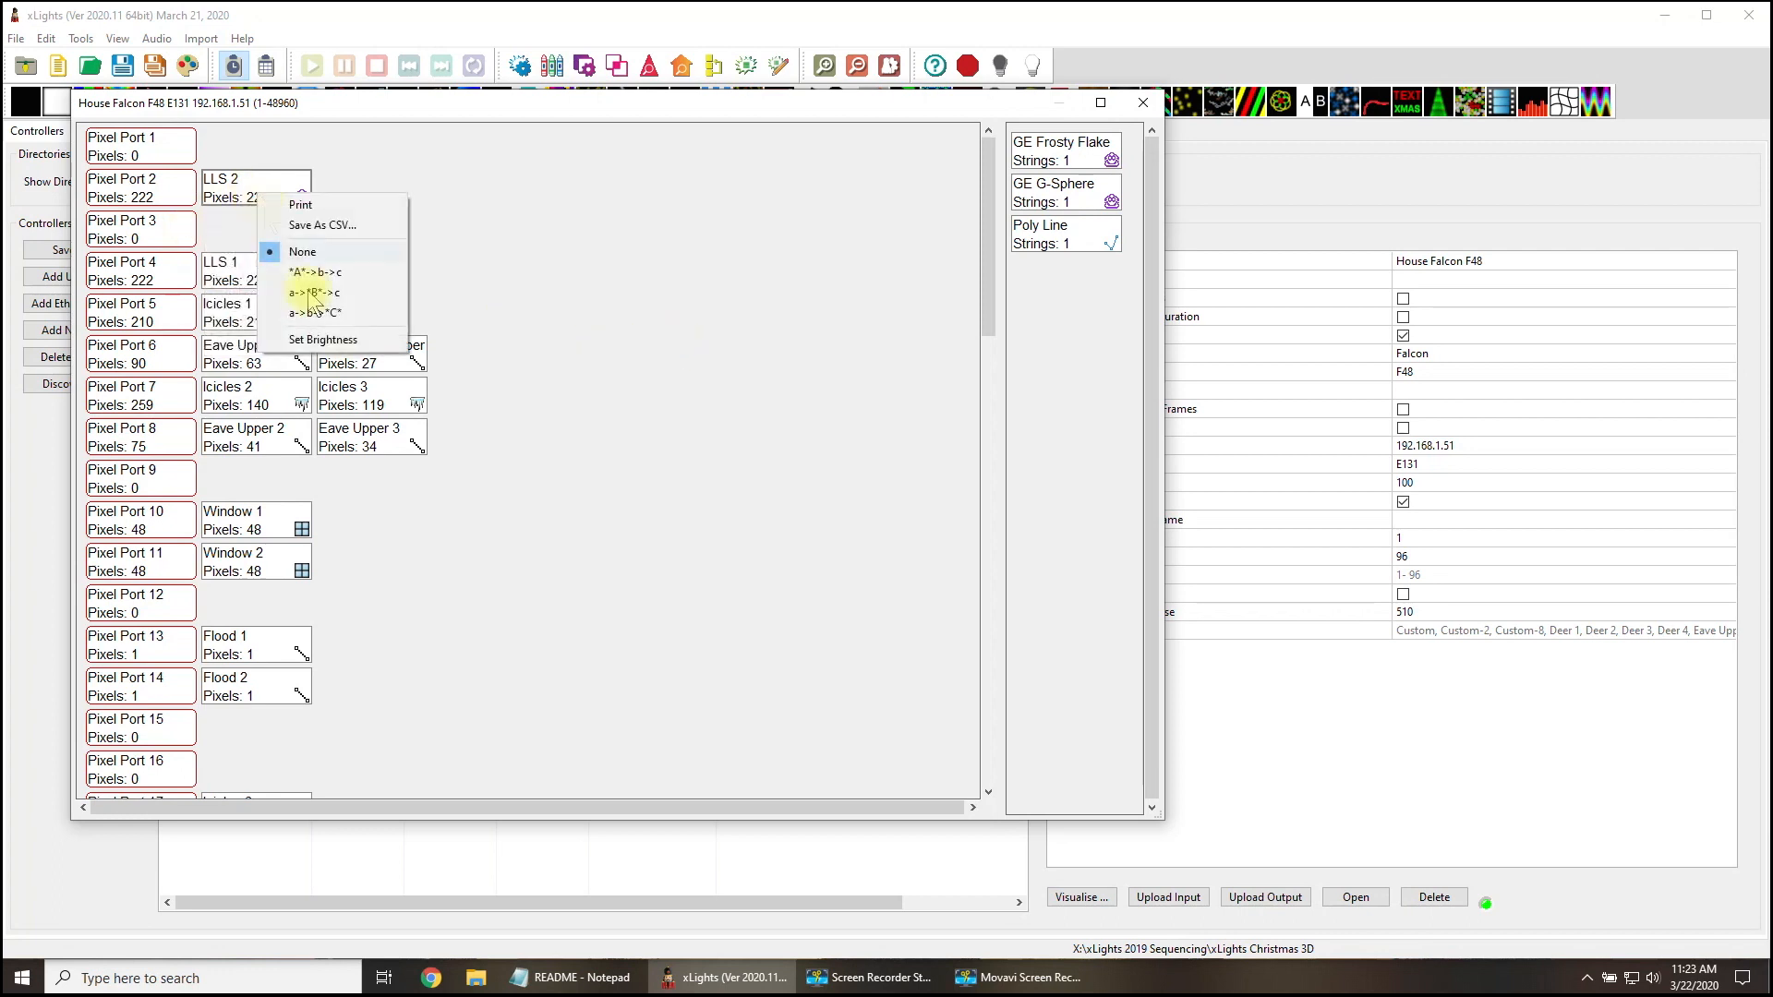
click(322, 338)
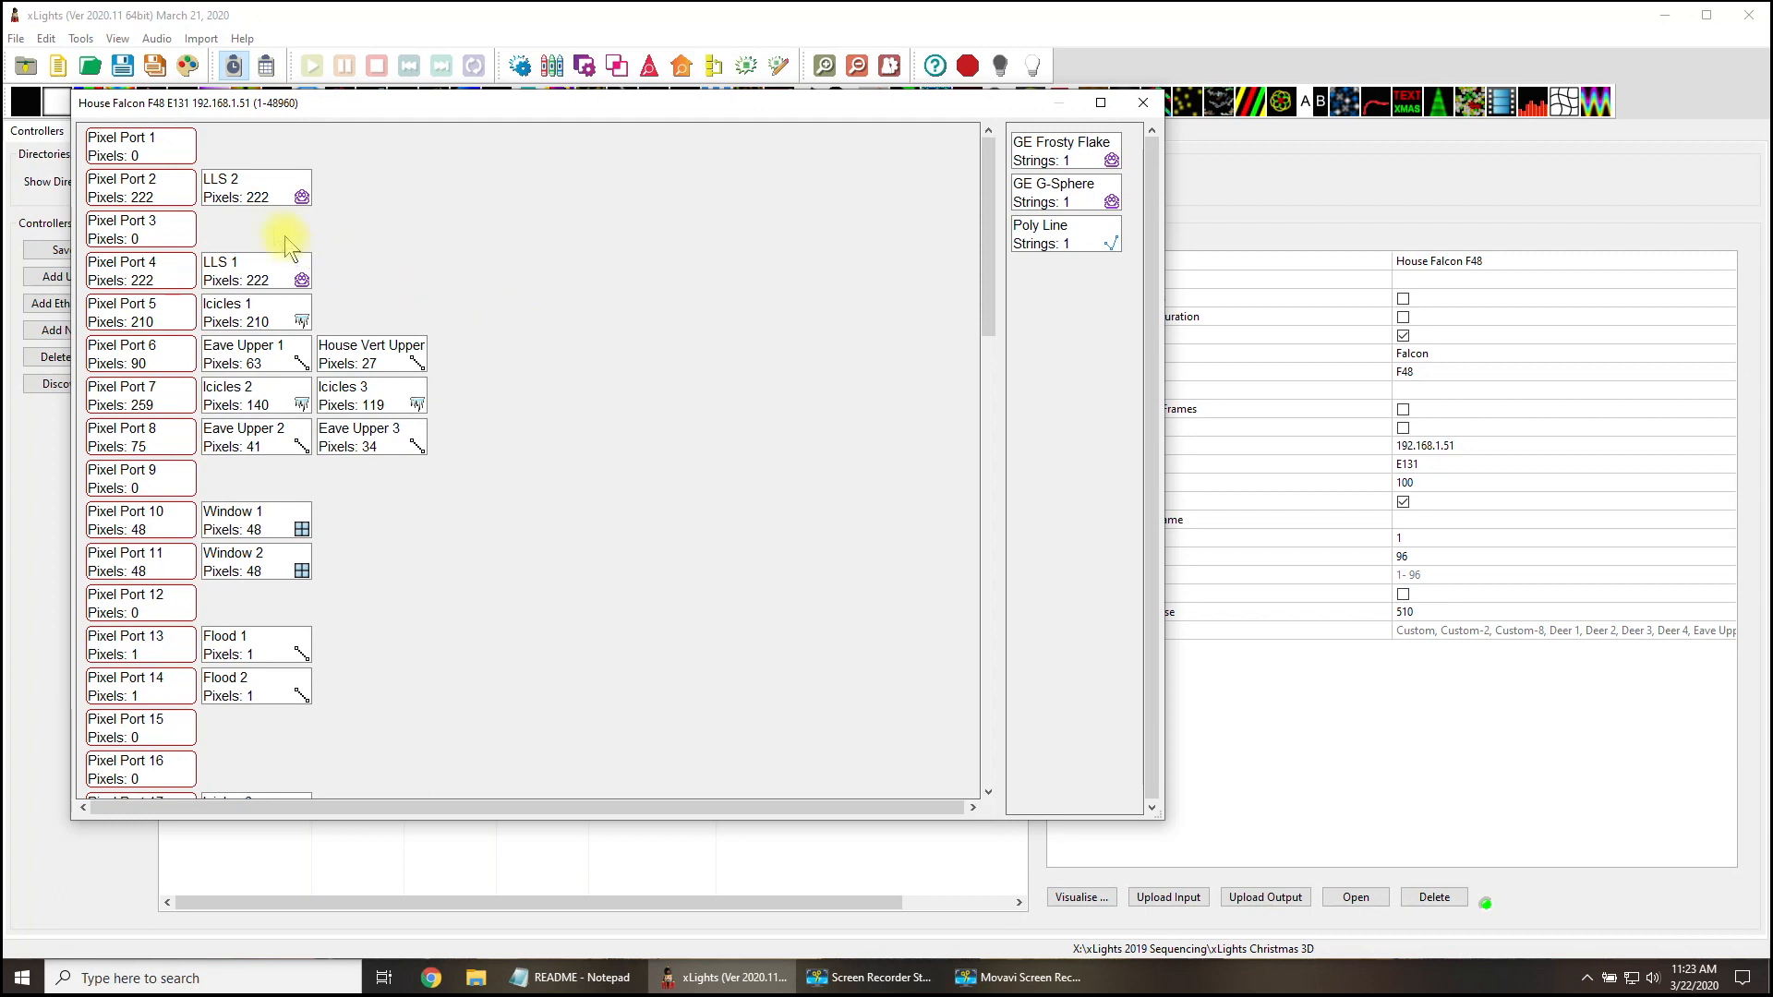
mouse_move(288, 190)
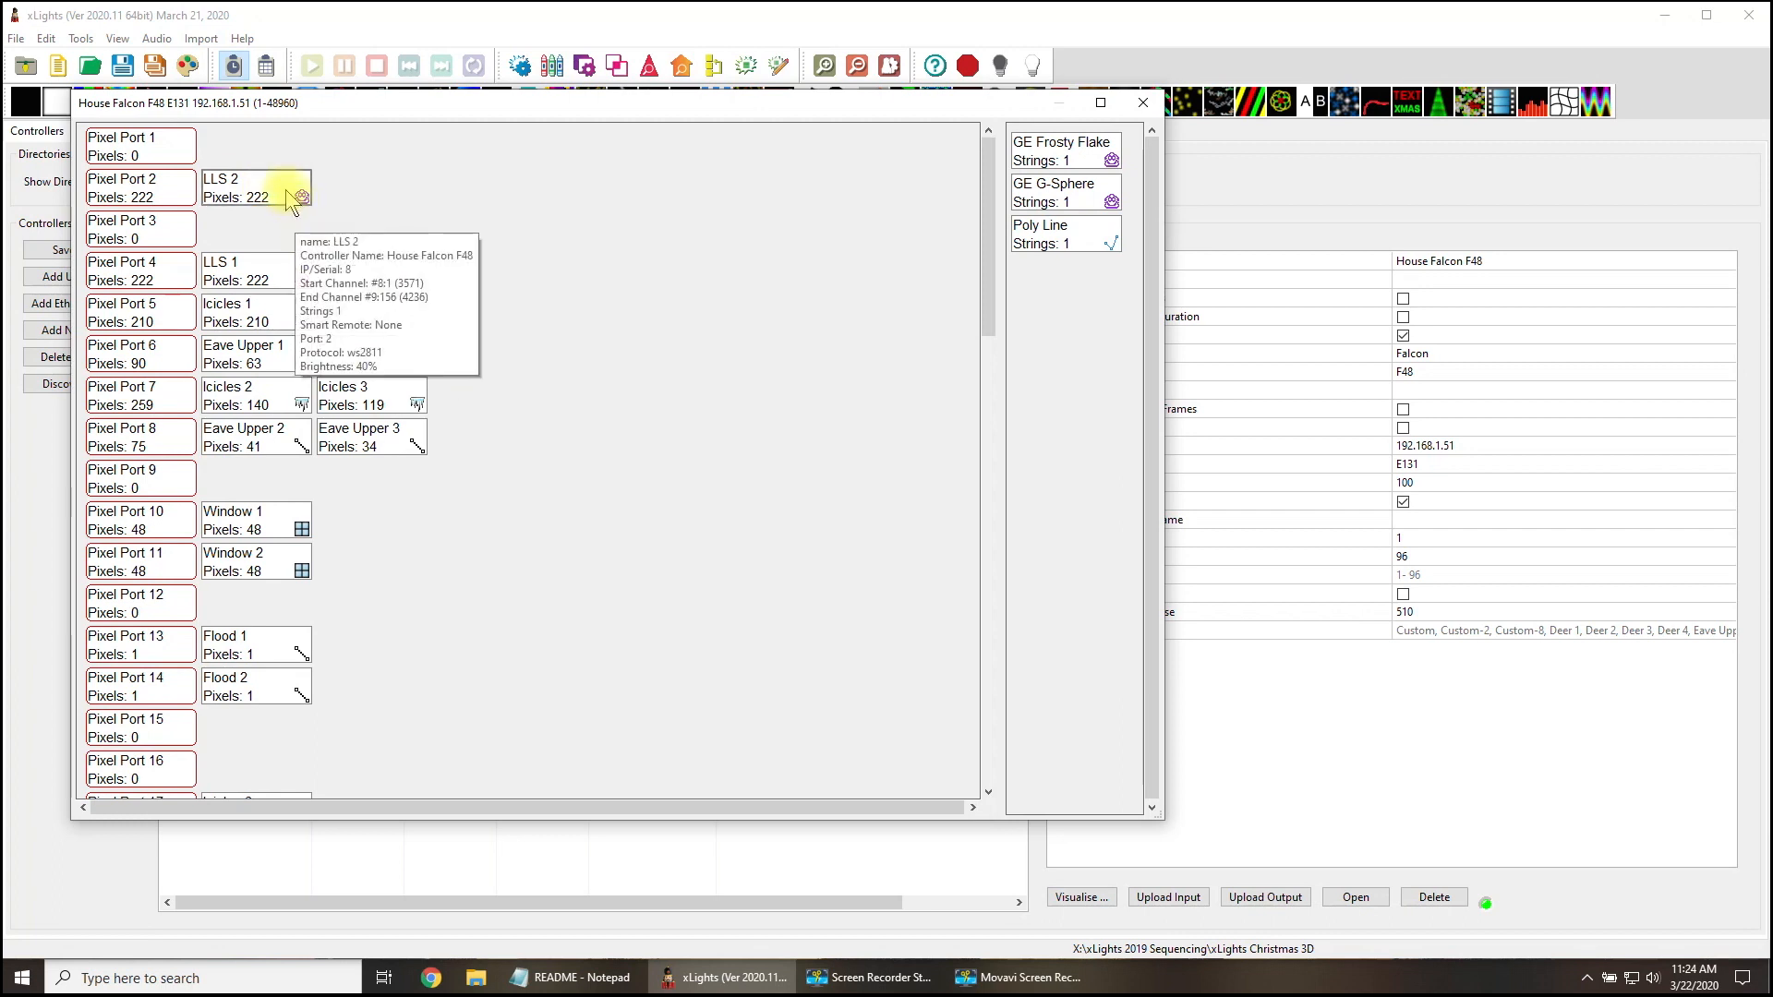
Set LLS 2's model brightness to 40% and close the Visualise port map.
right_click(301, 198)
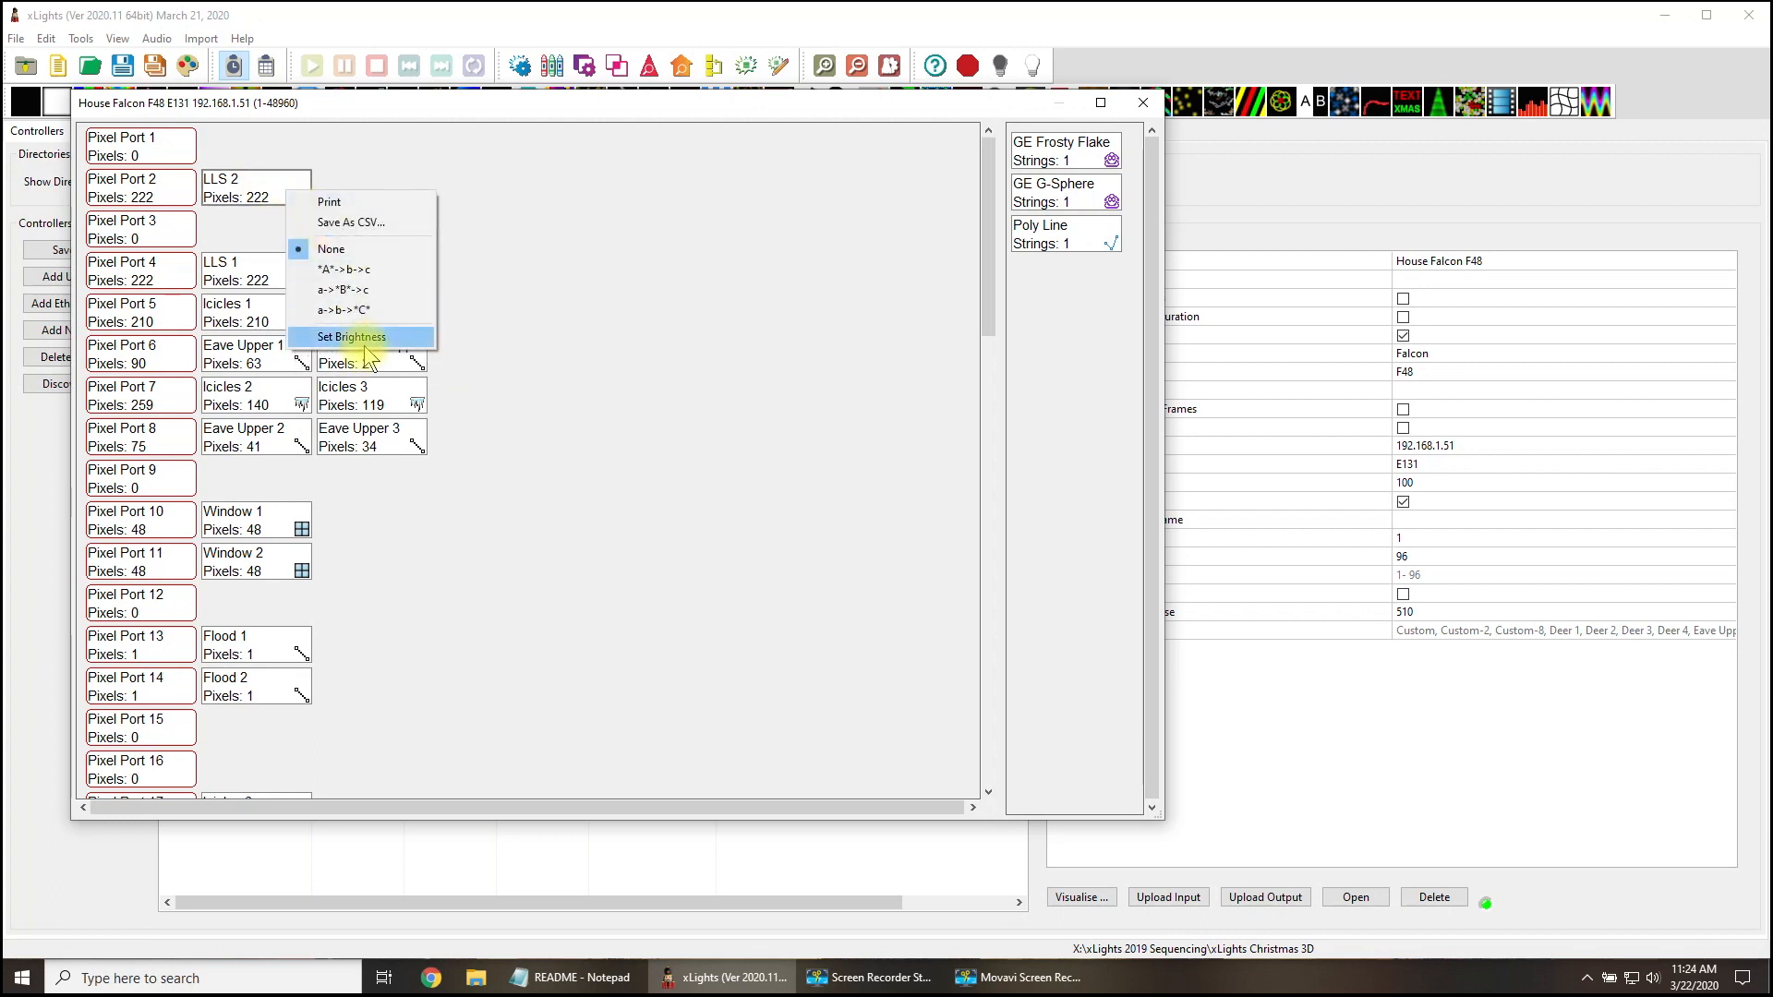
click(352, 337)
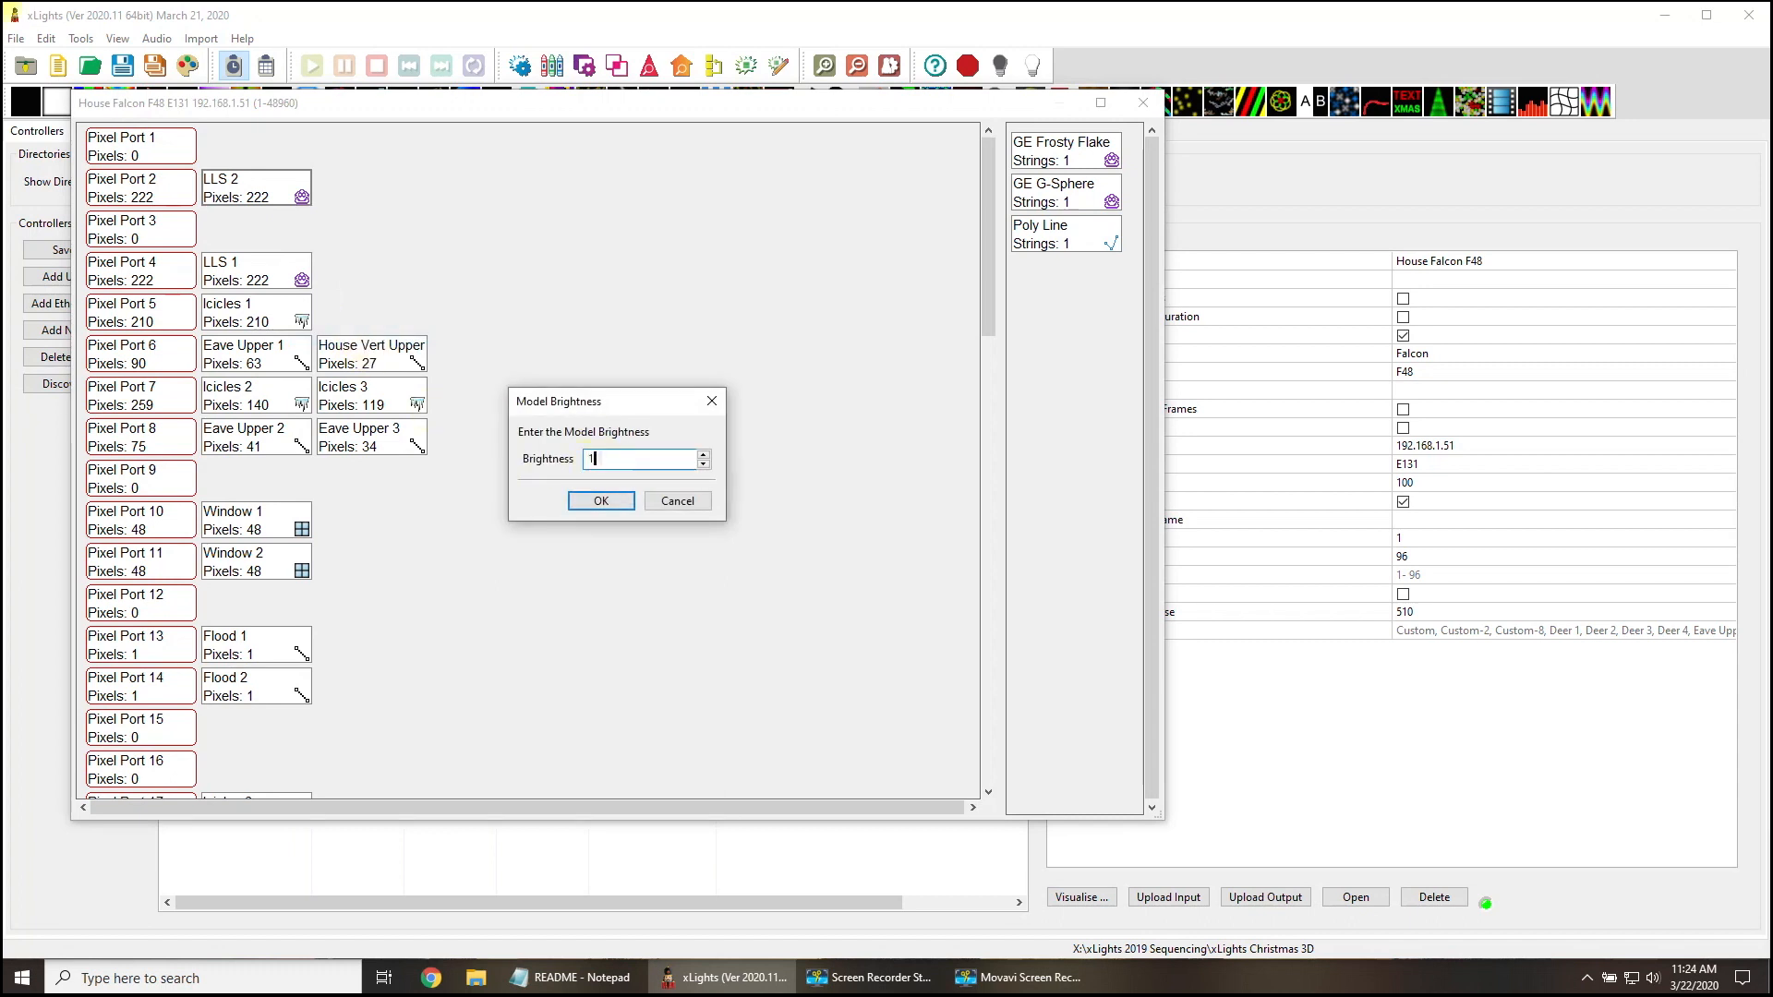
click(600, 500)
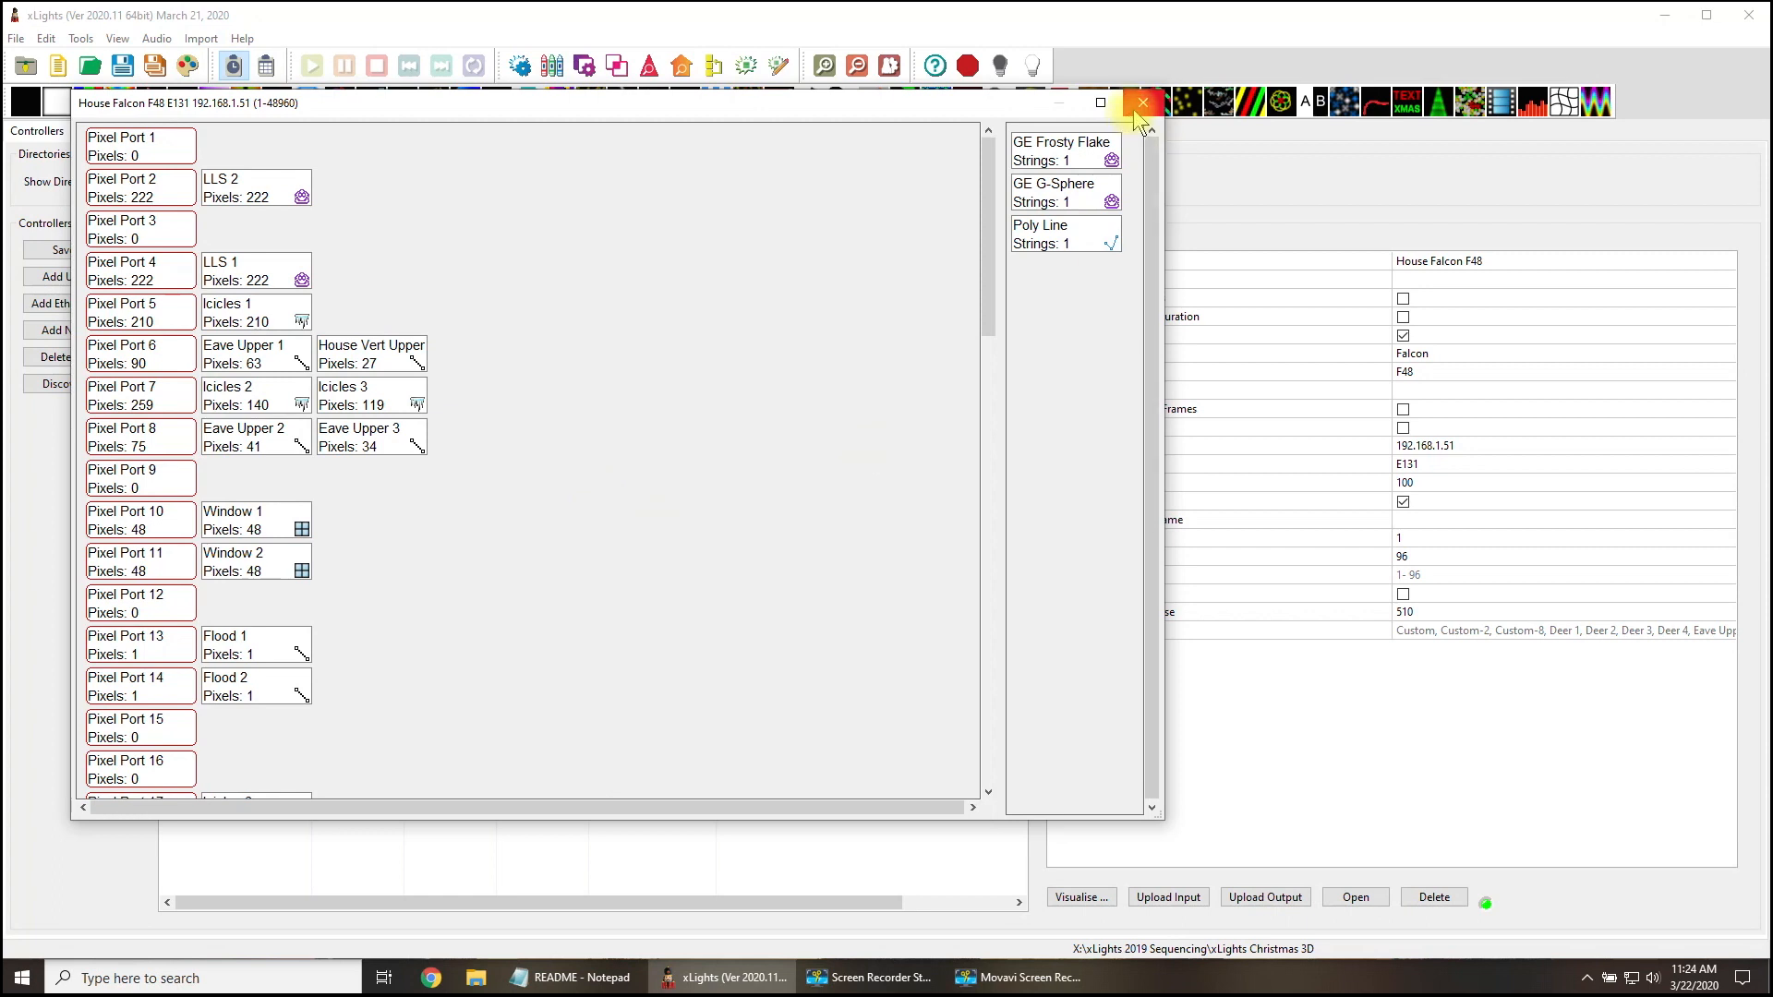
click(1142, 102)
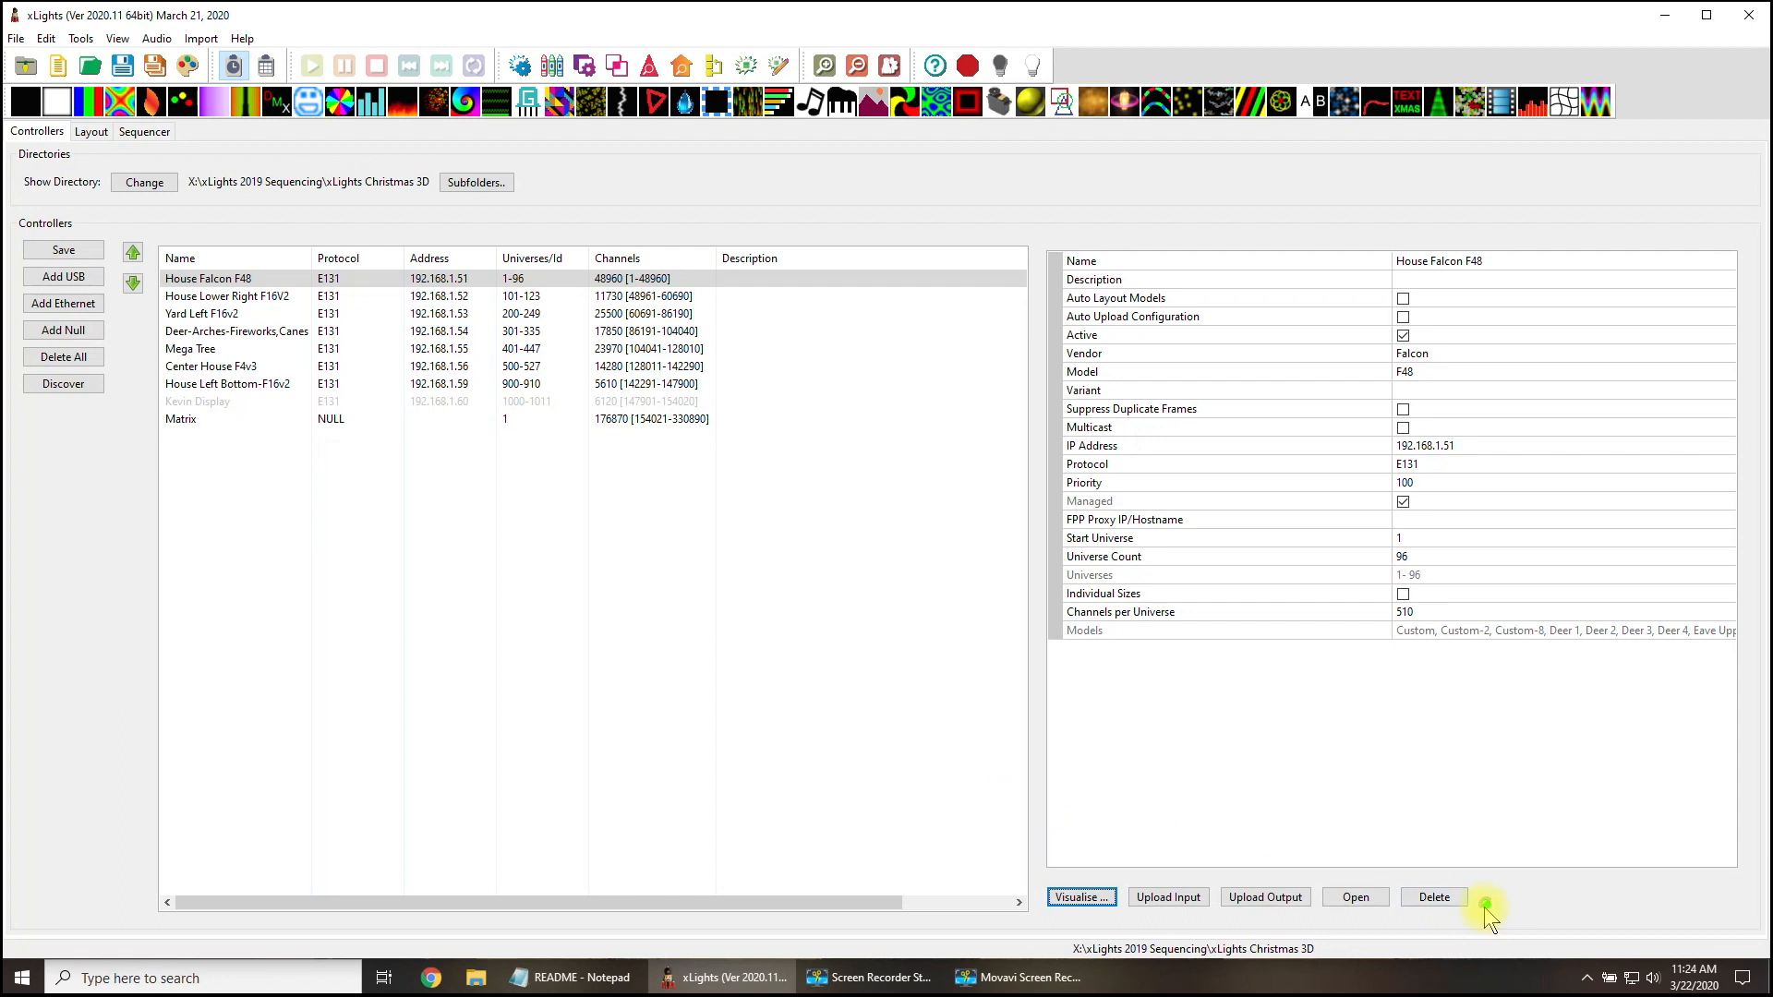
mouse_move(860, 699)
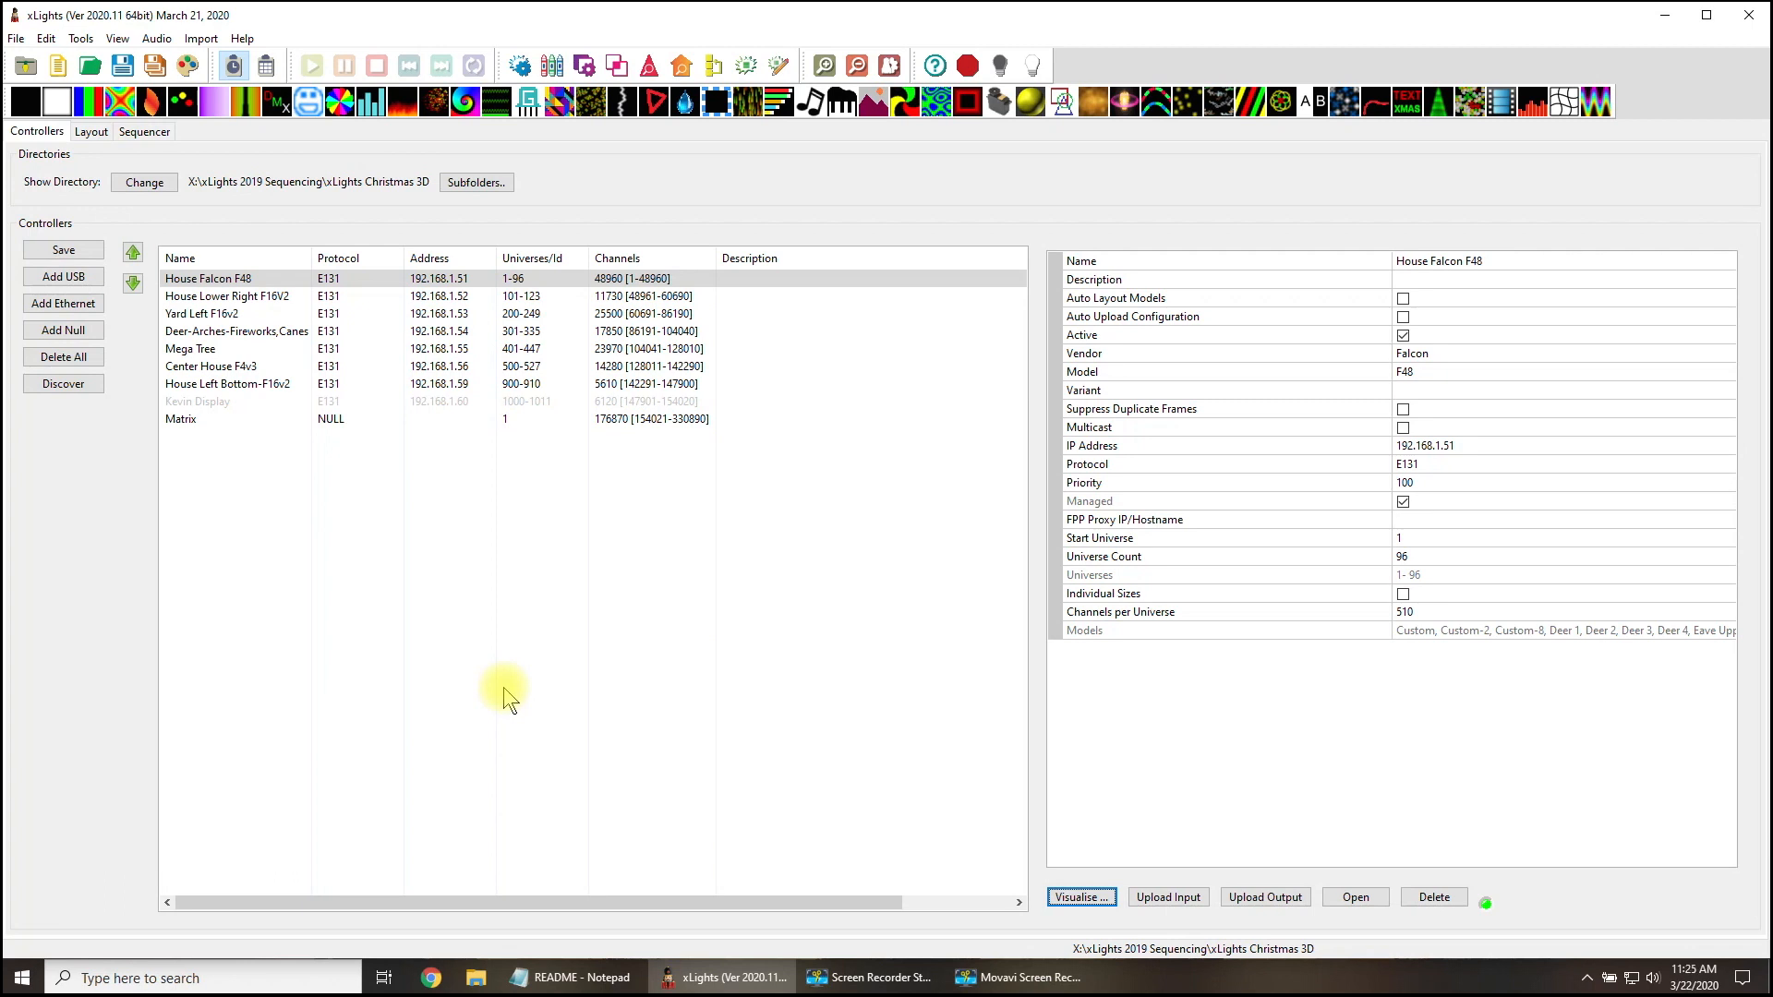
mouse_move(675, 619)
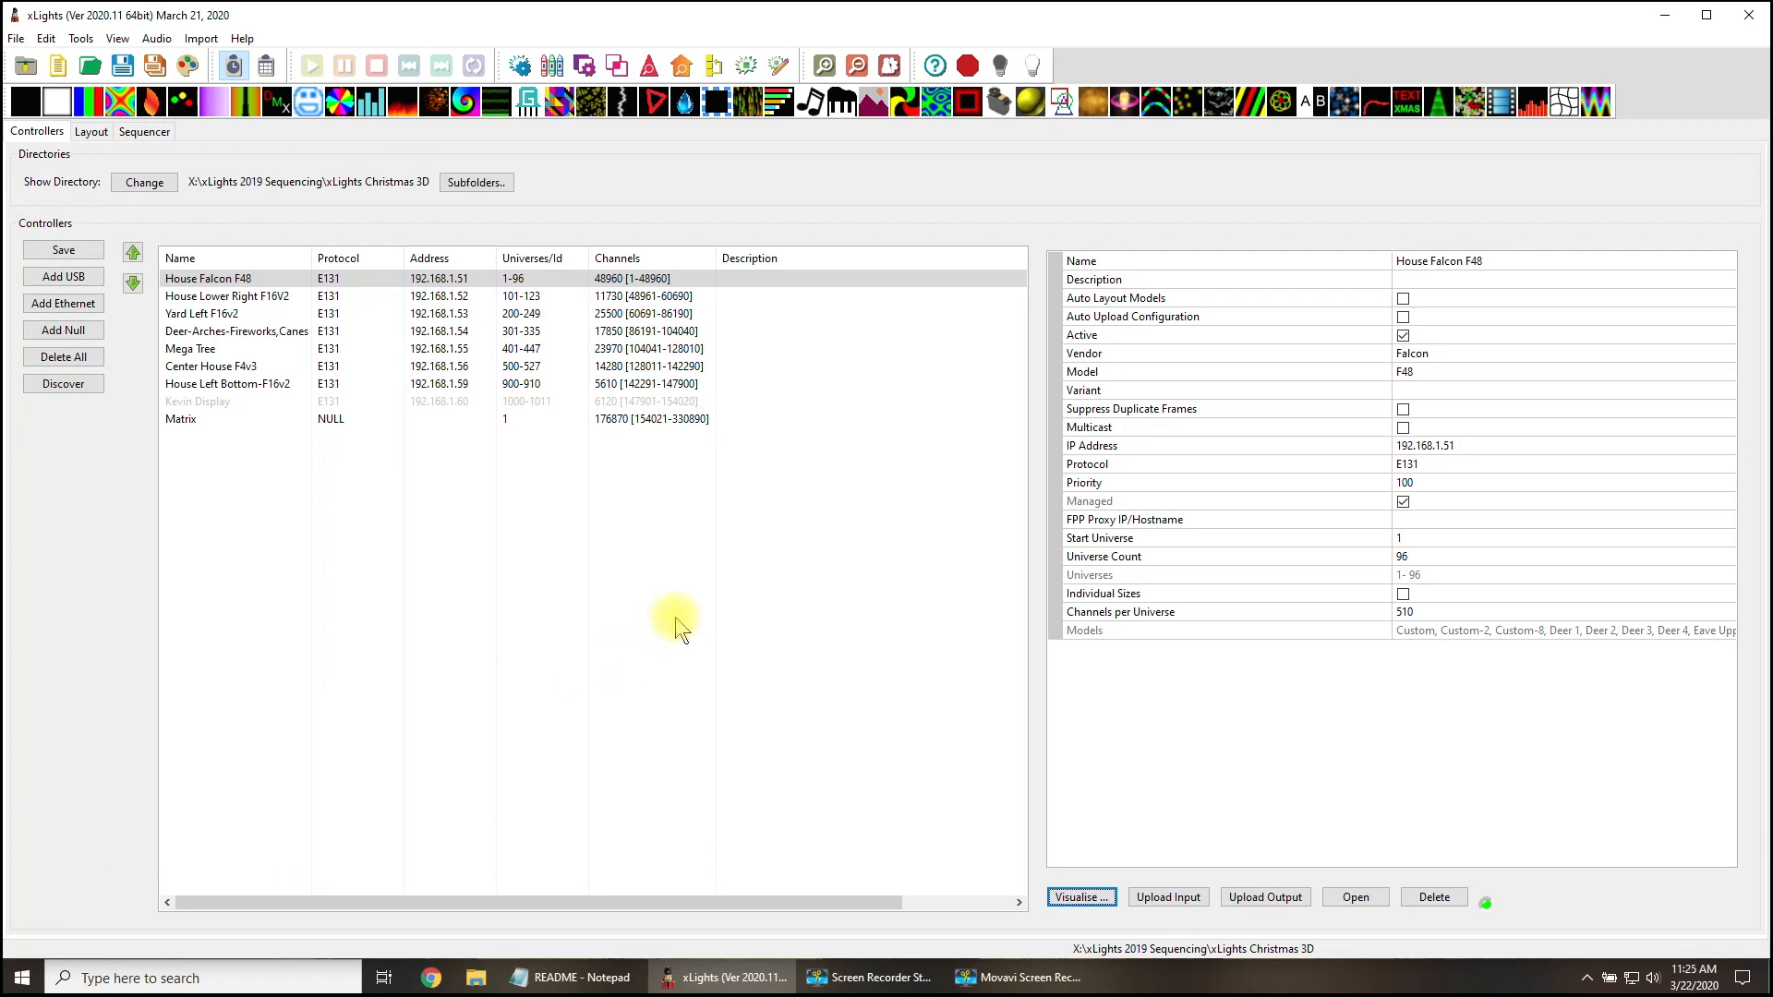
mouse_move(676, 625)
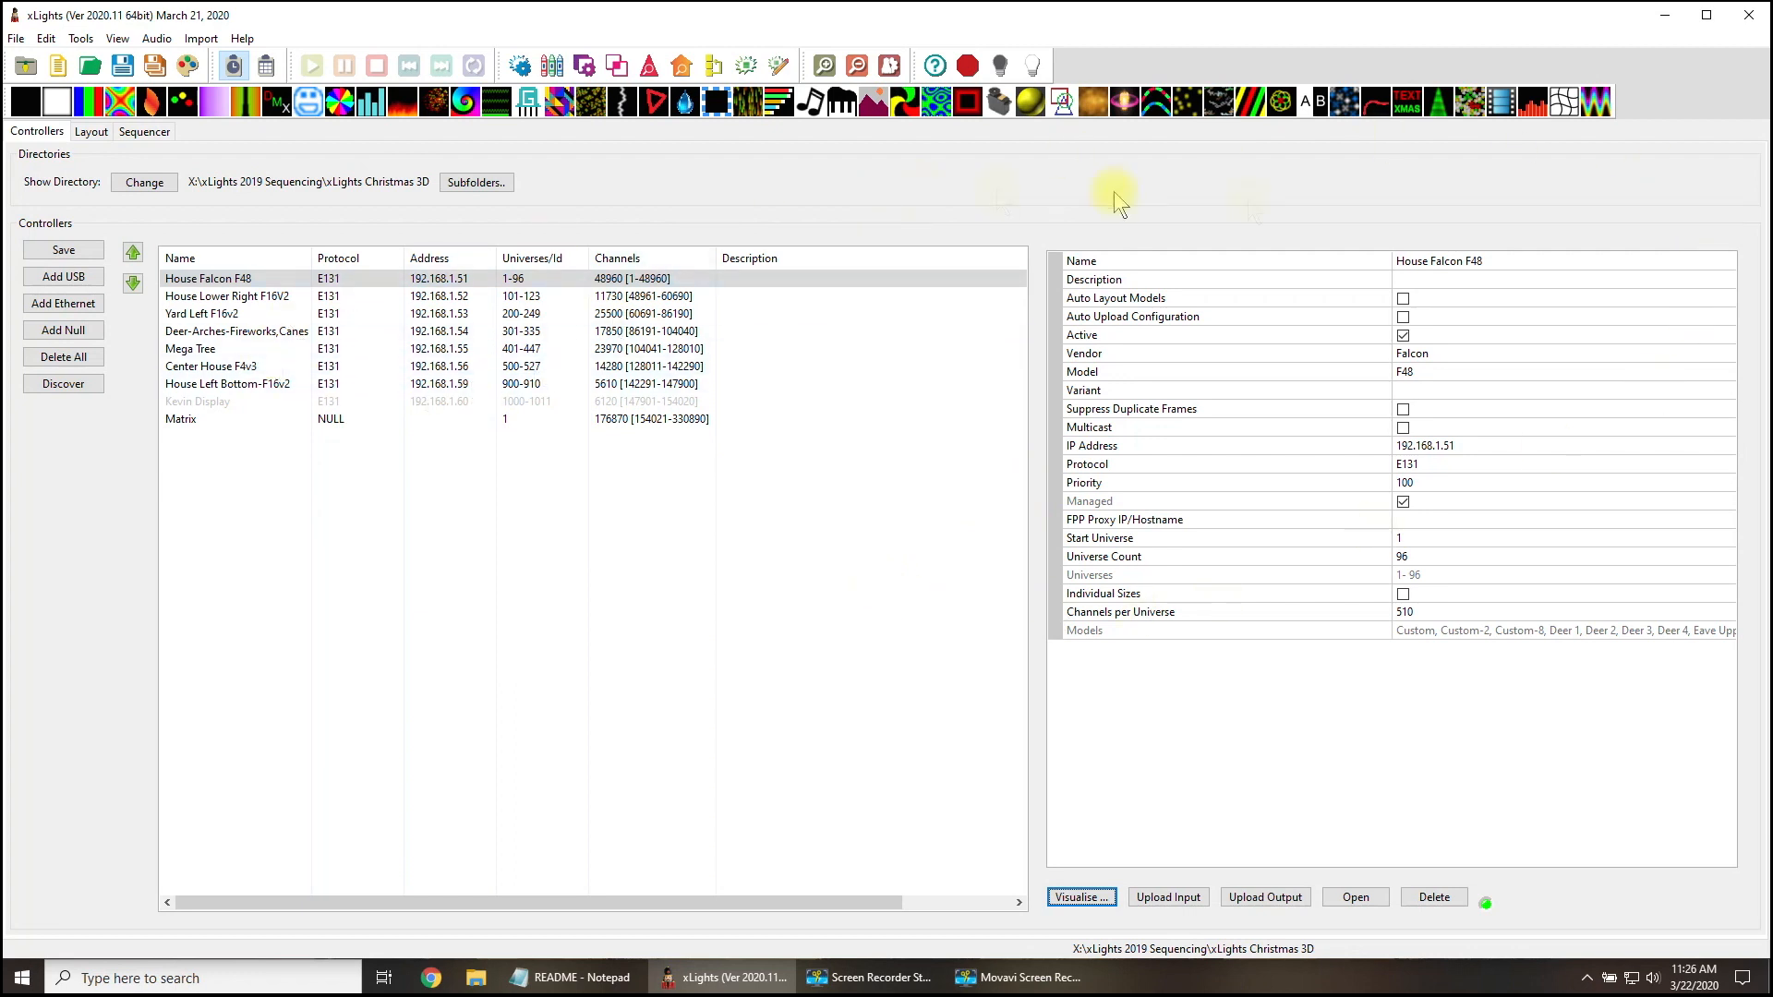
mouse_move(489, 554)
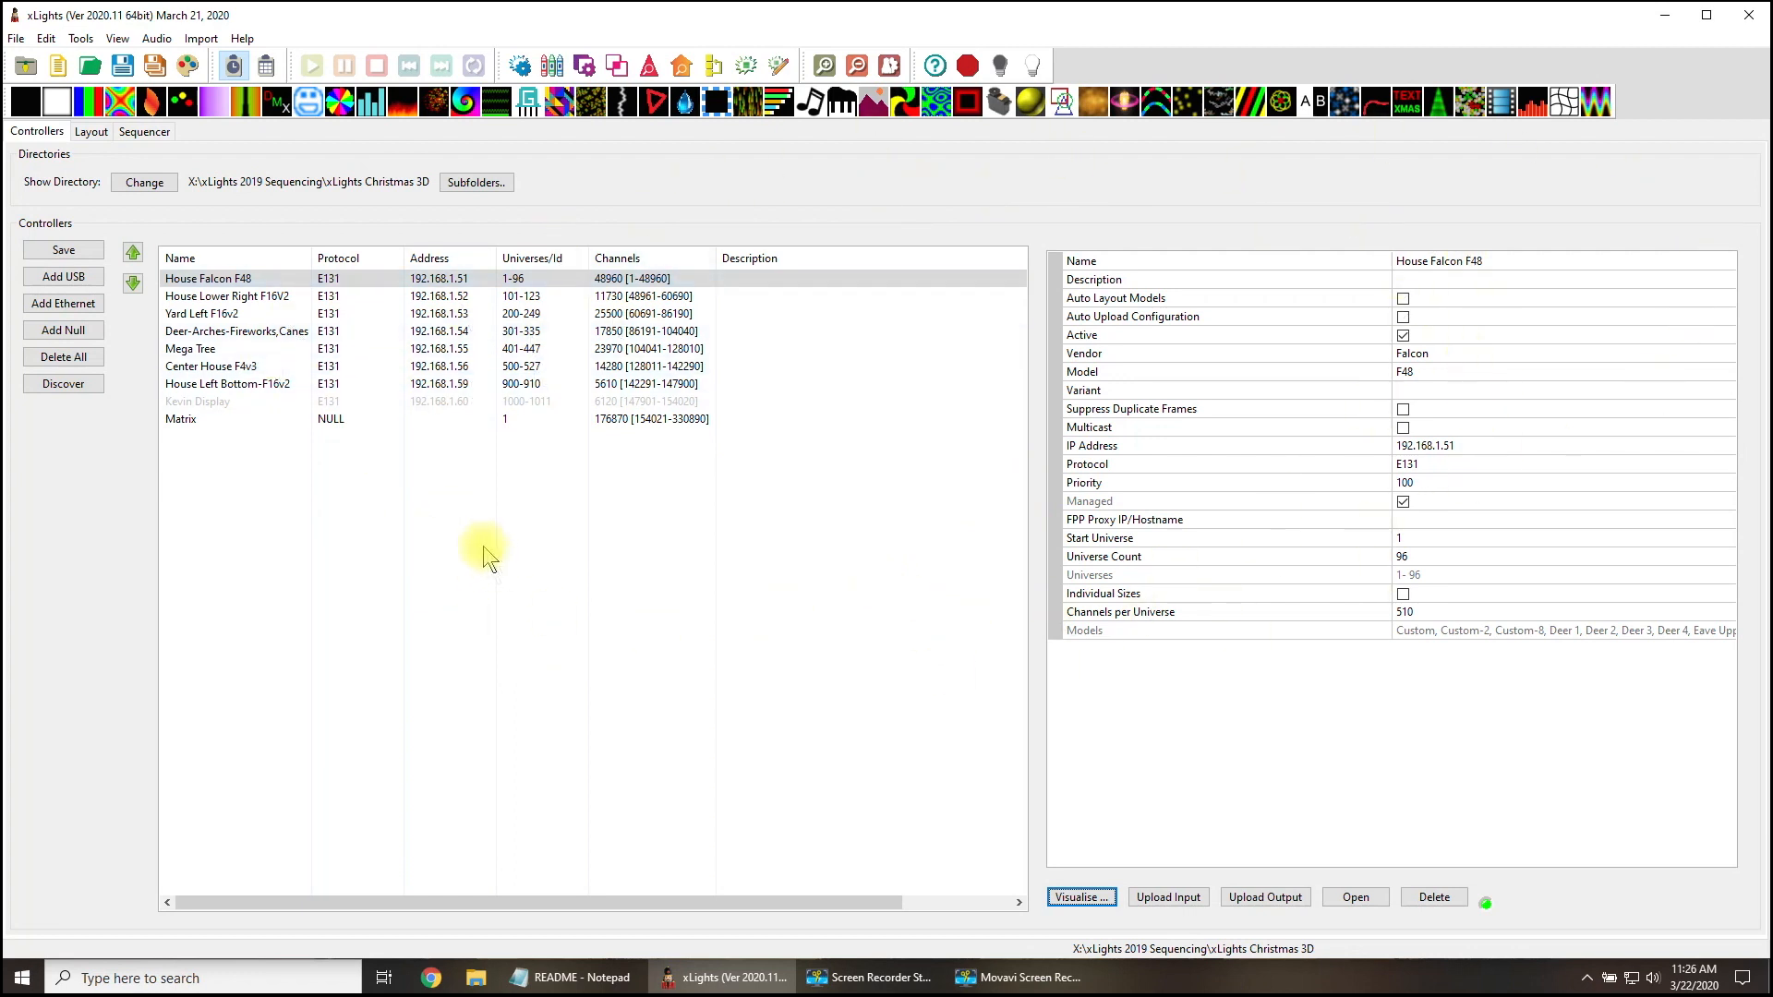
mouse_move(463, 585)
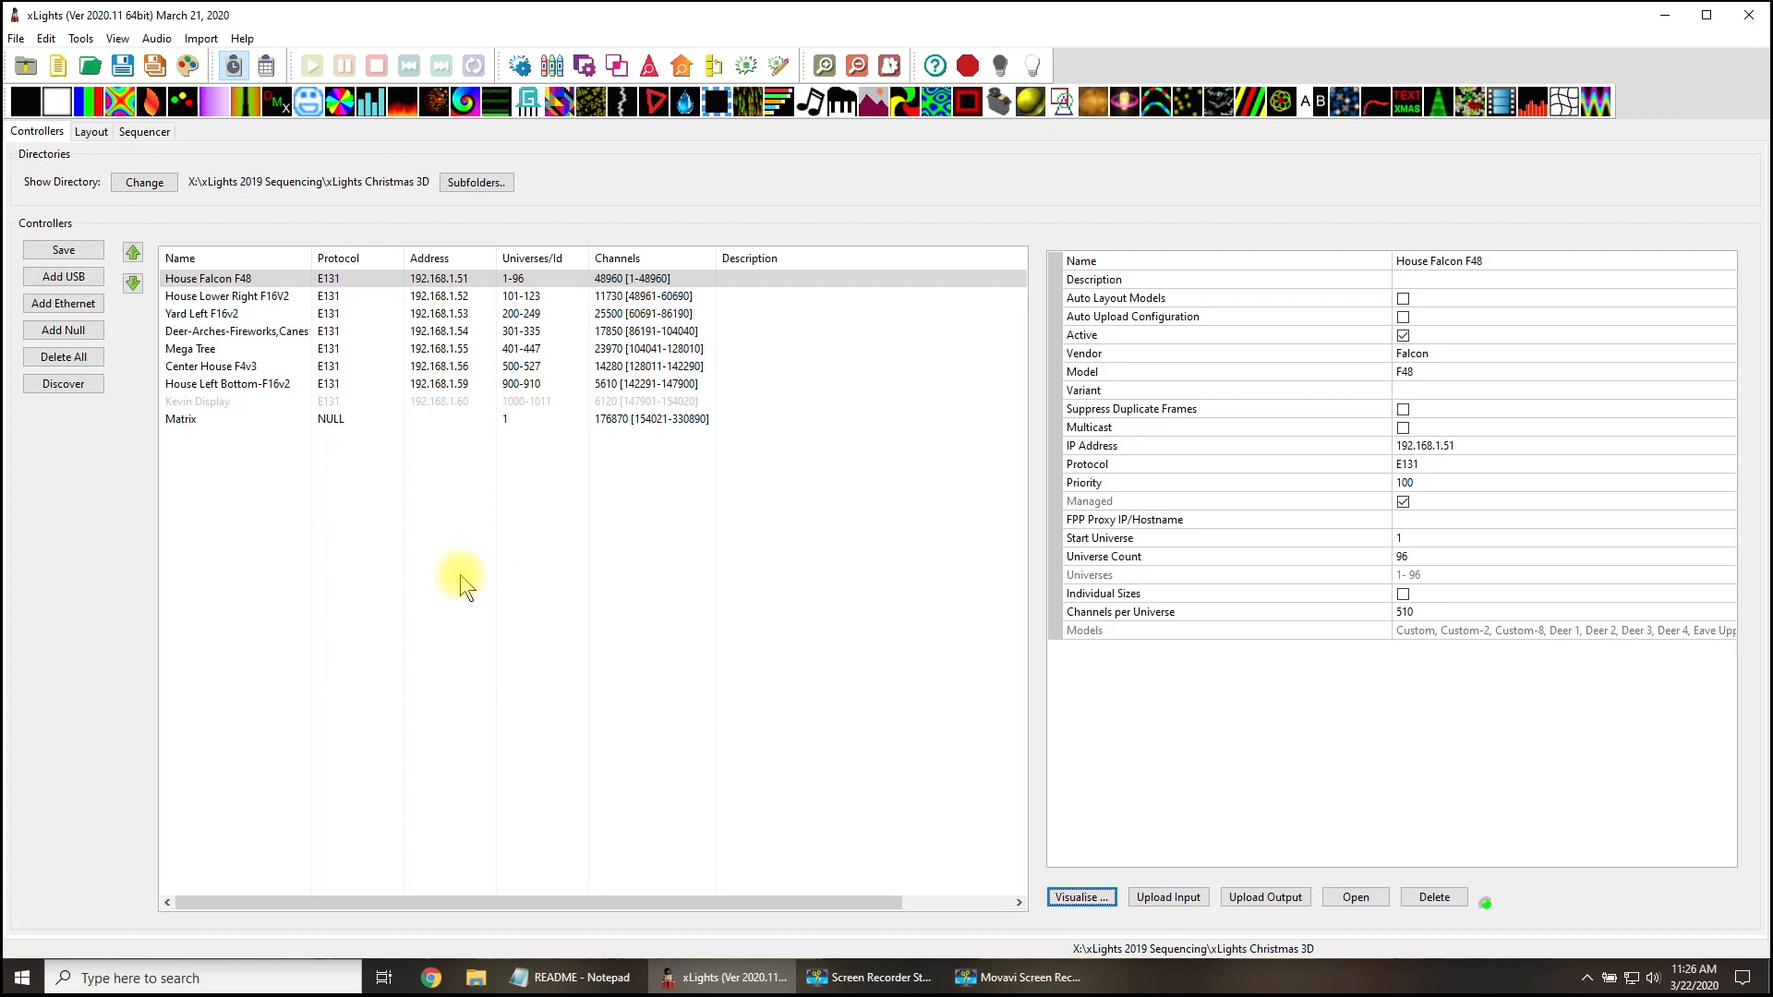